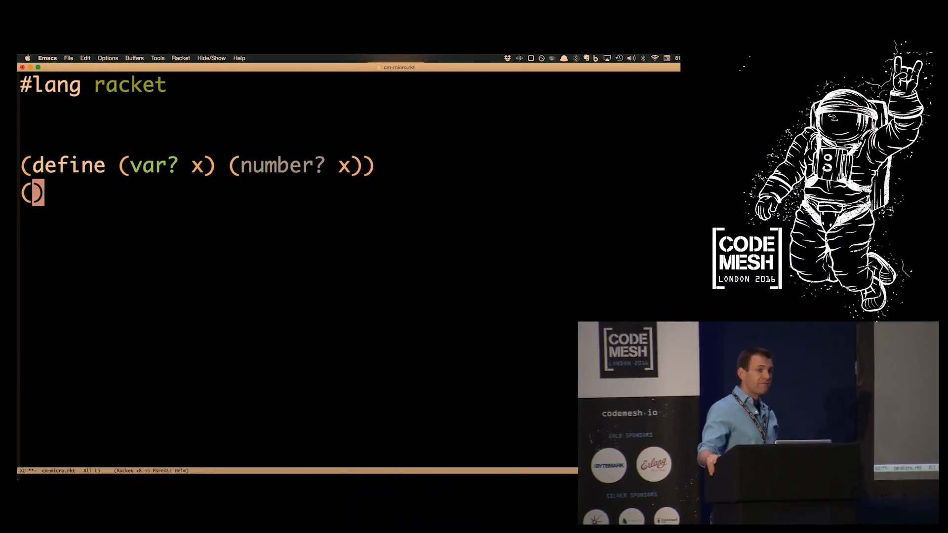
Define var as the identity function, (define (var x) x), below var?
text(define (var x)
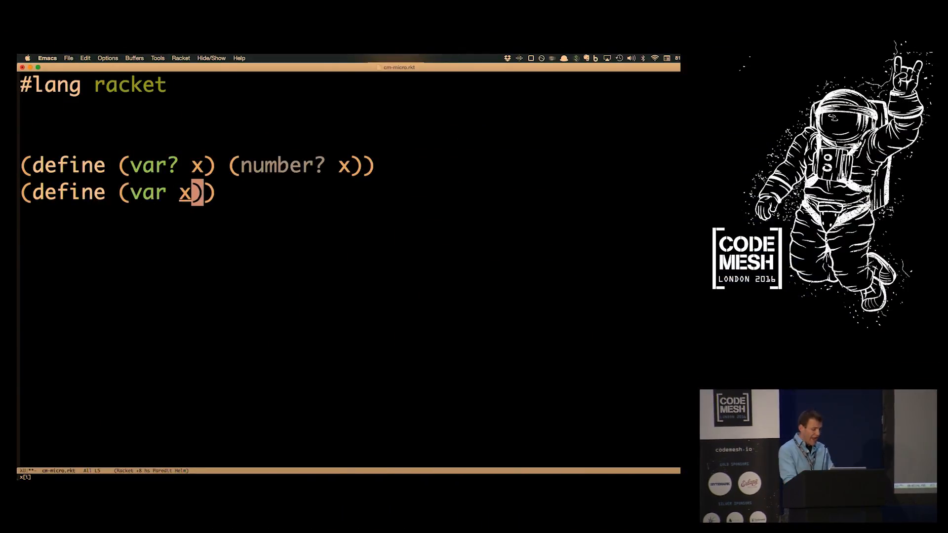
text(x))
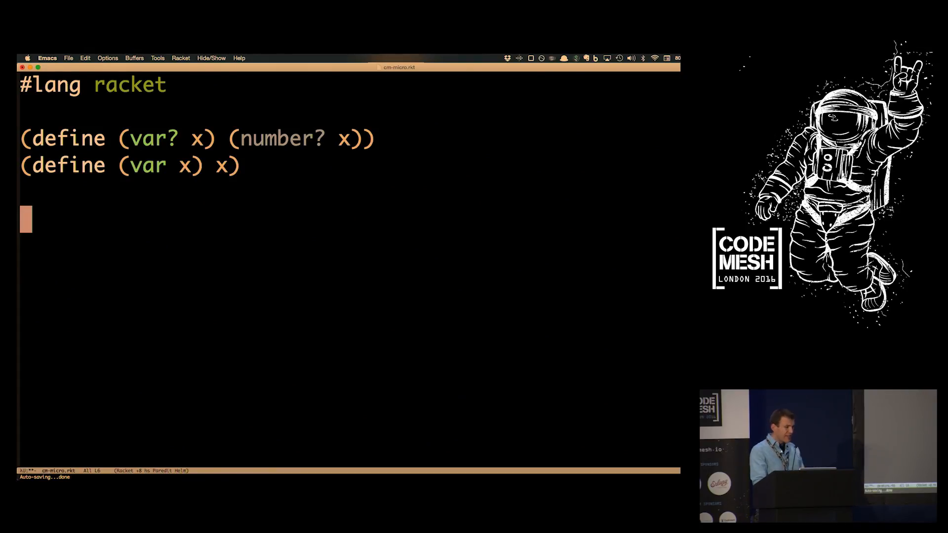
Write the sample substitution '((2 . cat) (1 . 2) (0 . 1)) in the buffer for REPL evaluation.
text(()
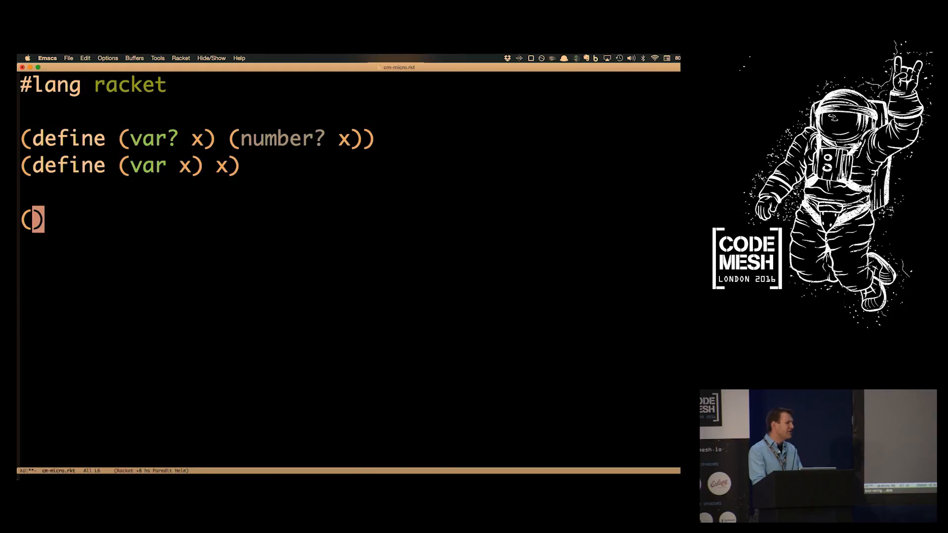
text(()
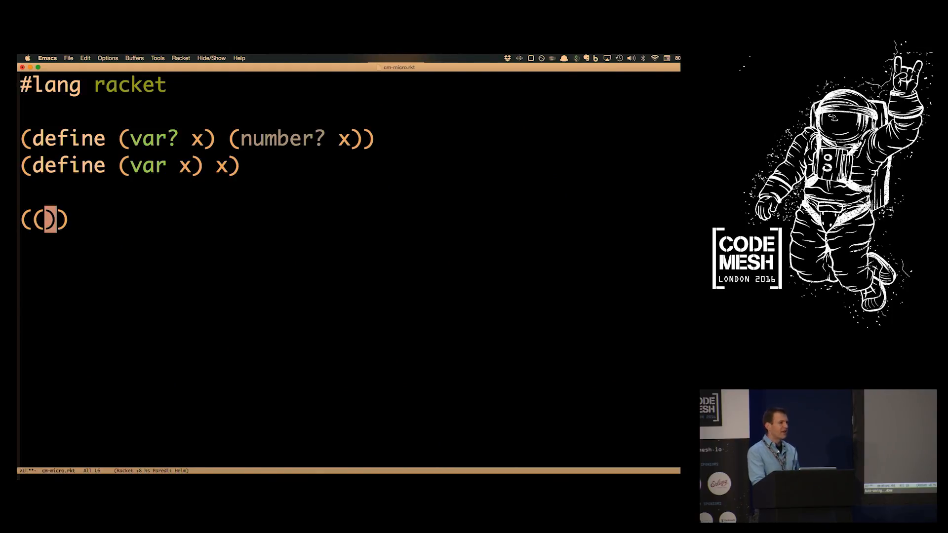
text(0 . 1)
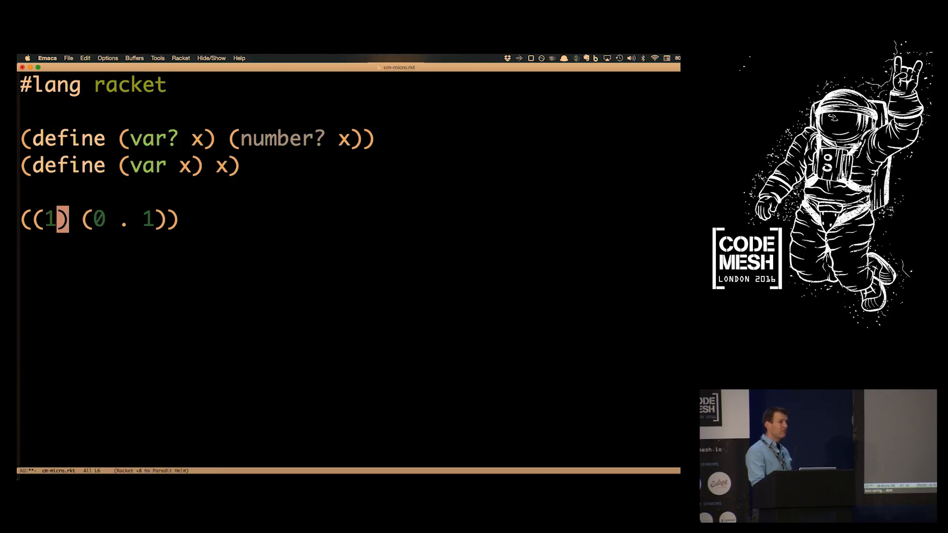
text(. 2)
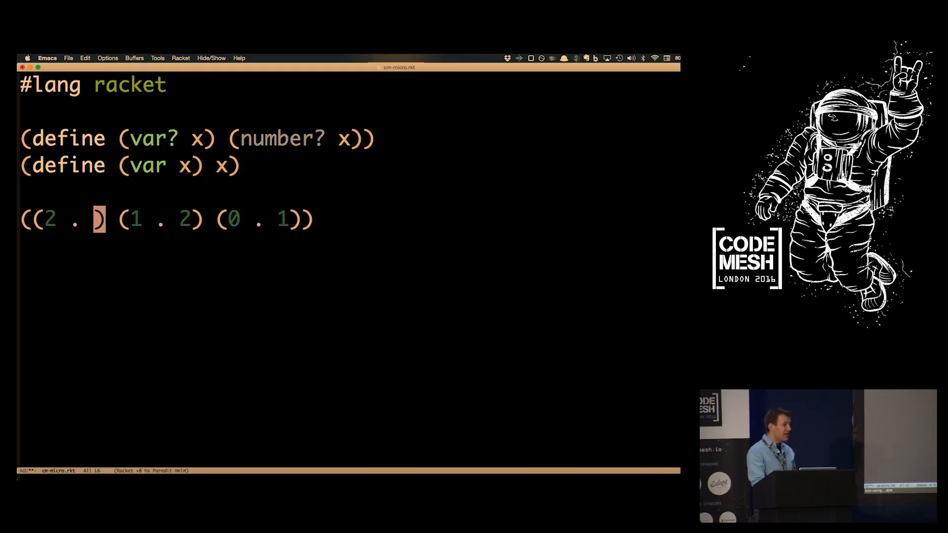
text(cat)
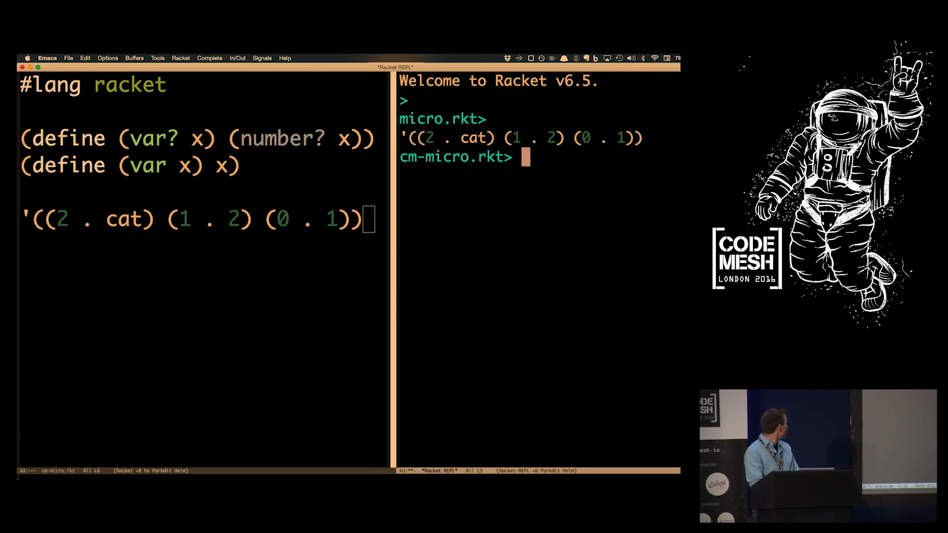
Evaluate assv on the sample list, hitting an arity error, then add key '0 to get (0 . 1).
text(()
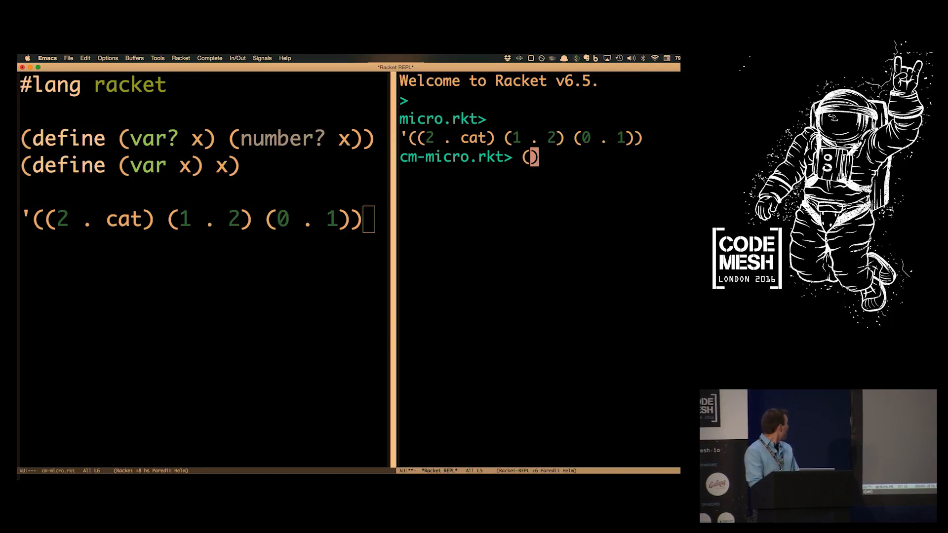
text(assv)
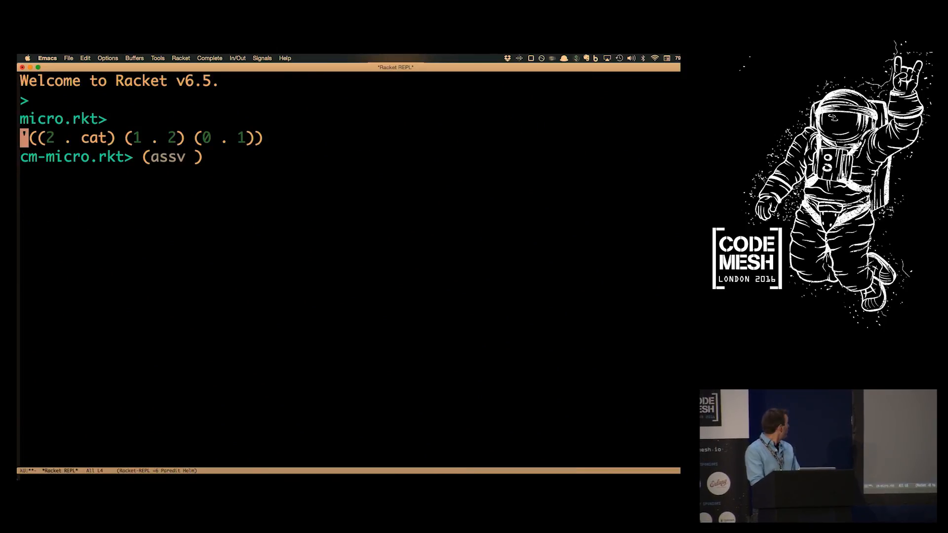
text('((2 . cat) (1 . 2) (0 . 1)))
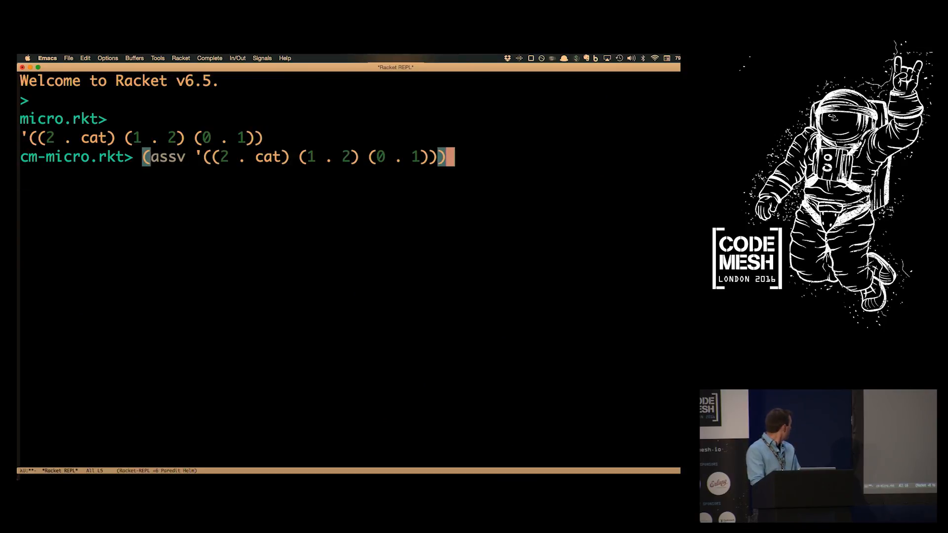
key(Return)
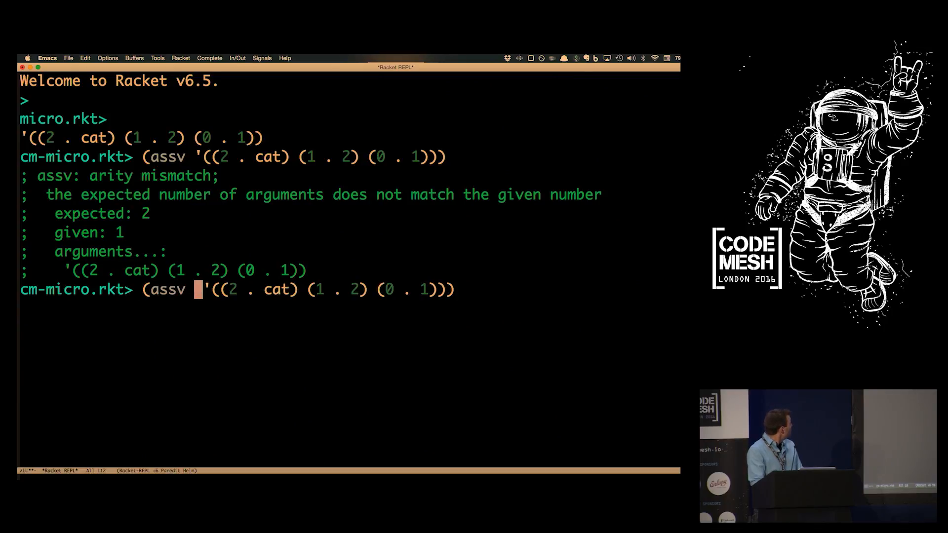
text(0)
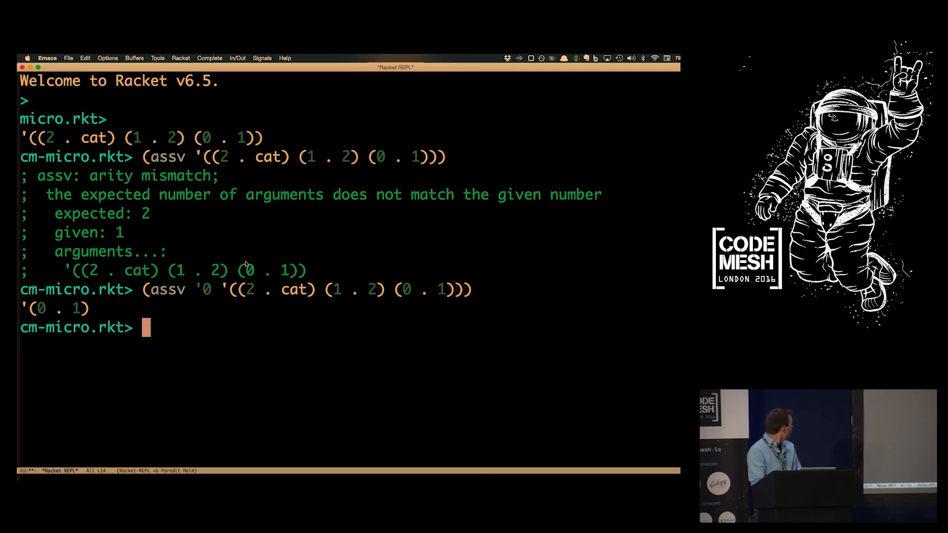
mouse_move(45, 375)
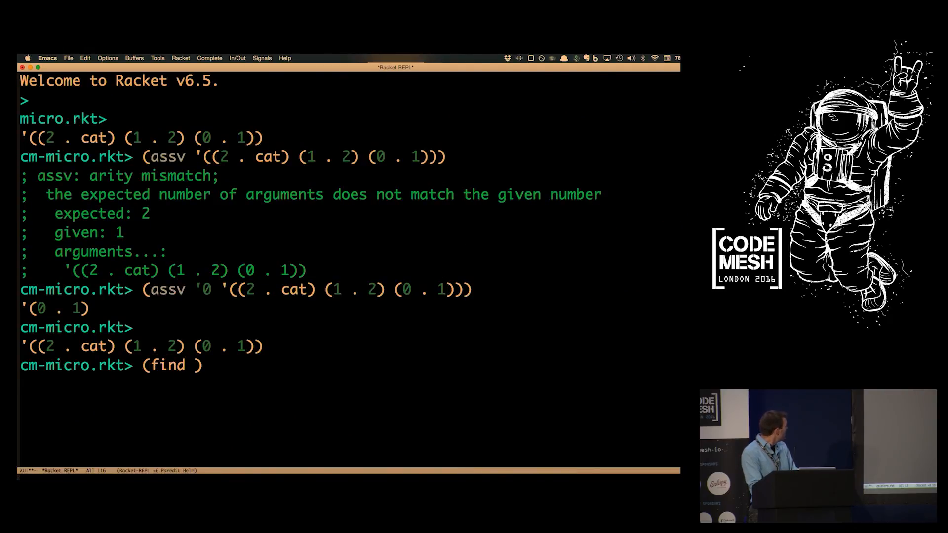
Evaluate find for key '0 (resolving to cat) and for key '3 on the sample list.
text('0)
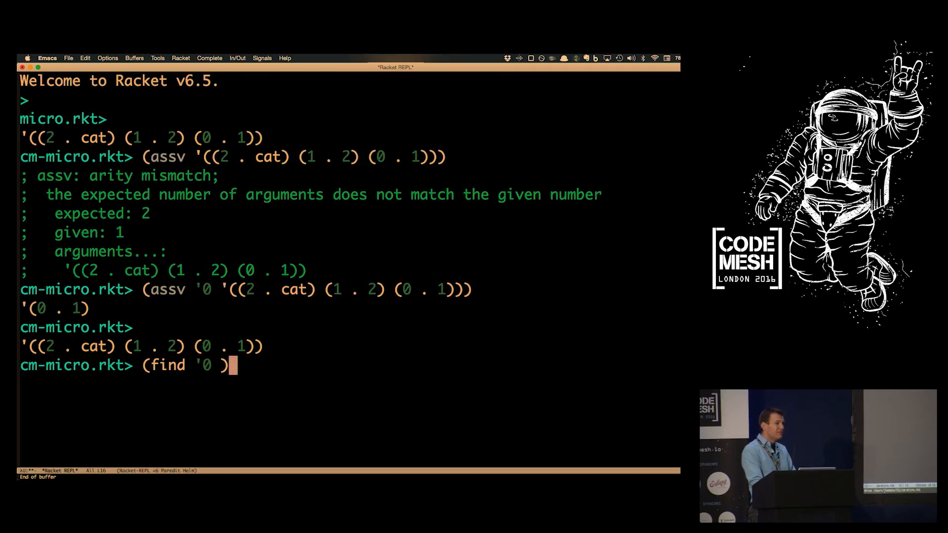
text('((2 . cat) (1 . 2) (0 . 1))))
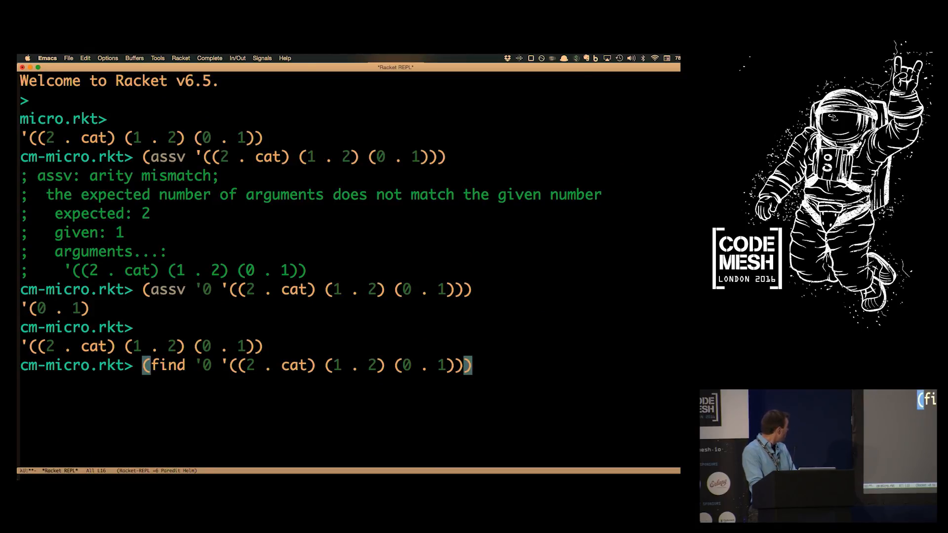
key(Return)
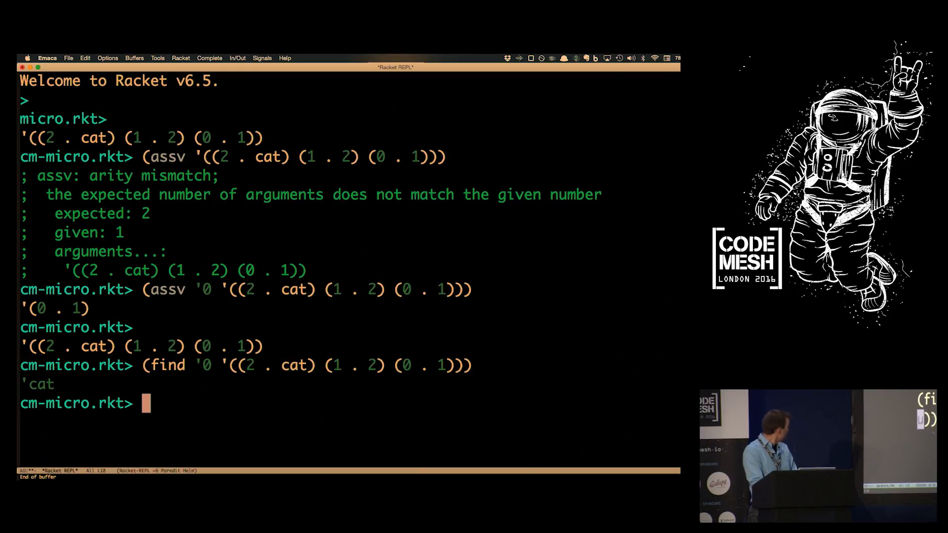
text(()
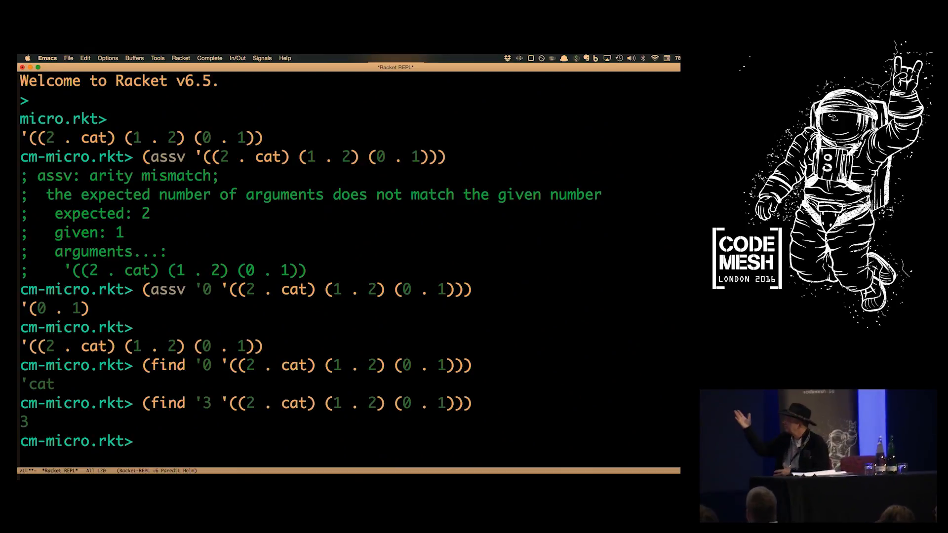
text((find '3 '((2 . cat) (1 . 2) (0 . 1))))
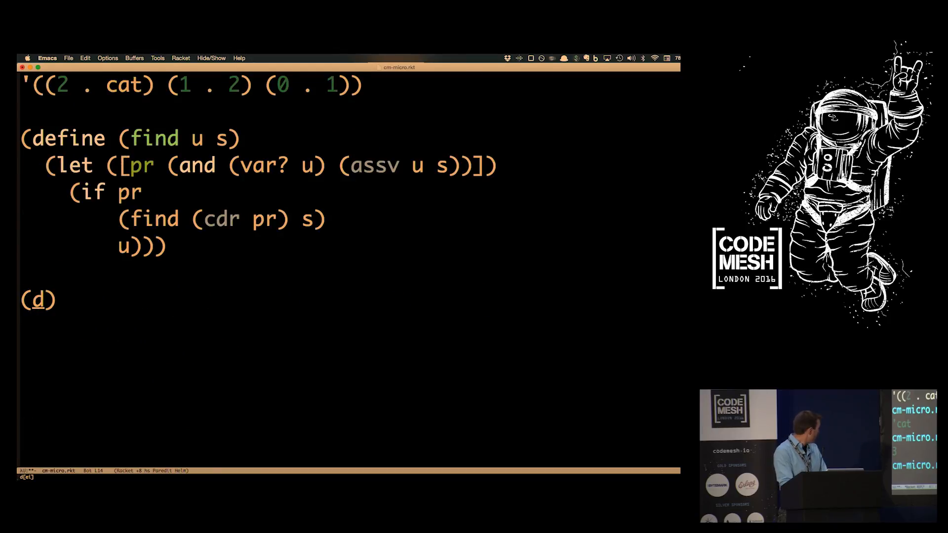
Start ext-s taking x, u, s with a quasiquoted ((,x . ,u) ...) body.
text(efine (ext)
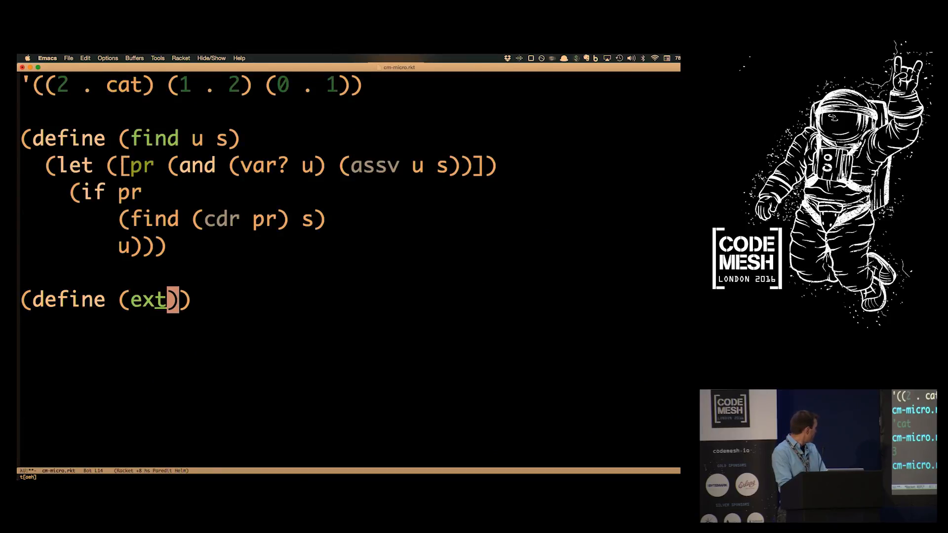
text(-s x u s)
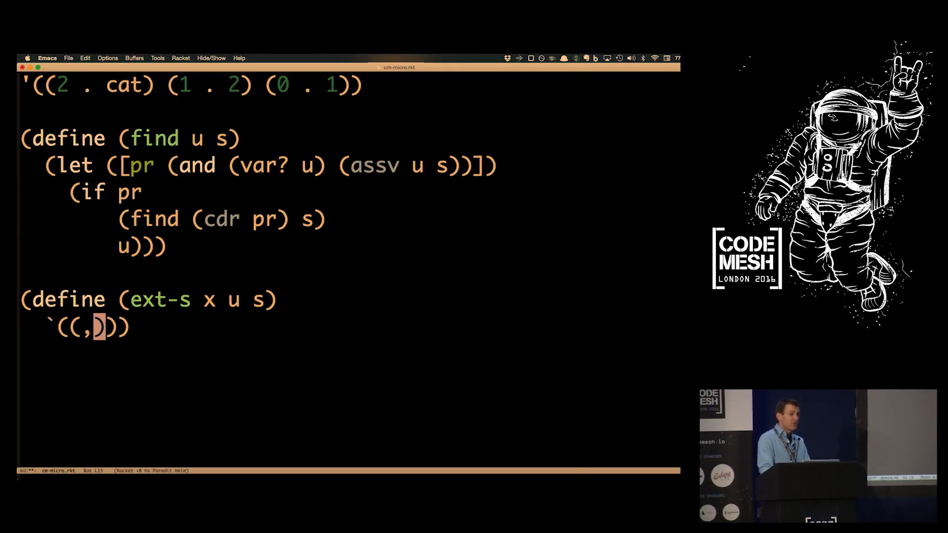
text(x . ,u)
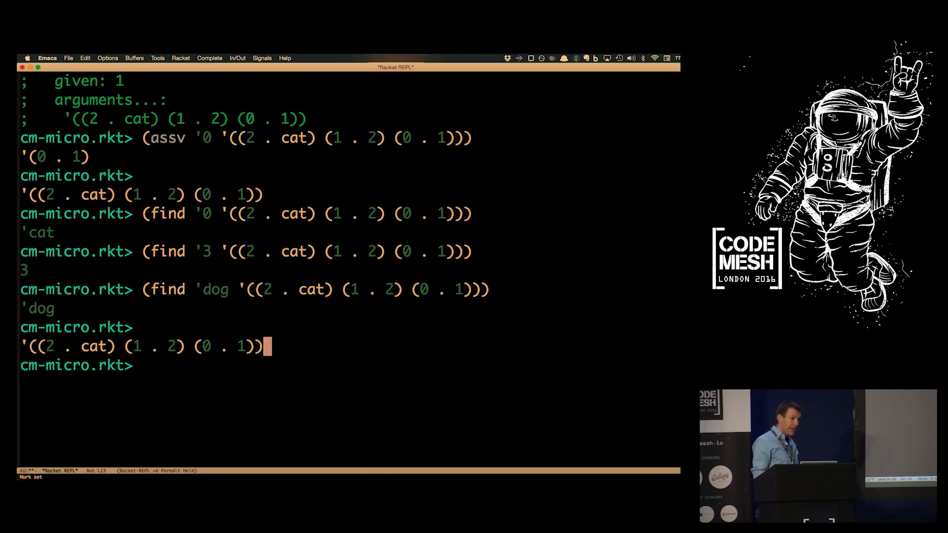
Call ext-s at the REPL with a dotted '3 . 'dog argument on the sample list, hitting read errors.
text((ext-s)
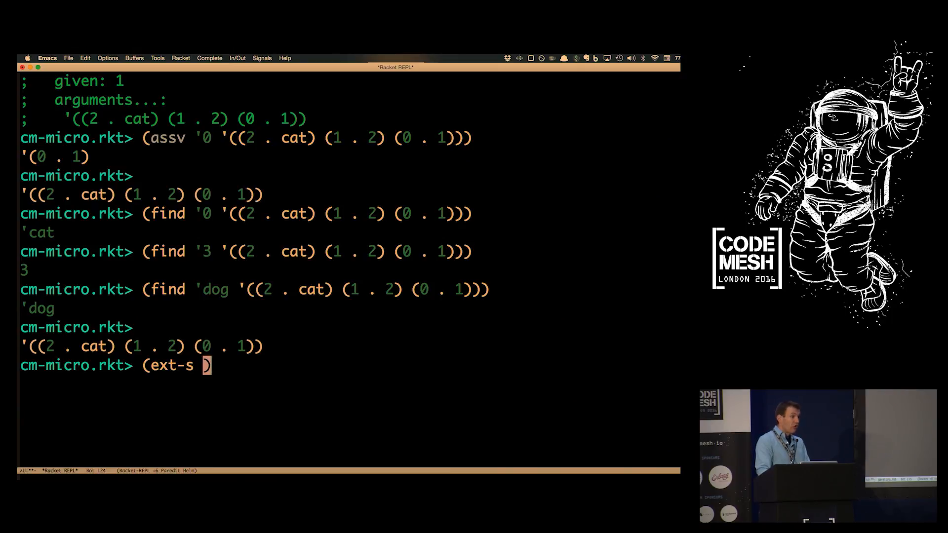
text('3 ..)
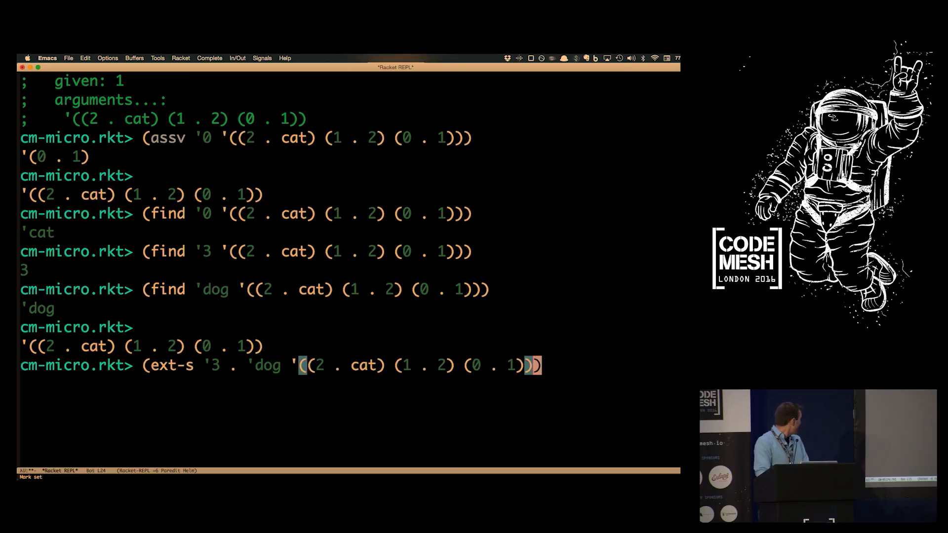
key(Return)
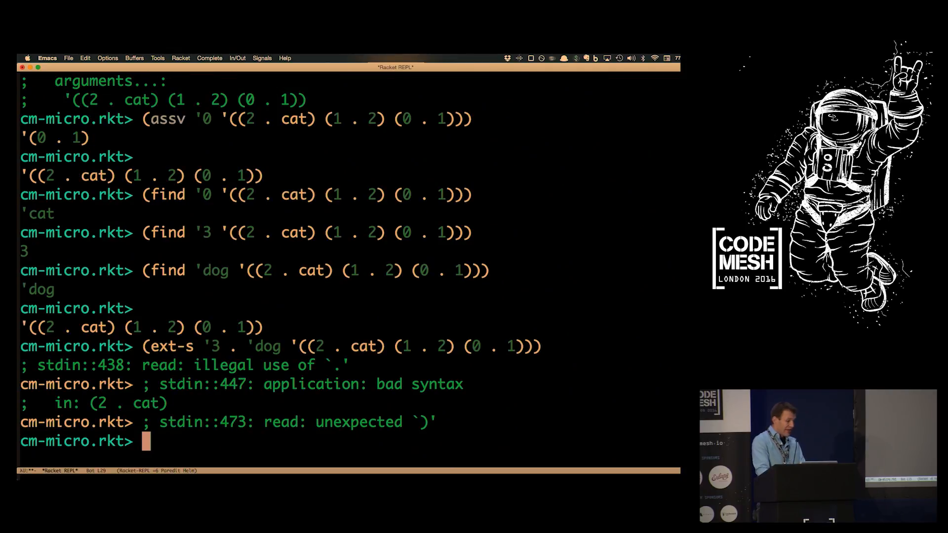
text((ext-s '3 . 'dog '((2 . cat) (1 . 2) (0 . 1))))
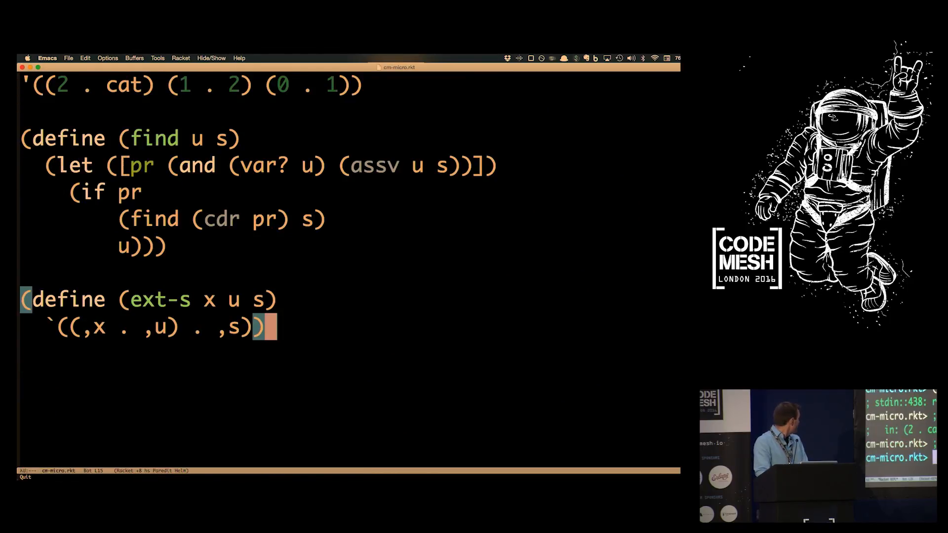
Evaluate ext-s binding 3 to 'dog and then to '(3) on the sample list at the REPL.
key(ctrl+x b)
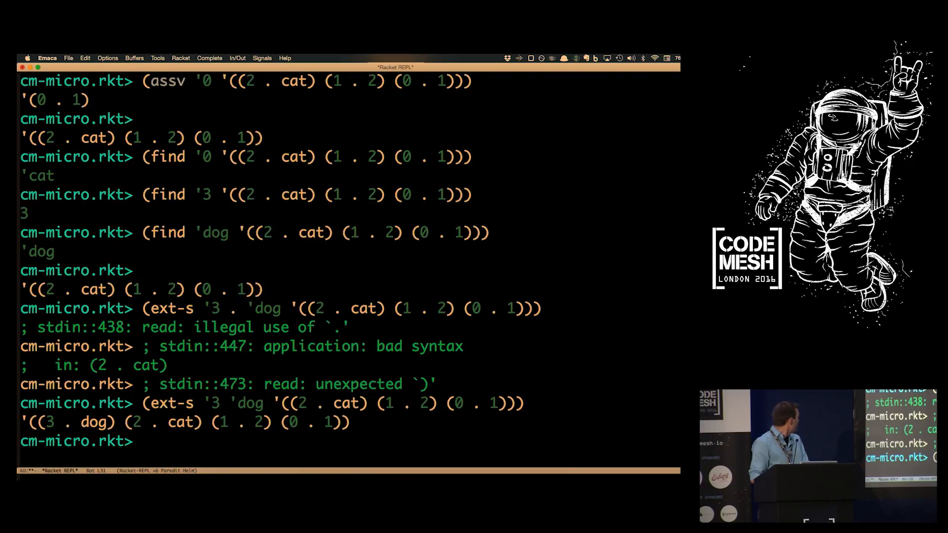
text((ext-s '3 'dog '((2 . cat) (1 . 2) (0 . 1))))
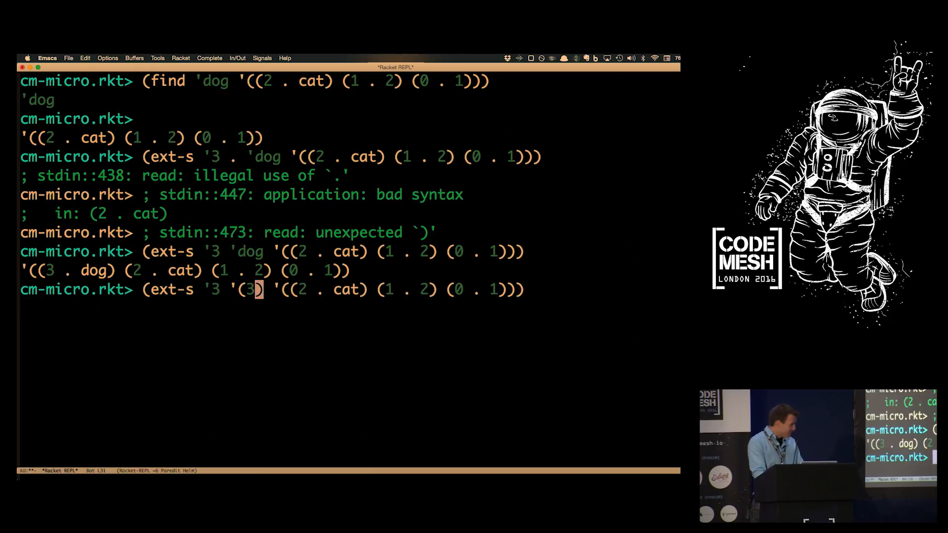
key(Return)
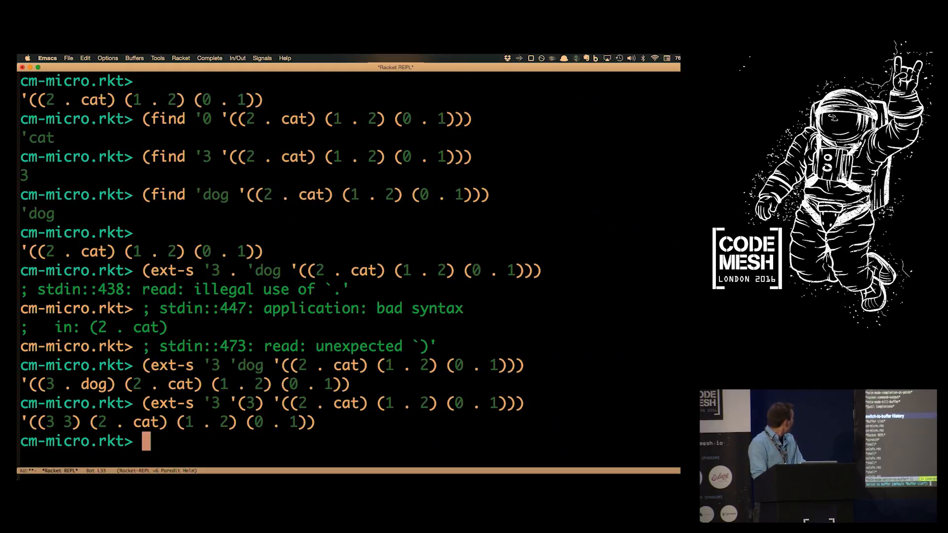
text((ext-s '3 '(3) '((2 . cat) (1 . 2) (0 . 1)))
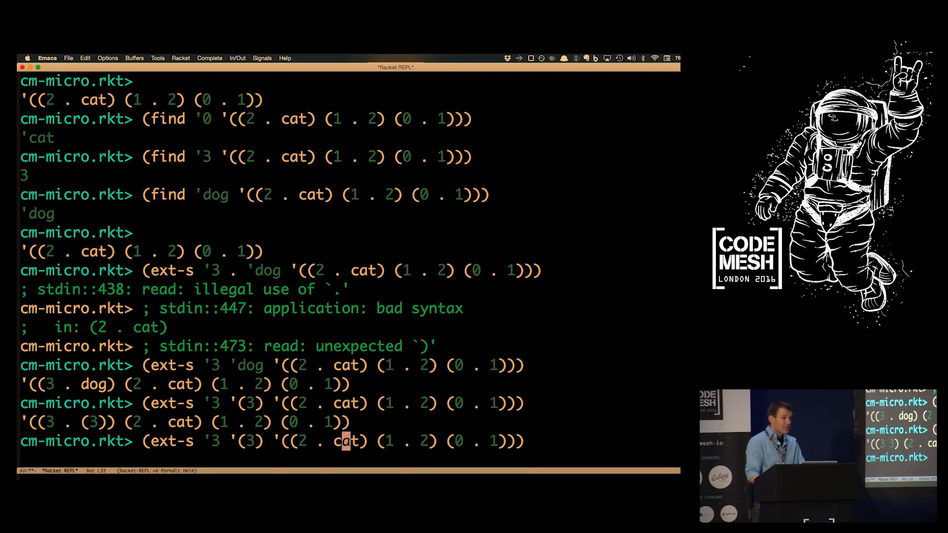
Begin an equal? comparison expression at the REPL.
text(e)
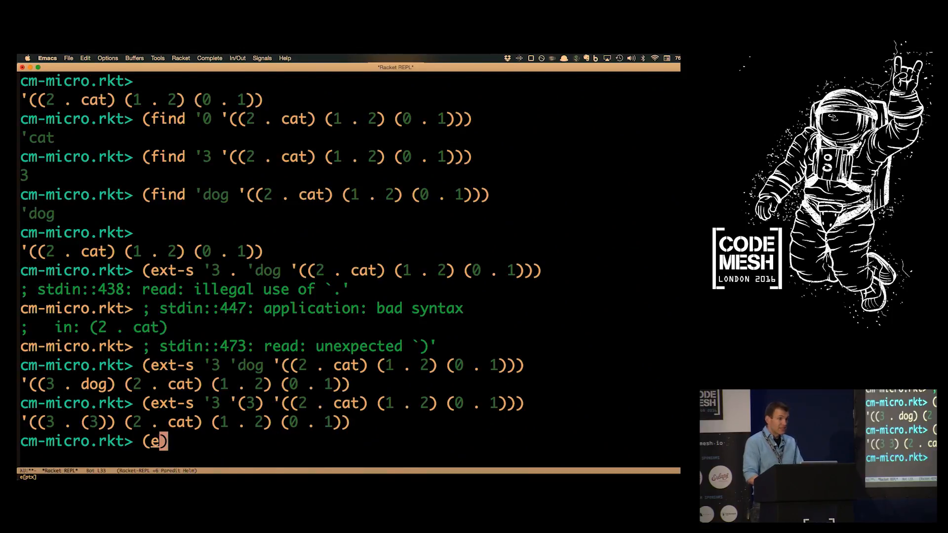
text(qual?)
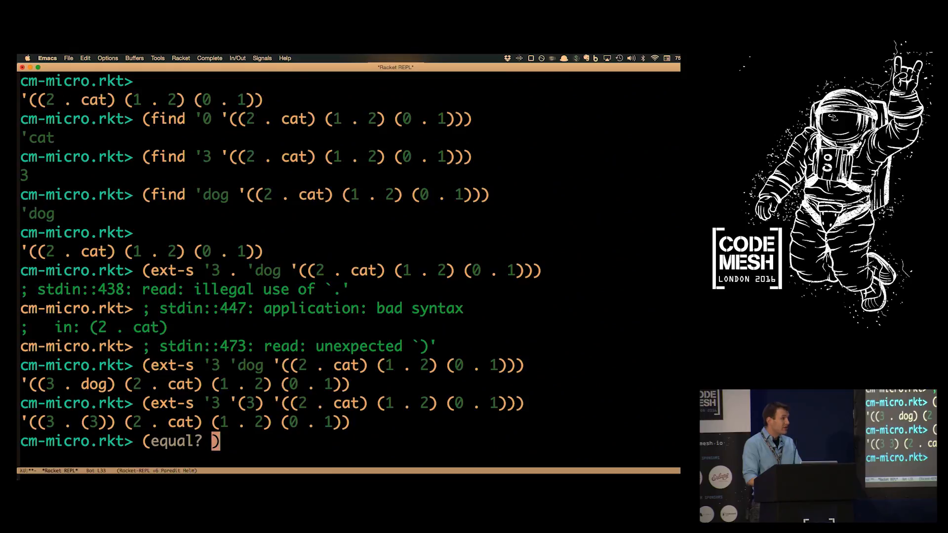
text('(3 . ()
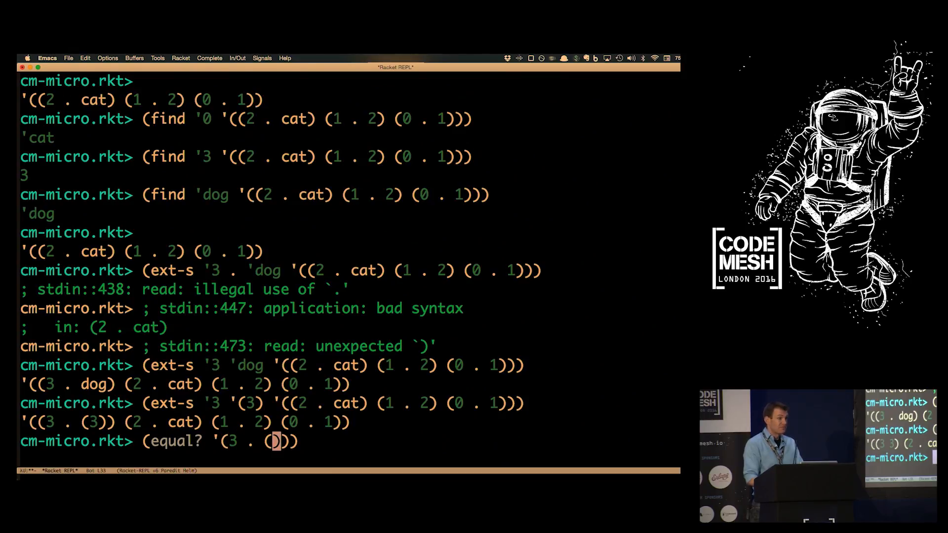
Confirm (3 . (3)) equals (3 3), then evaluate find '3 on the extended substitution to get '(3).
text(3))
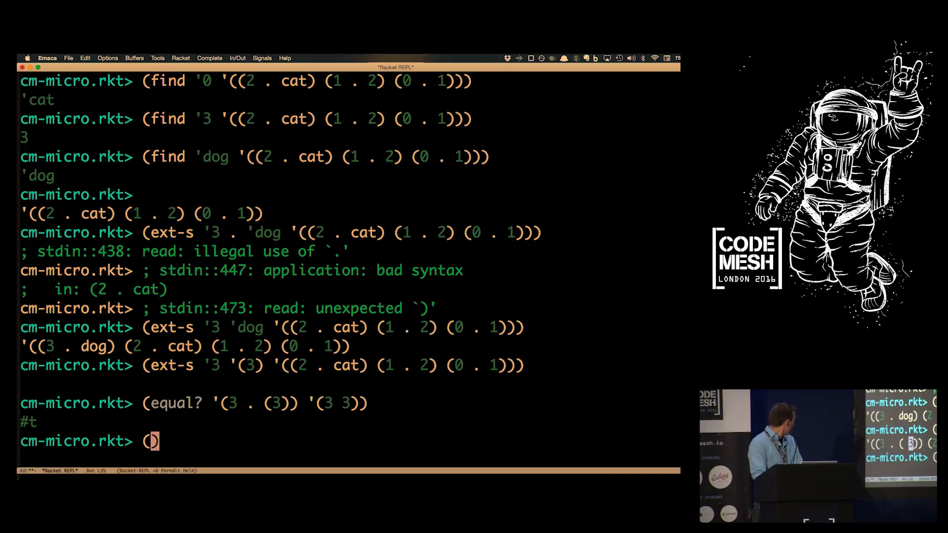
text(find '3 '((3 . (3)
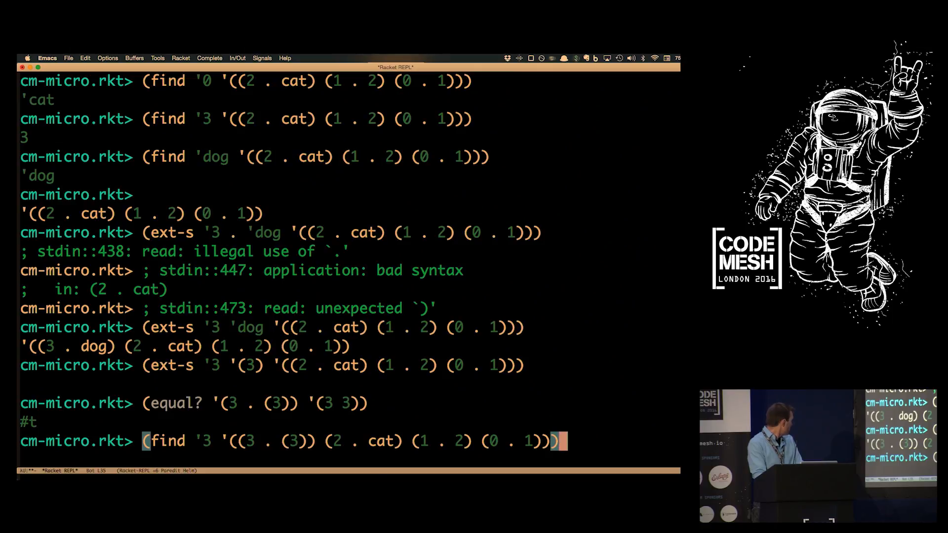
key(Return)
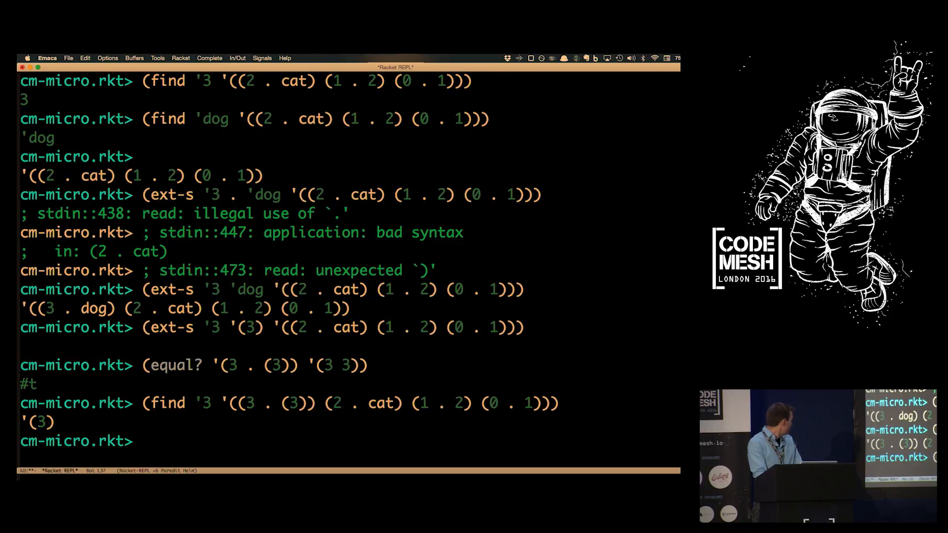
Return to the cm-micro.rkt buffer at the find and ext-s definitions.
text(ggg)
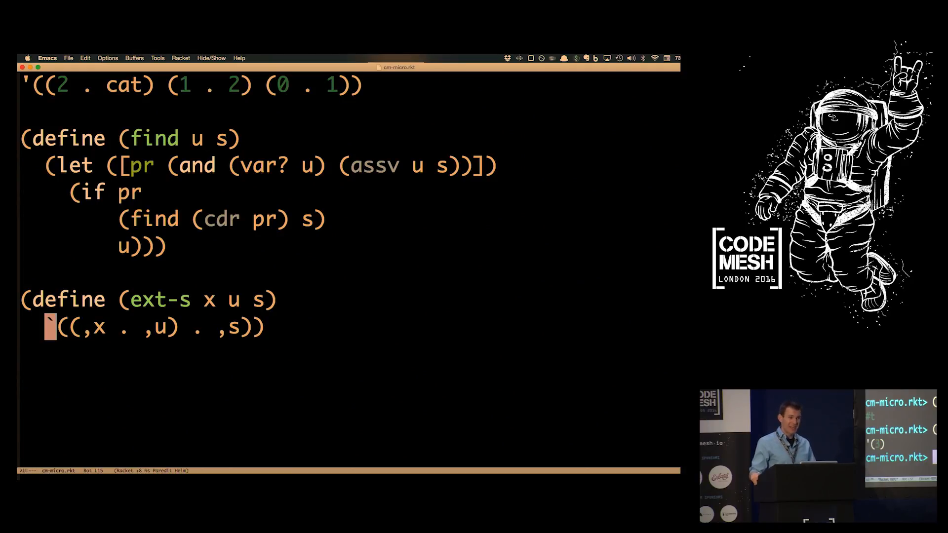
Wrap the ext-s body in a cond returning #f when (occurs? x u s), with an else clause.
key(Return)
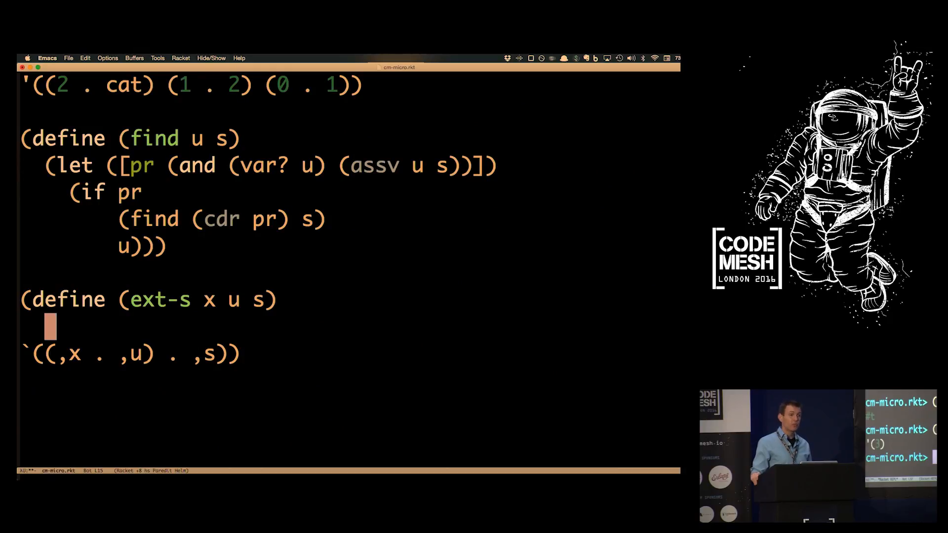
text(()
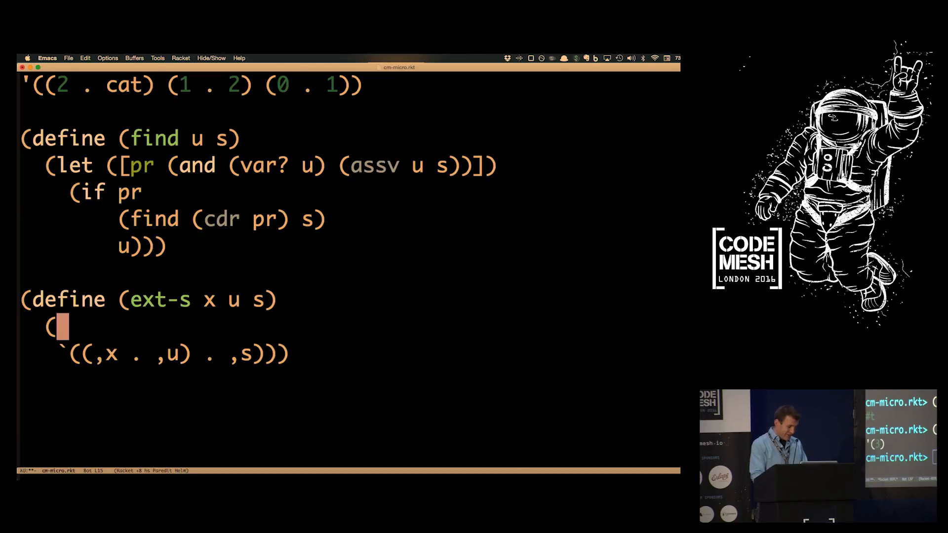
text(cond)
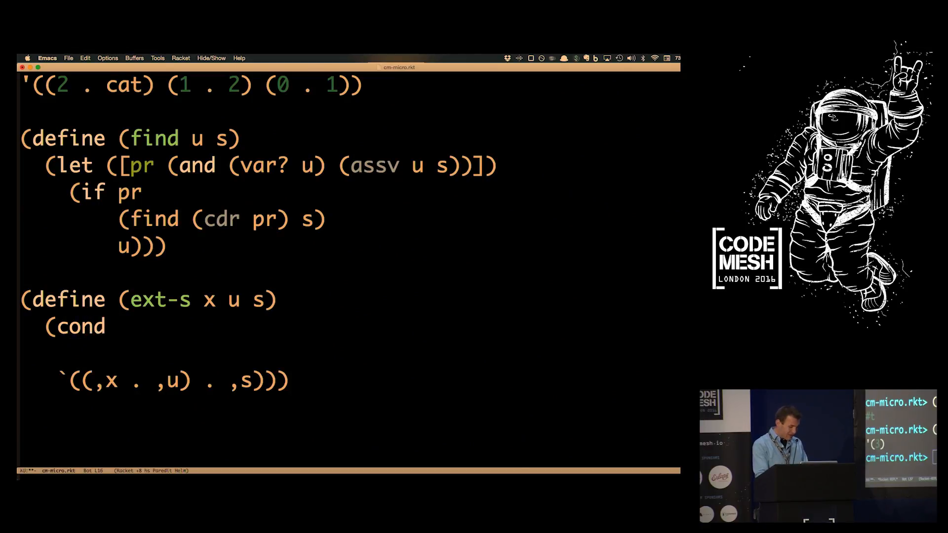
text((())
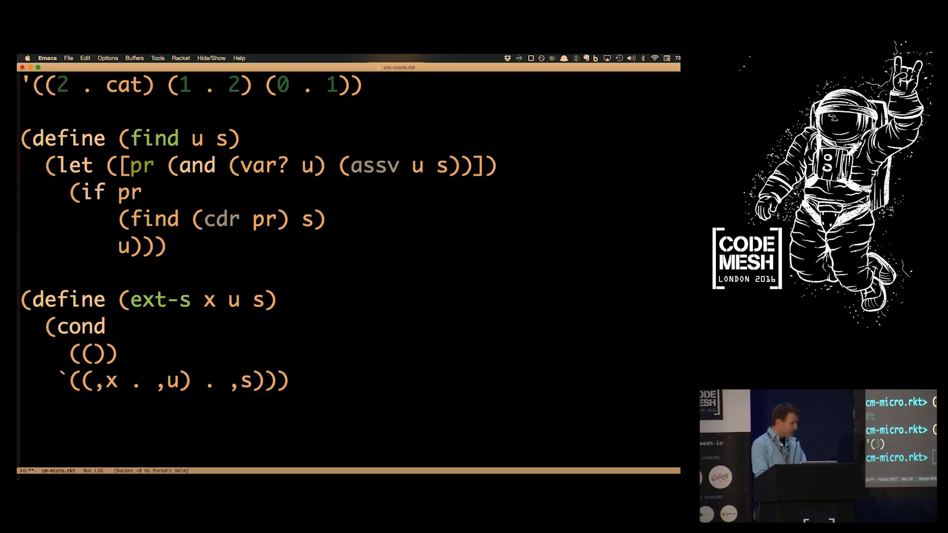
text(occur)
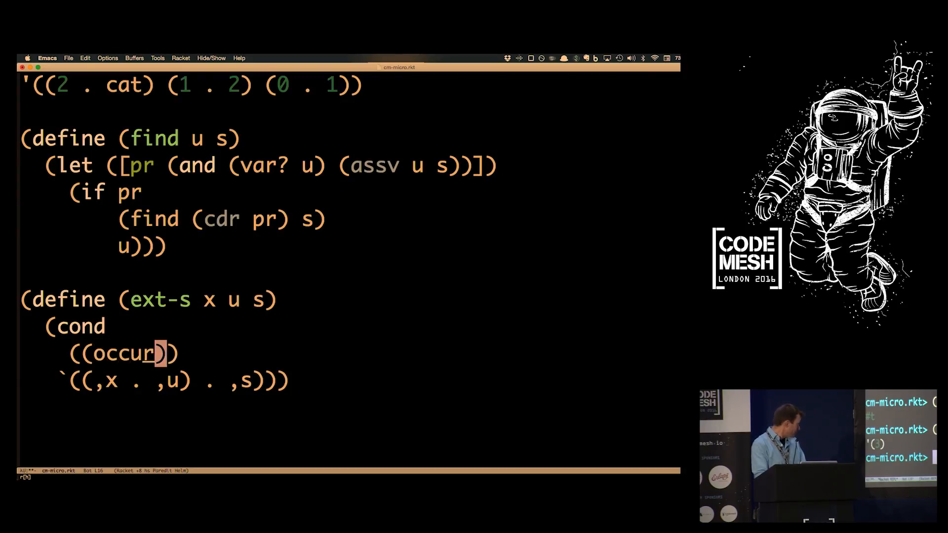
text(s? x u s)
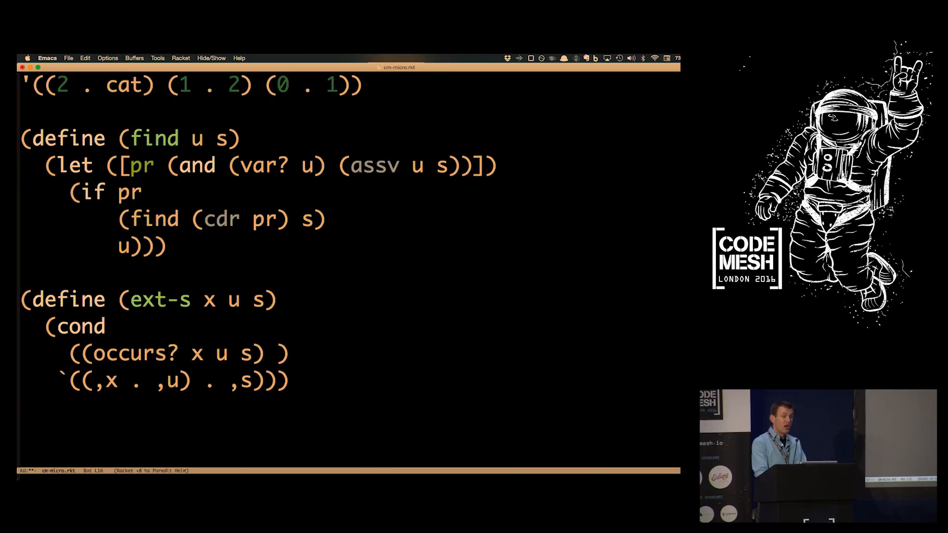
text(#f)
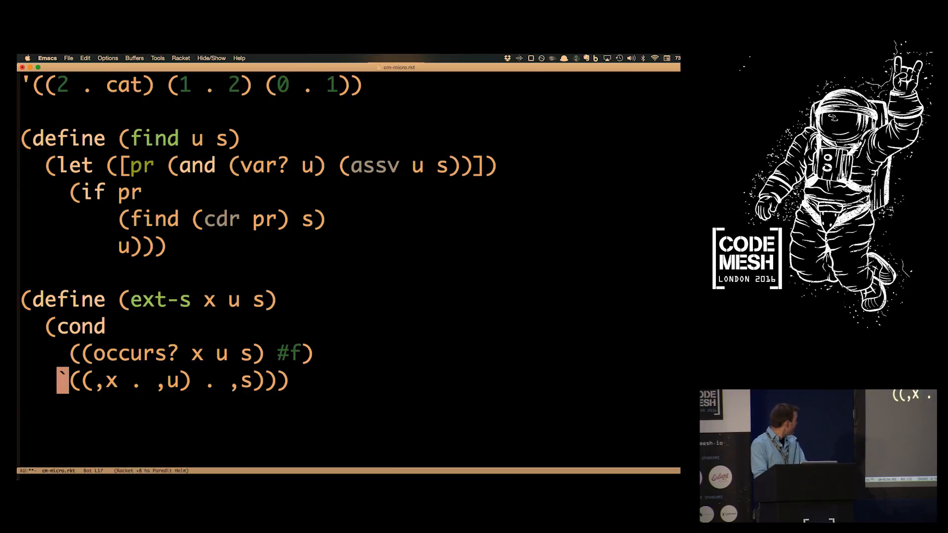
text(else)
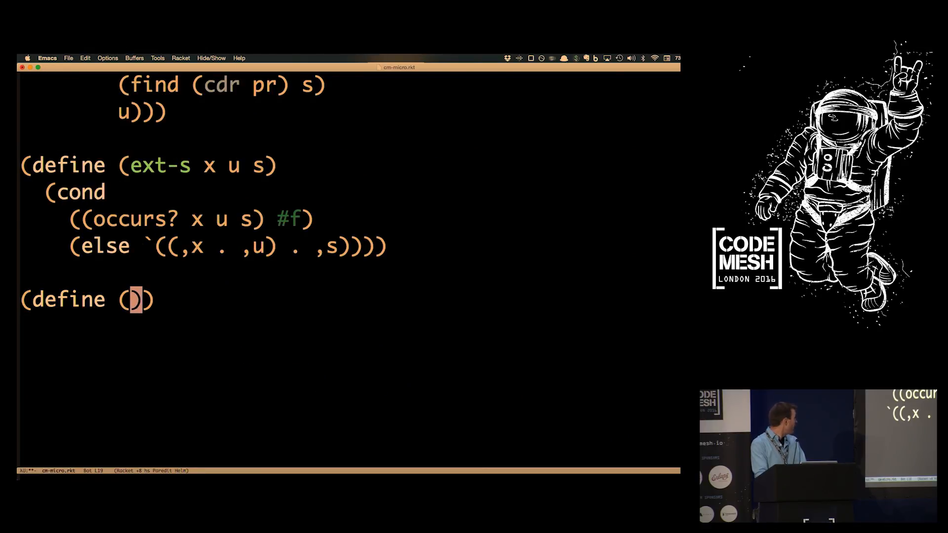
Write occurs? on x and u with a var? clause testing (eqv? u x).
text(occurs? x u s)
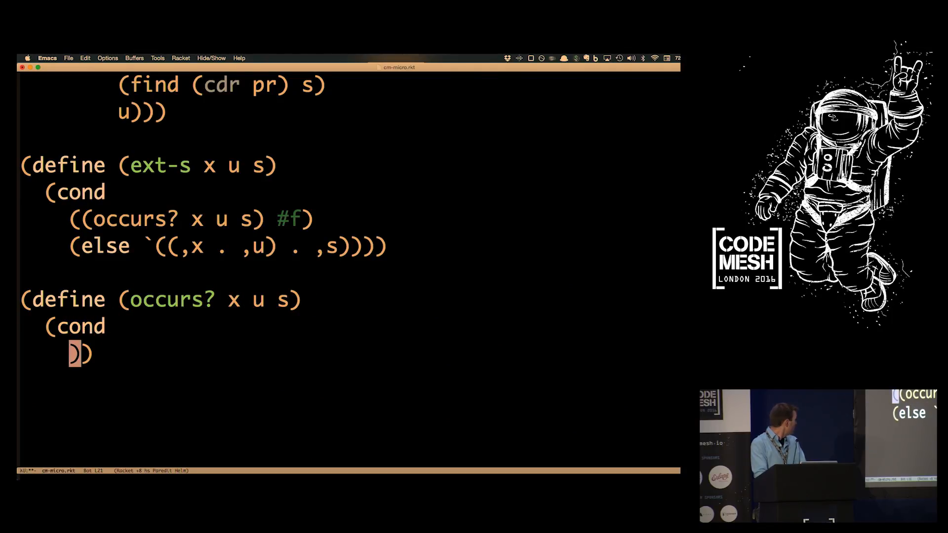
text([(var?)
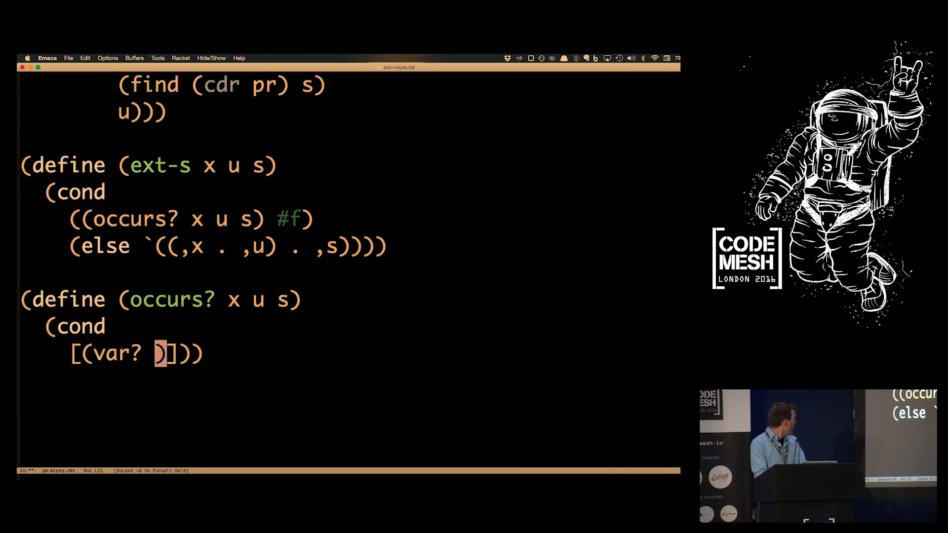
text(u)
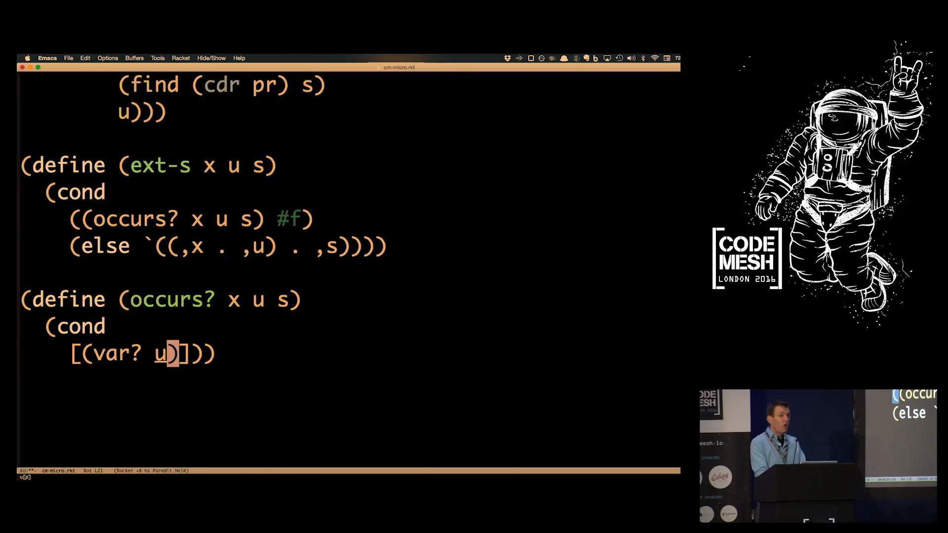
text(())
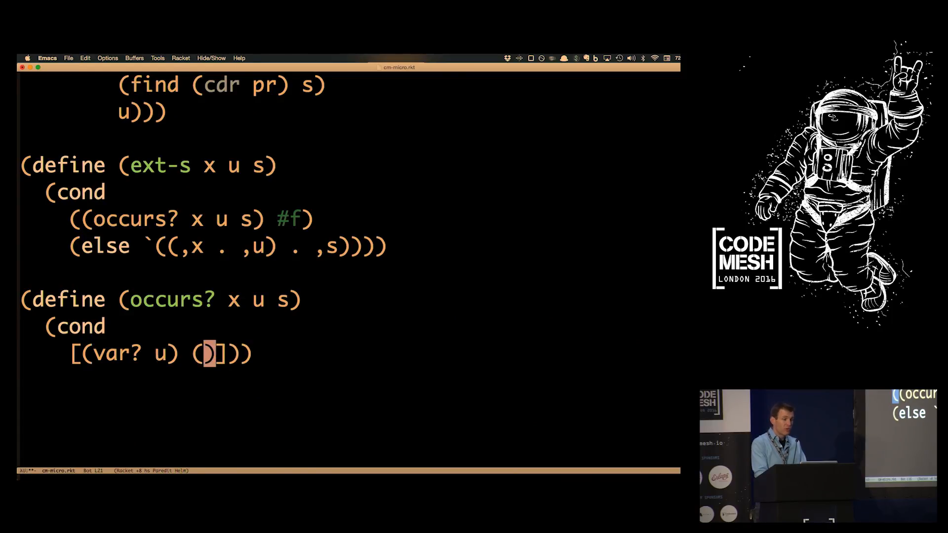
text(eqv)
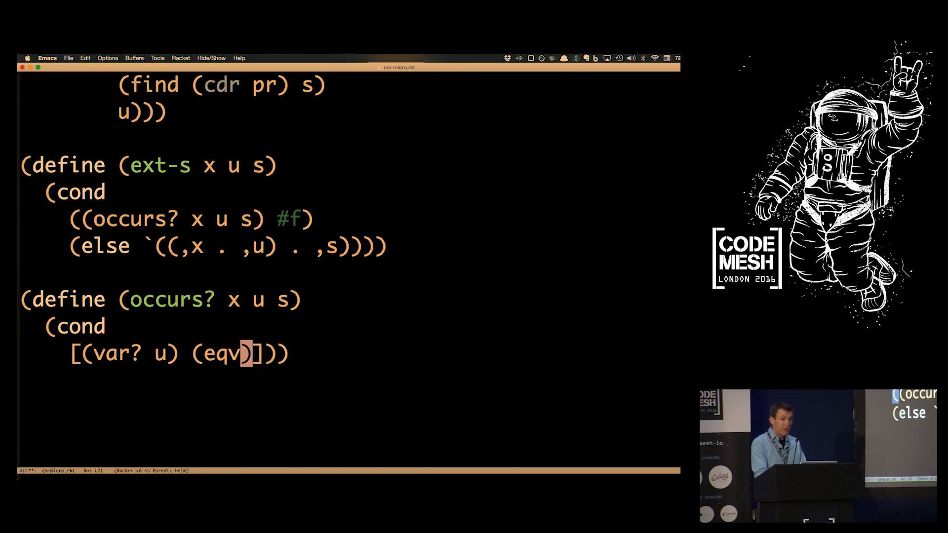
text(? u v)
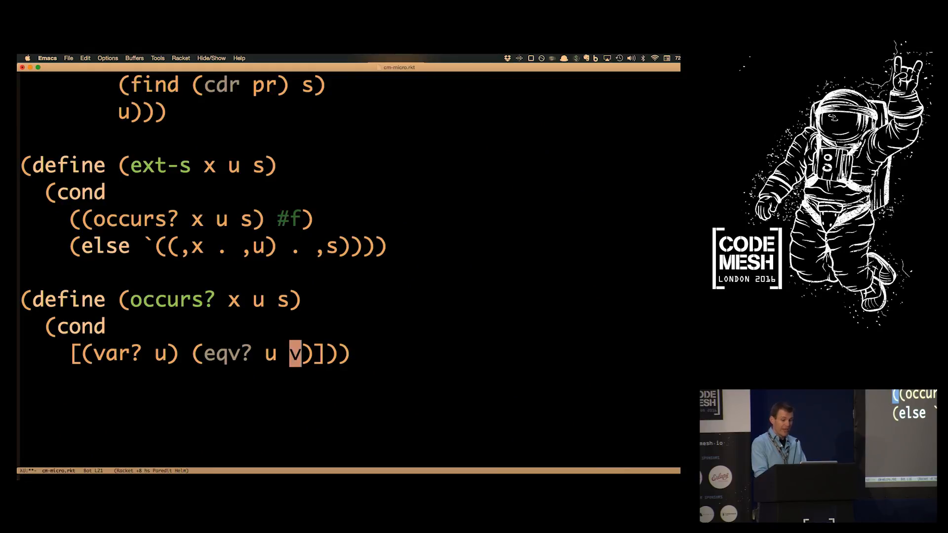
key(Backspace)
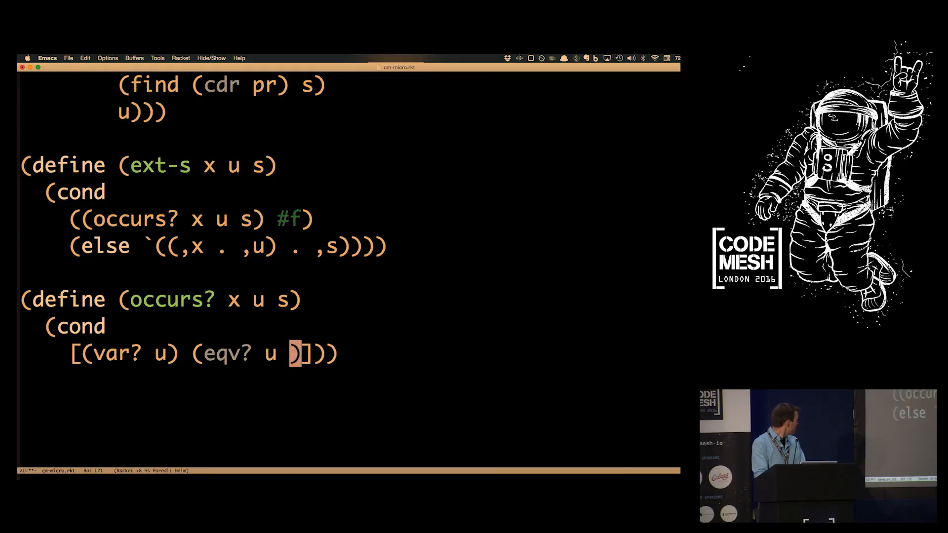
text(x)
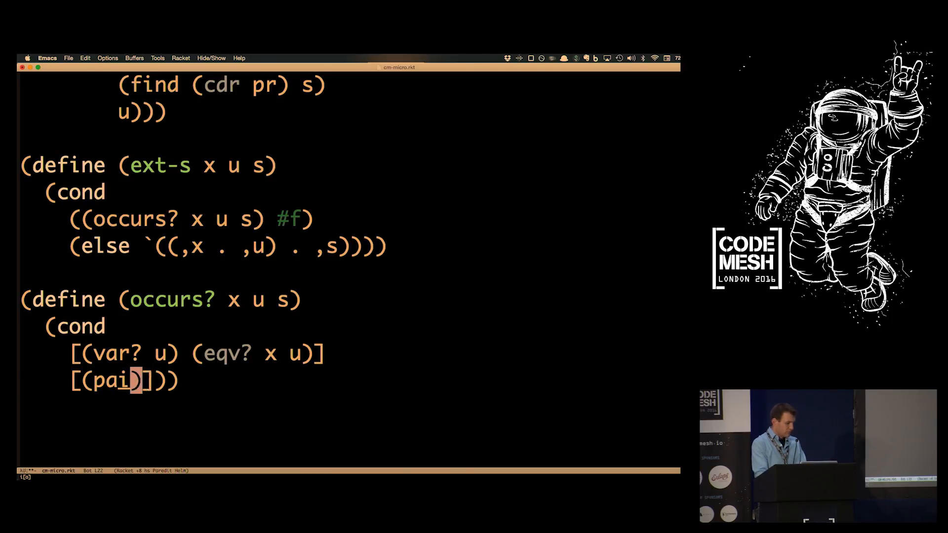
text(r? u)
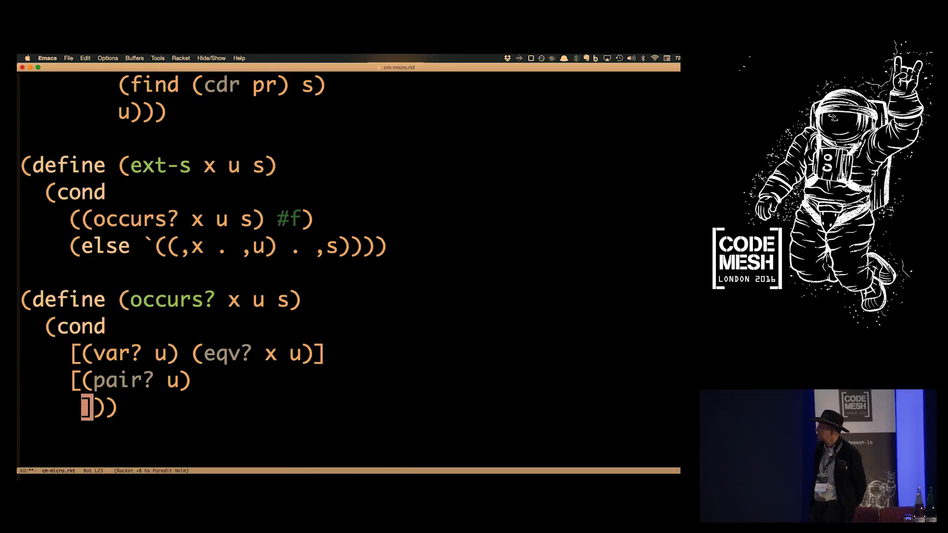
Add the pair? clause or-ing occurs? over (find (car u) s) and (find (cdr u) s), spelling cdr correctly.
text((o)
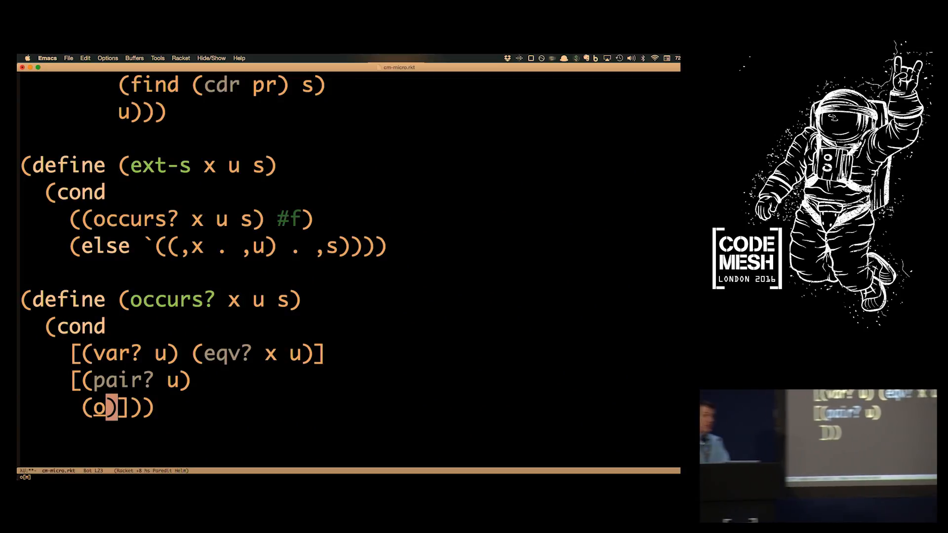
text(r (occurs? x)
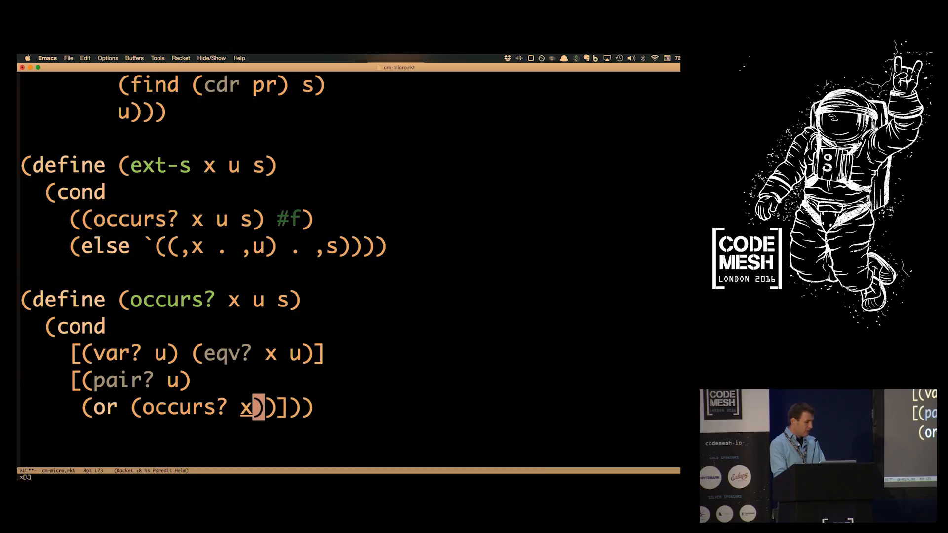
text((f)
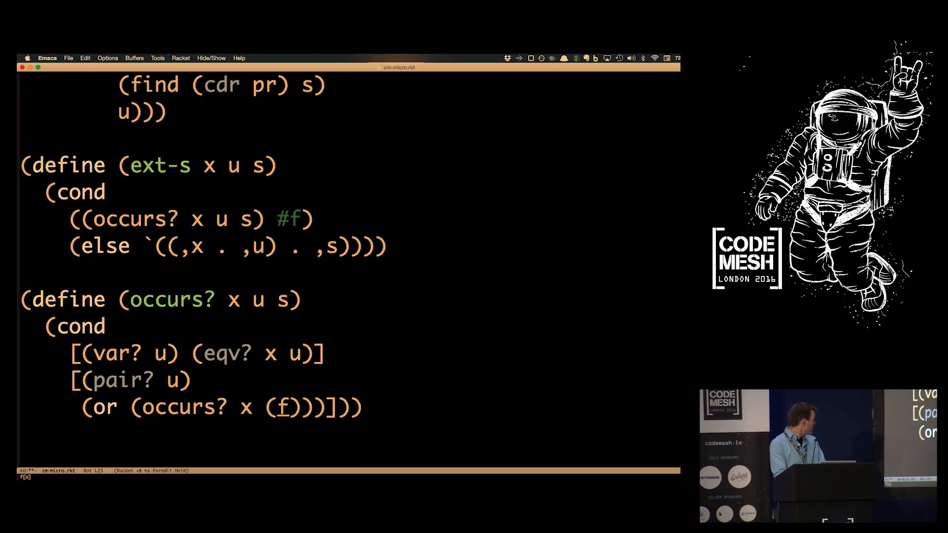
text((find (car u))
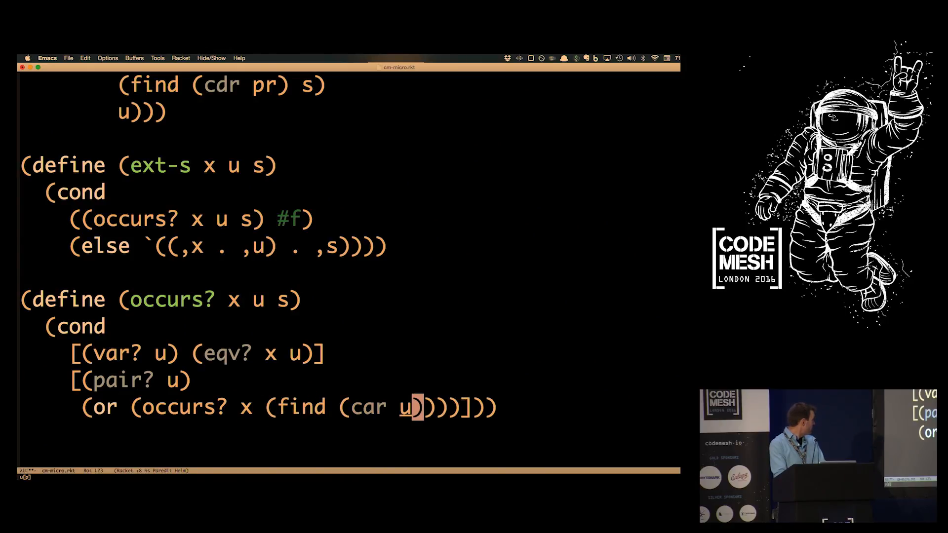
text(s))
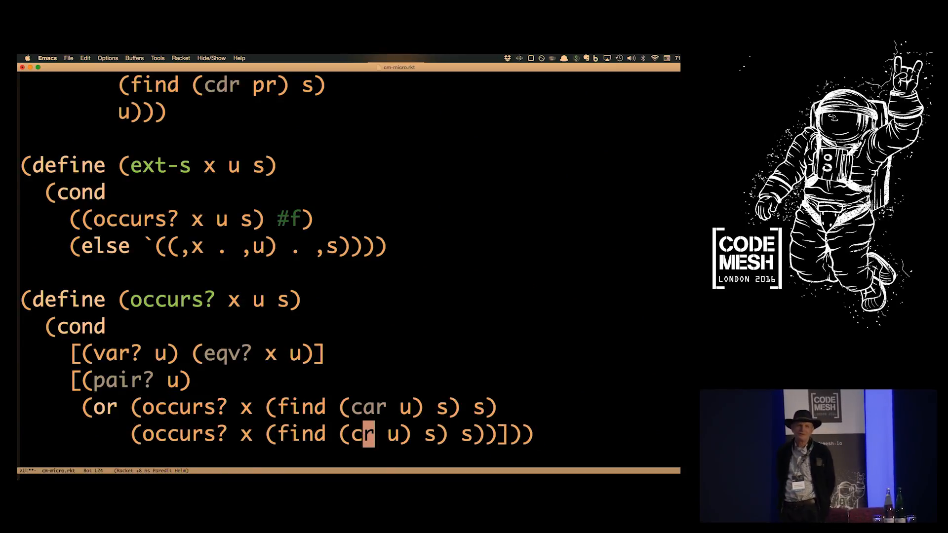
text(d)
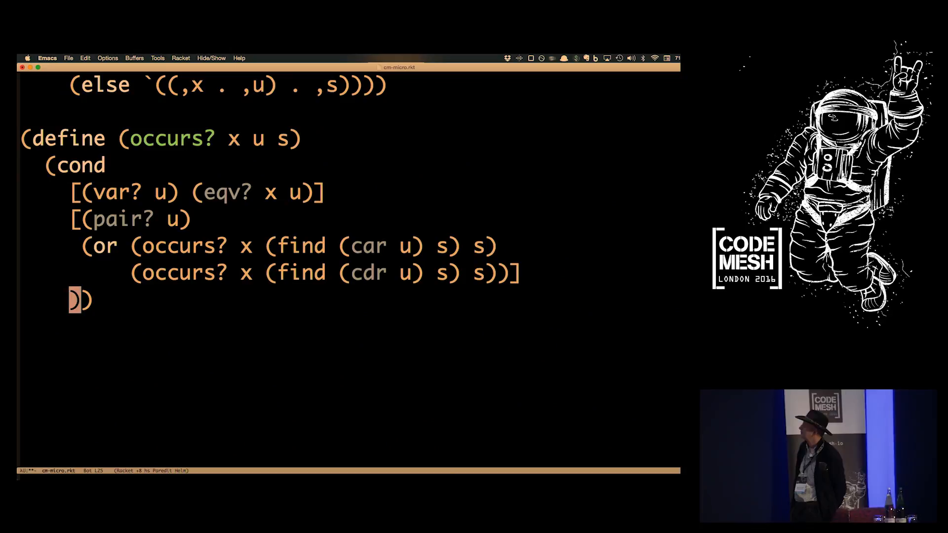
End occurs? with an [else #f] clause.
text([])
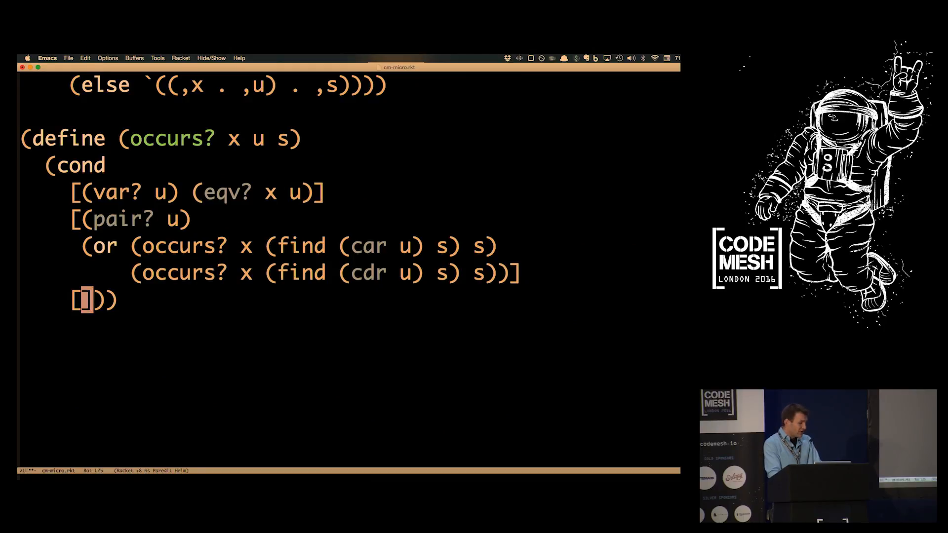
text([else #f)
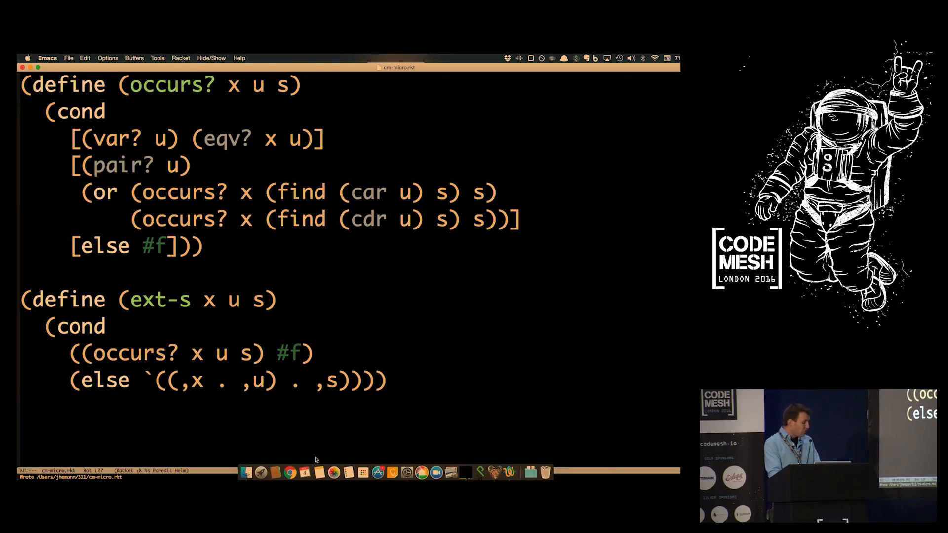
mouse_move(602, 416)
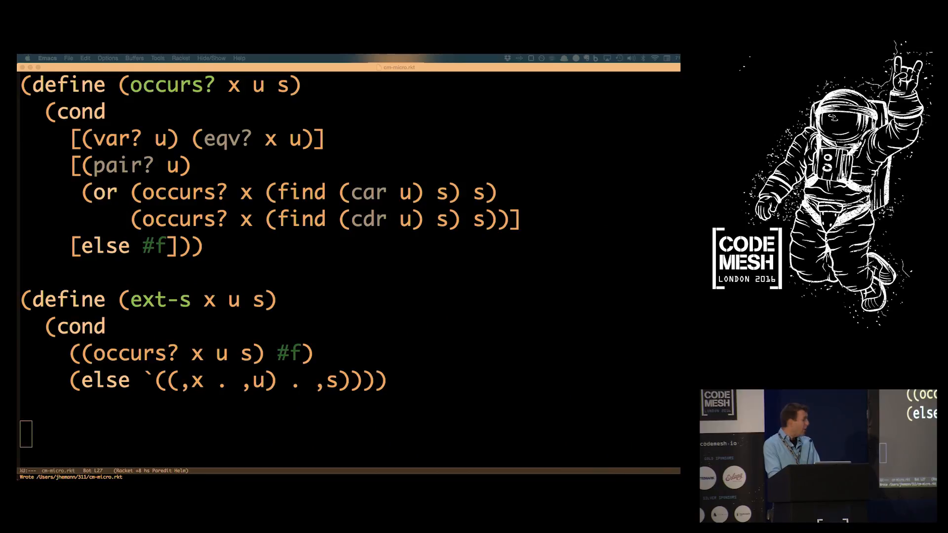
scroll(down, 3)
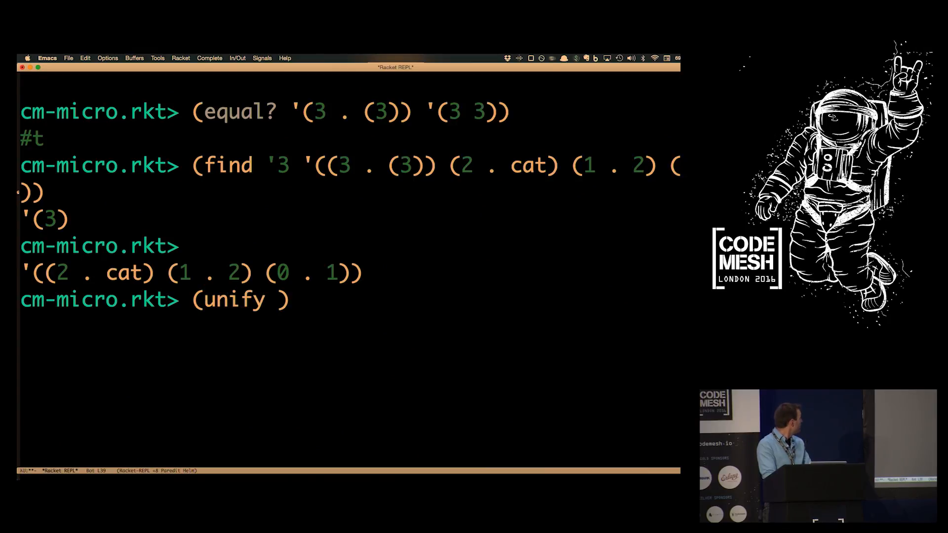
Evaluate (unify '(1 . 2) '(cat . cat) '()) in the Racket REPL.
text('(1 2)
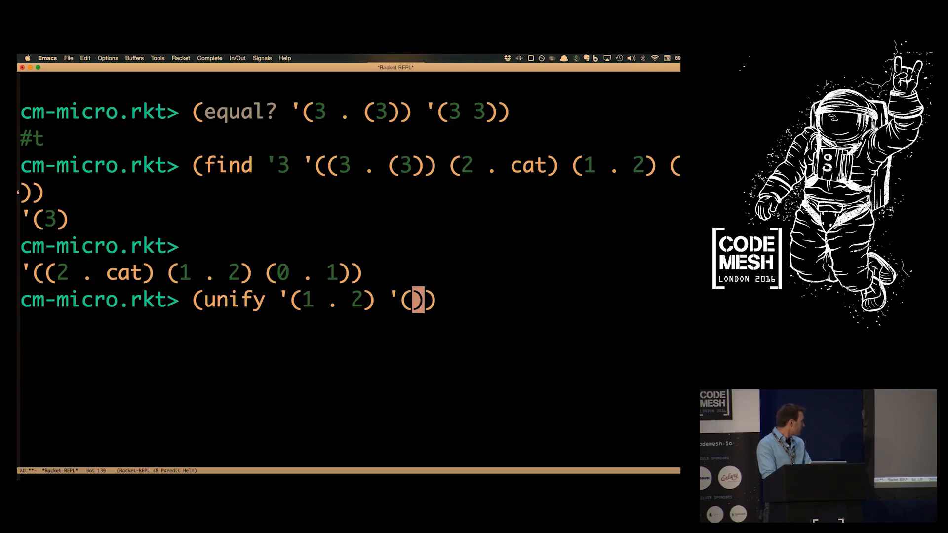
text(cat . cat)
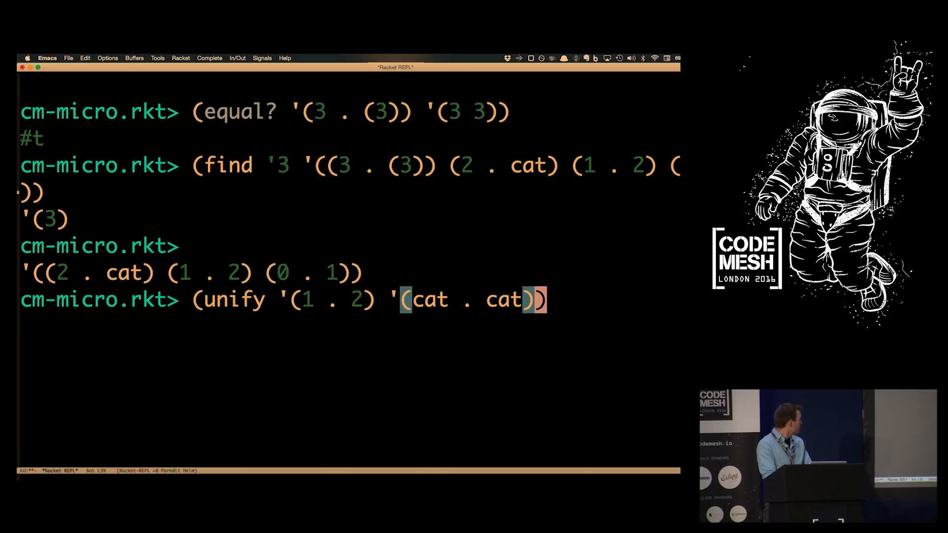
text('())
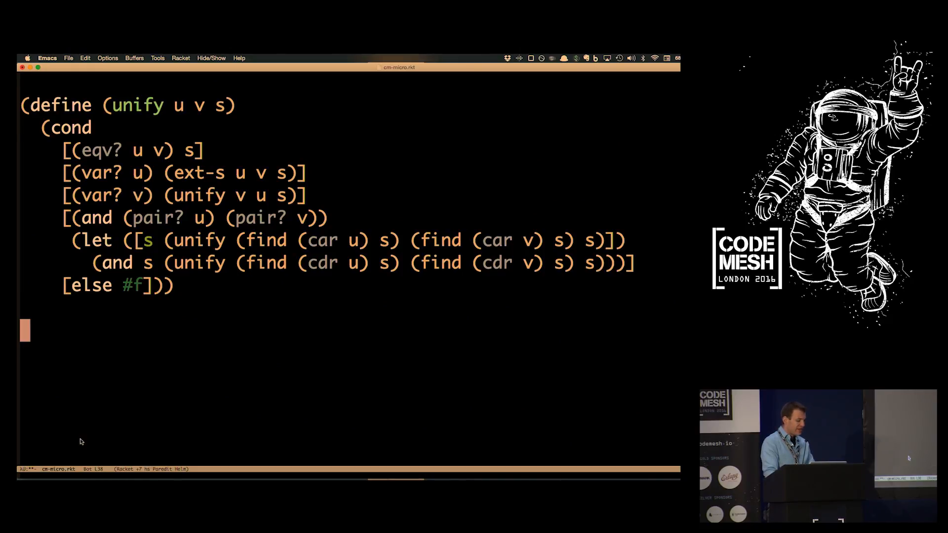
Start (define ((== u v) s) ...) below unify with a new line for its body.
text((define (==)
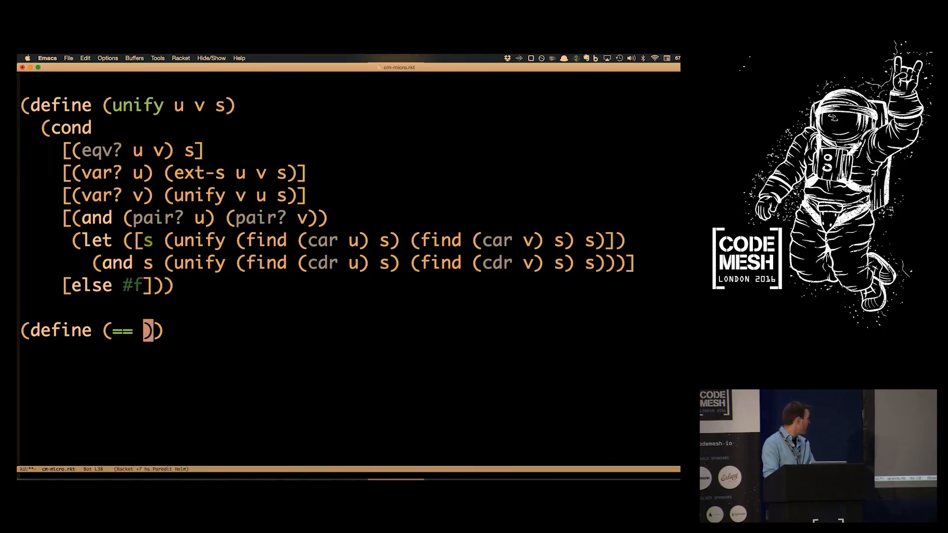
text(u v)
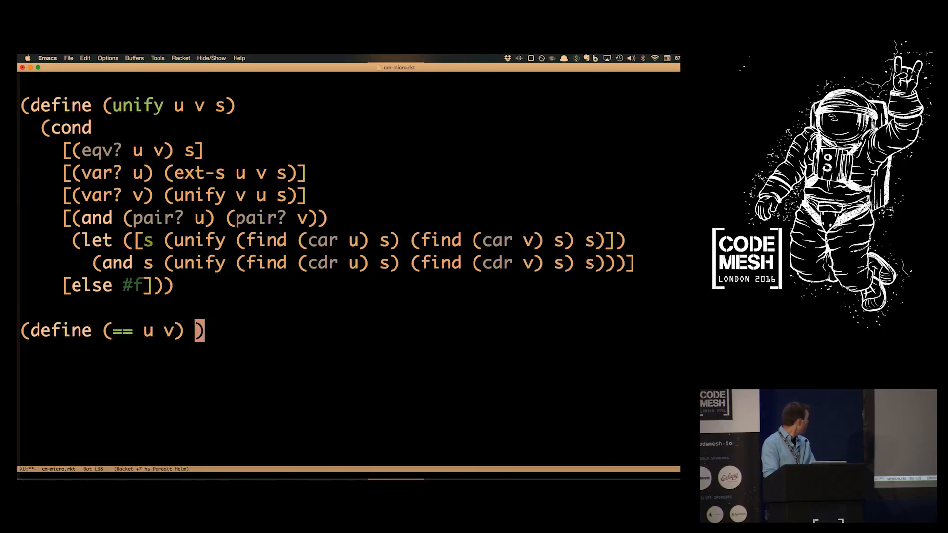
text(s)
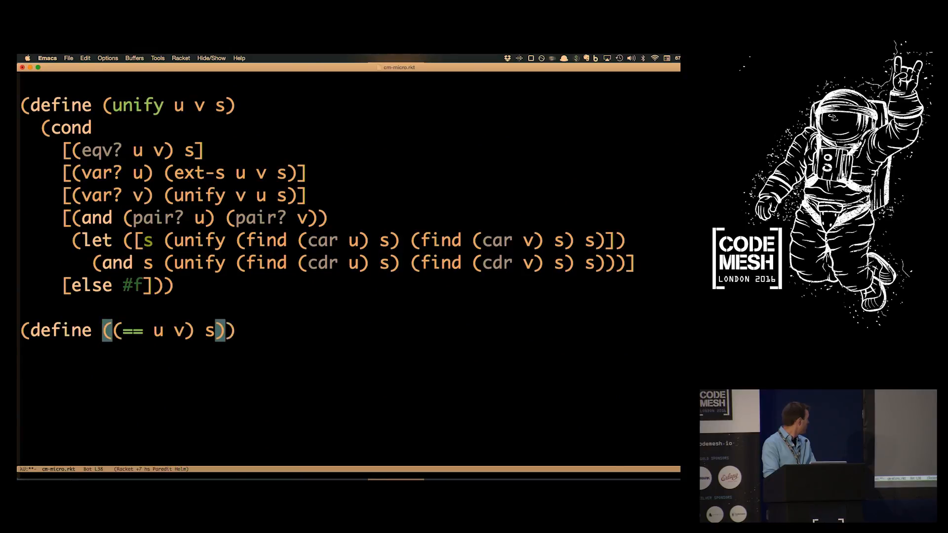
key(enter)
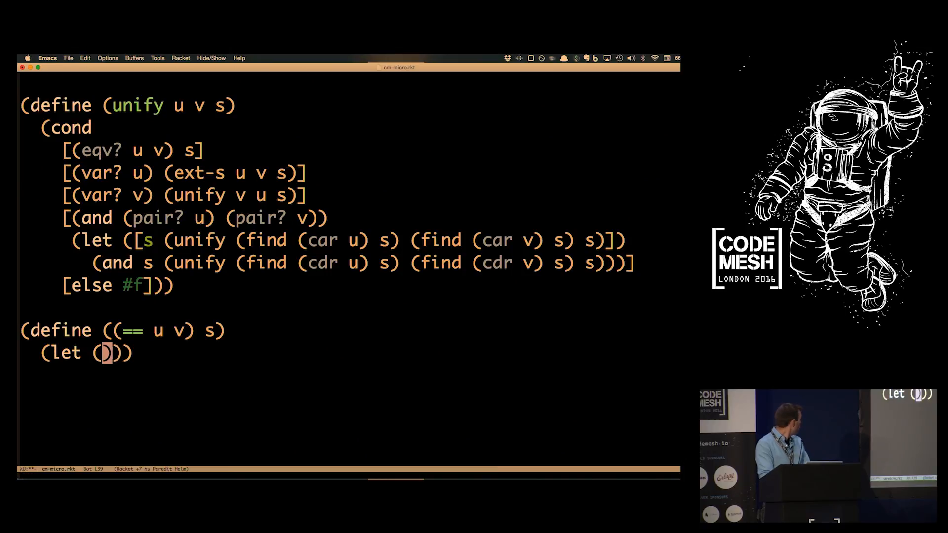
Bind s in the let to (unify (find u s) (find v s) s).
text([s)
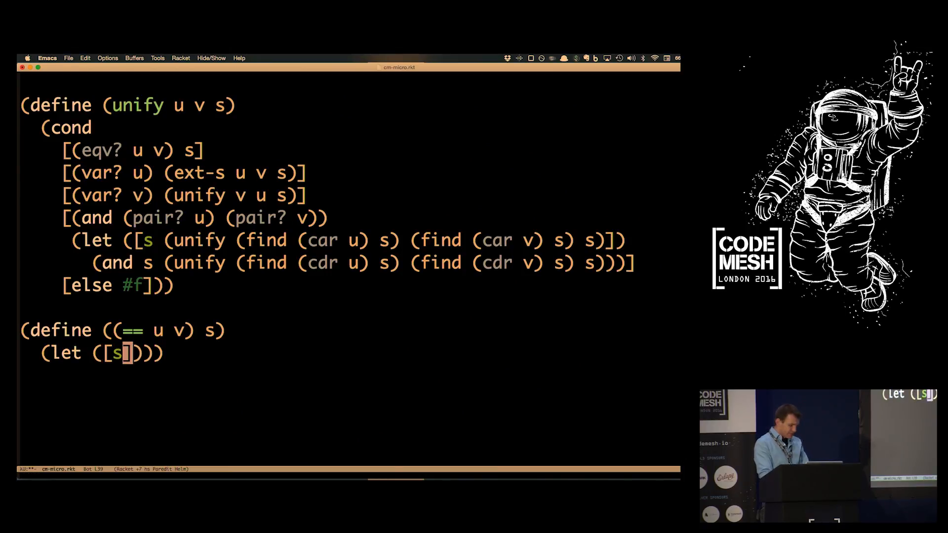
text(()
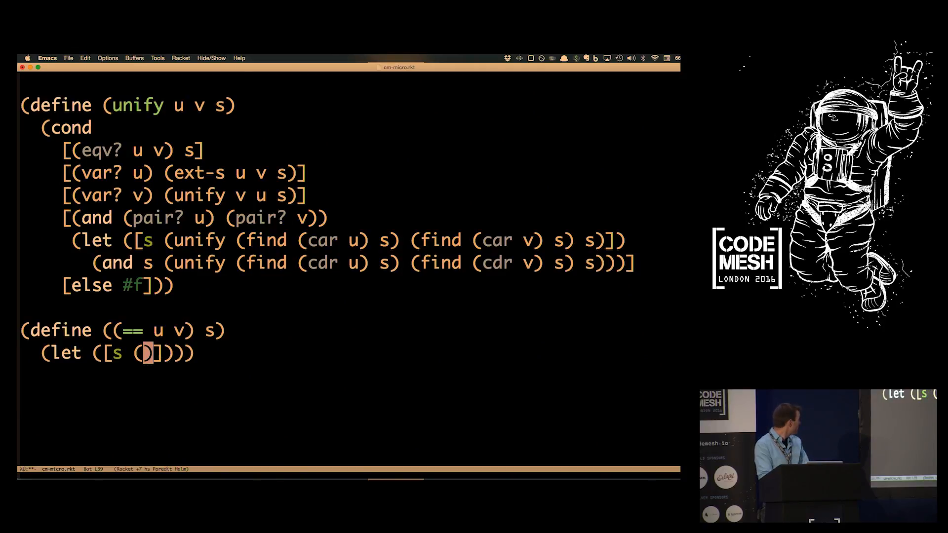
text(unify)
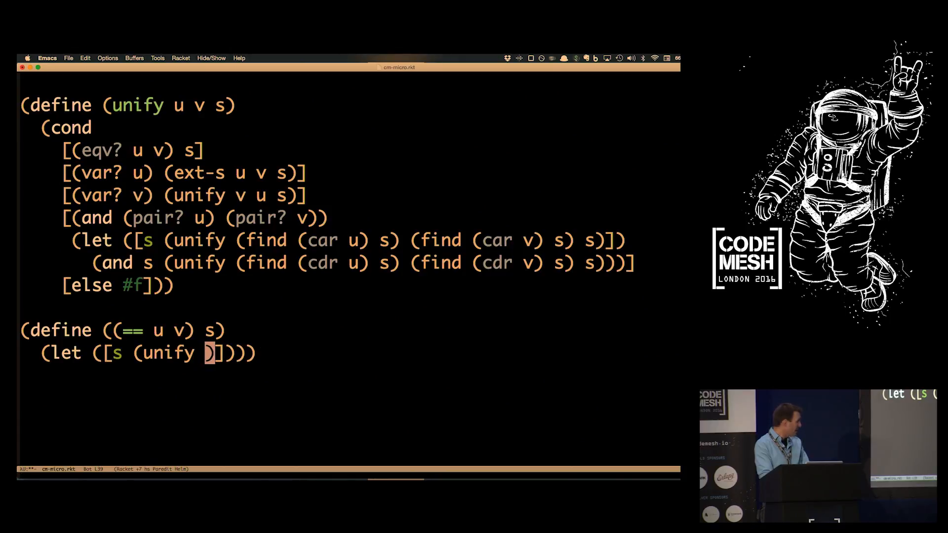
text((find u s) (find)
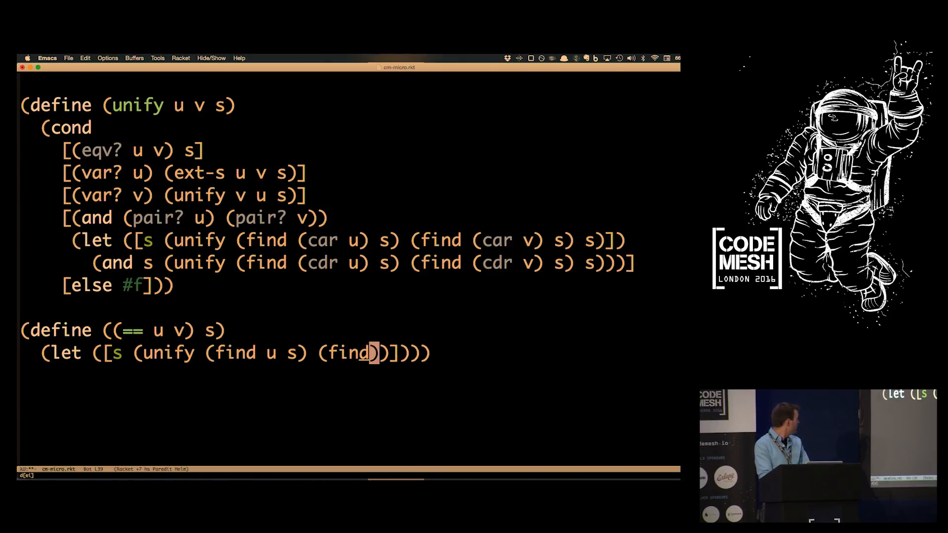
text(v s) s)
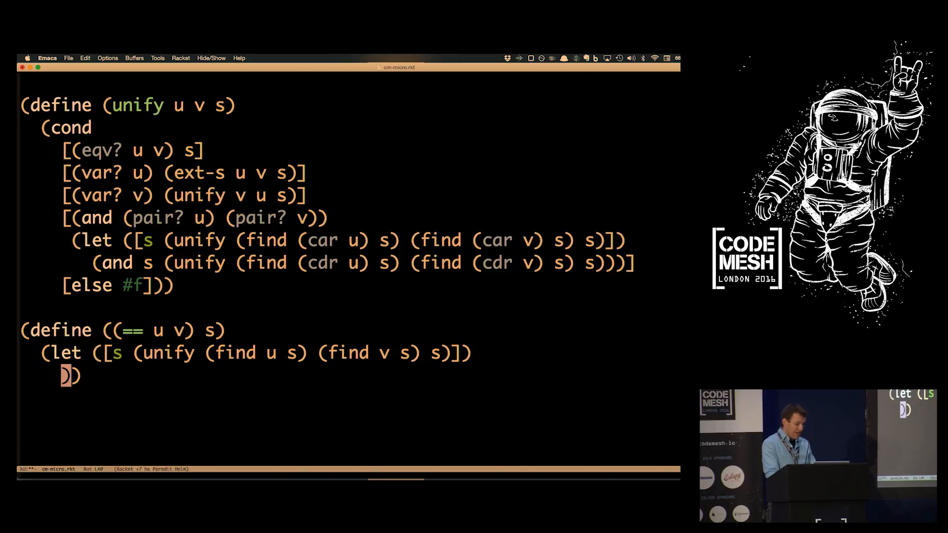
Return (if s (list s) '()) as the result of ==.
text((if)
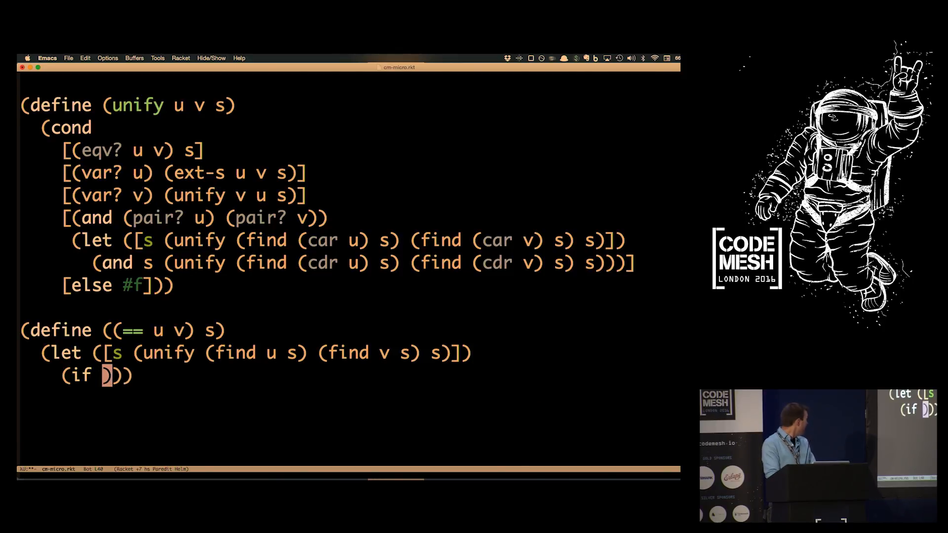
text(s)
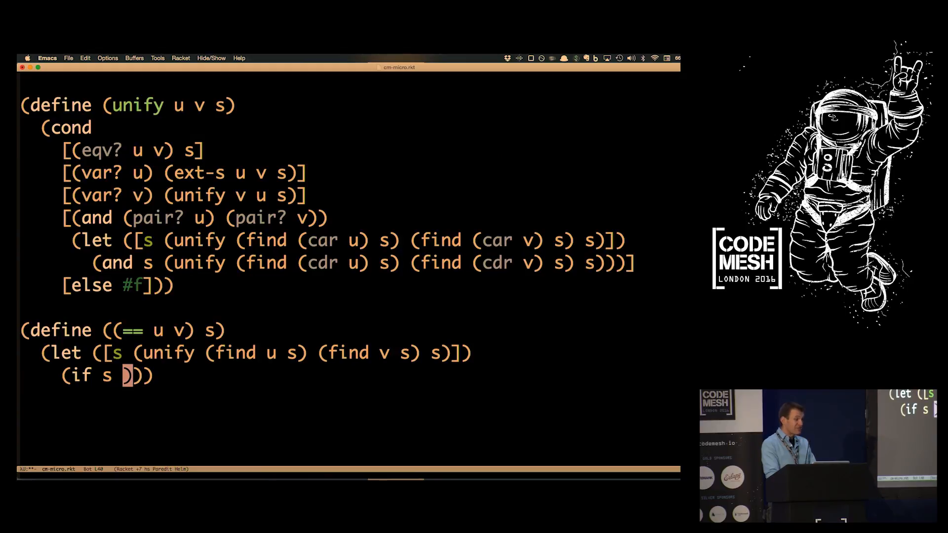
text(list s)
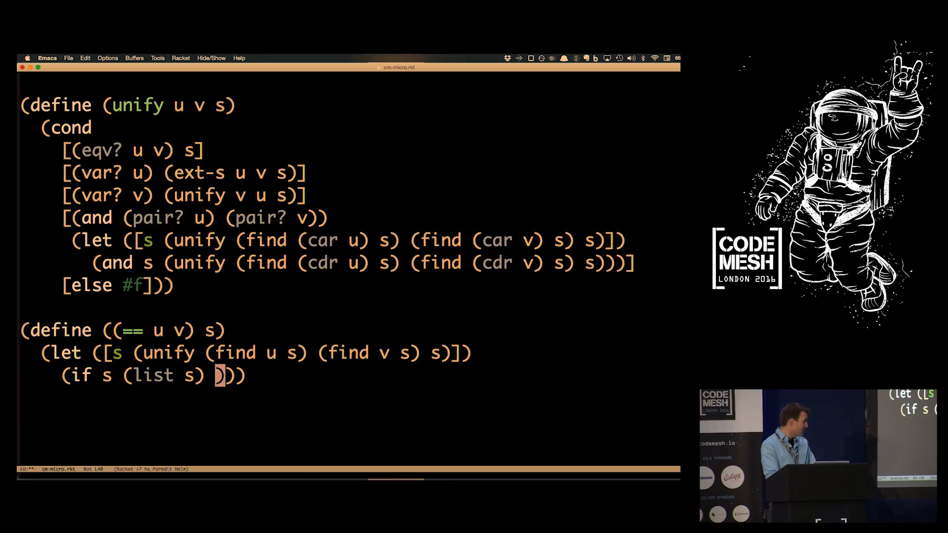
text('())
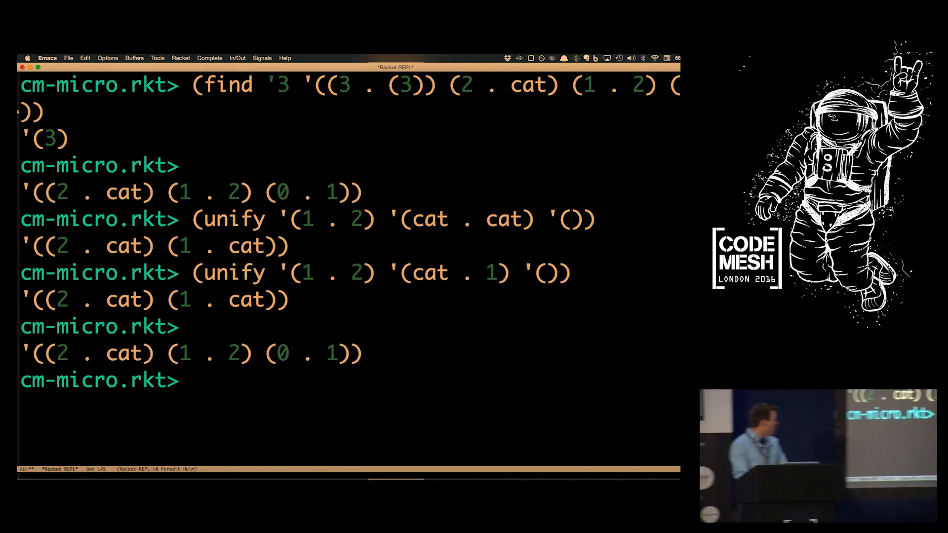
In the REPL evaluate unify and then ((== '(2 . cat) '(1 . cat)) '()).
text(())
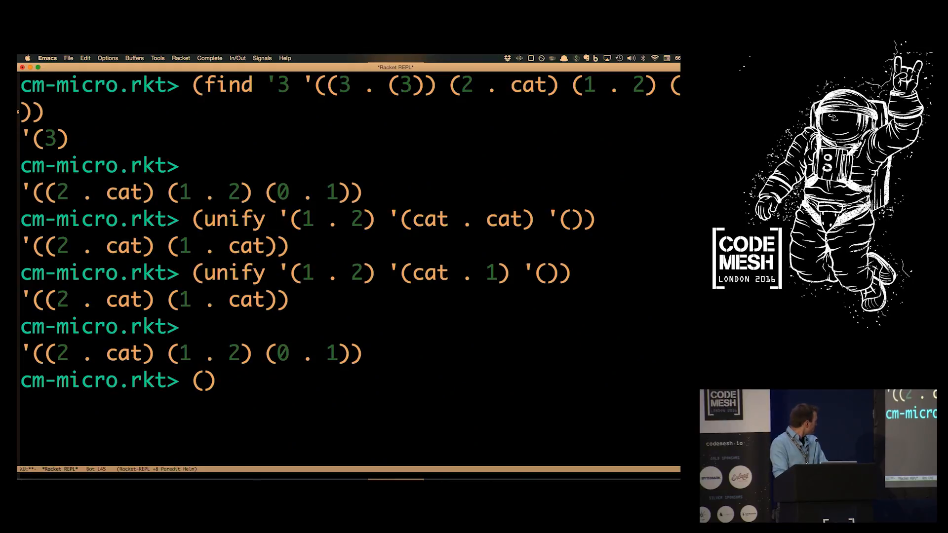
text((unify '(2 . cat)
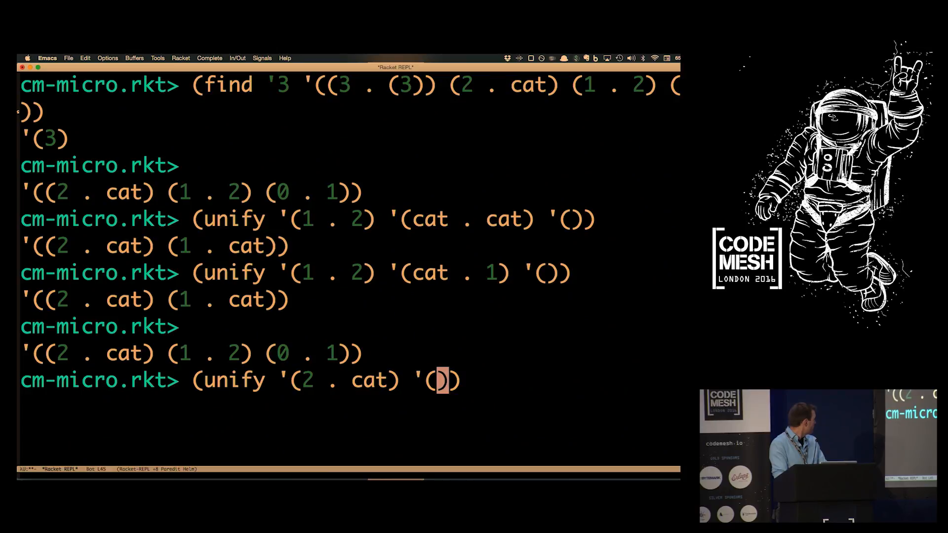
text(1 . cat)
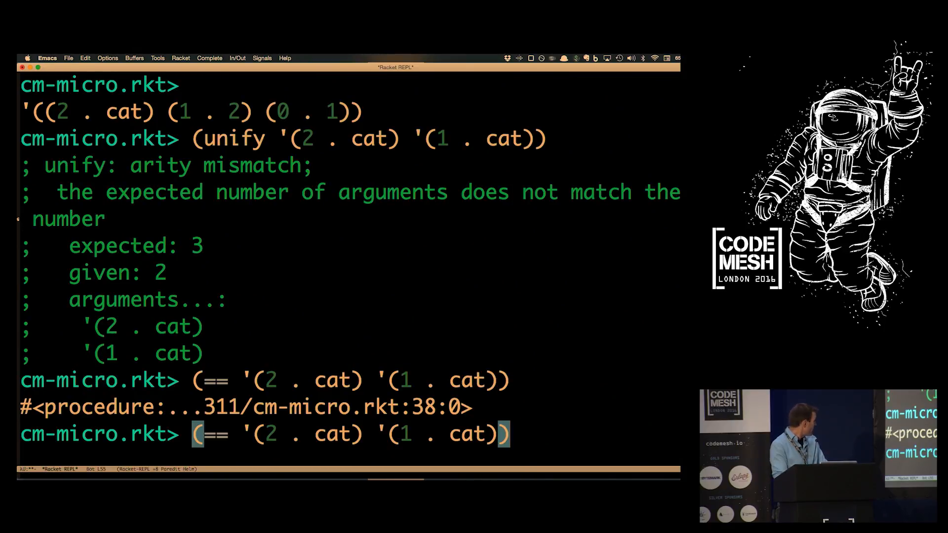
text(()
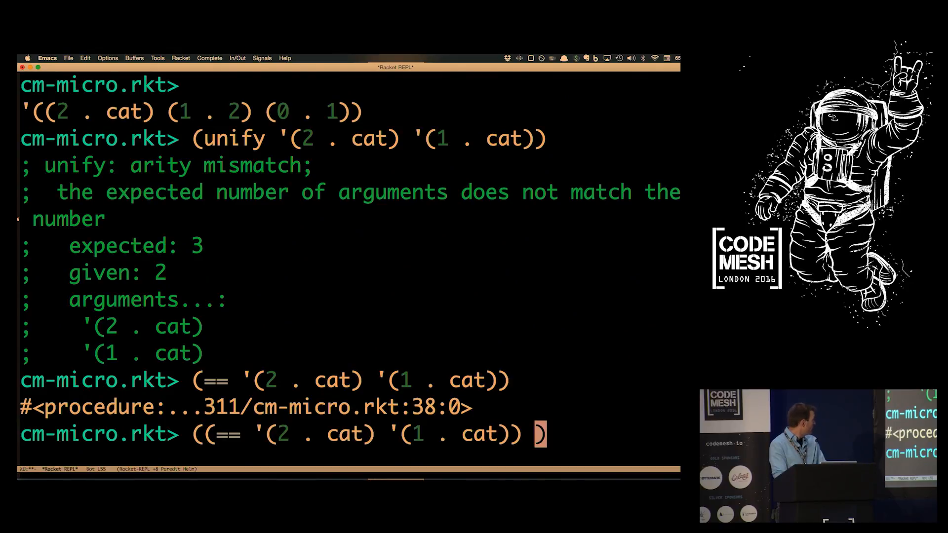
text('())
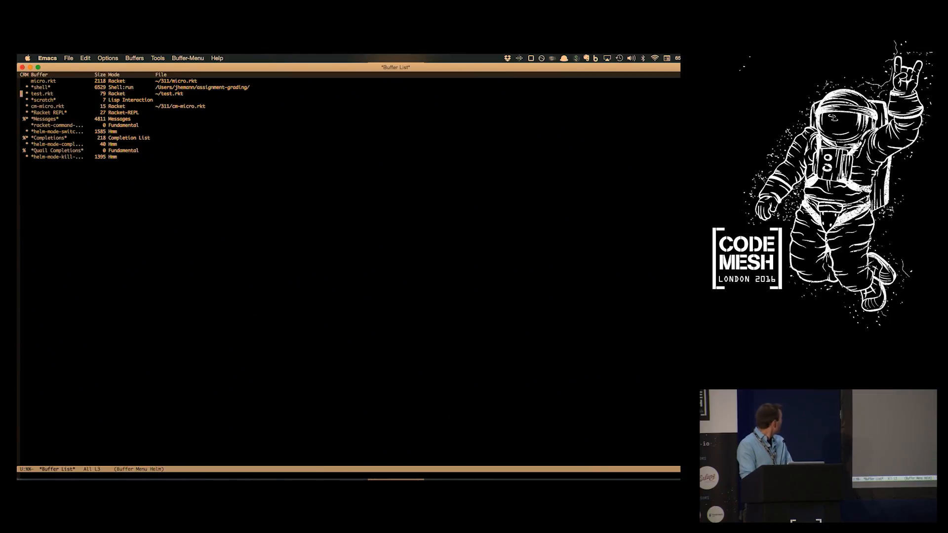
Switch back to the cm-micro.rkt buffer.
key(C-x b)
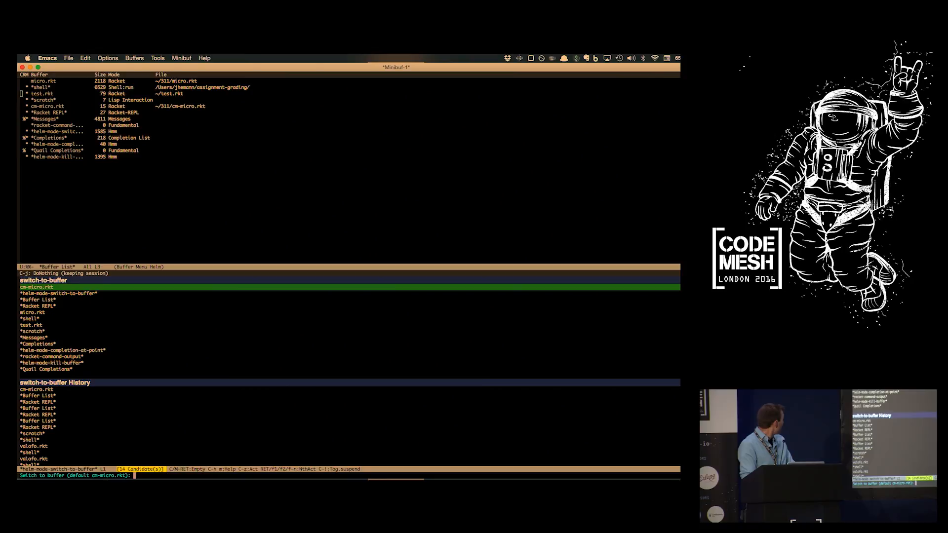
key(Return)
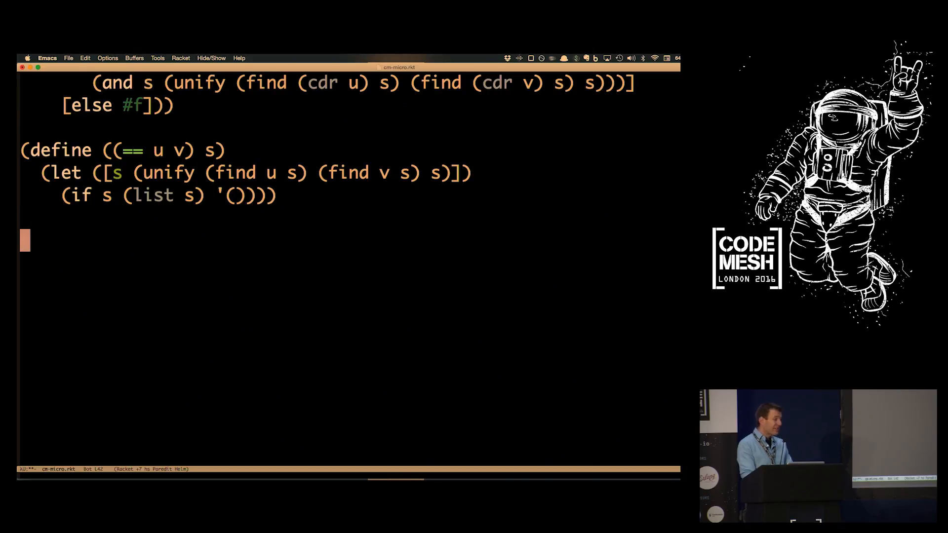
Write (λ (x) (== x 'dog)) below the == definition.
text(())
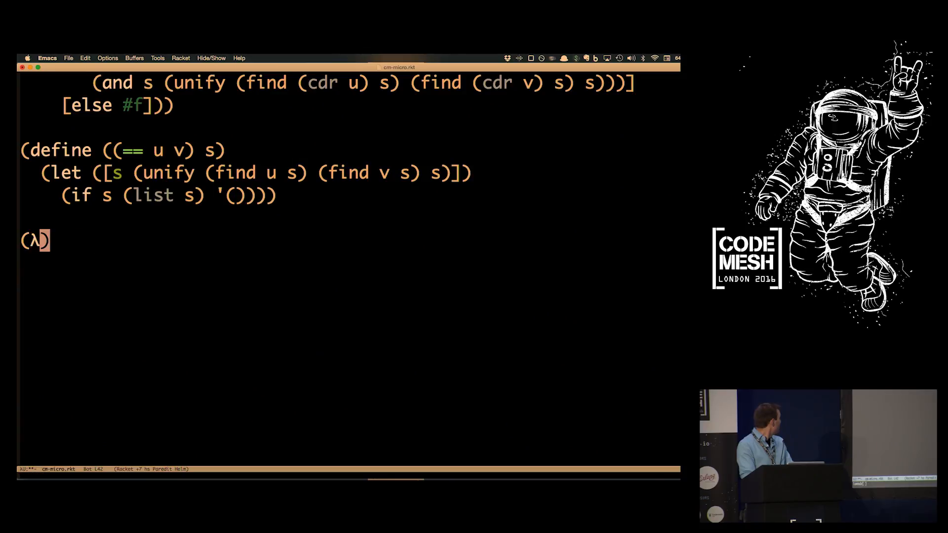
text((x))
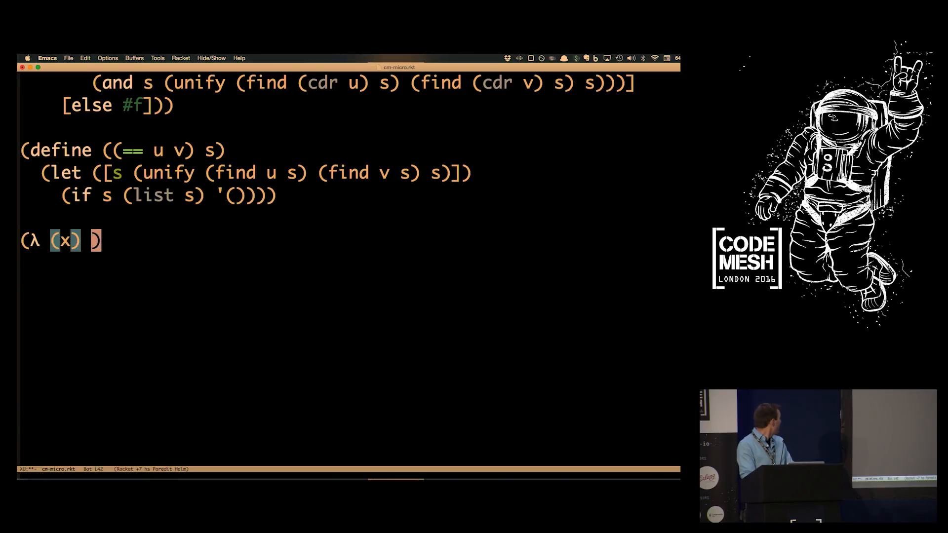
text((== x ')
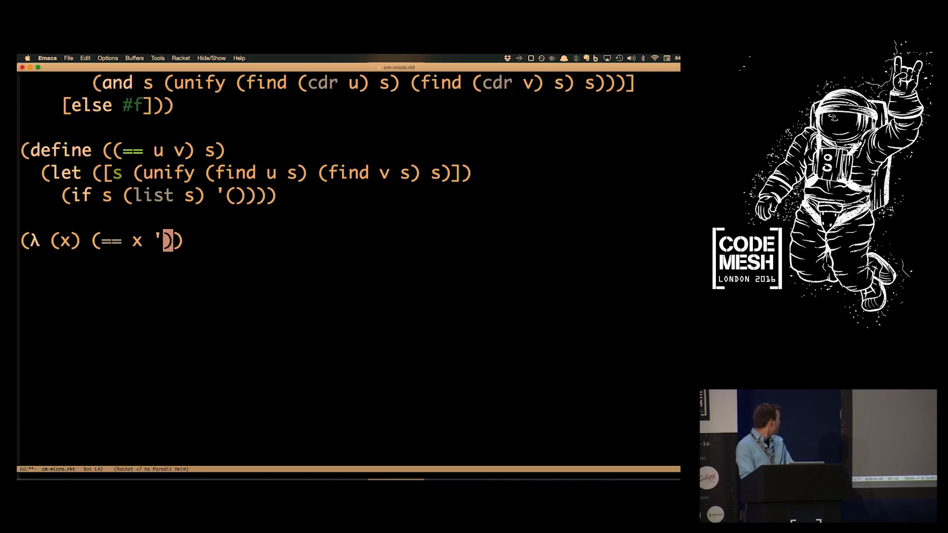
text(dog)
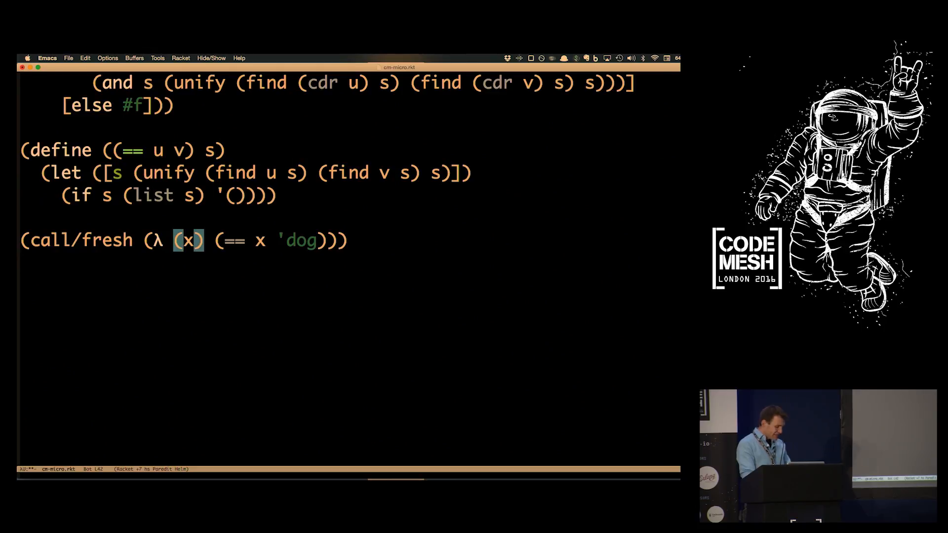
Comment out the call/fresh dog example line with M-;.
key(M-;)
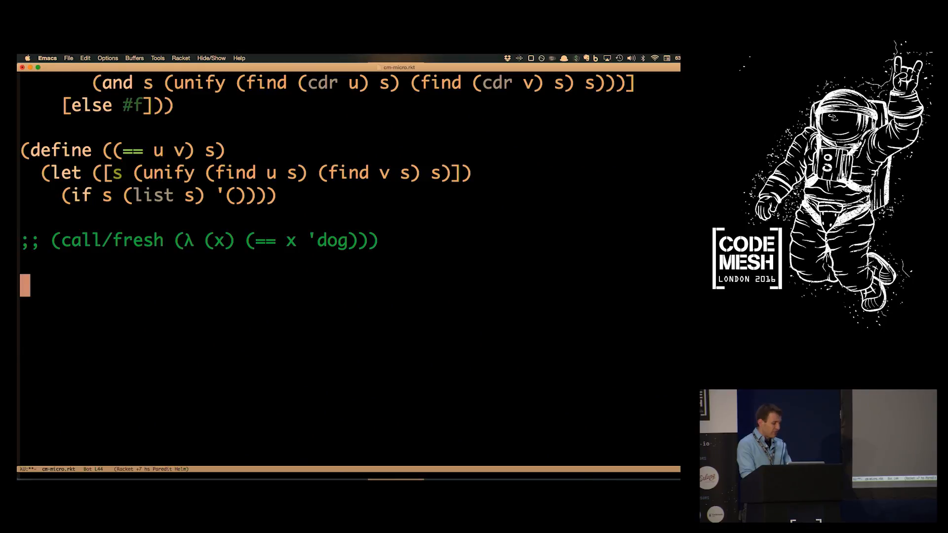
Start (define ((call/fresh f) s/c)) with a 'this is a' comment note.
text((c)
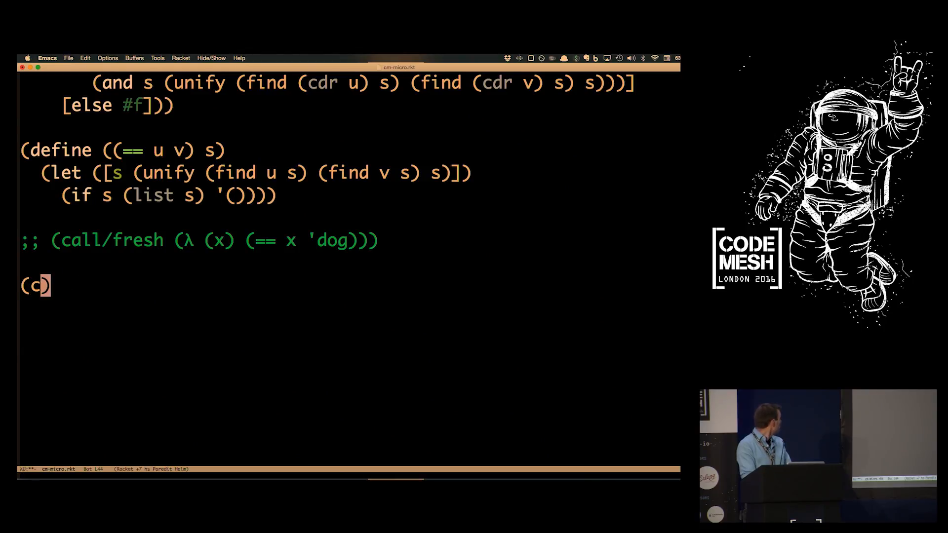
text(efine (call/fresh f)
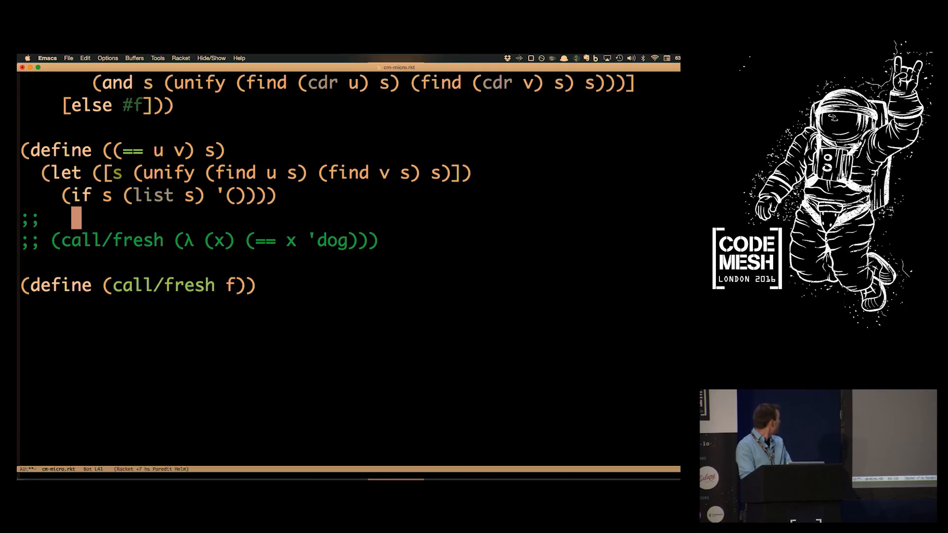
text(this is an f --v)
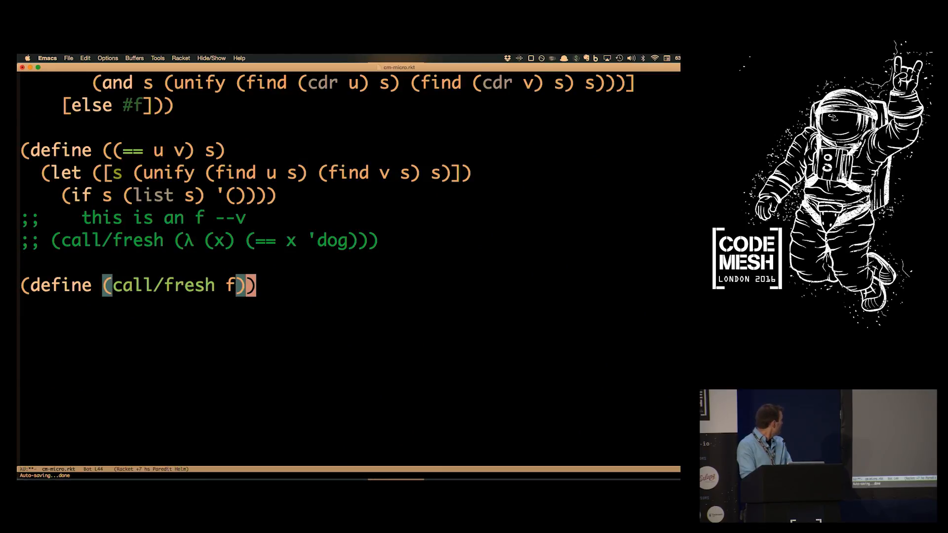
text(()
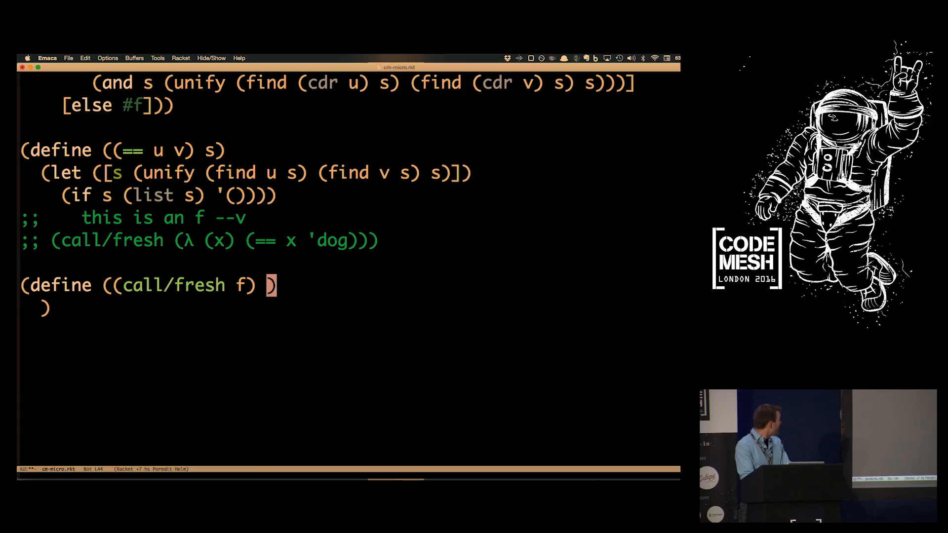
Make == take s/c, bind s to (car s/c) in a let, and return `(,s . ,(cdr s/c)).
text(s)
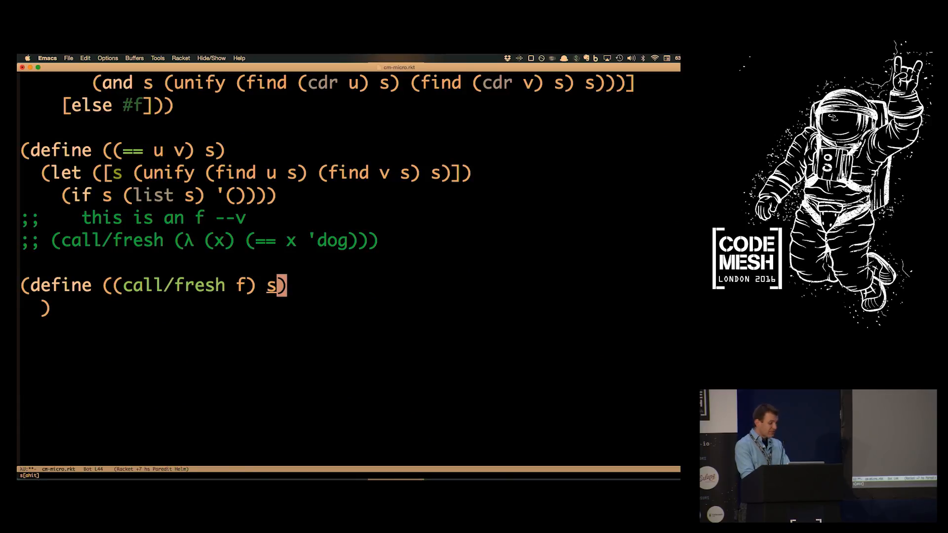
text(/c)
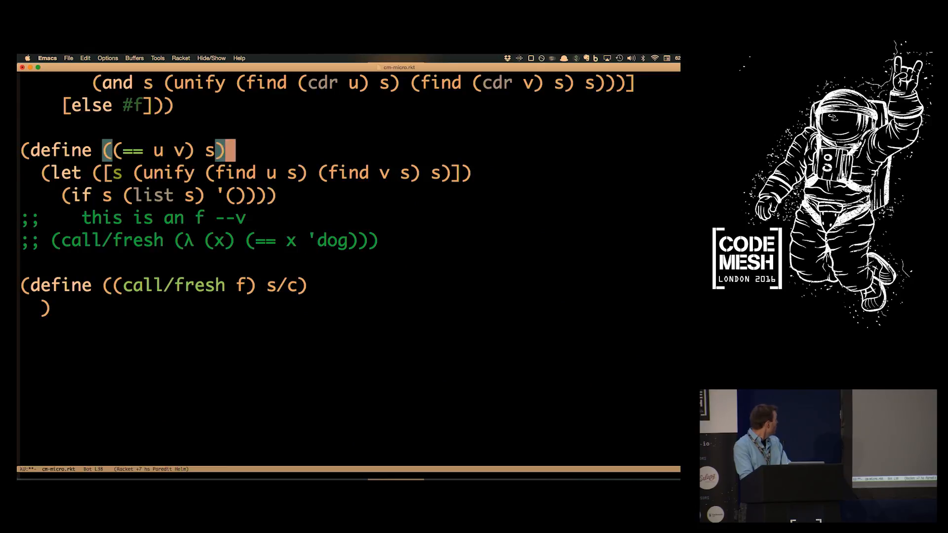
text(/c)
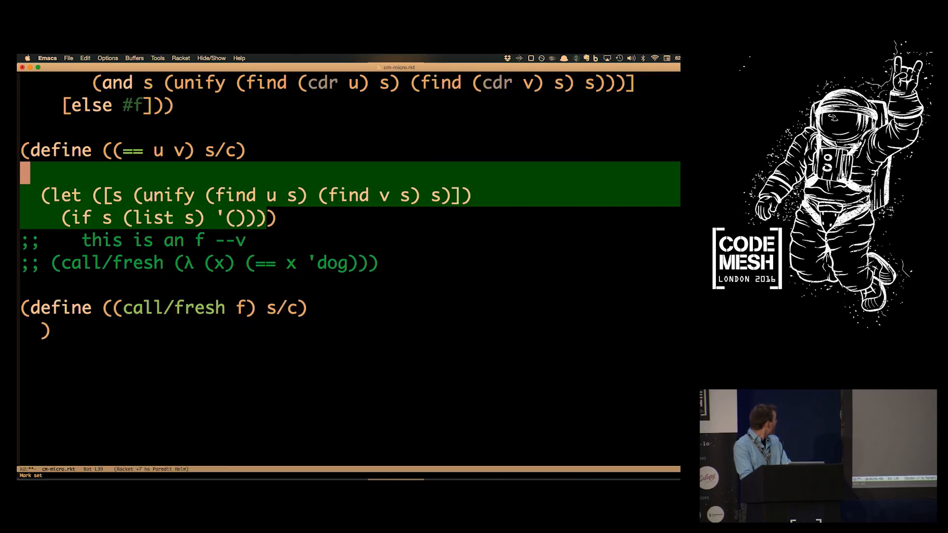
text(()
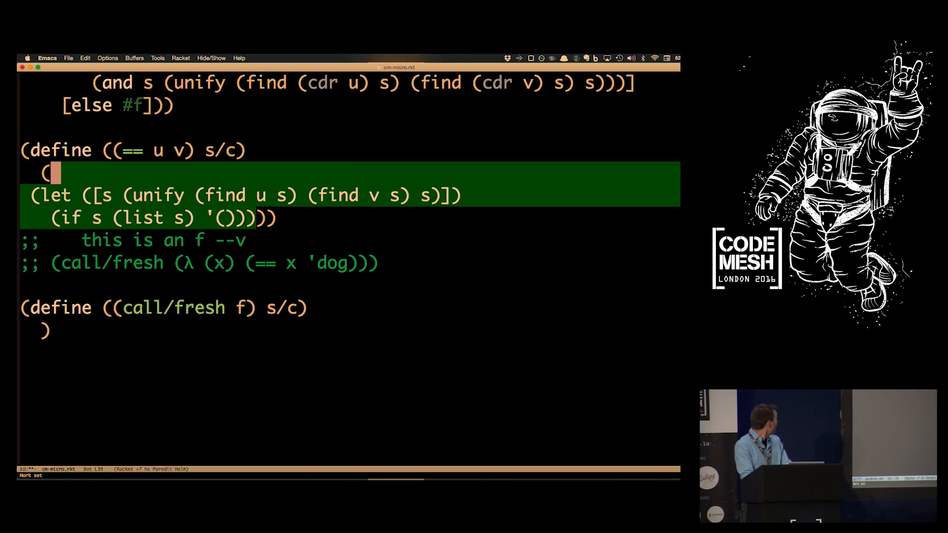
text(let)
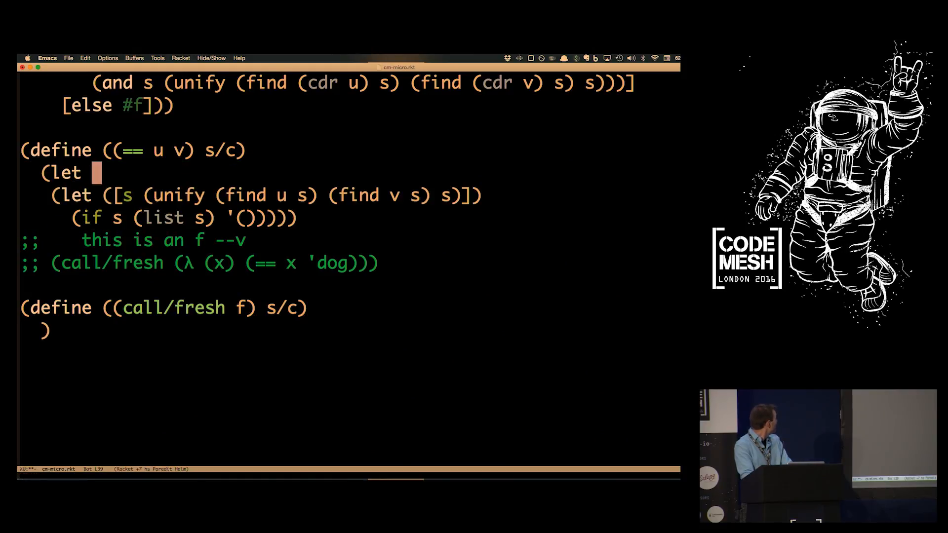
text(((s (c))))
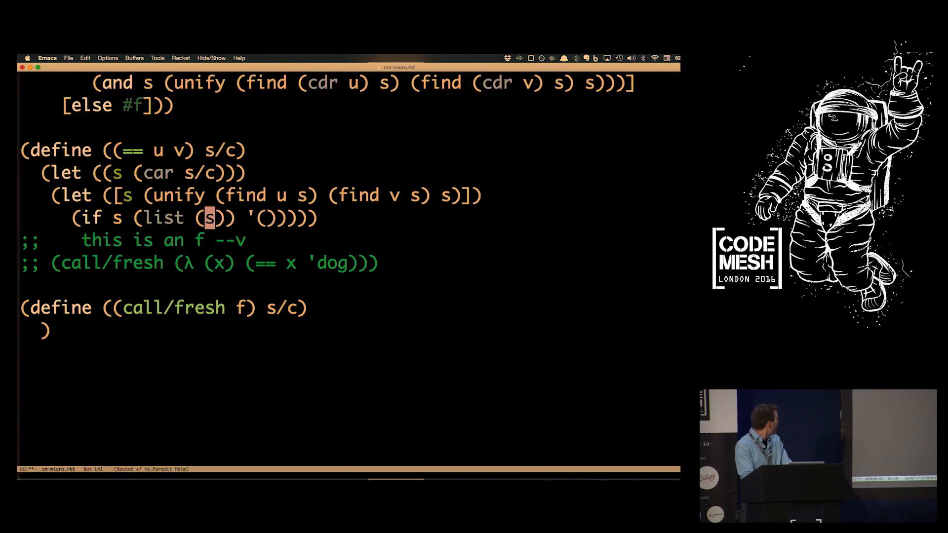
text(`,)
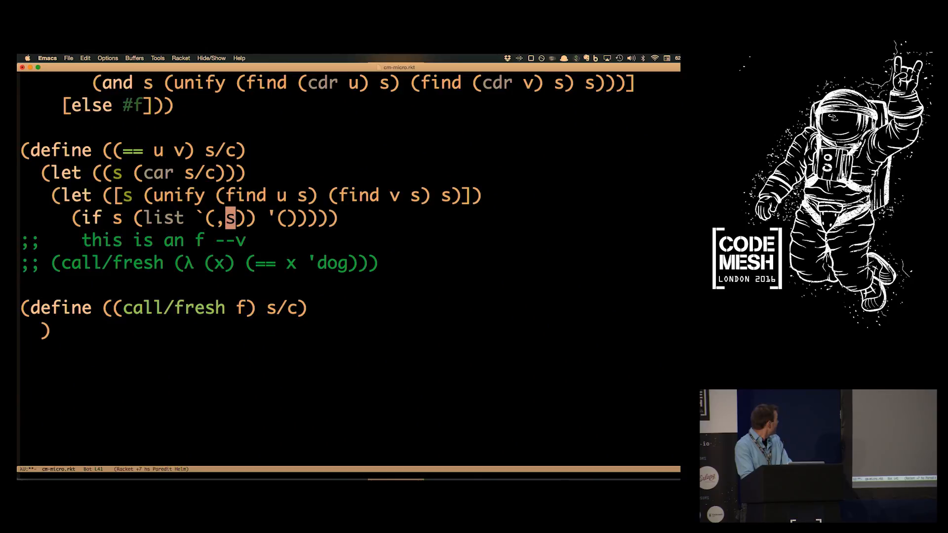
text(. ,(cdr s/c)
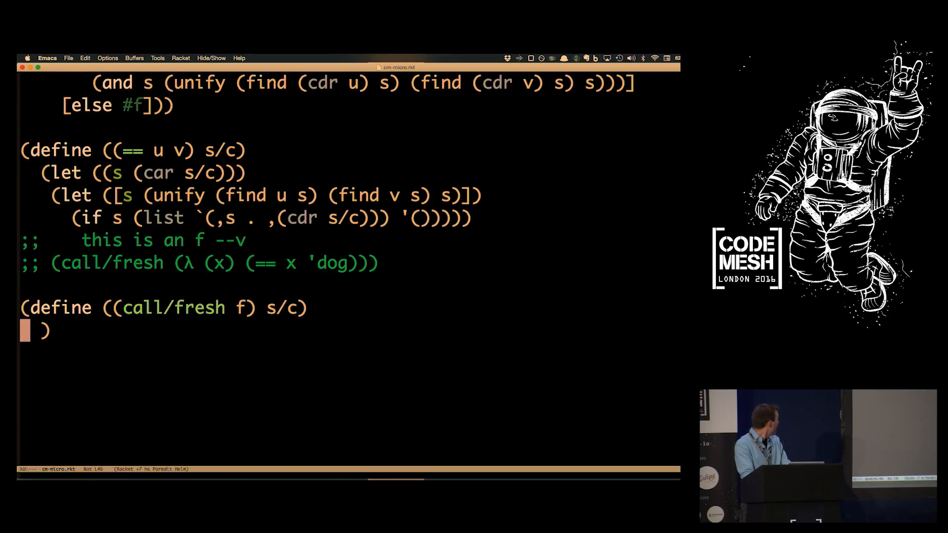
Bind c to (cdr s/c) in a square-bracketed let inside call/fresh.
key(Return)
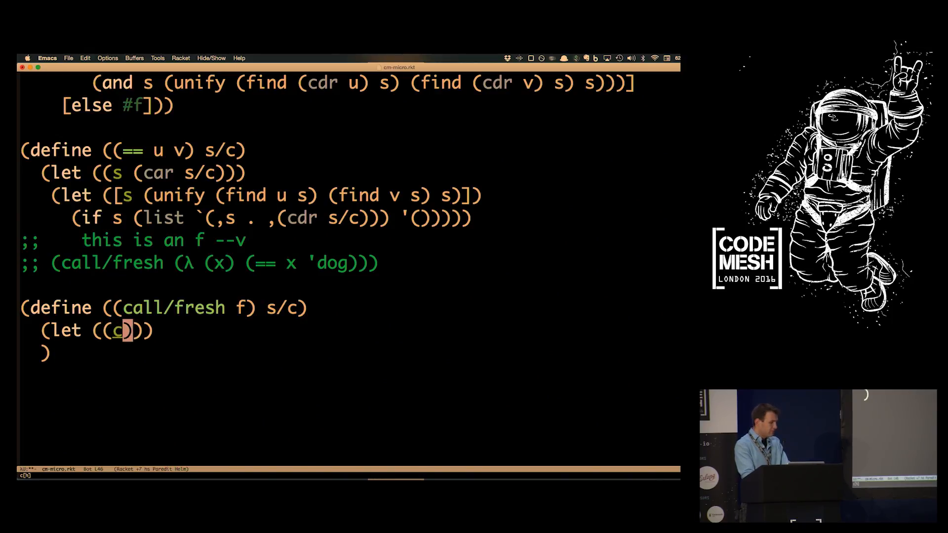
key(Backspace)
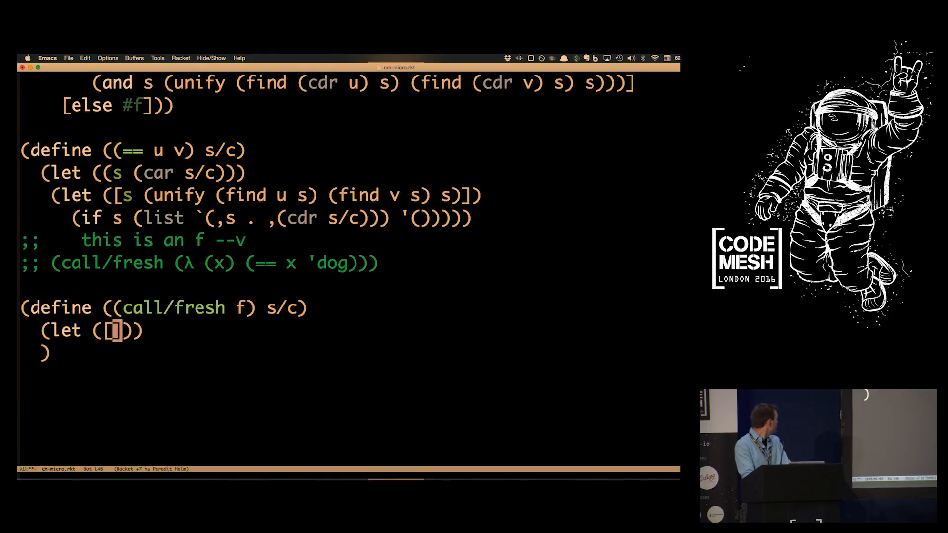
text(c (cdr s/c)
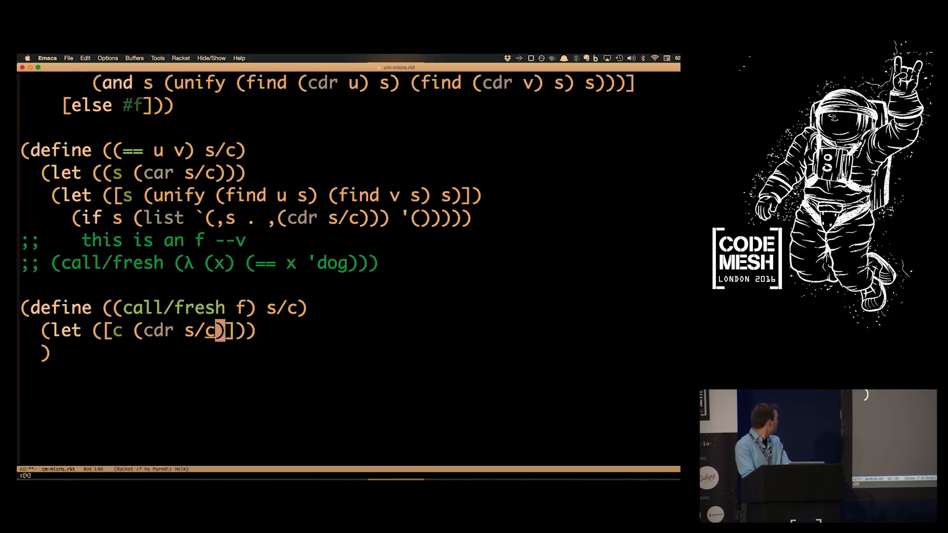
key(Return)
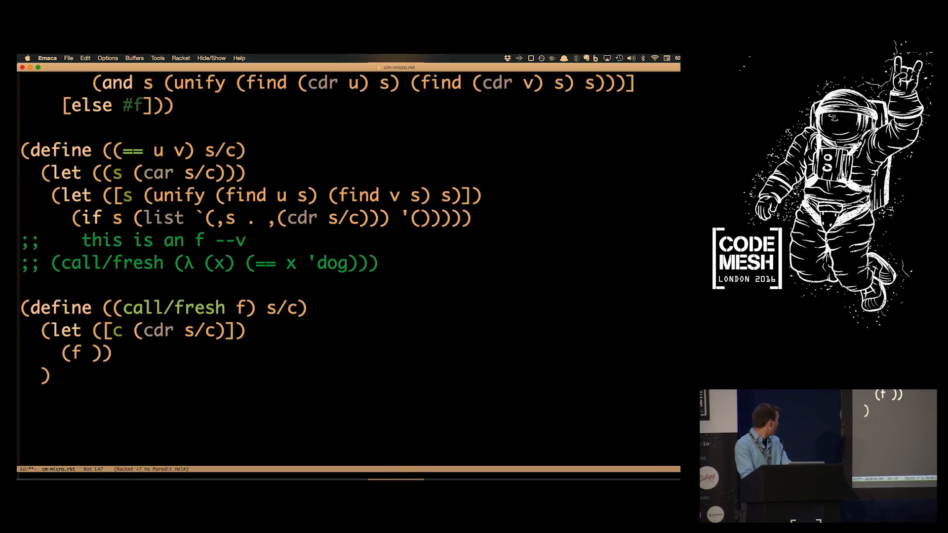
Apply (f (var c)) to the state `(,(car s/c) . ,(+ c 1)) as the let body.
text((var c))
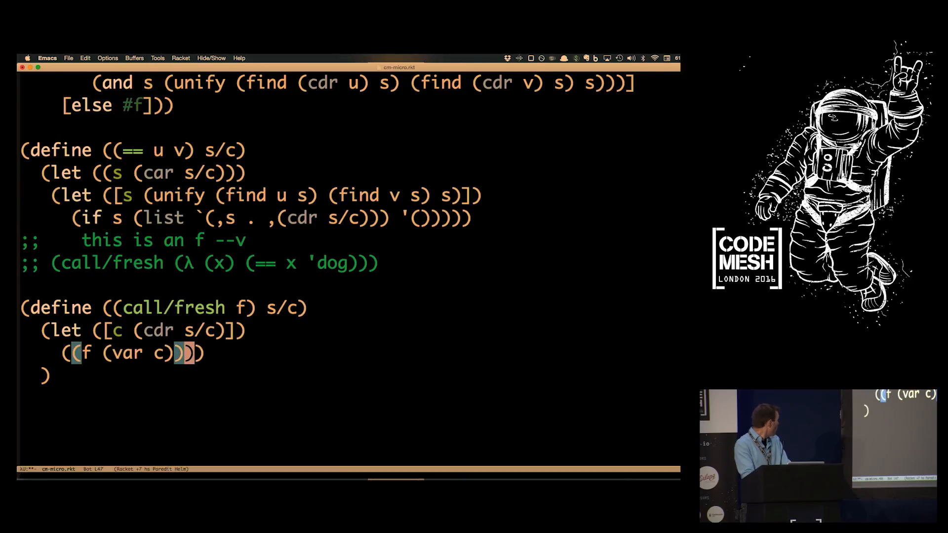
key(Return)
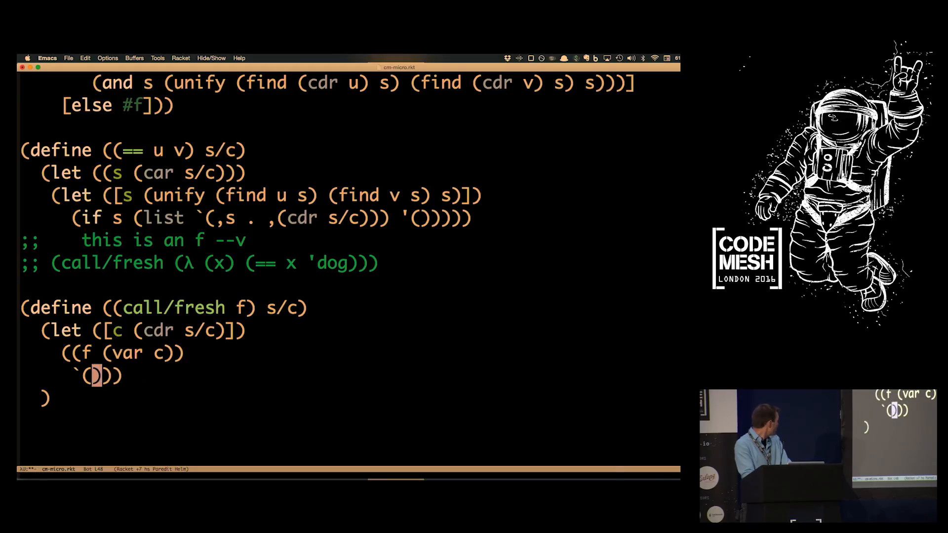
text(,(car s/c)
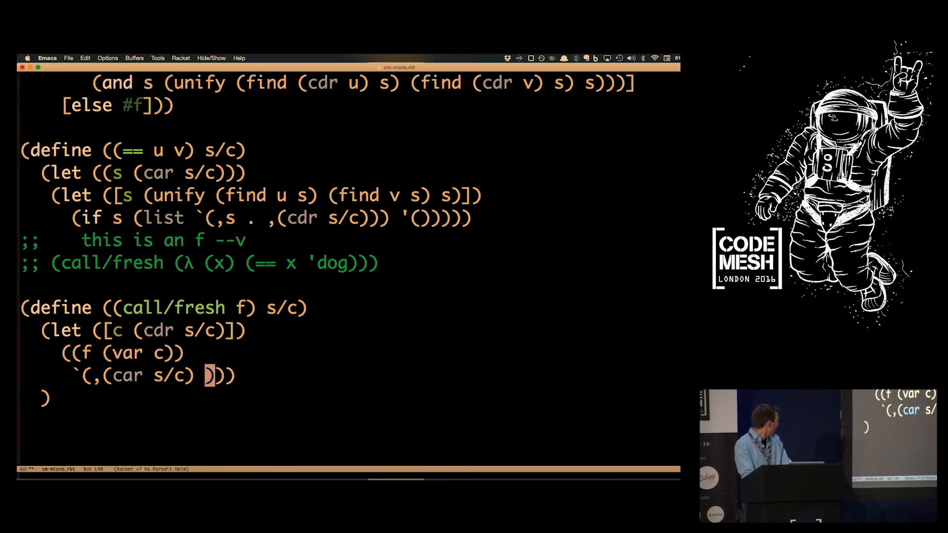
text(. ,(+)
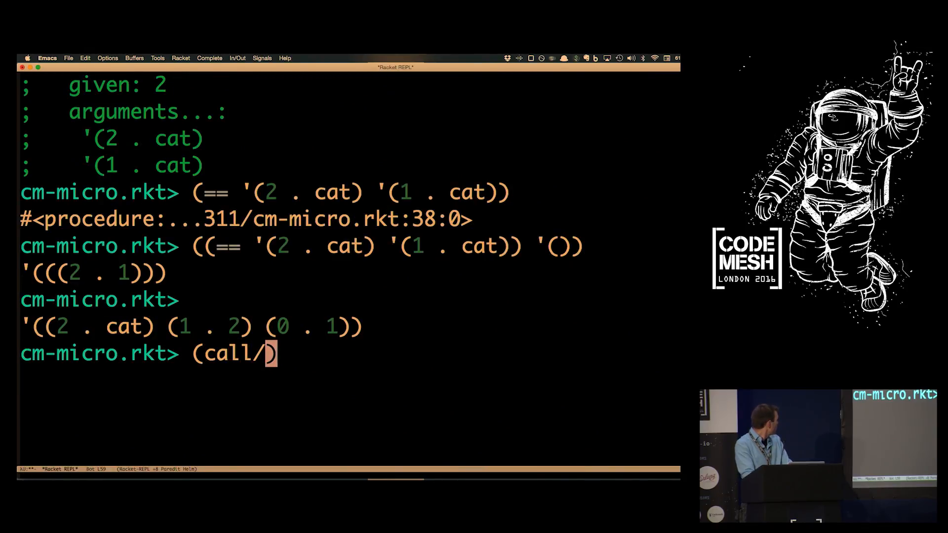
Run ((call/fresh (λ (x) (== x 'cat))) '(() . 0)) in the REPL, getting '((((0 . cat)) . 1)).
text(fresh ())
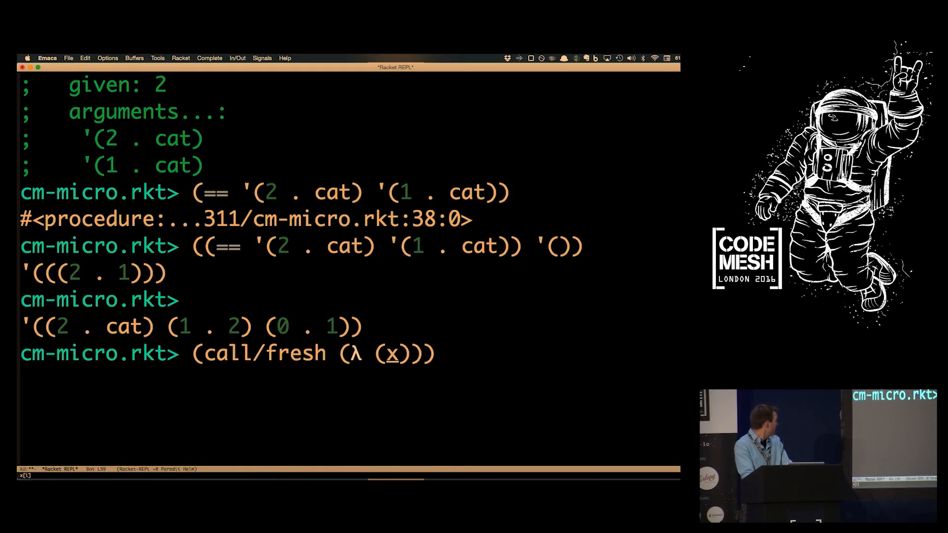
text((== x)
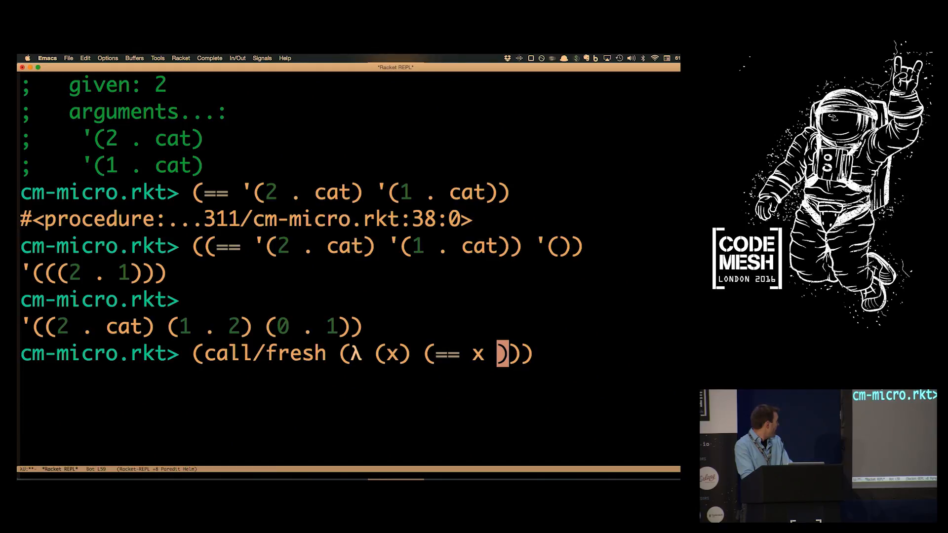
text('cat)
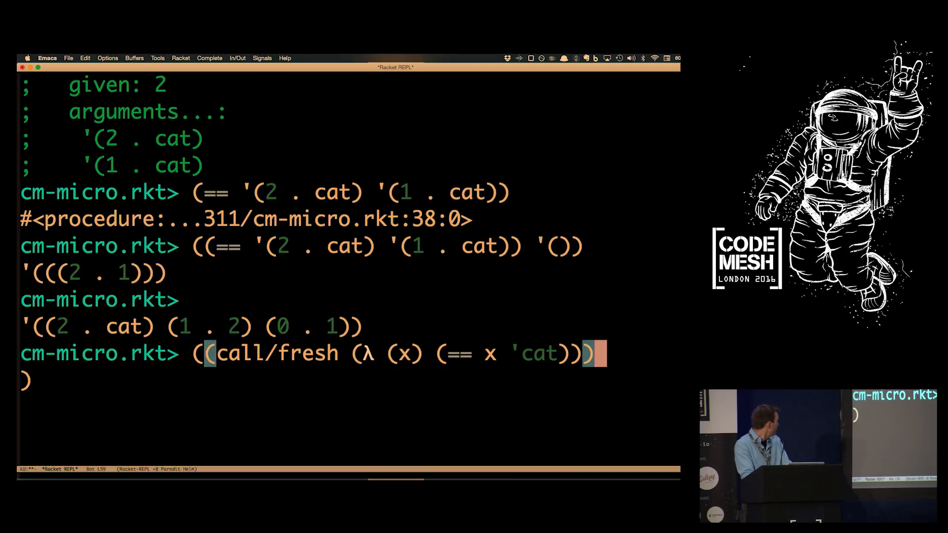
text('())
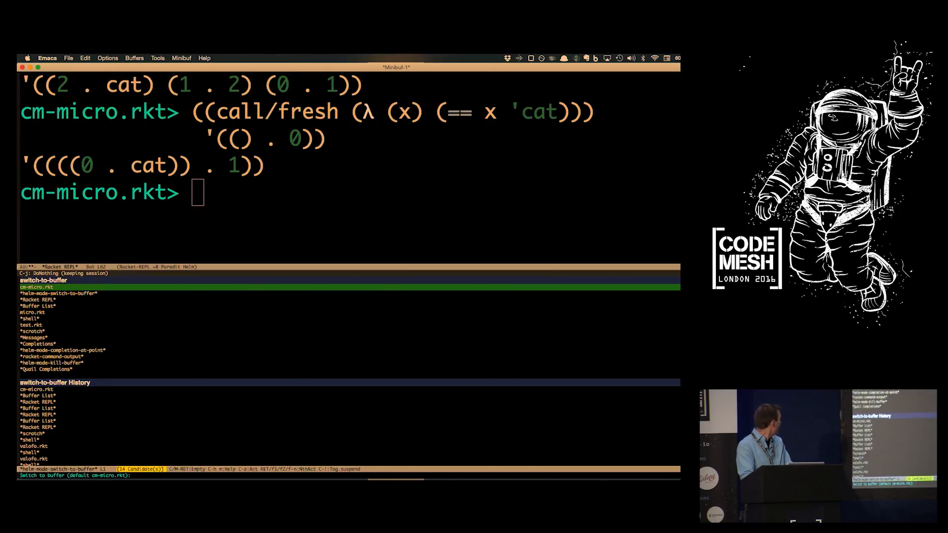
Back in cm-micro.rkt, define init-s as '(() . 0) and start the next define.
key(Down)
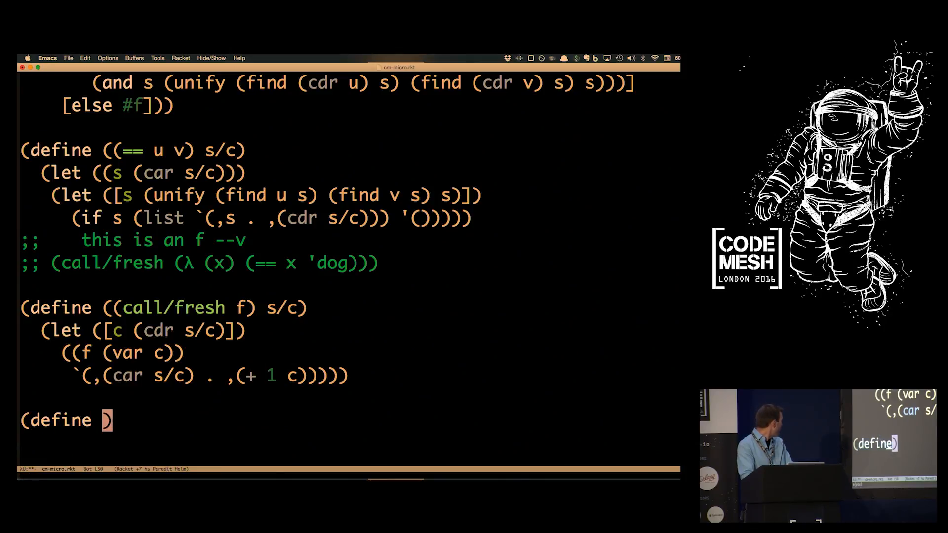
text(init-s)
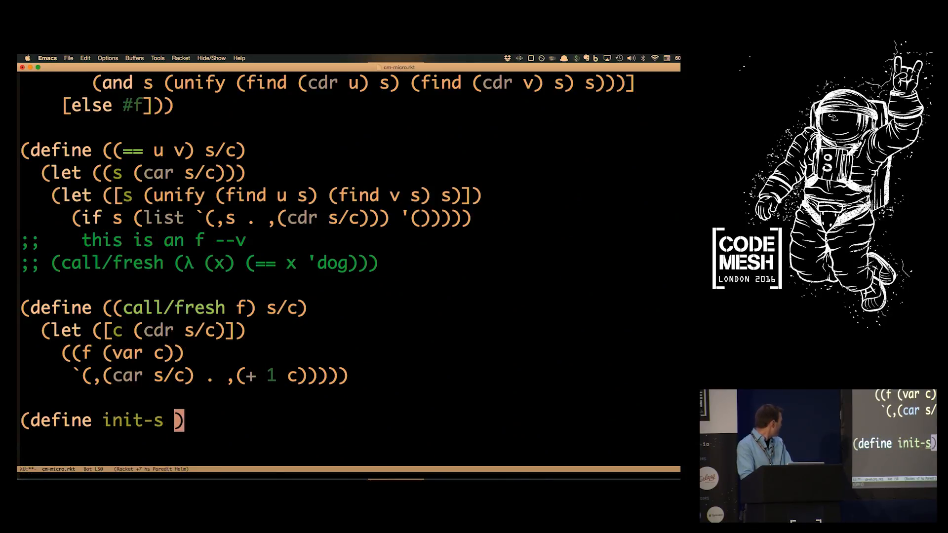
text('(()
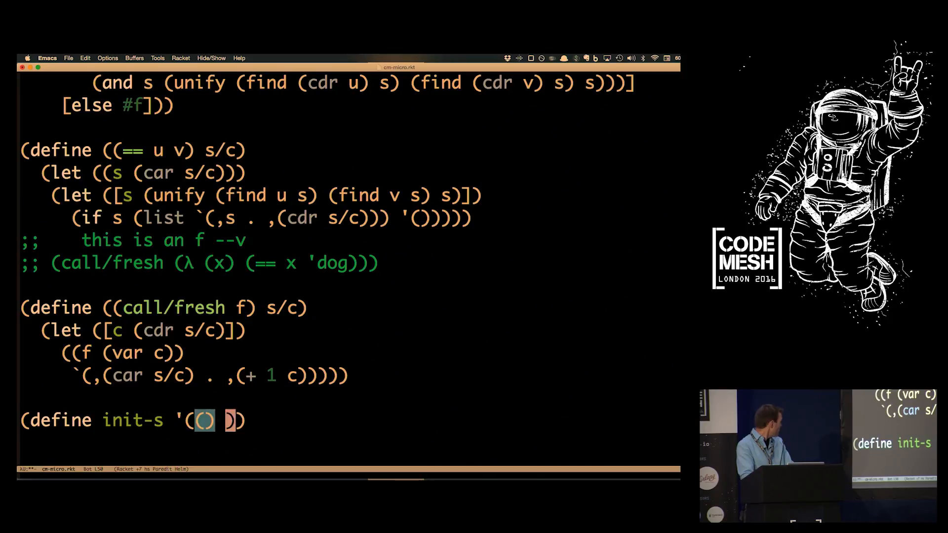
text(. 0)
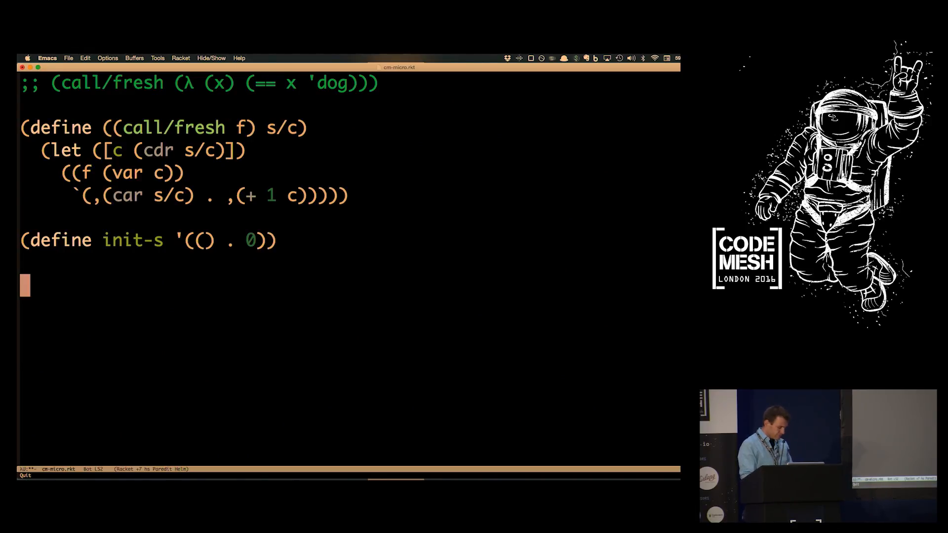
text((define)
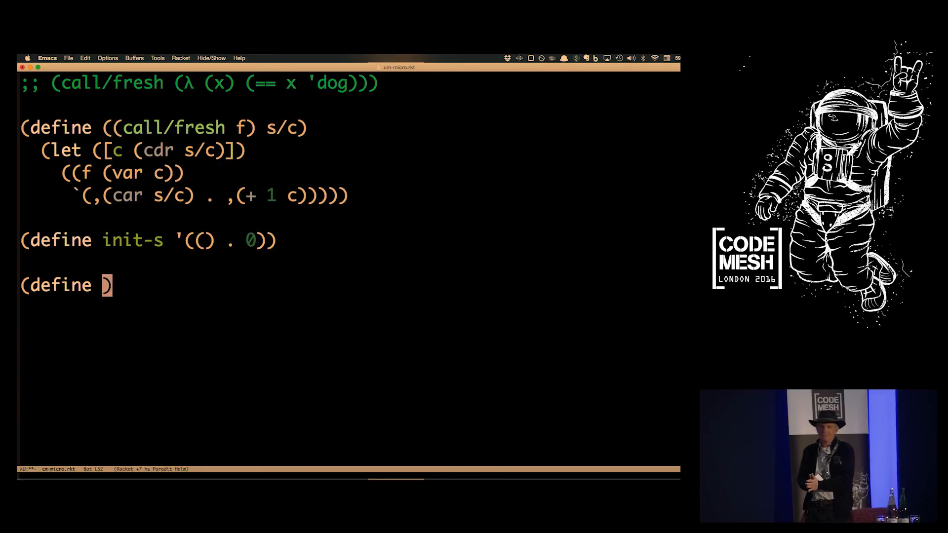
Write the head (define ((disj g1 g2) s/c) for the disjunction goal.
text((d)
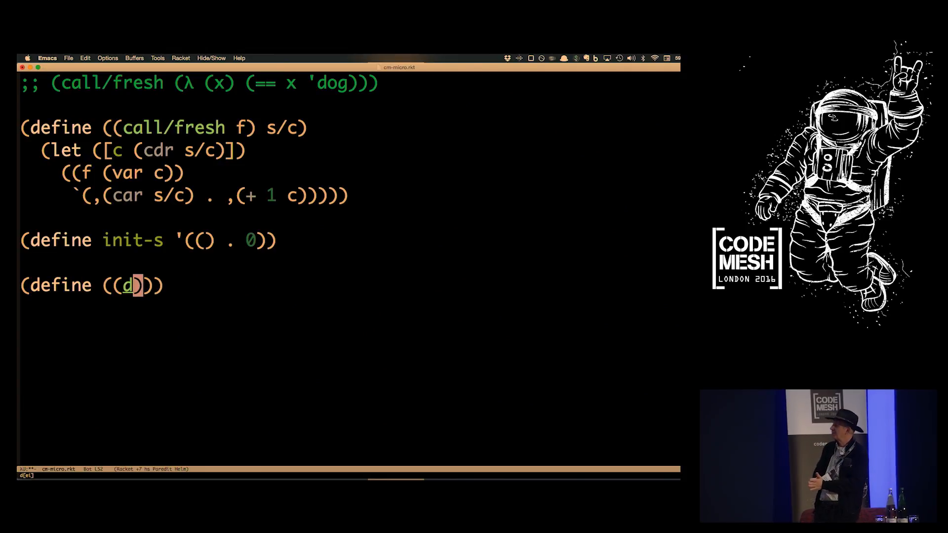
text(isj)
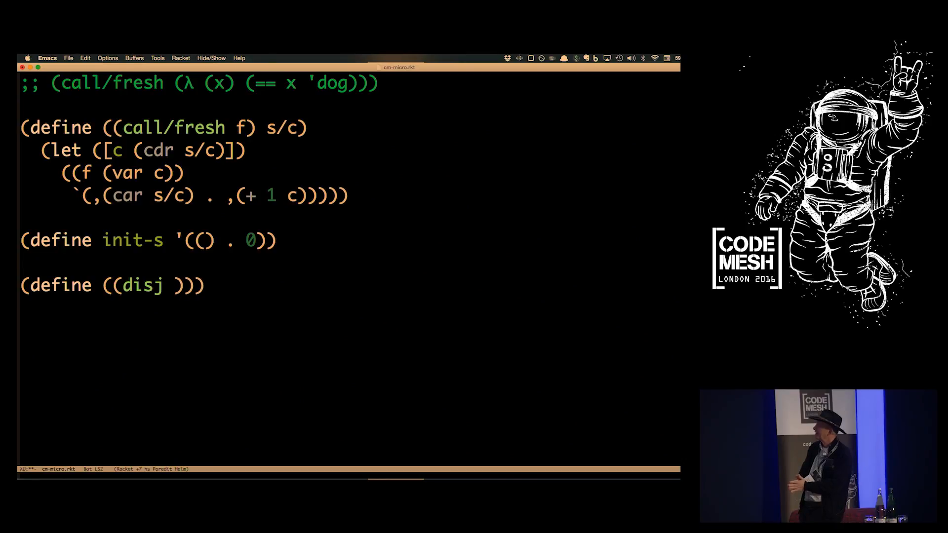
text(g₁ g)
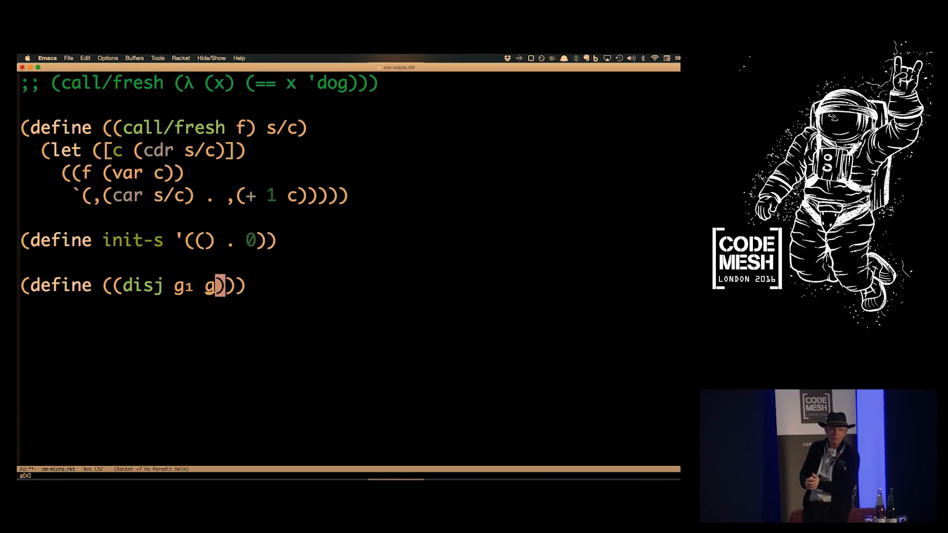
text(2))
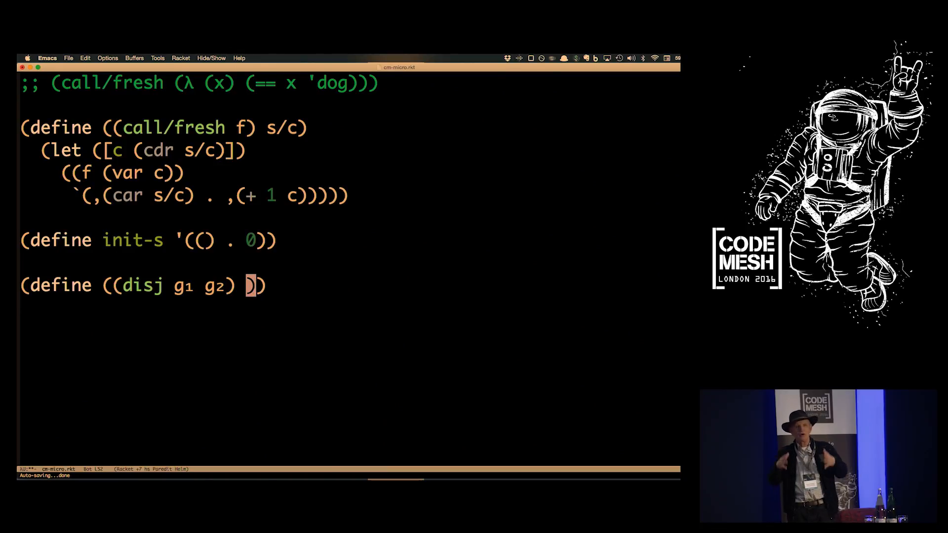
text(s/c)
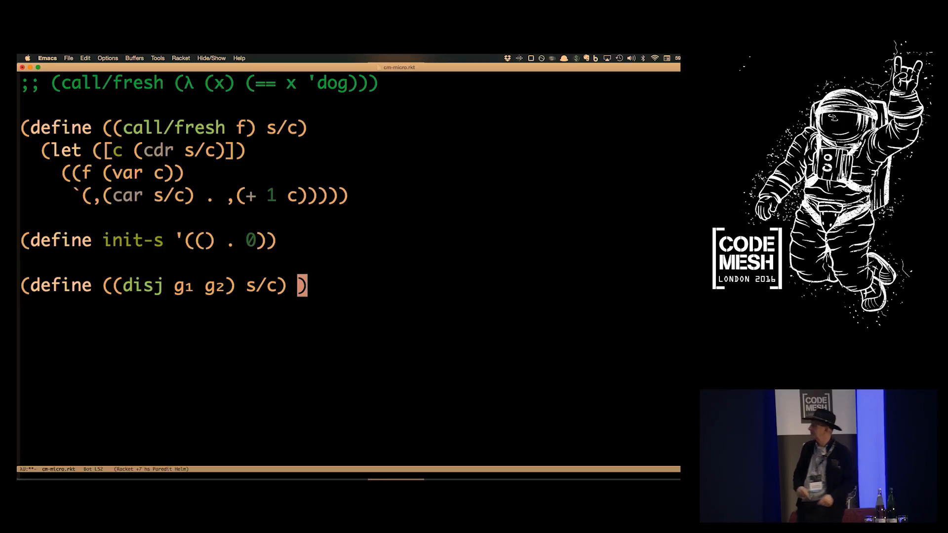
Give disj the body ($append (g1 s/c) (g2 s/c)) and begin the $append define.
text(()
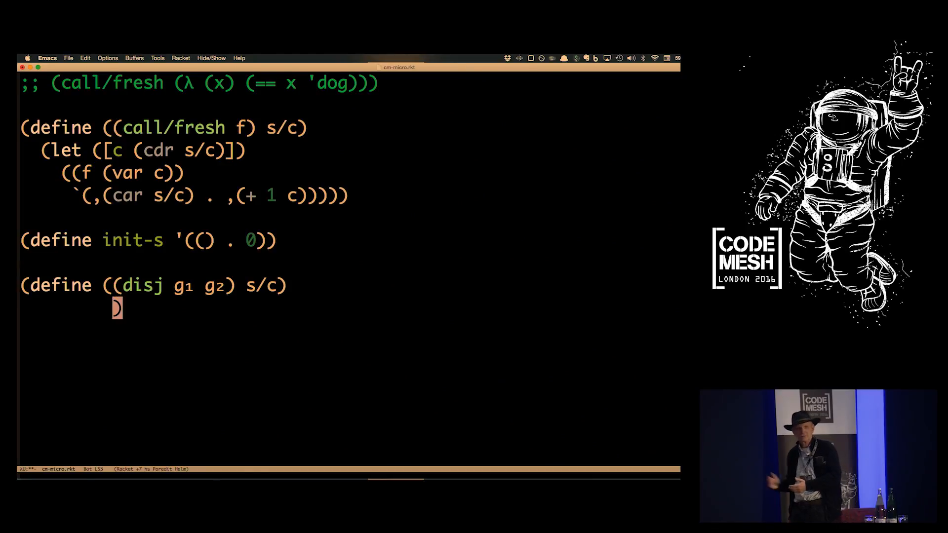
text(()
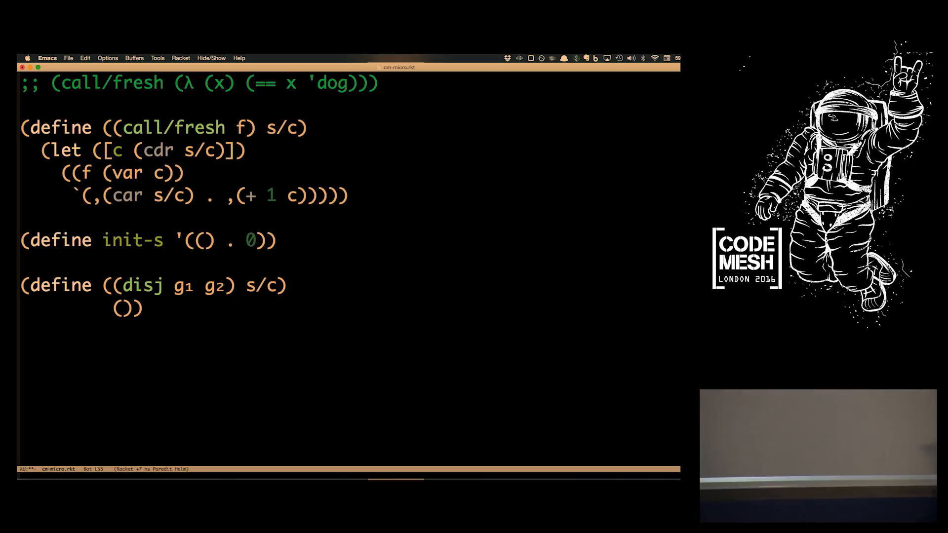
text(g₁ s/c)
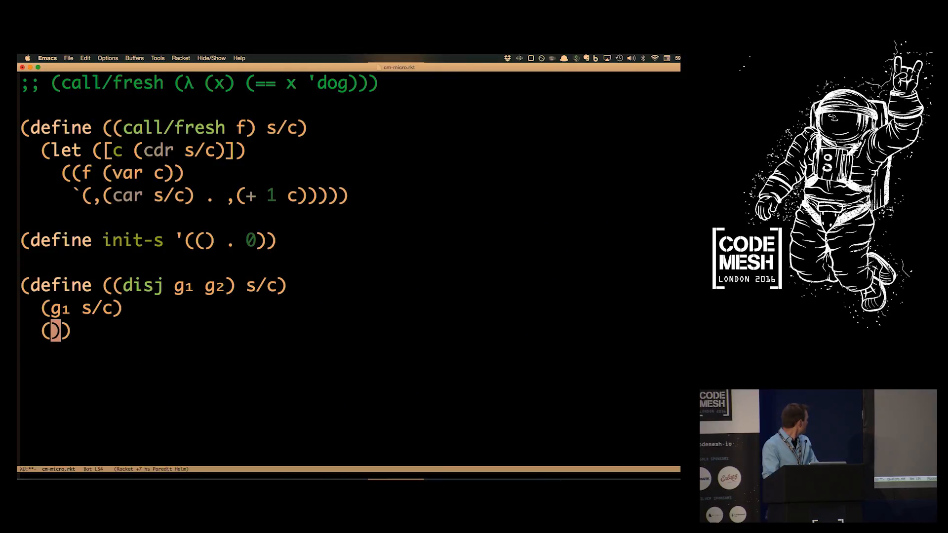
text(g2 s)
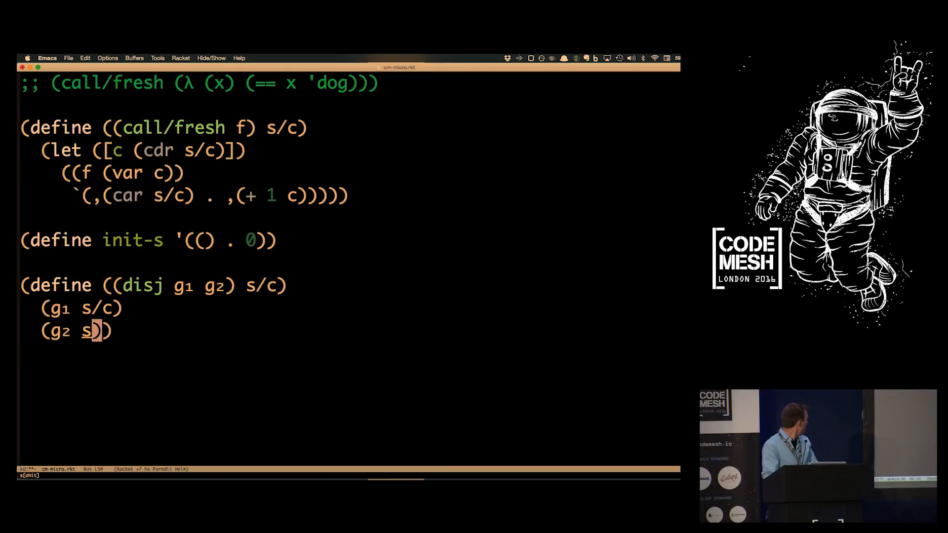
text(/c)
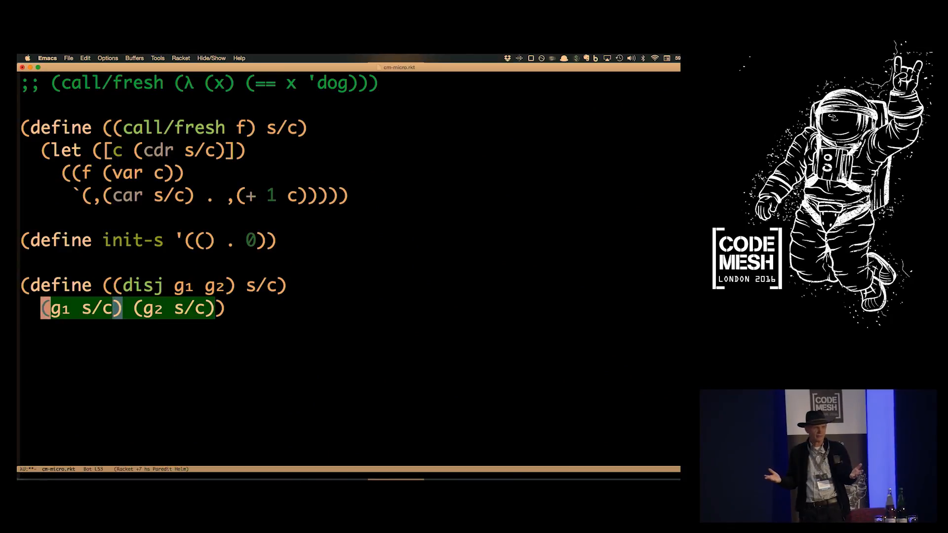
text($)
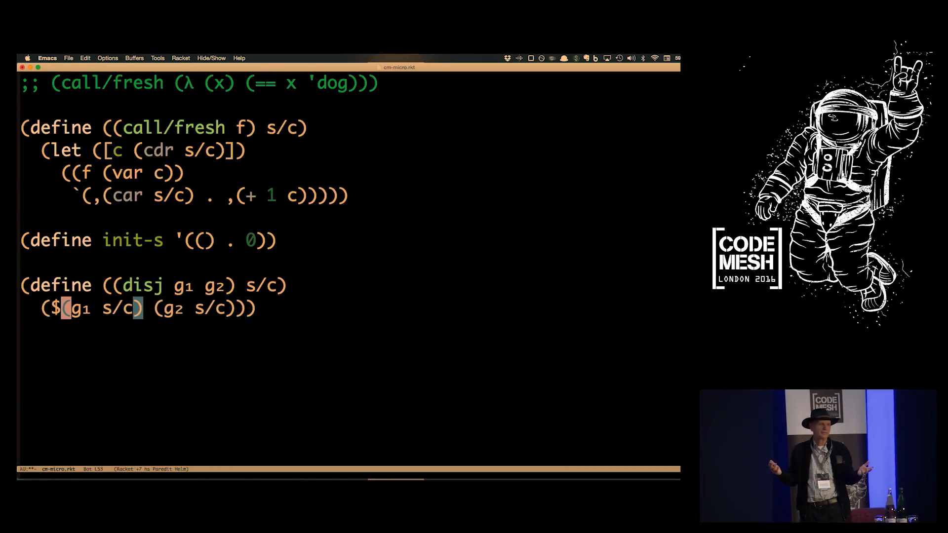
text(append)
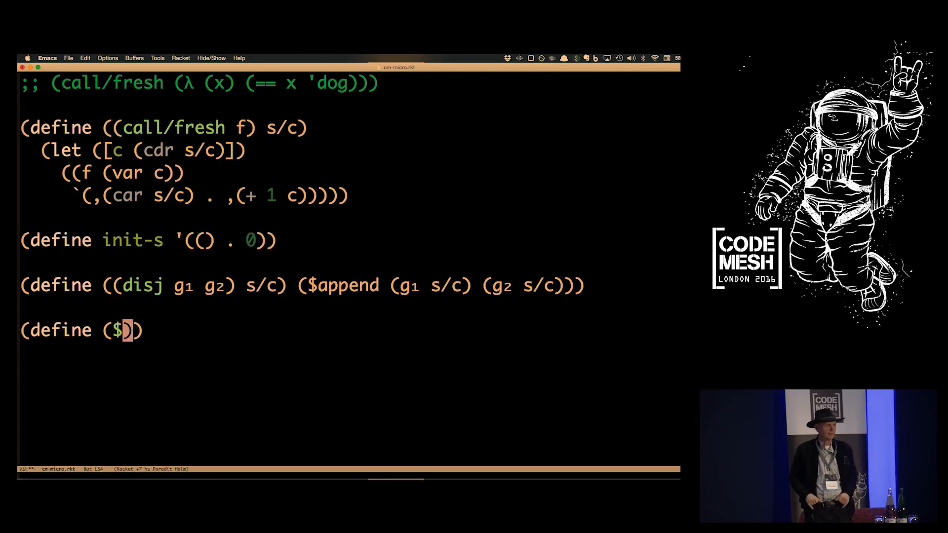
Define ($append $1 $2) as a cond: null $1 gives $2, else cons (car $1) onto ($append (cdr $1) $2).
text(append)
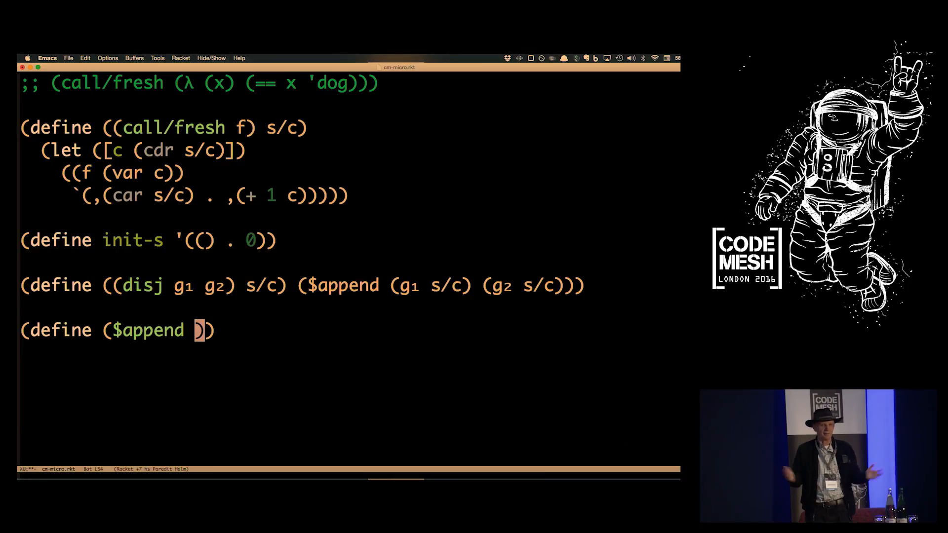
text($1)
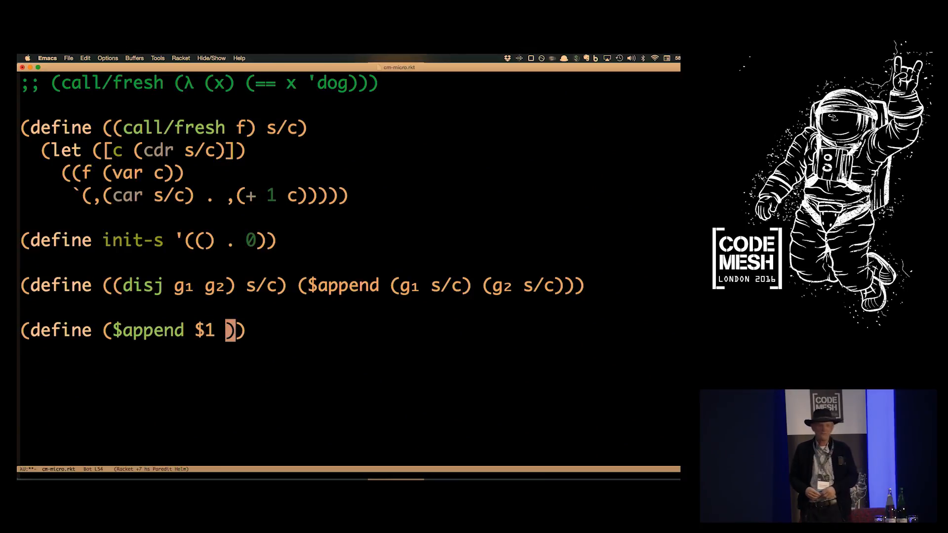
text($2))
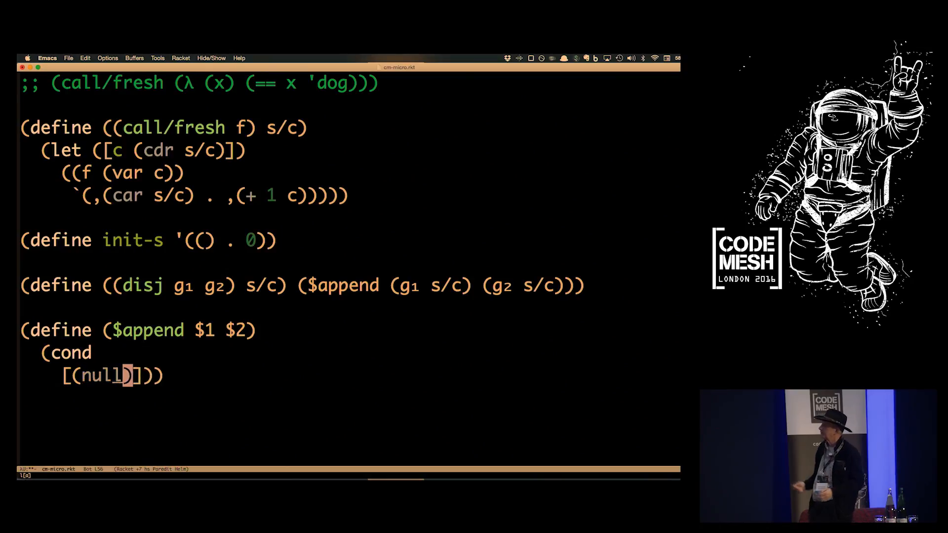
text(? $1) $1)
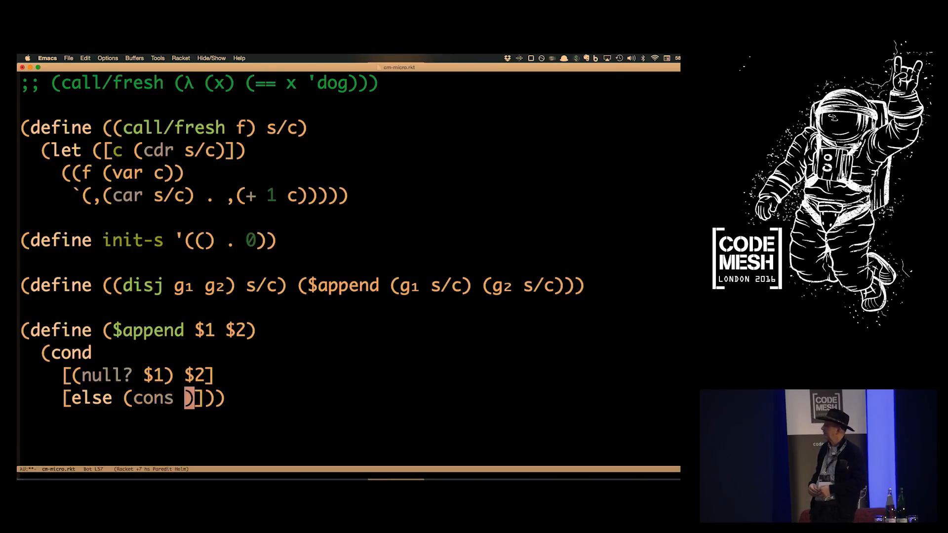
text((car $1) ()
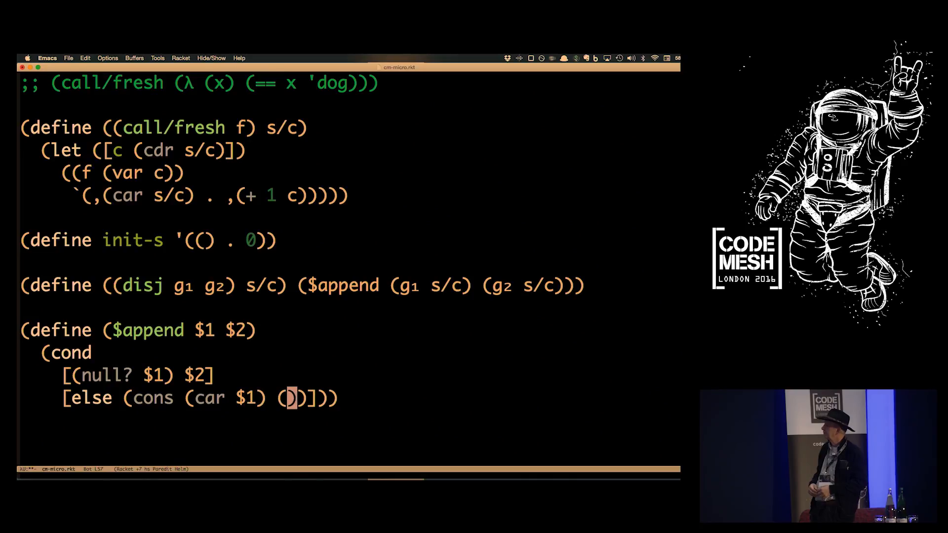
text($append)
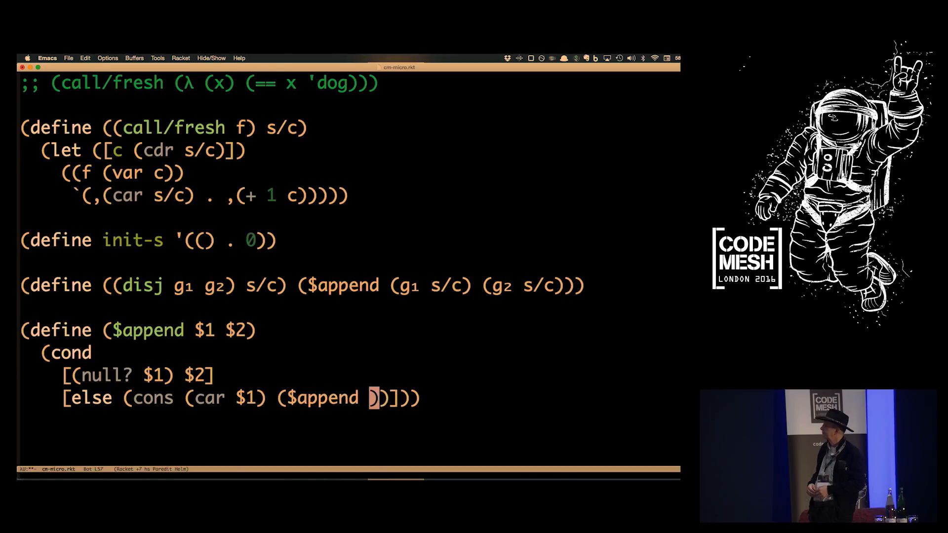
text((cdr $1)
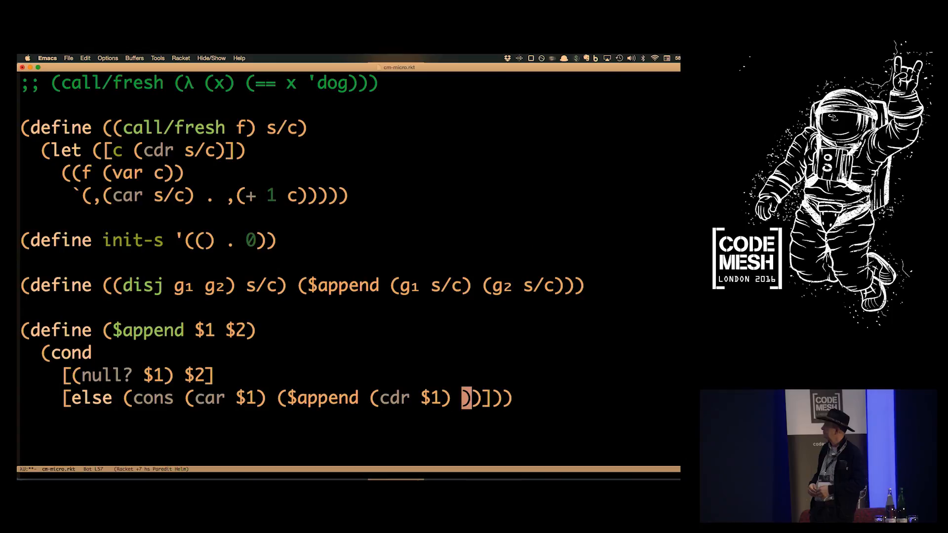
text($2)
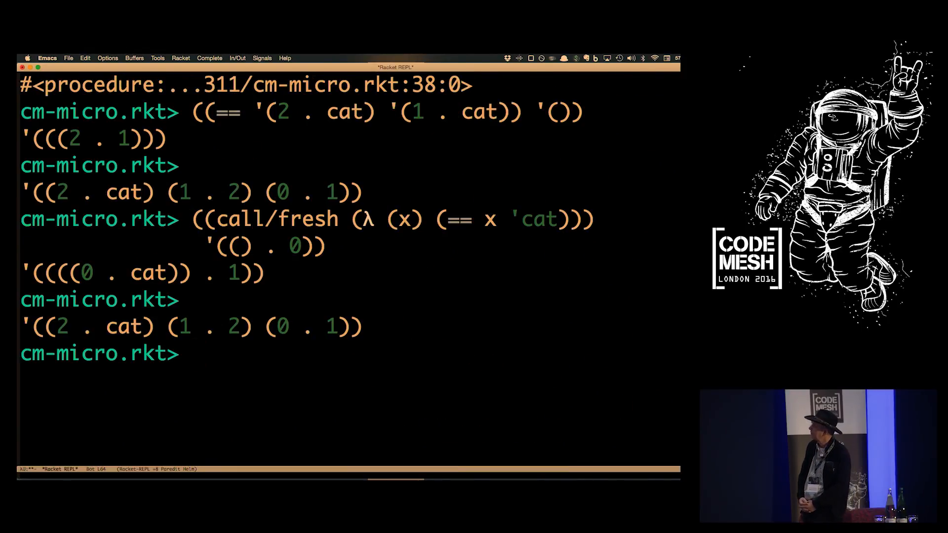
Run (disj (call/fresh ... ) (== 'cat 'cat)) on the empty state in the REPL.
text(()
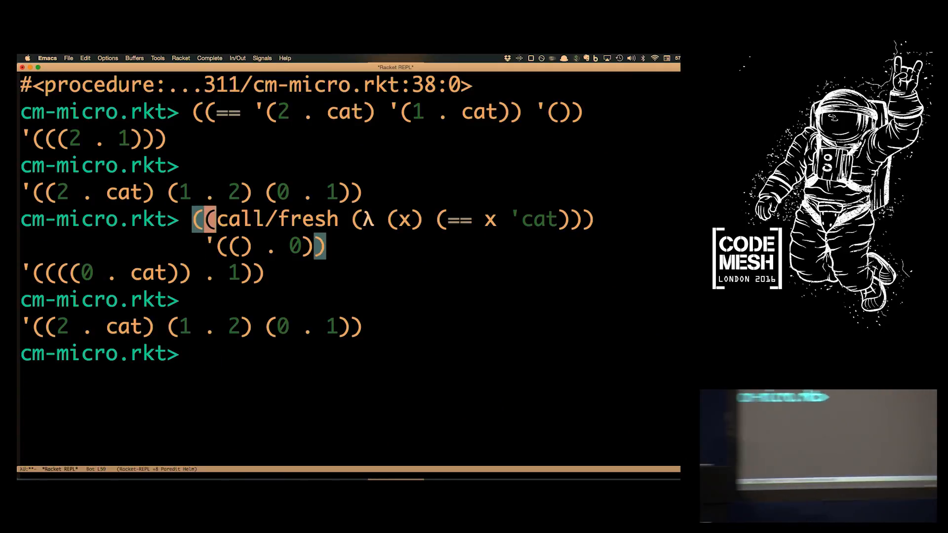
text(()
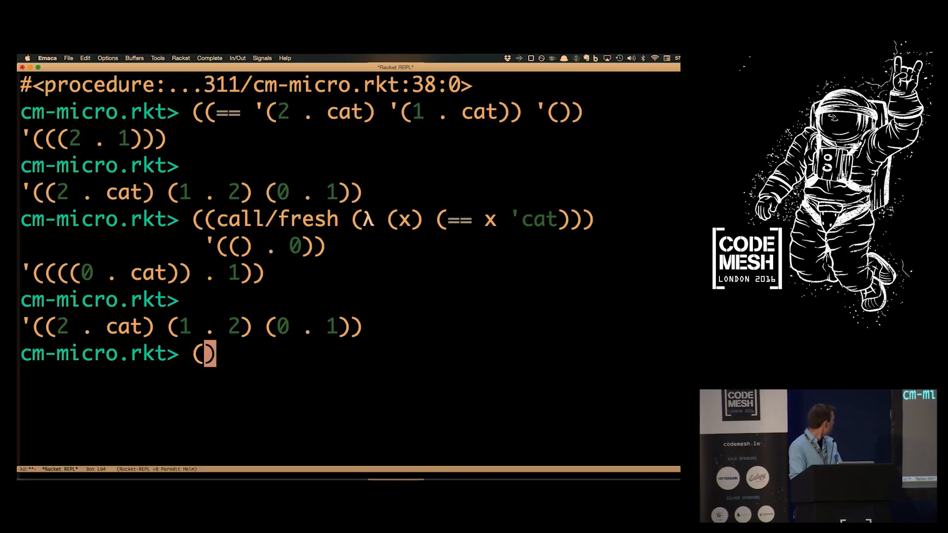
text(disj)
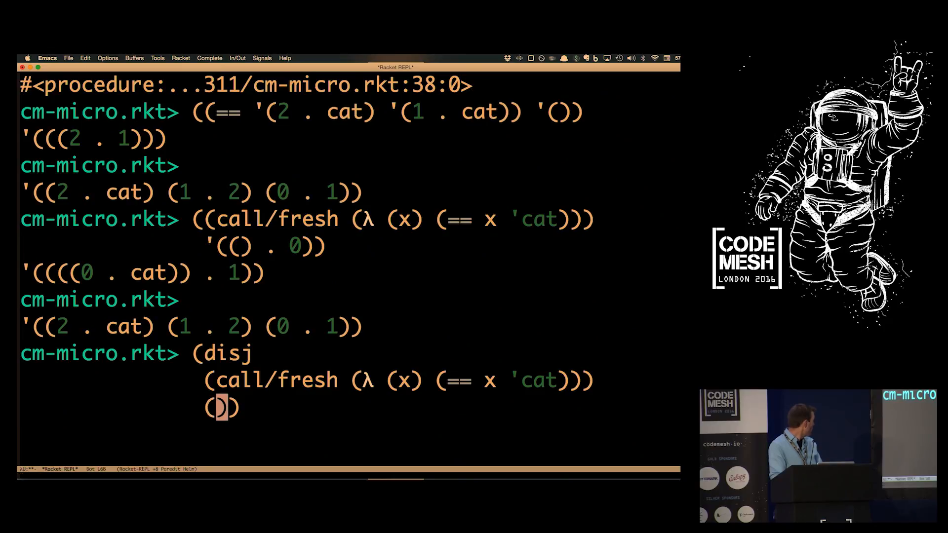
text(call)
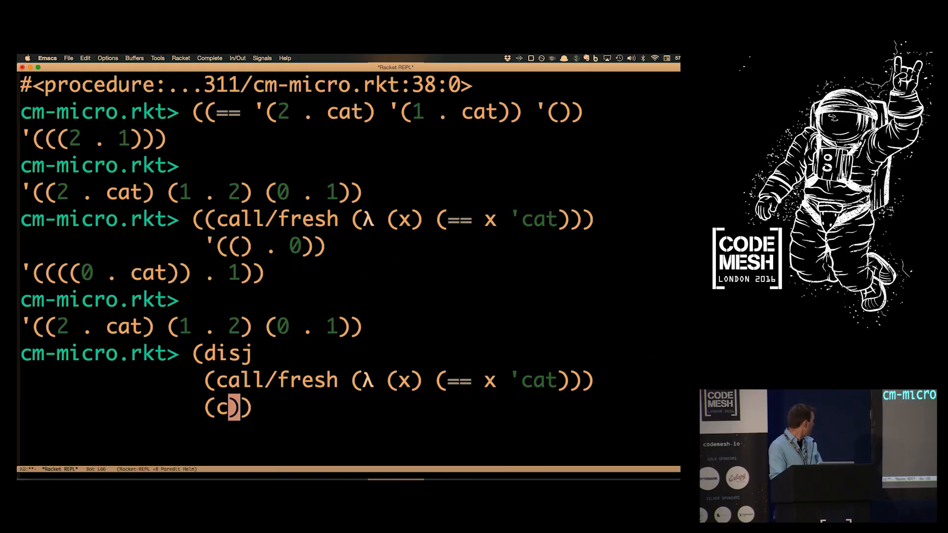
text(a)
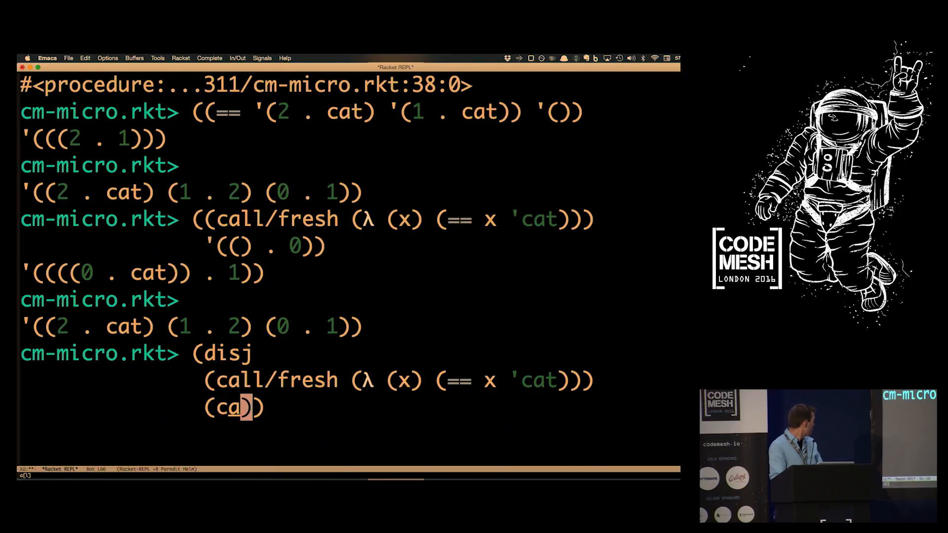
text(==)
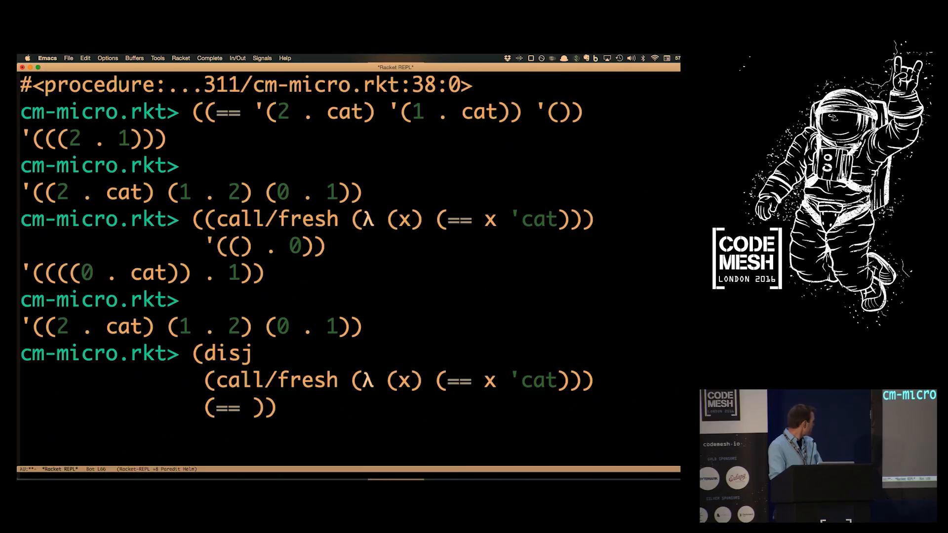
text('cat 'cat)
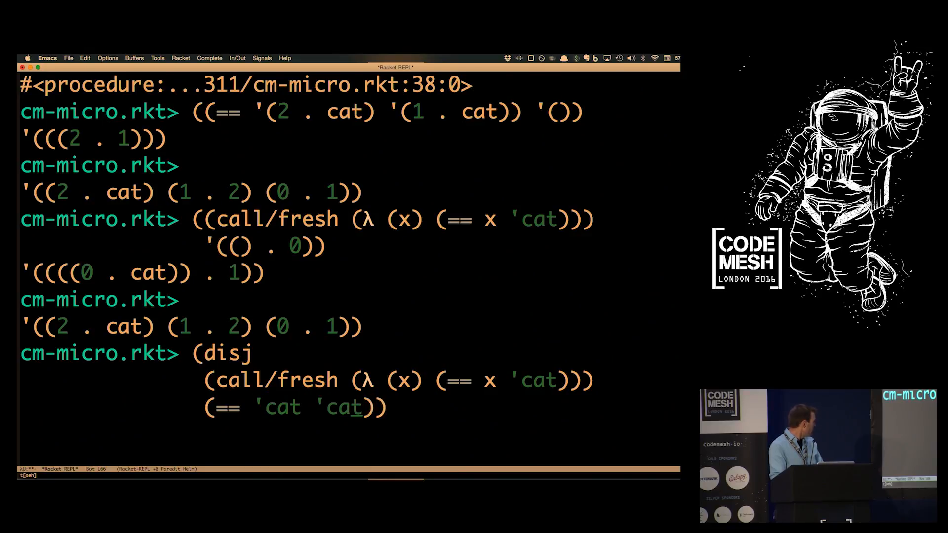
key(Return)
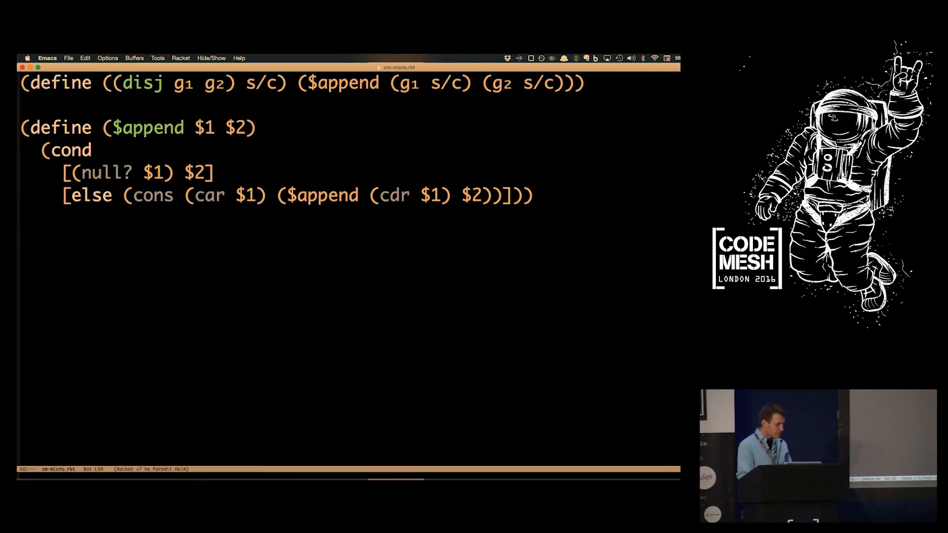
Define ((conj g1 g2) s/c) as ($append-map g2 (g1 s/c)) and begin the $append-map define.
text((define ()
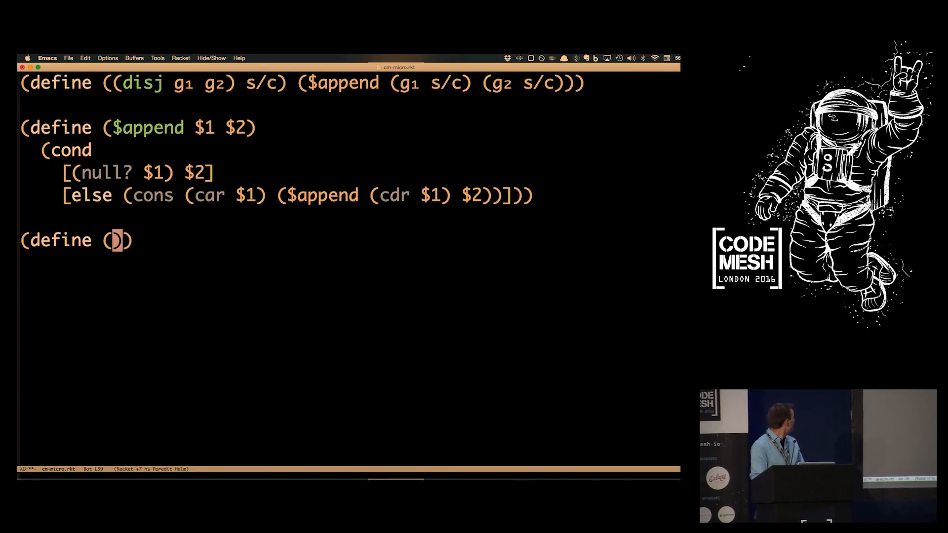
text((conj G)
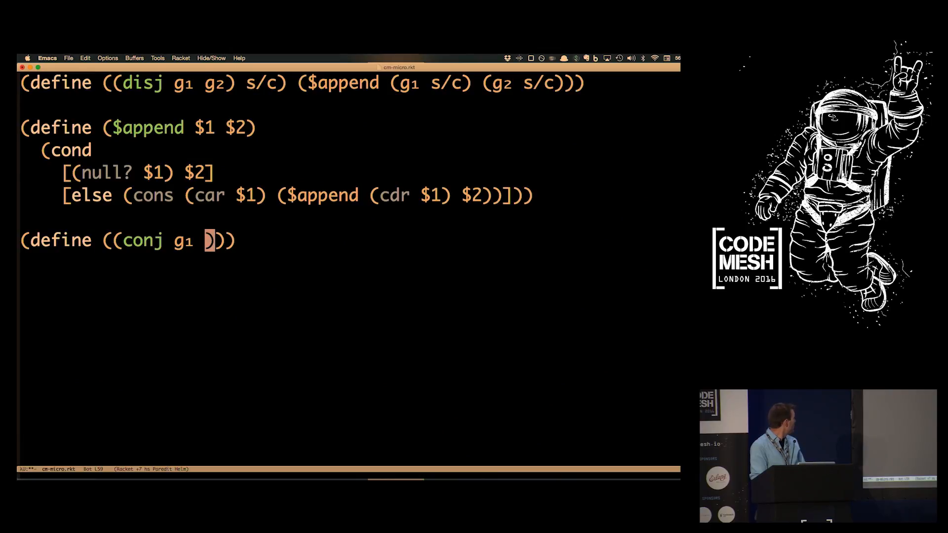
text(g2)
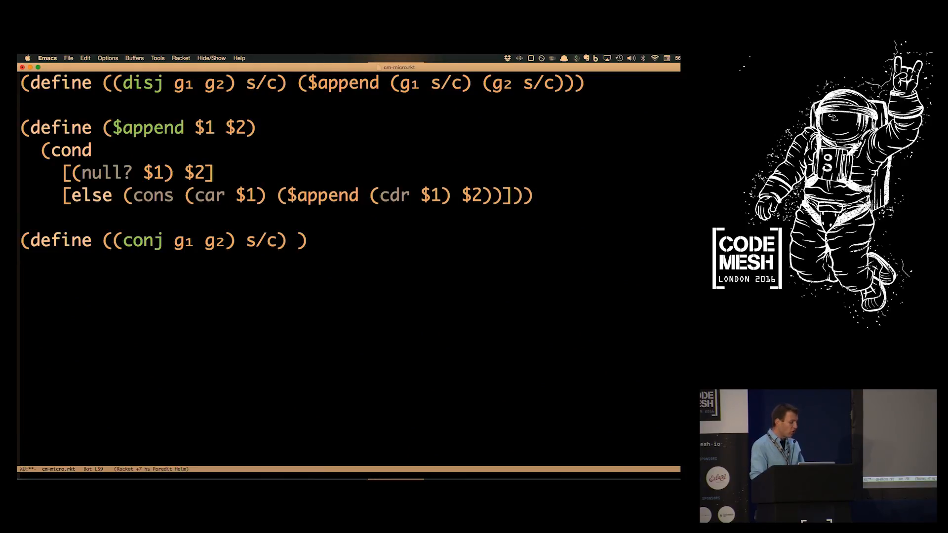
text(()
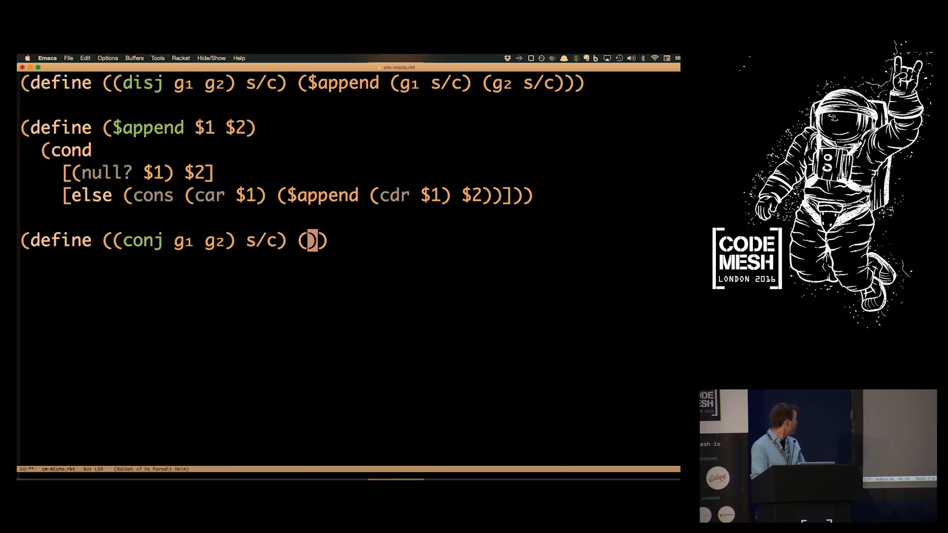
text(g₁ s/c)
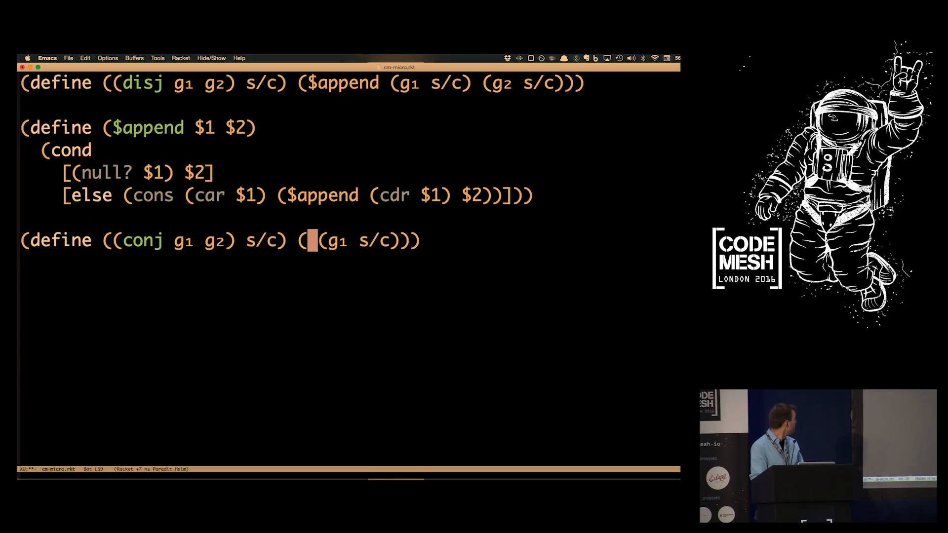
text($append-map g₂)
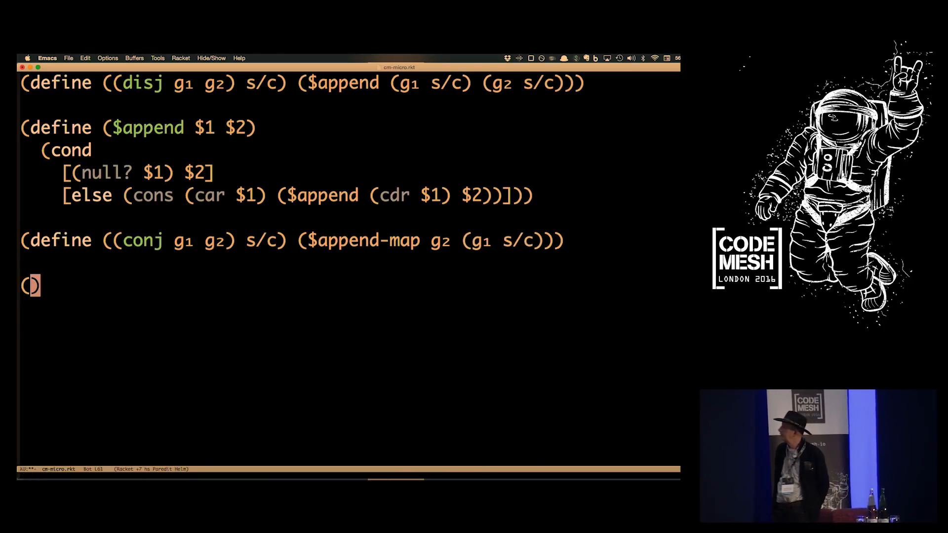
text(define ($append-map)
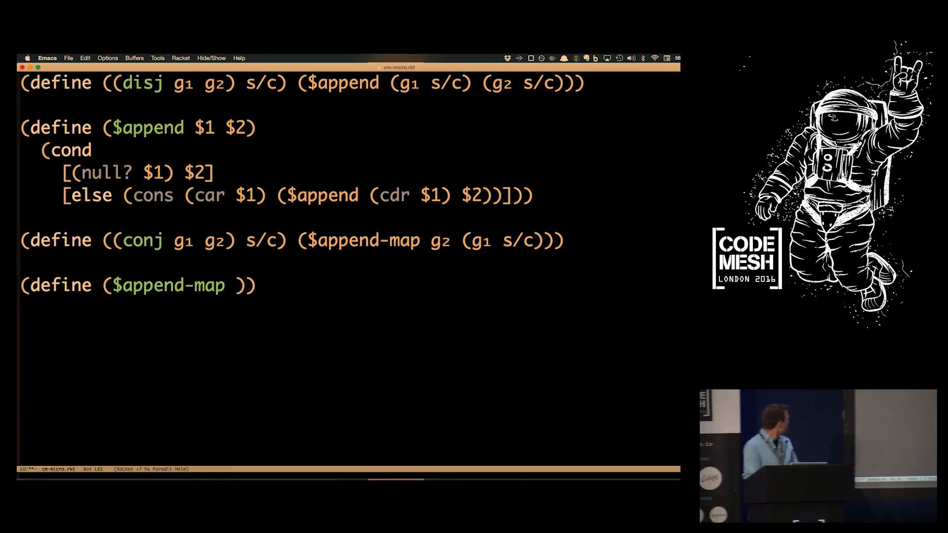
Write the ($append-map g $) head with a cond whose null? clause returns '().
text(g $)
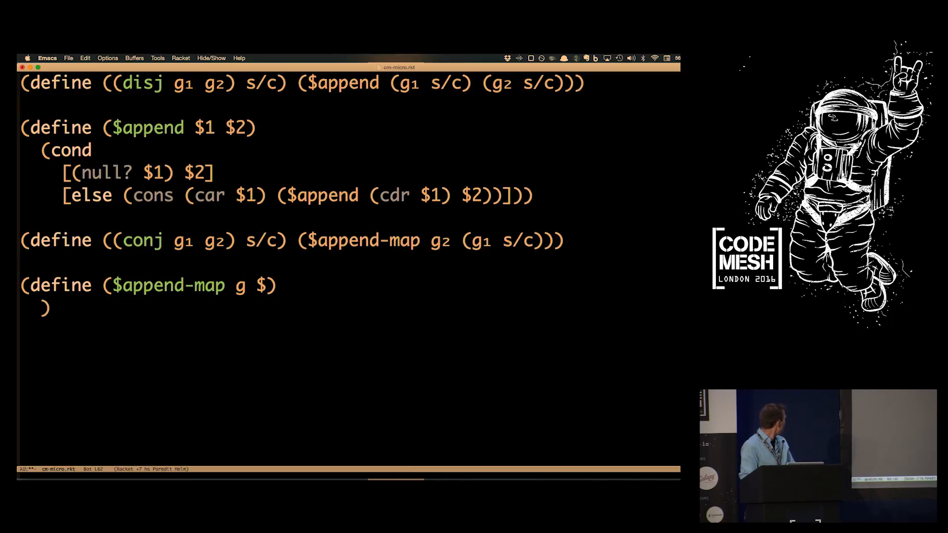
text((cond)
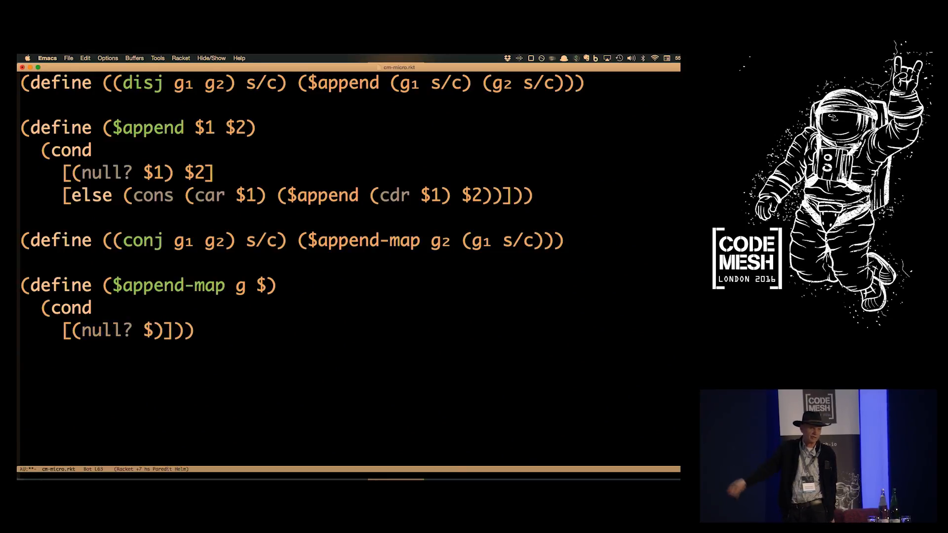
text('())
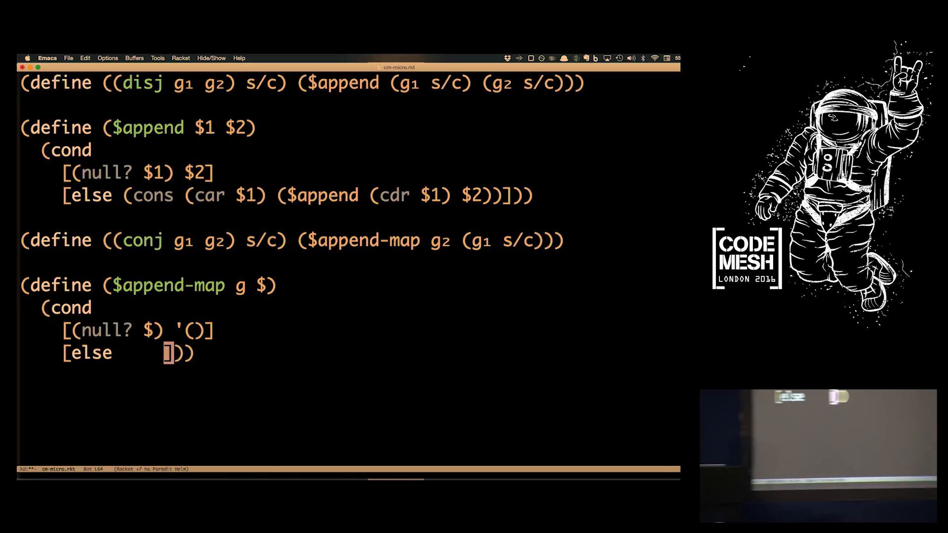
key(Return)
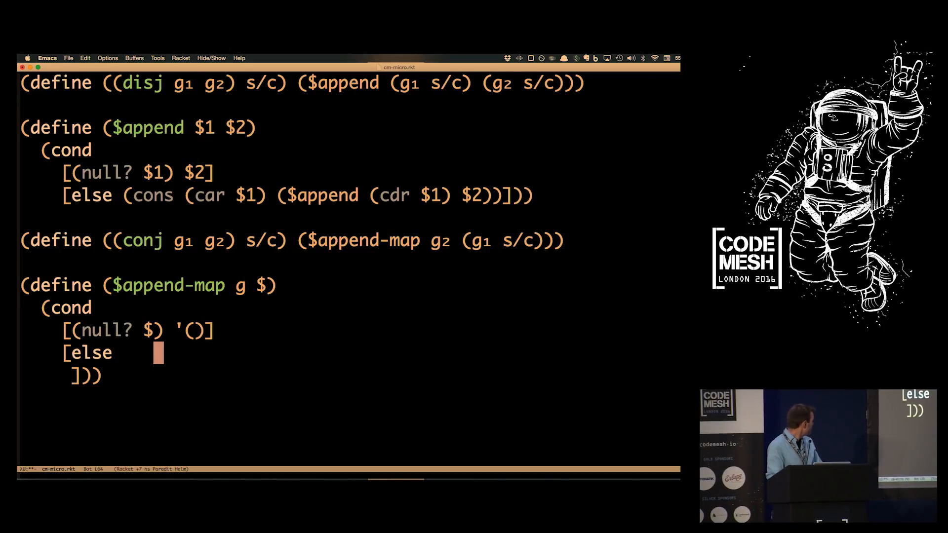
Add the else clause ($append (g (car $)) ($append-map g (cdr $))).
text(($a))
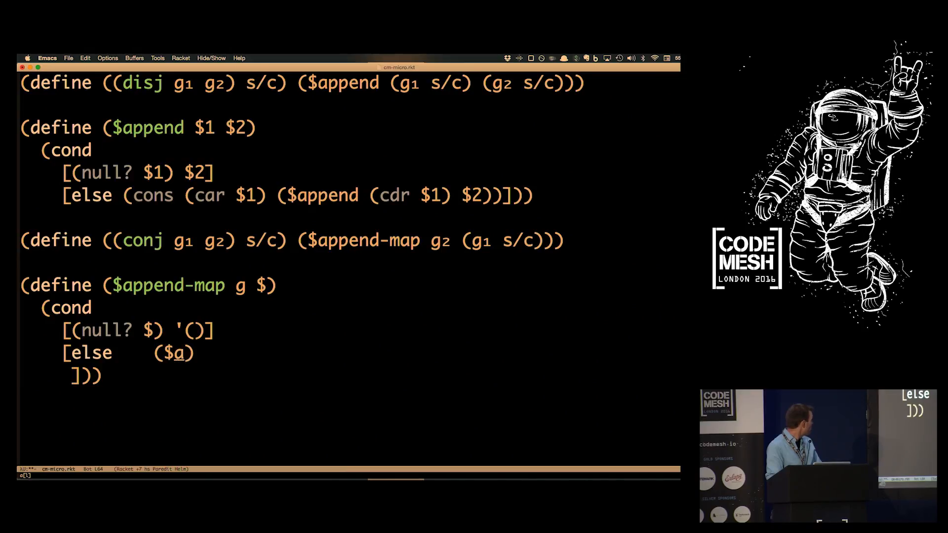
text(append-map)
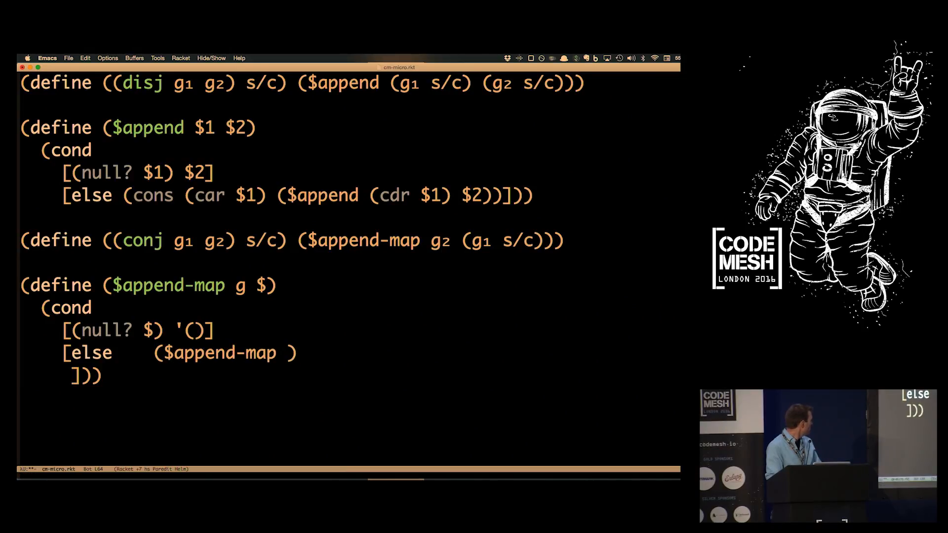
text(g (cdr)
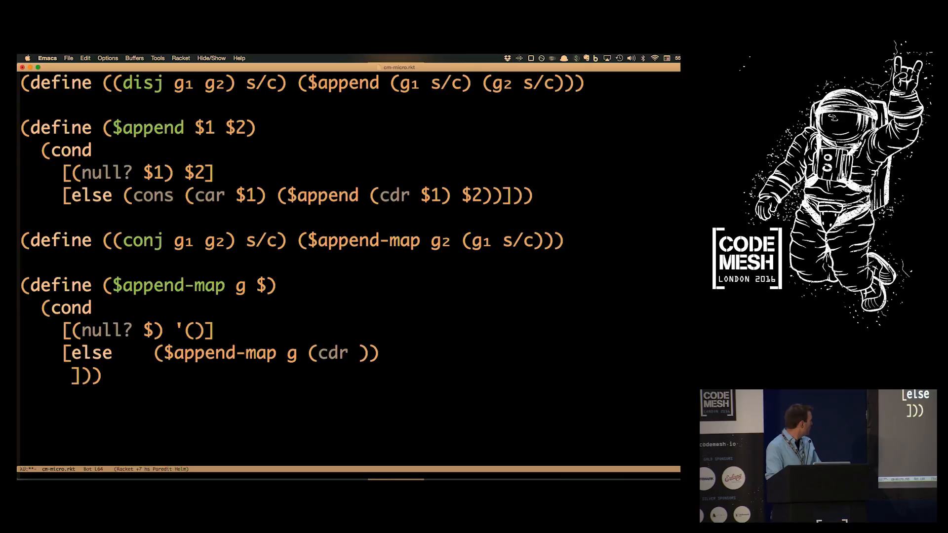
text($)
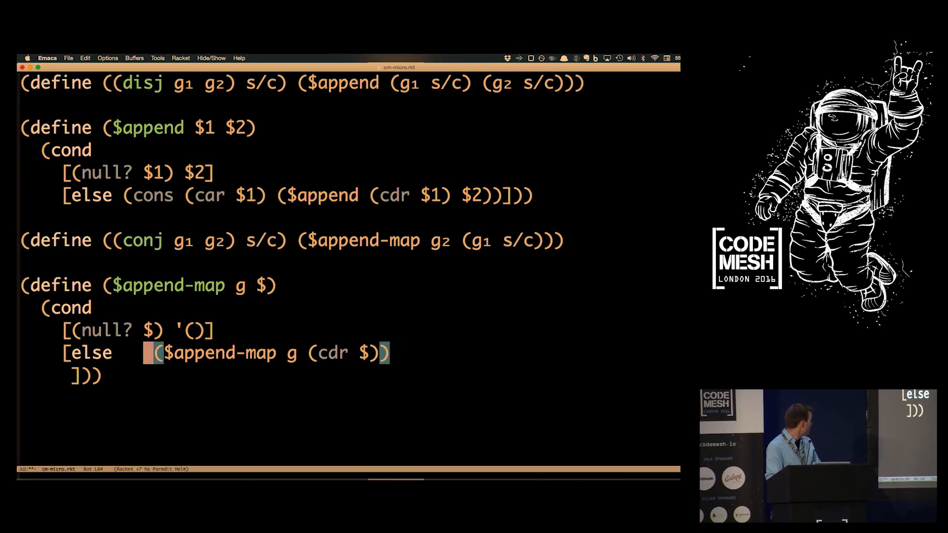
text((g $))
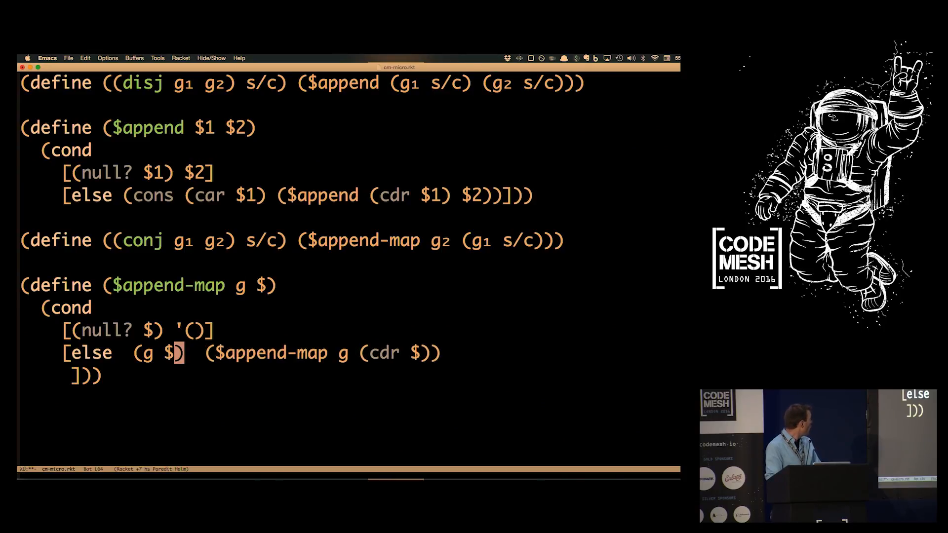
text((a)
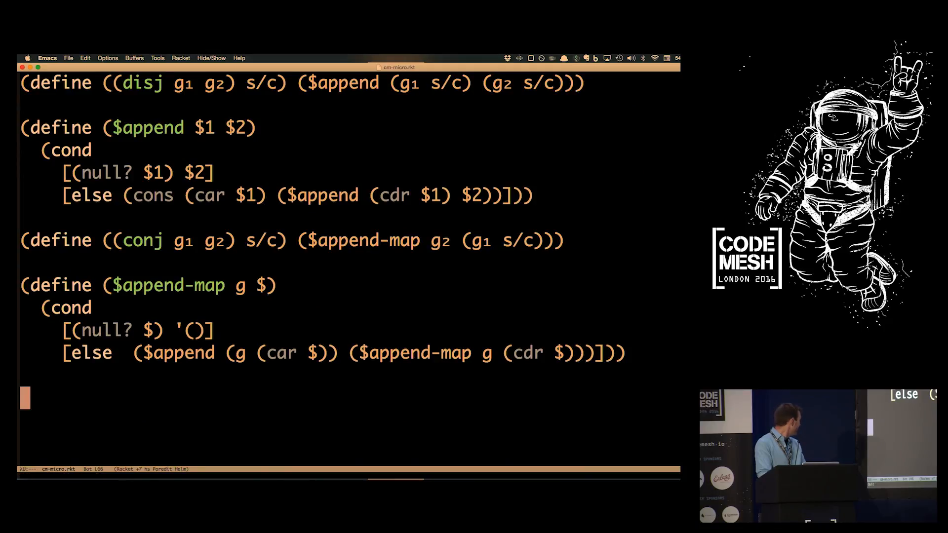
Define (unproductive x) calling itself, then rename it cats with the body wrapped in disj.
key(C-x b)
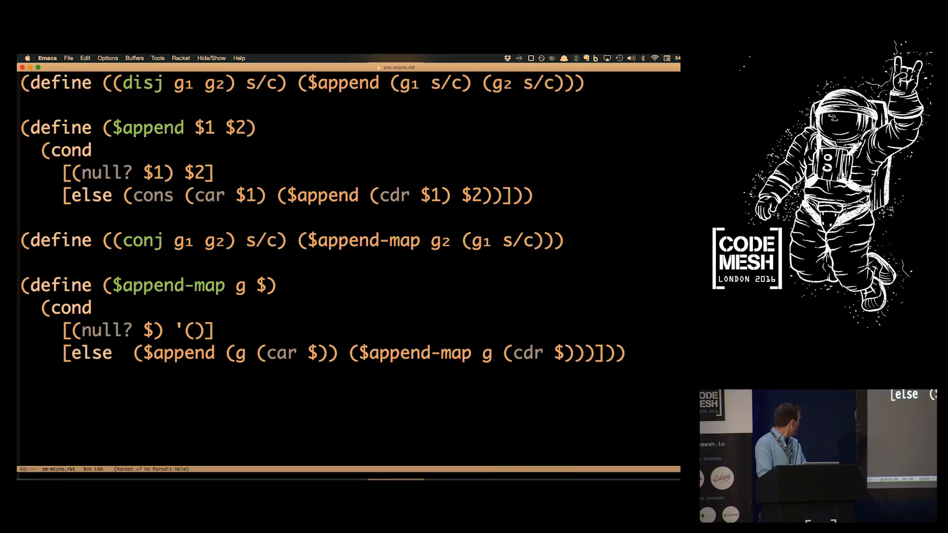
text(()
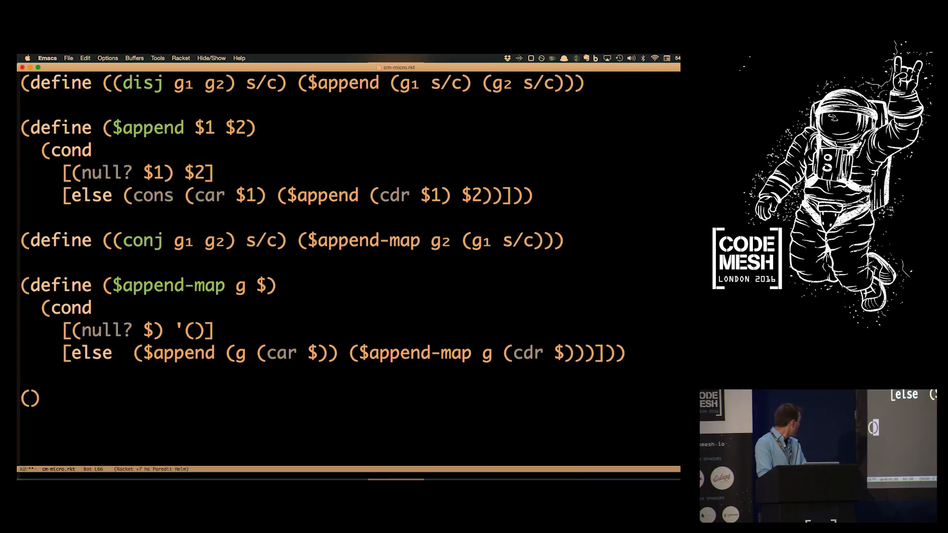
text(define (unprodi)
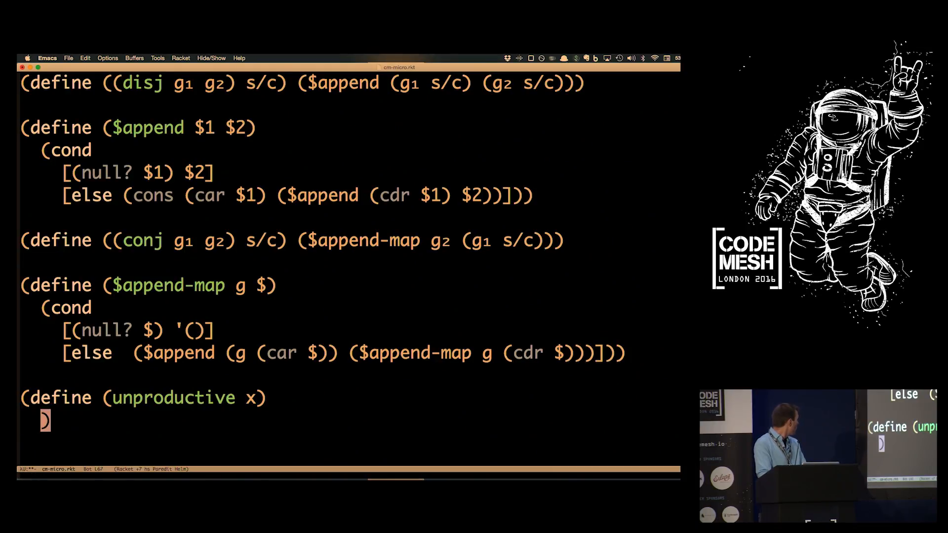
text((u)
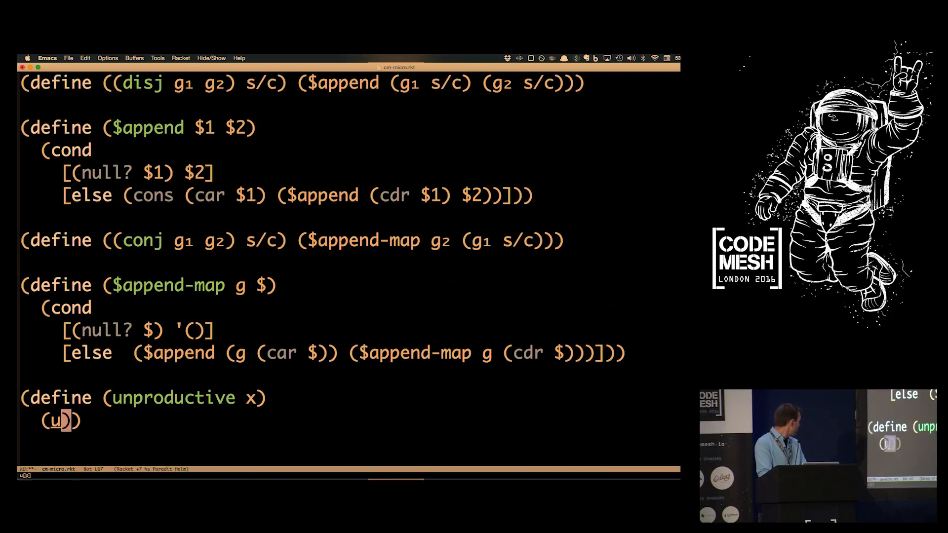
text(nproductive)
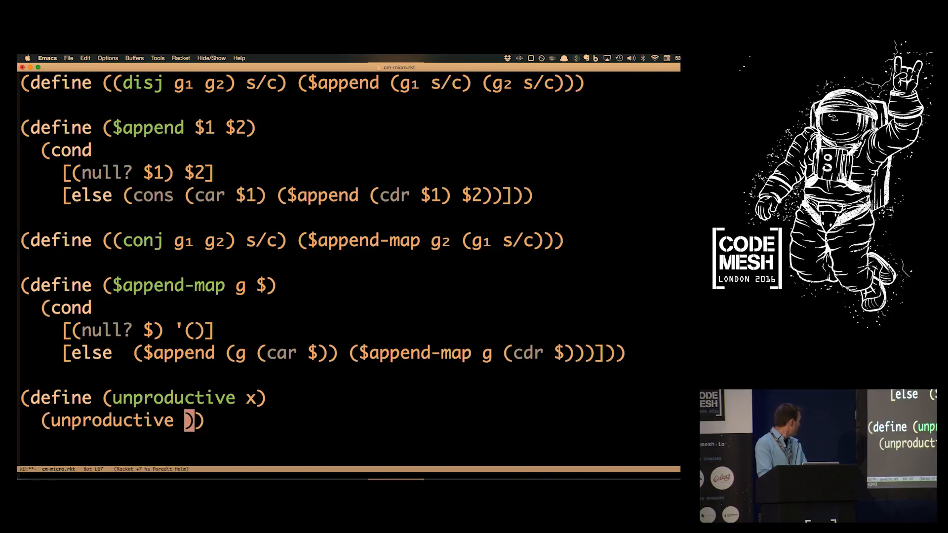
text(x)
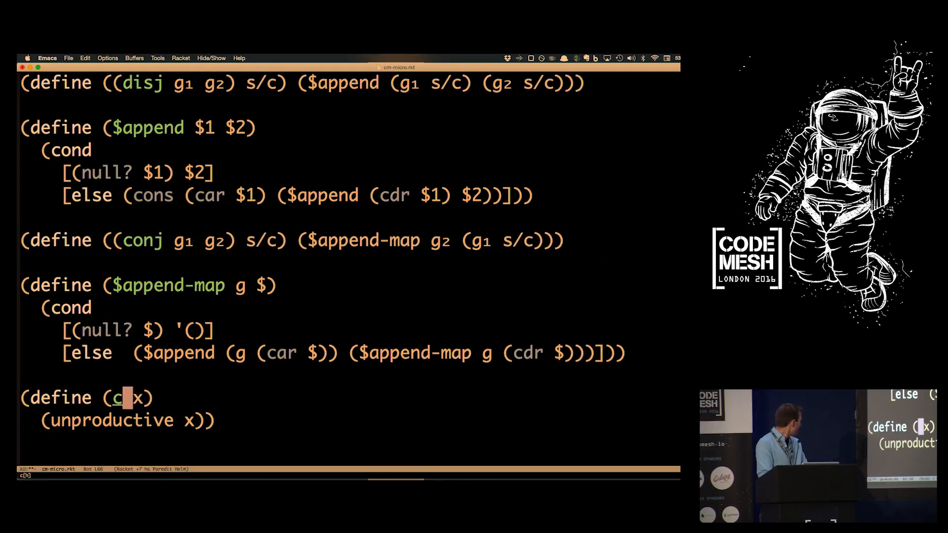
text(ats)
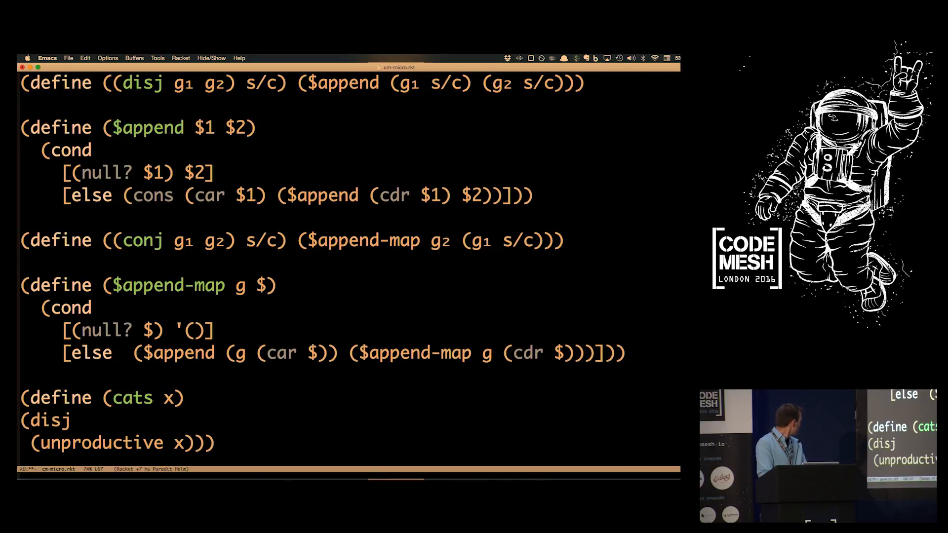
Complete cats as (disj (== x 'cat) (cats x)) below $append-map.
scroll(down, 3)
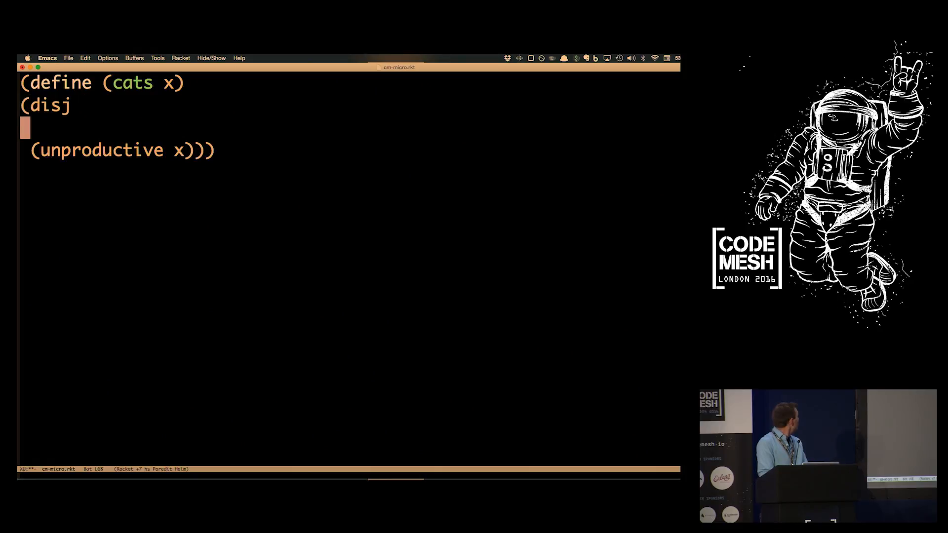
text((==)
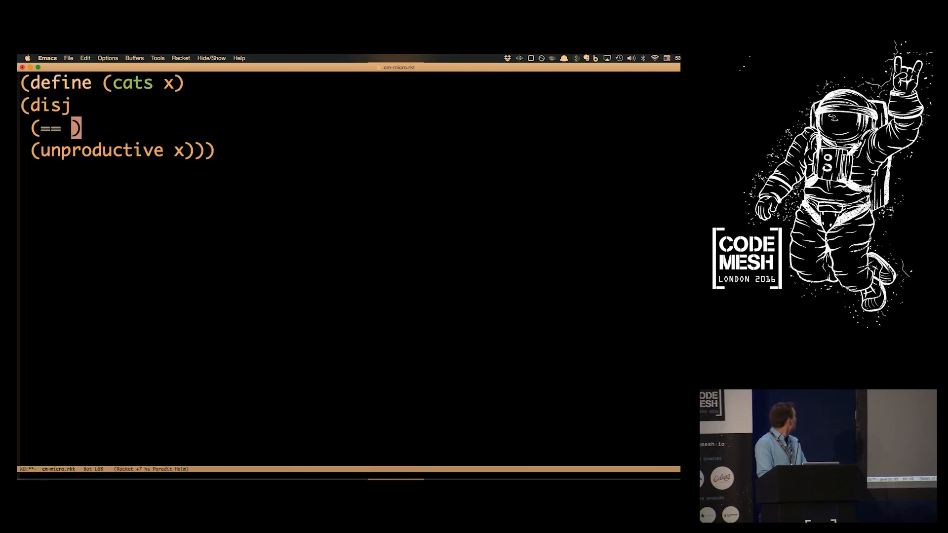
text(x 'cat)
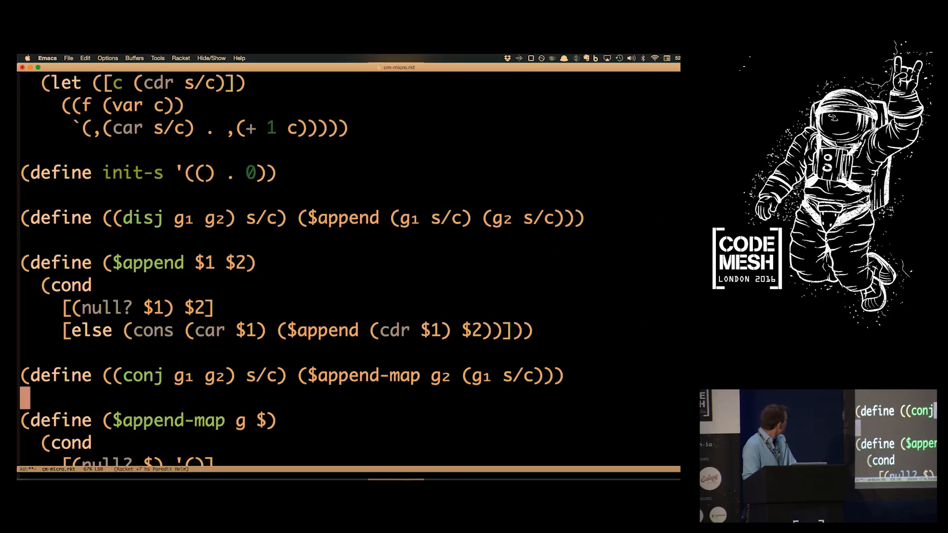
scroll(down, 3)
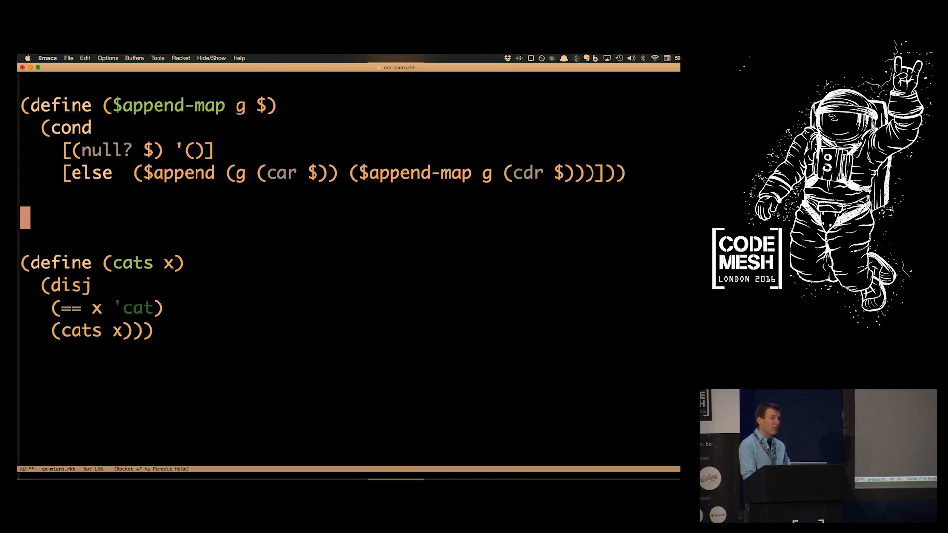
Write define-syntax-rule define-relation defining ((n . args) s/c) as (delay (g s/c)).
text((define)
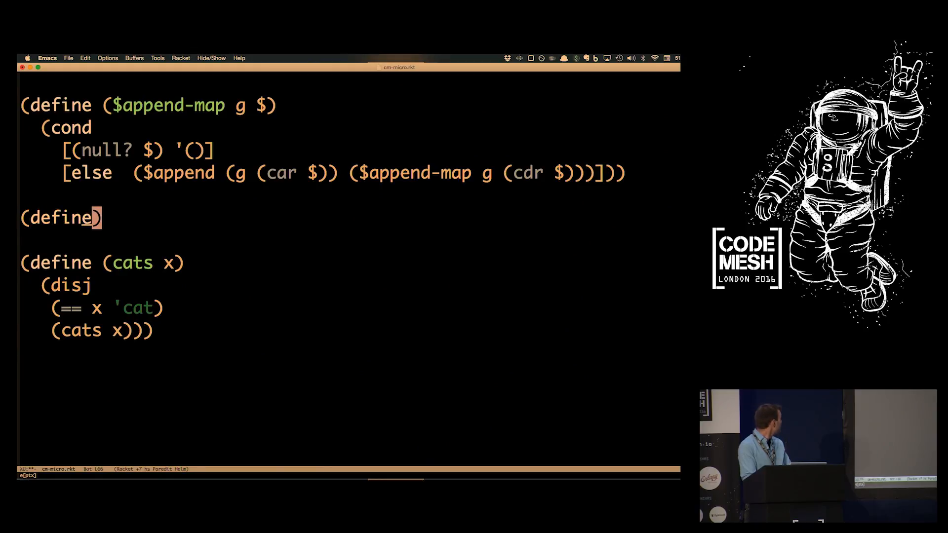
text(-syntax-rule)
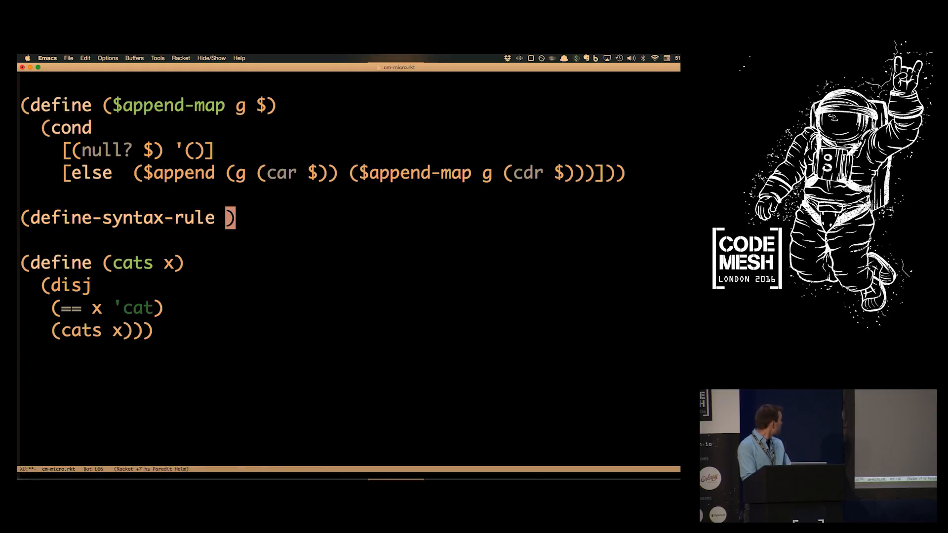
text((define-relation (n .)
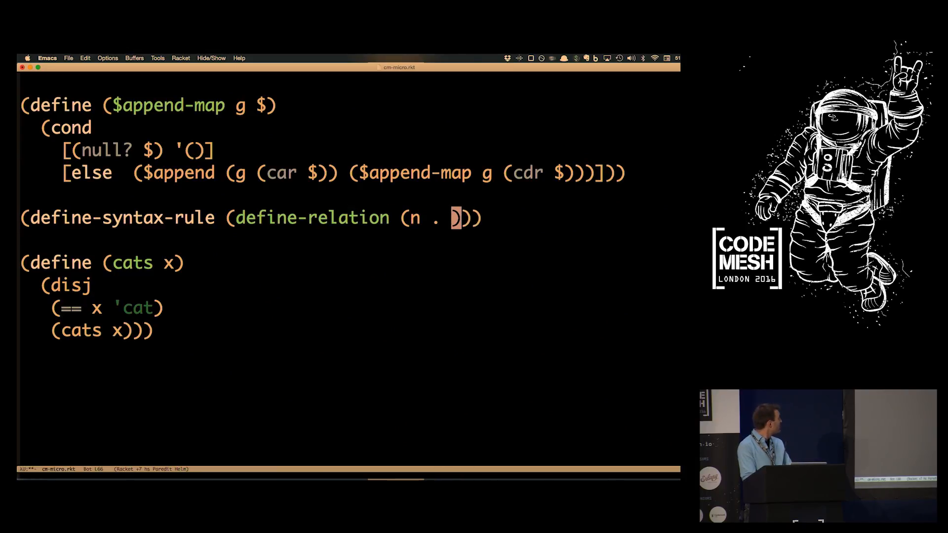
text(args)
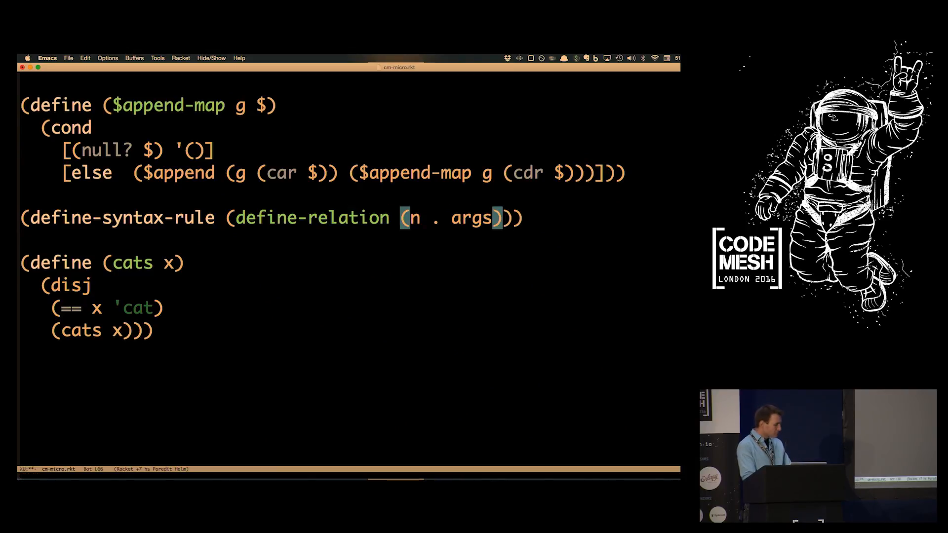
text(g)
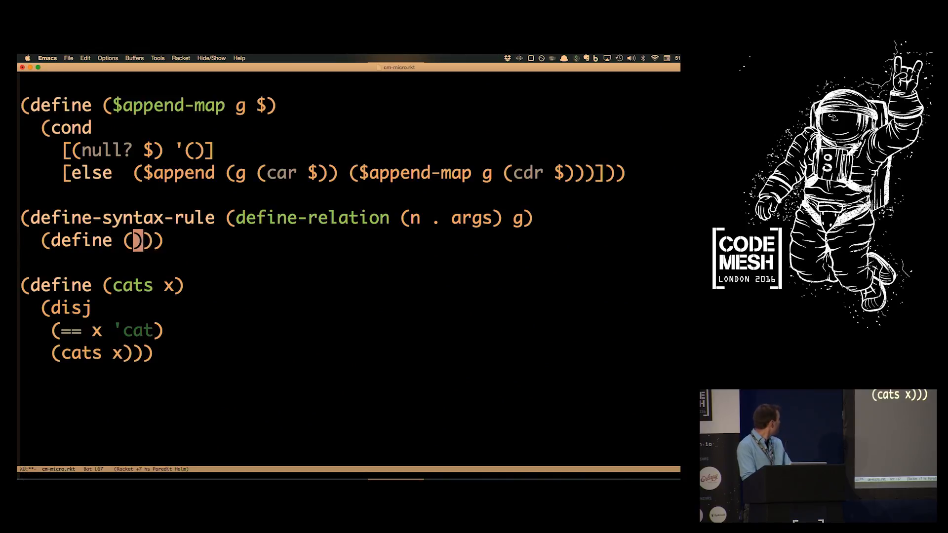
text(n . a)
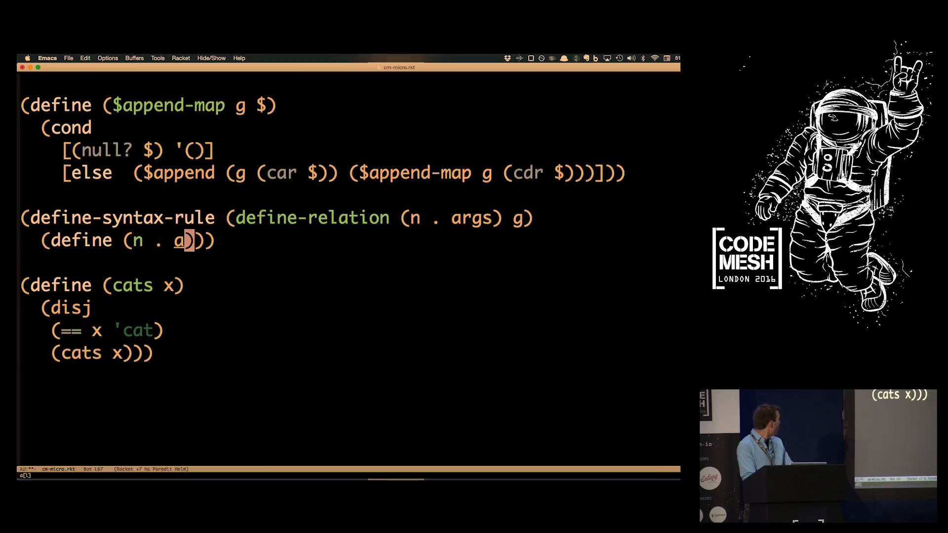
text(args)
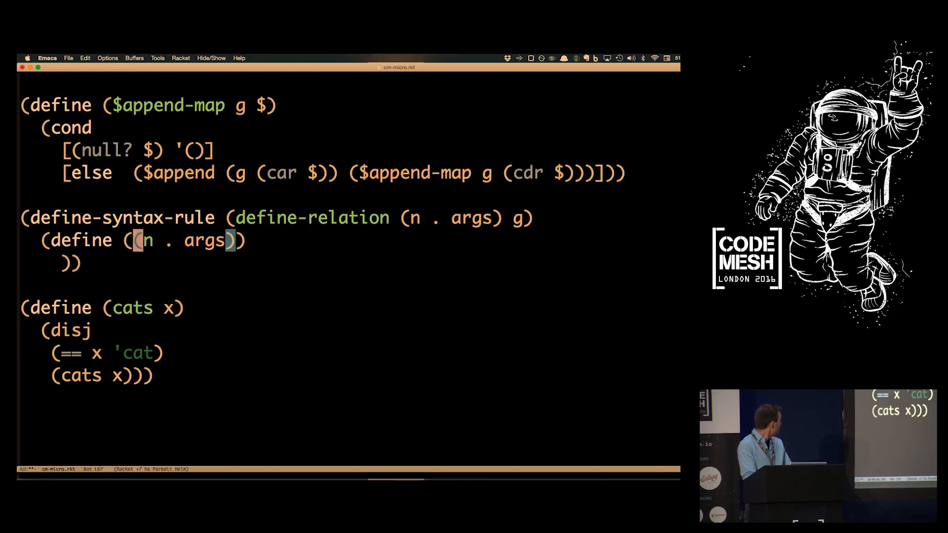
text(s/c)
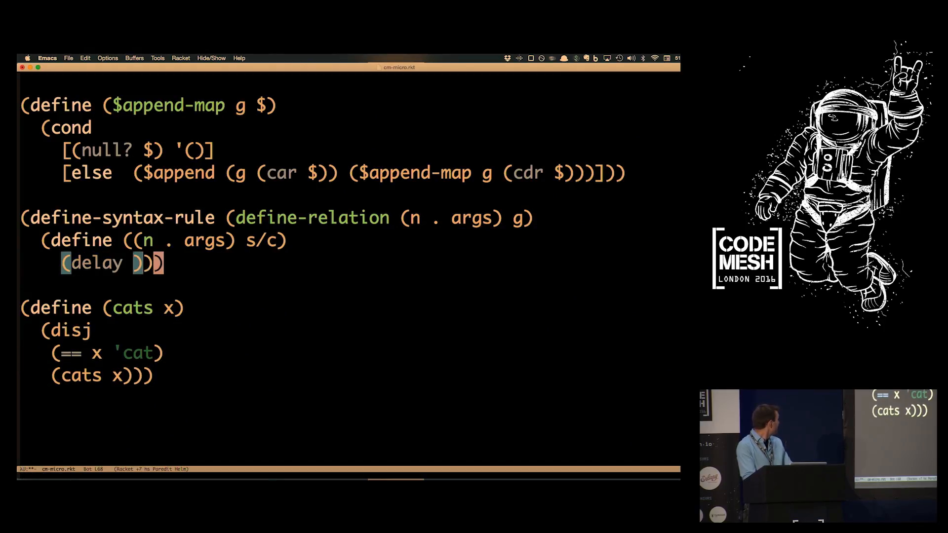
key(Return)
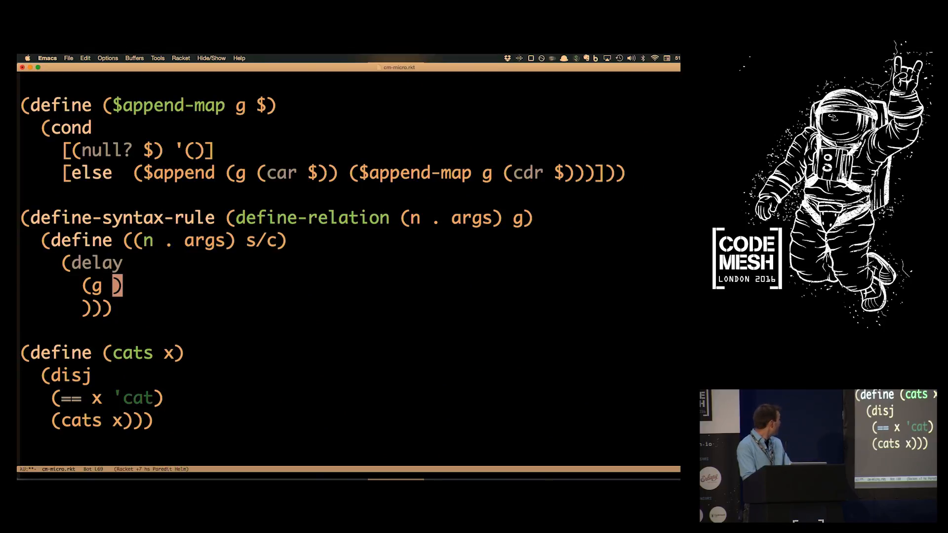
text(s/c)))))
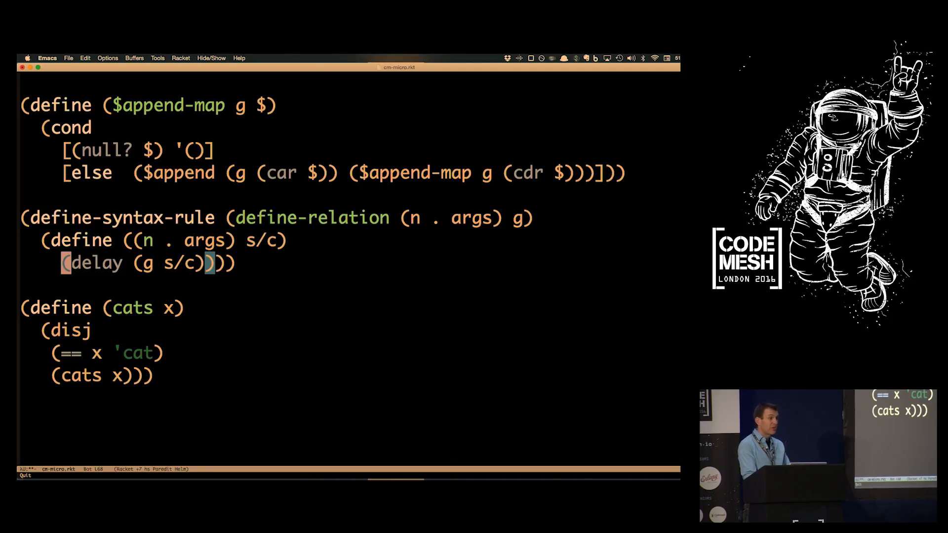
Save the file and move back to the $append definition to start a promise clause.
key(cmd+s)
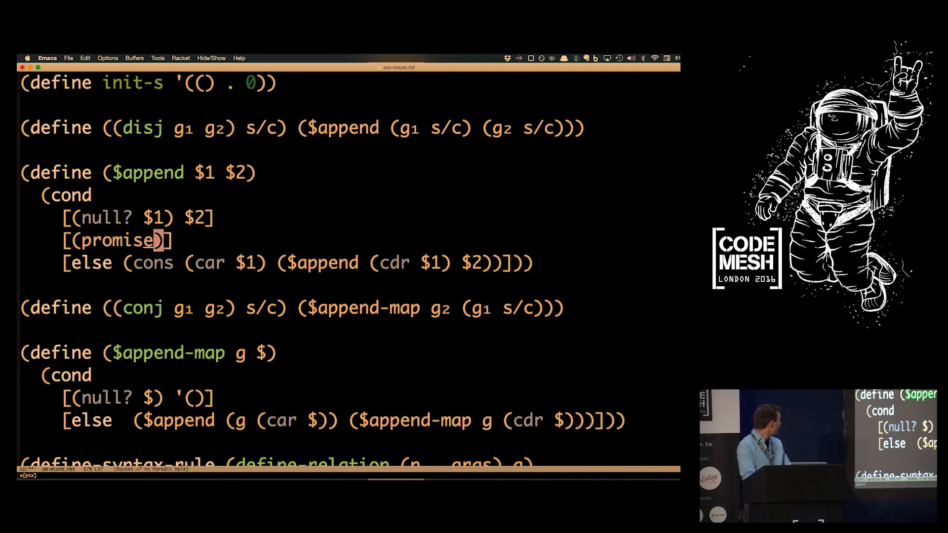
Add the cond clause [(promise? $1) (delay ($append (force $1) $2))] to $append.
text(? $1)
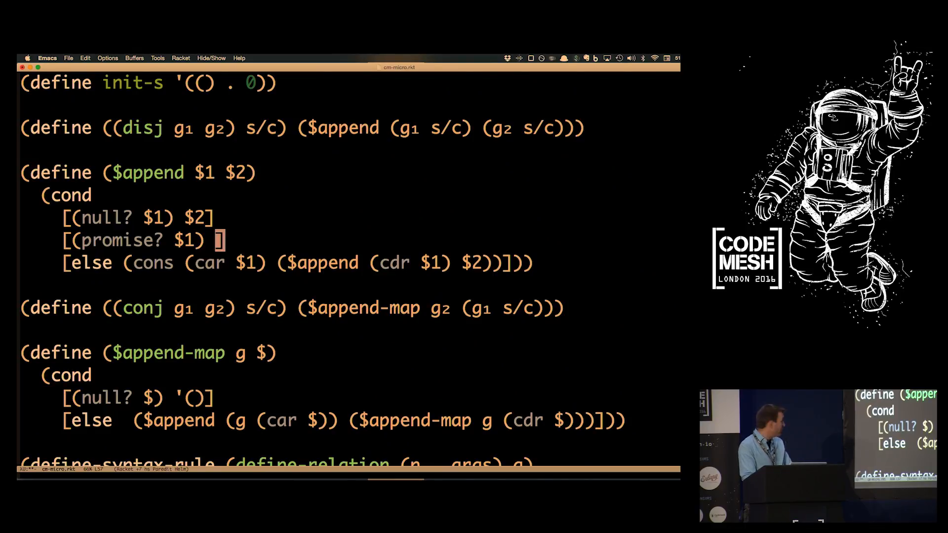
text((de)
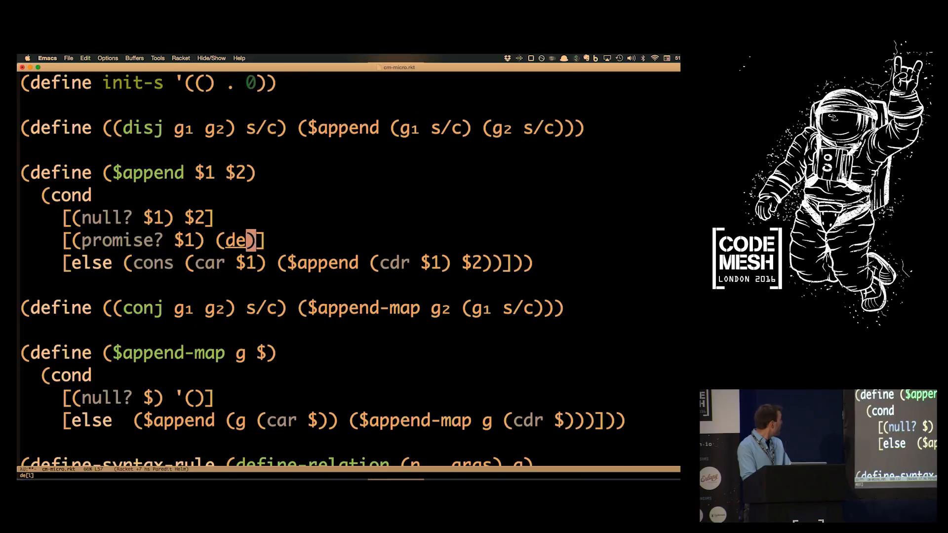
text(lay ($)
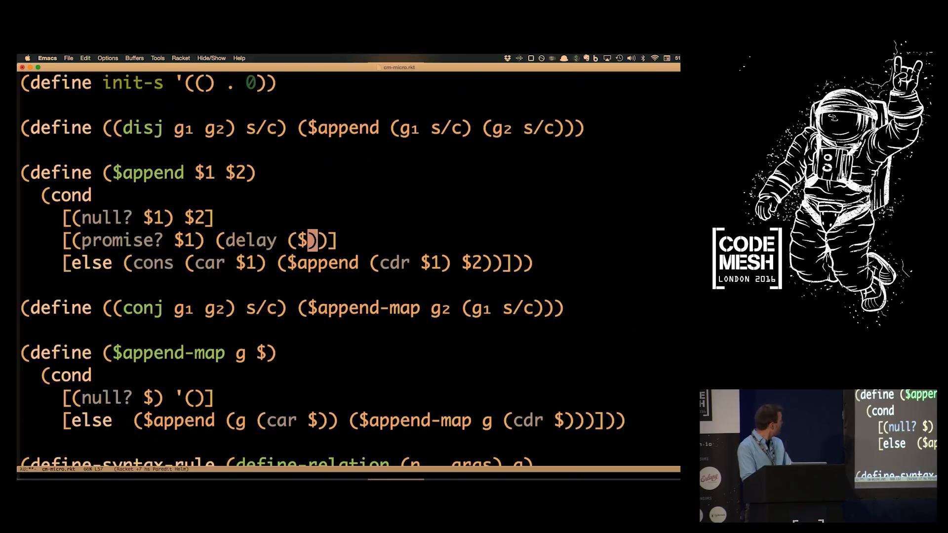
text(append)
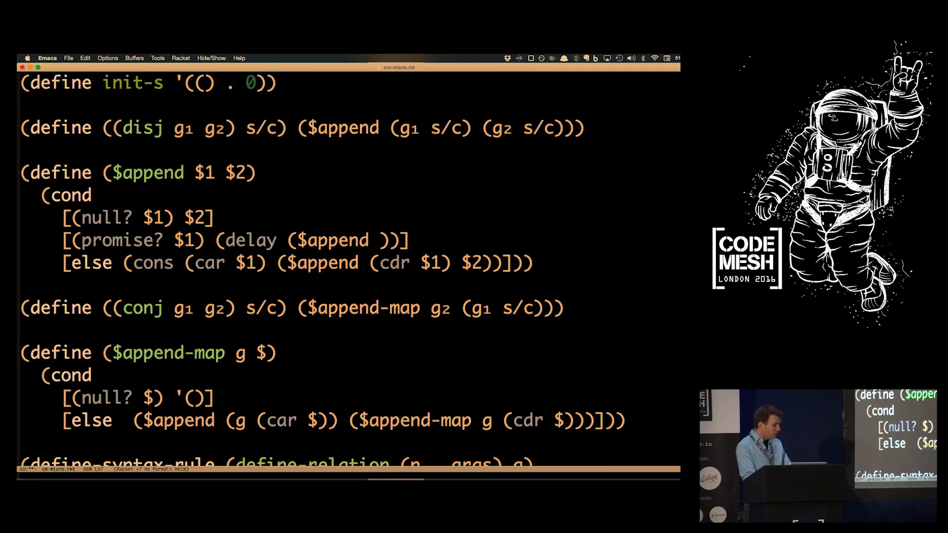
text((force $1)
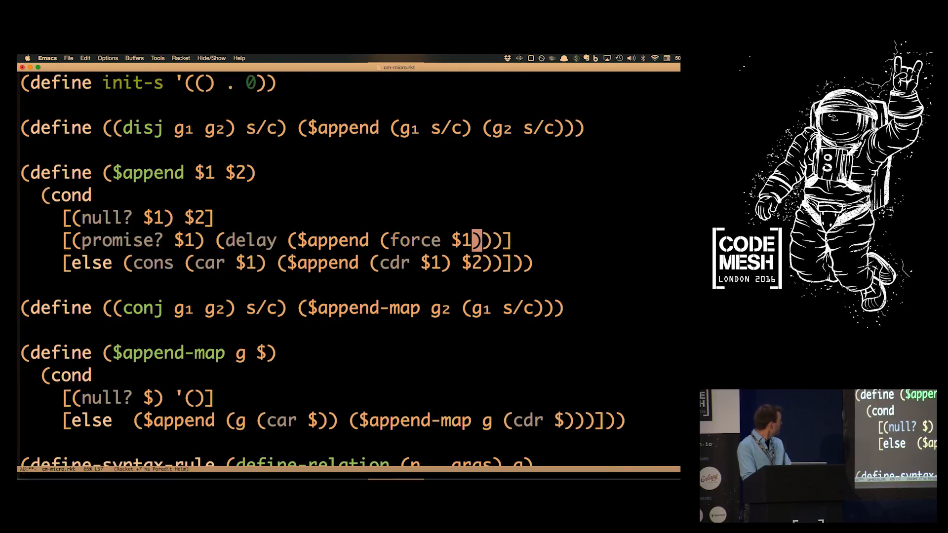
text($2)
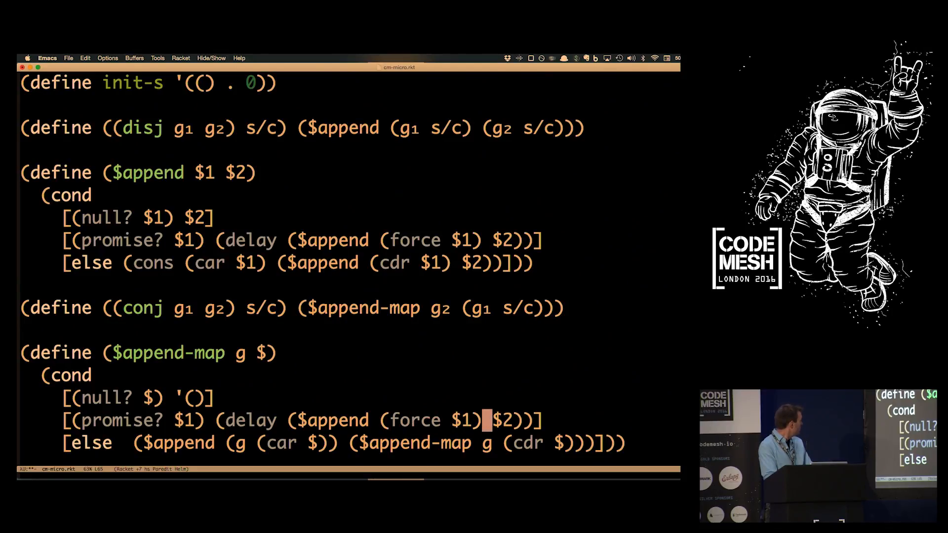
Edit the copied clause into [(promise? $) (delay ($append-map g (force $)))].
key(Backspace)
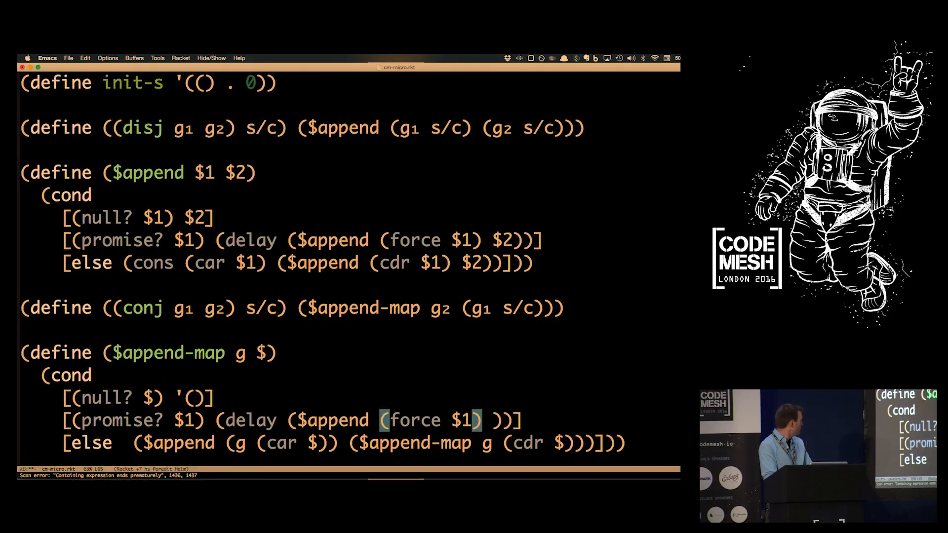
text(g)
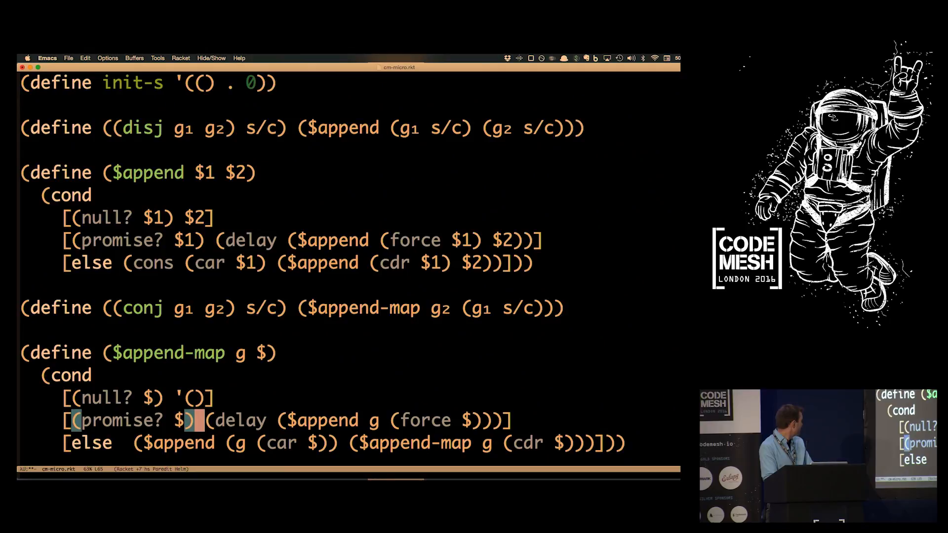
text(-a)
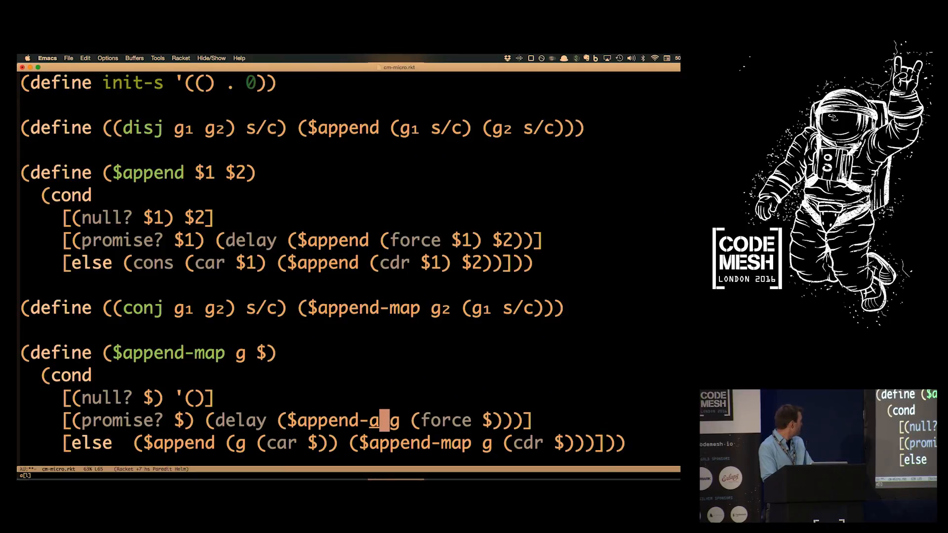
text(map)
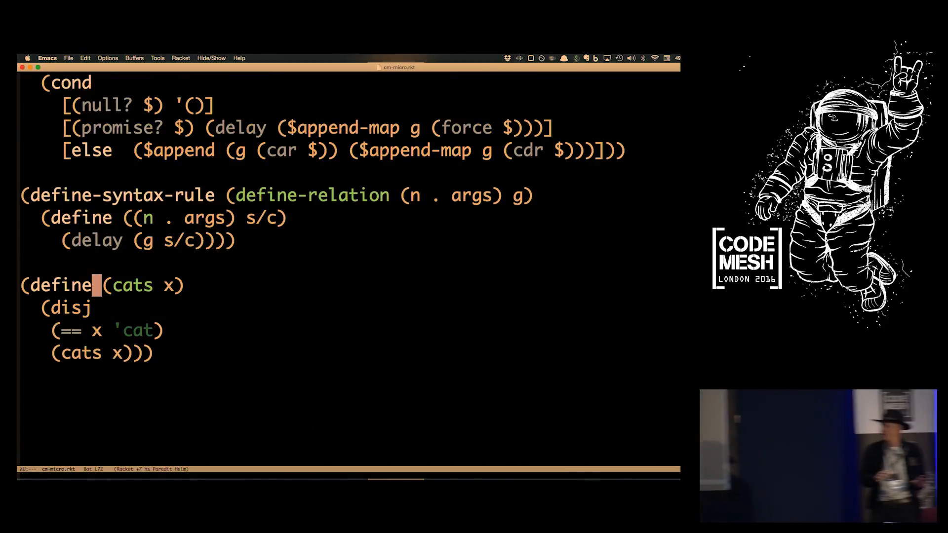
Define cats with define-relation and enter a (call/fresh (λ (x) ...)) init query in the REPL.
text(-relation)
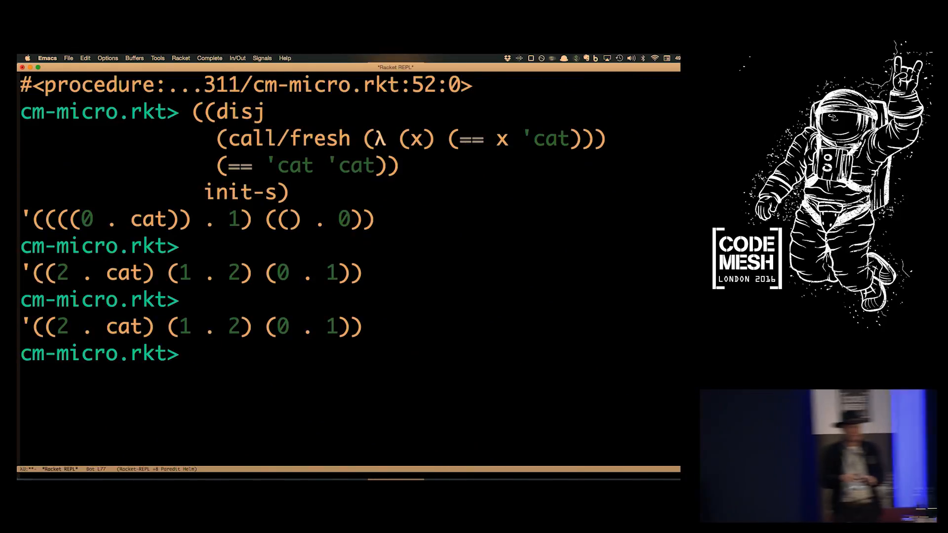
text((call/f)
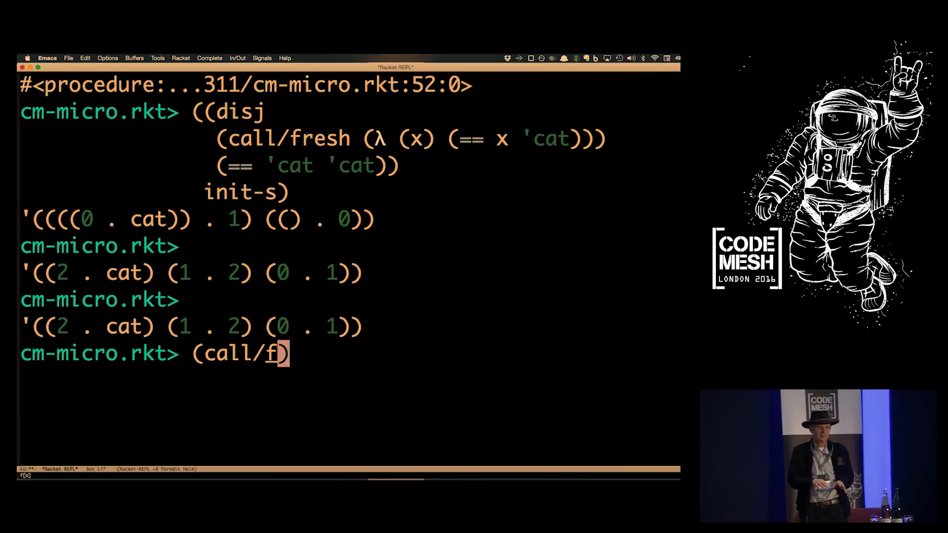
text(resh (λ (x)
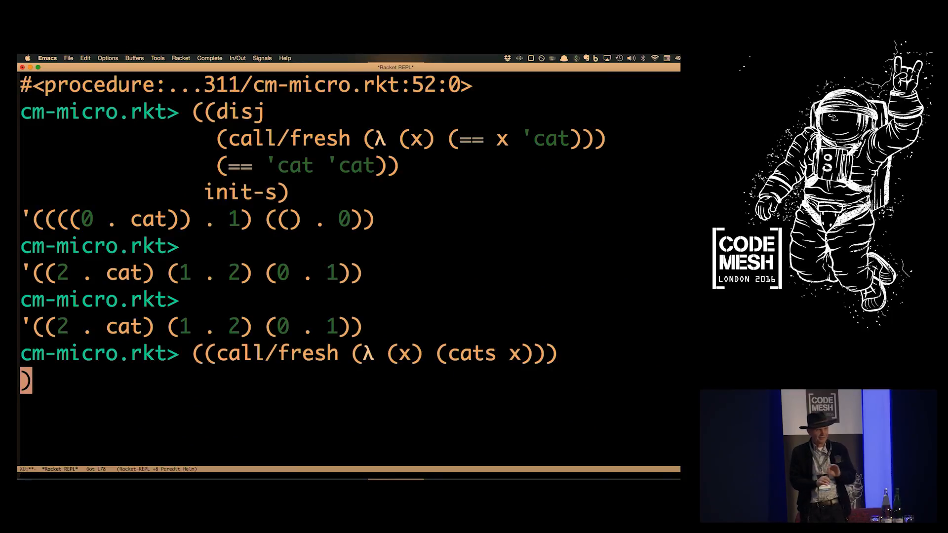
text(init-s)
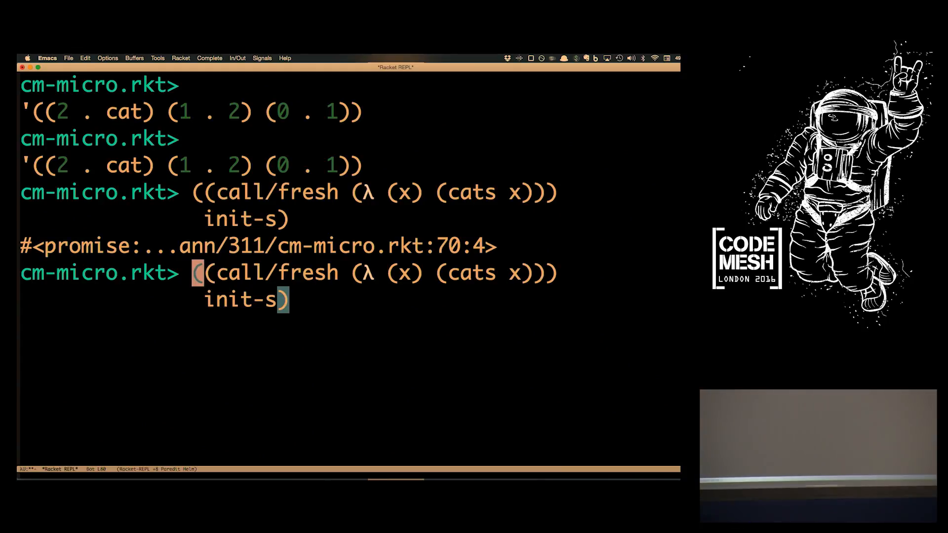
Wrap the REPL query in (force (cdr (force ...))) to reach the next cat answer.
text(force)
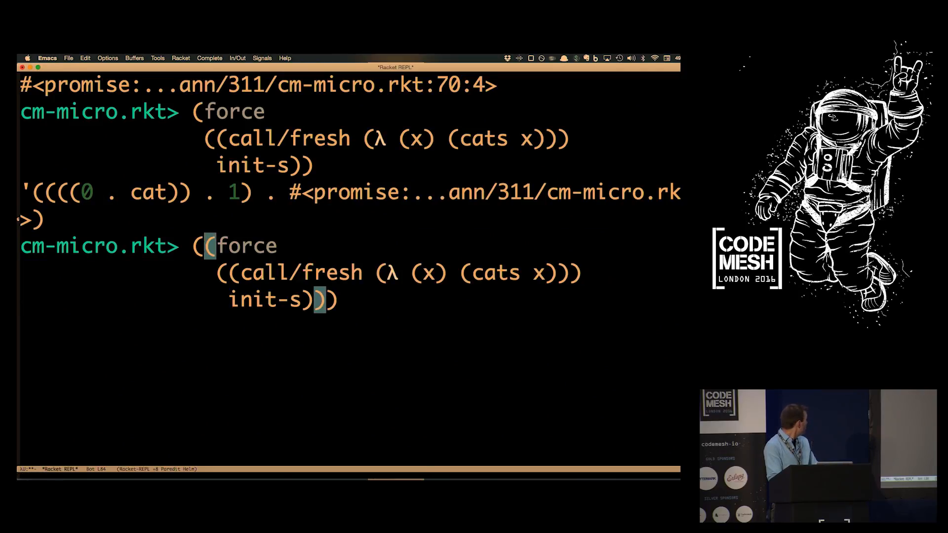
text(cdr)
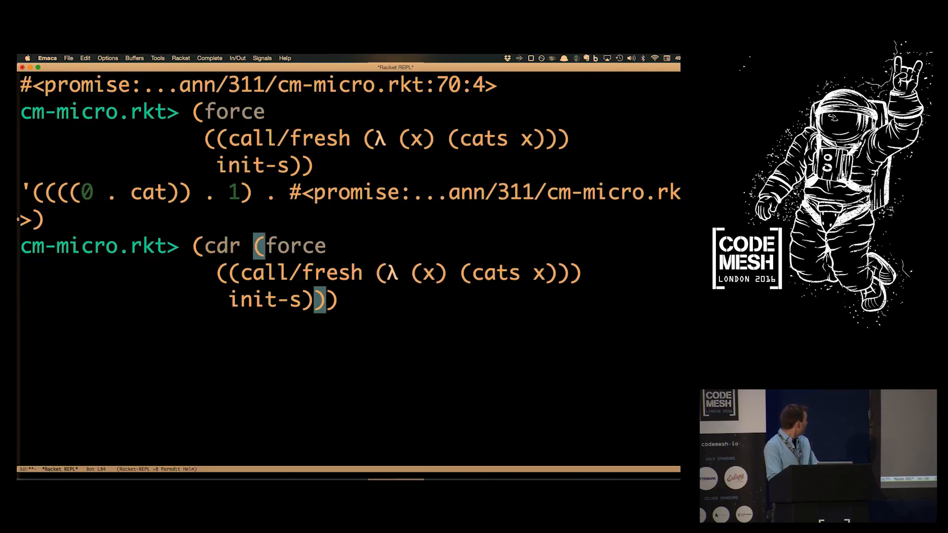
text(()
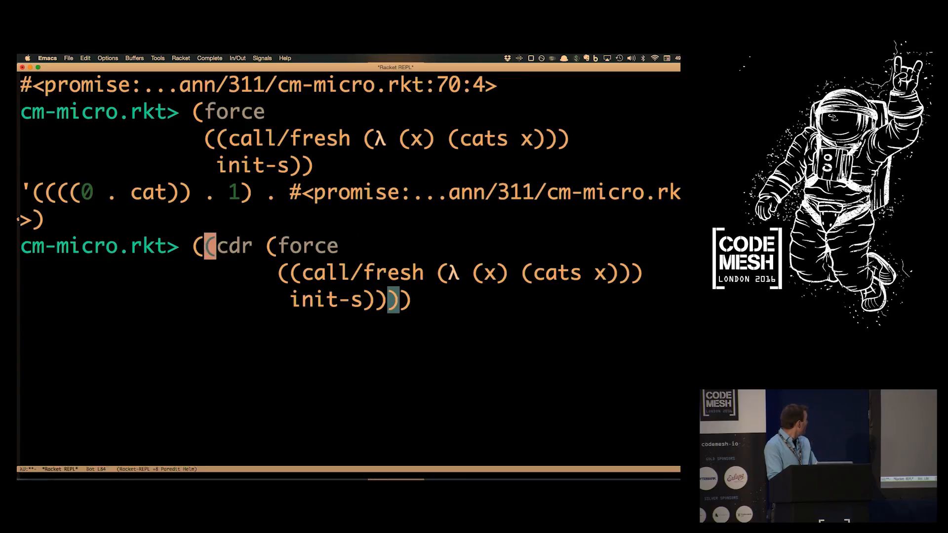
text(force)
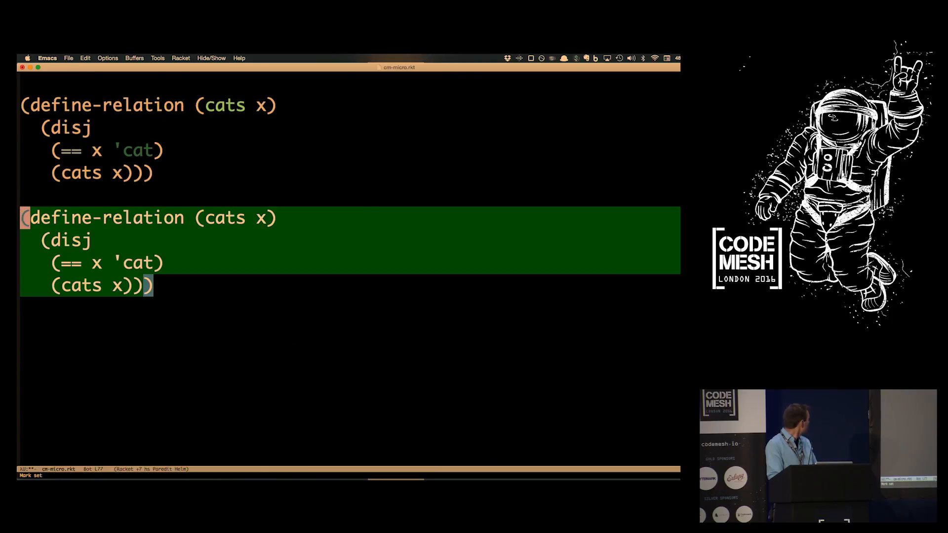
Query-replace cats with turtles in the copied relation to create a turtles relation.
text(cats with turtles: (? for help)
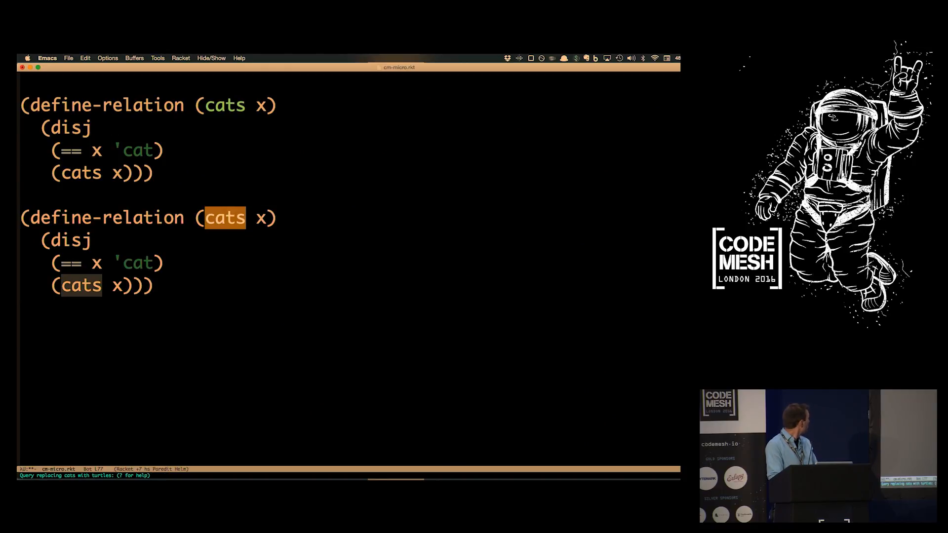
key(y)
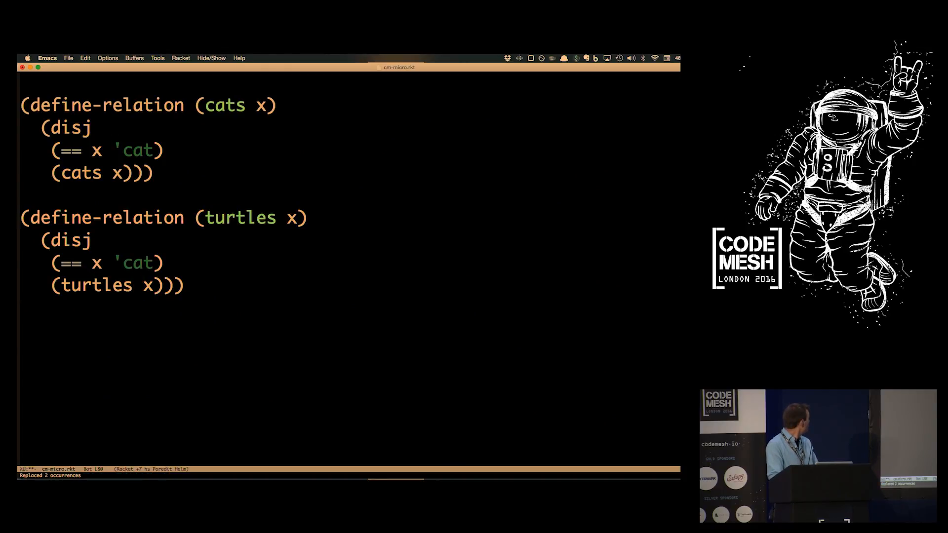
text(tu)
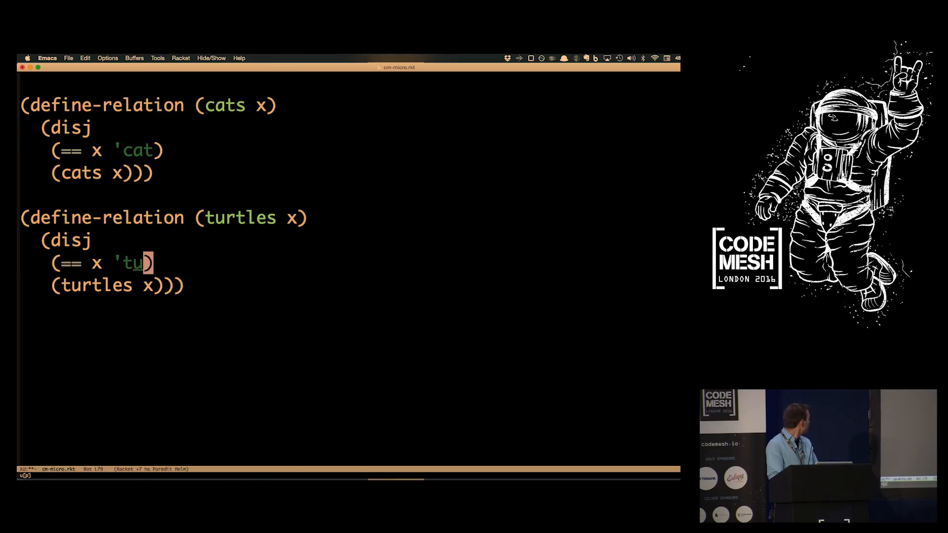
text(rtlu)
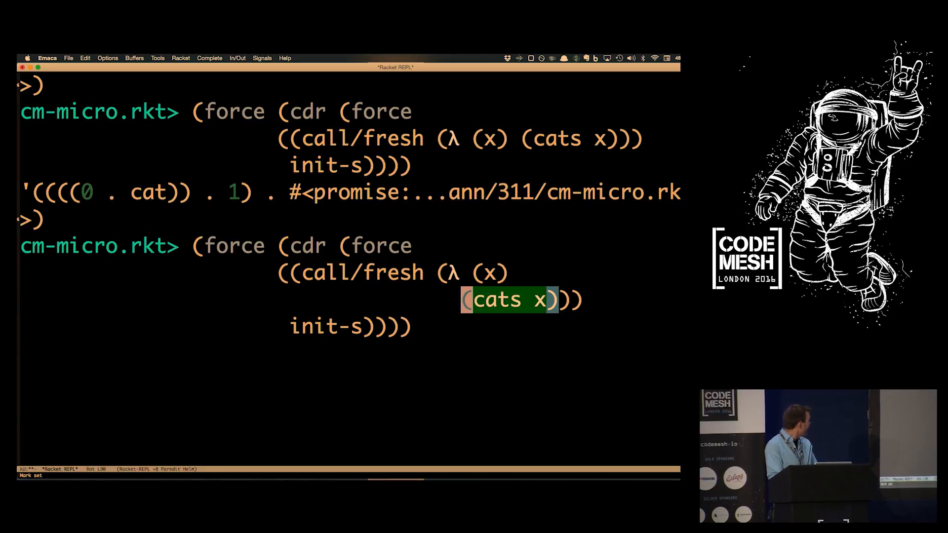
Fix turtles to yield 'turtle, reload, and evaluate the forced (disj (turtles x) (cats x)) query.
text((disj)
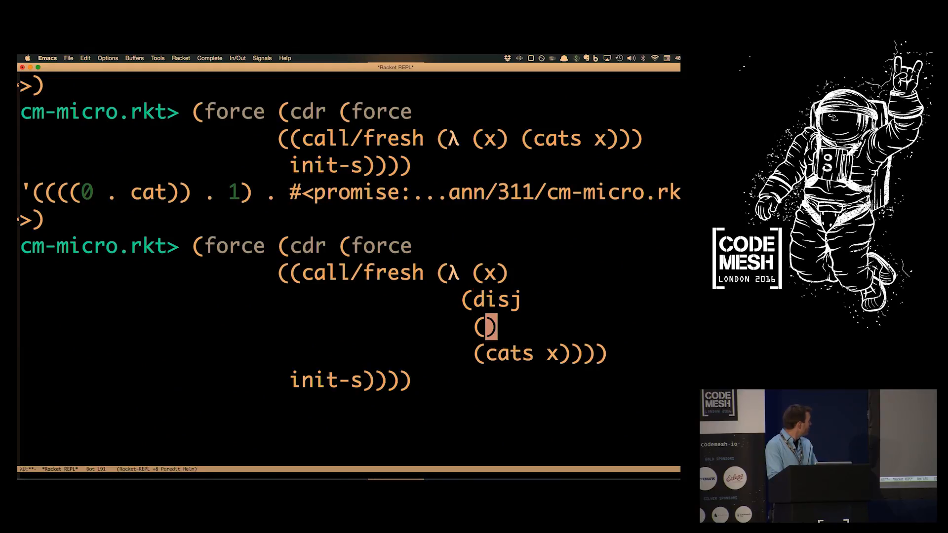
text(turtles x)
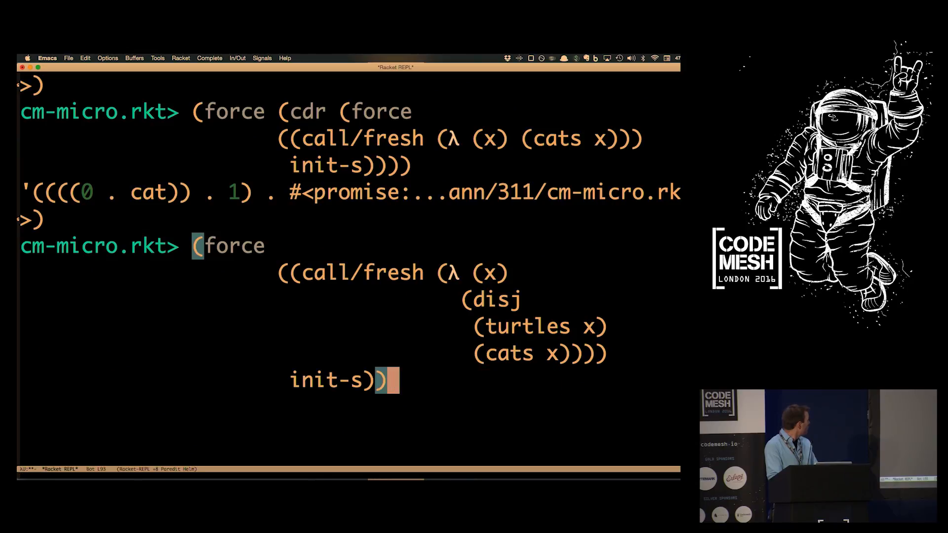
key(C-x b)
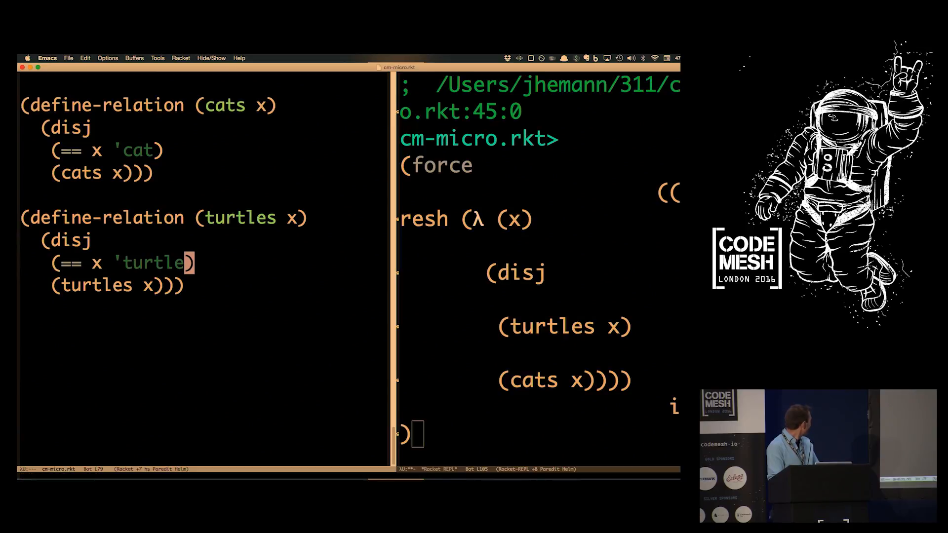
key(Return)
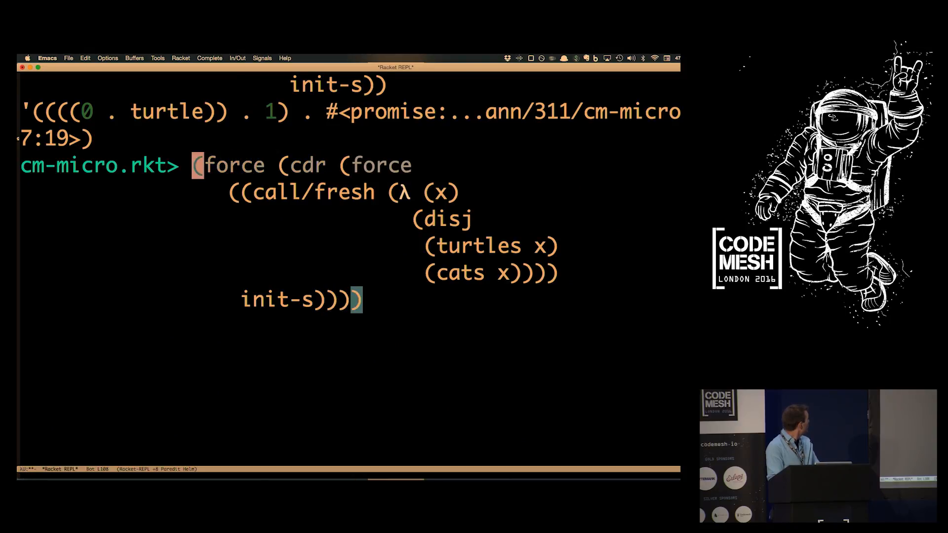
key(Return)
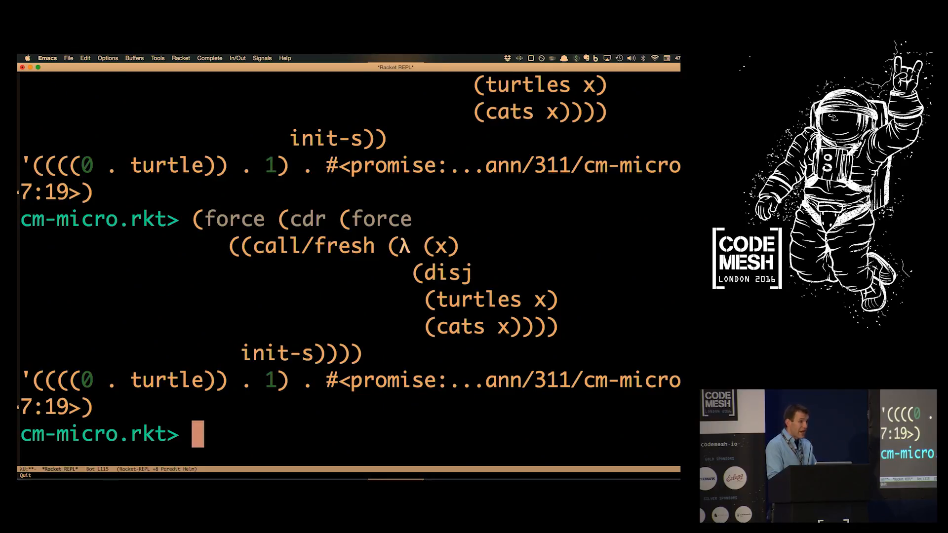
Bring up the helm buffer list to return to the source file.
key(C-x b)
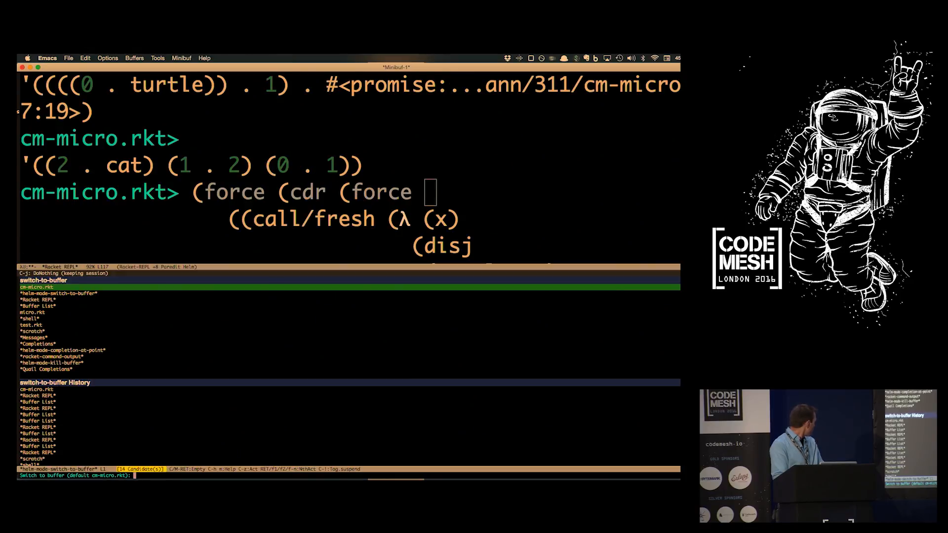
In cm-micro.rkt define pull as (if (promise? $) (pull (force $)) ...).
key(Return)
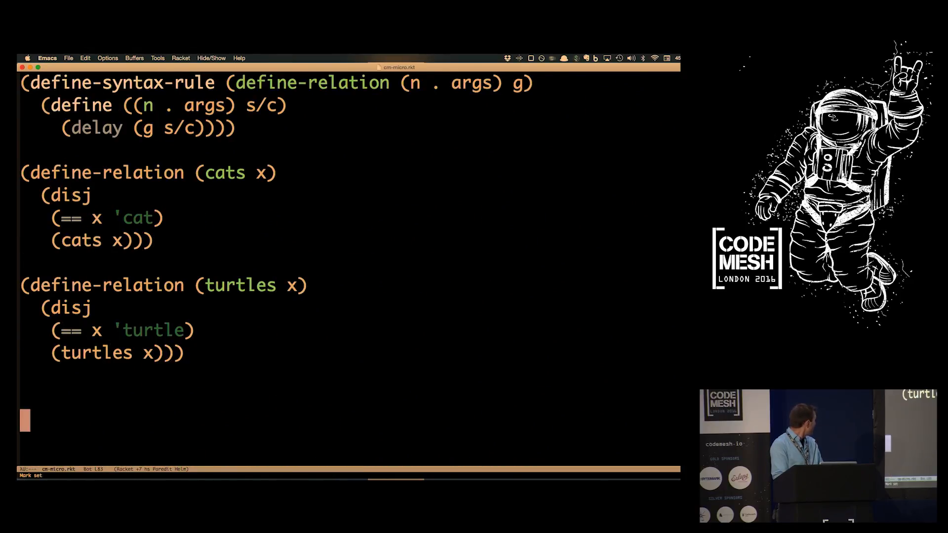
text(())
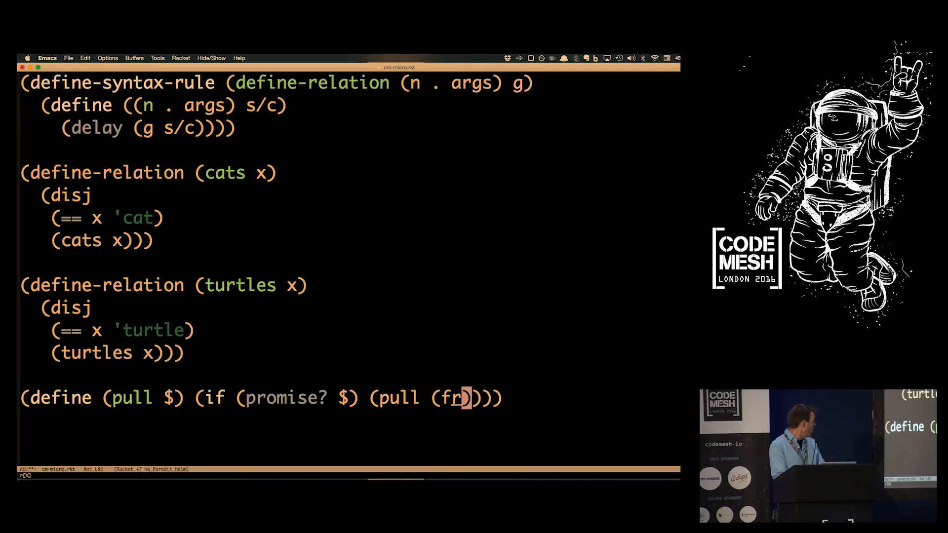
text(orce)
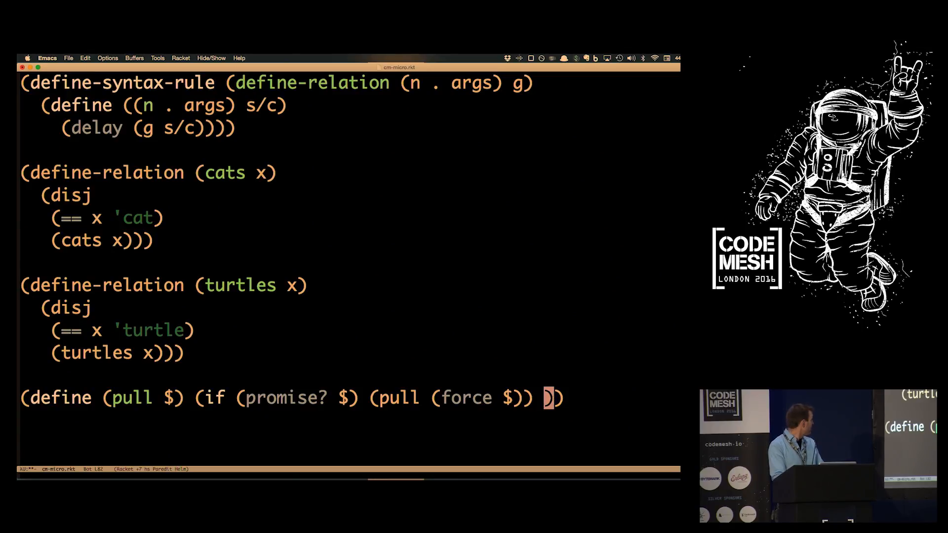
text($))
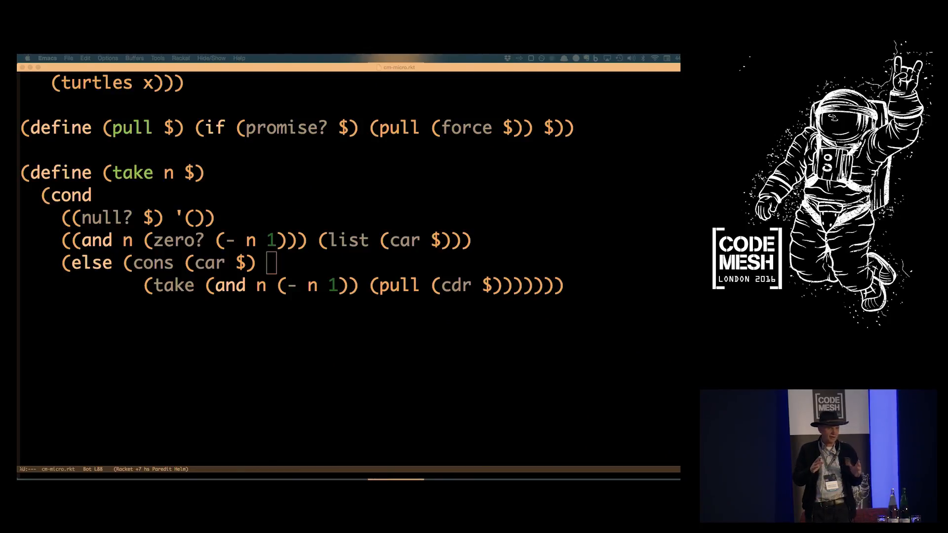
mouse_move(185, 432)
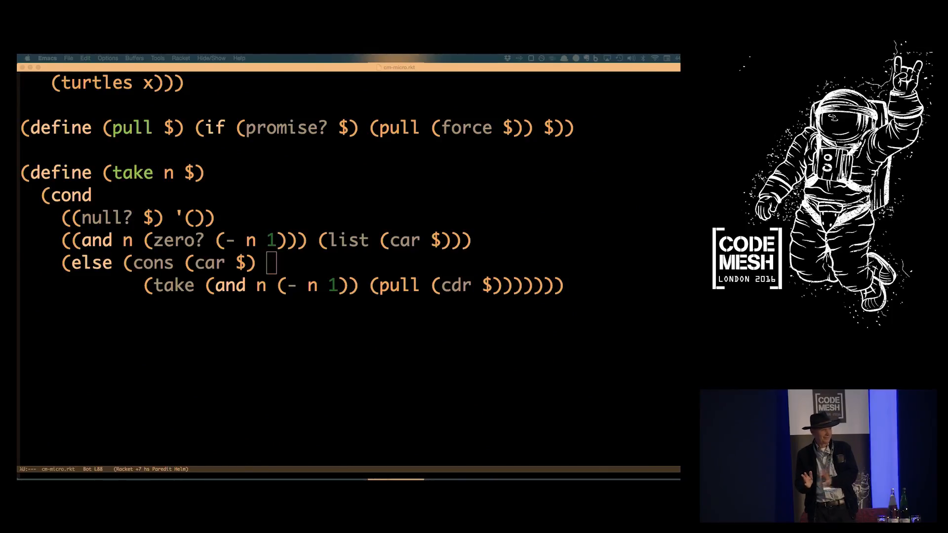
Load the finished pull and take definitions into the REPL.
key(ctrl+g)
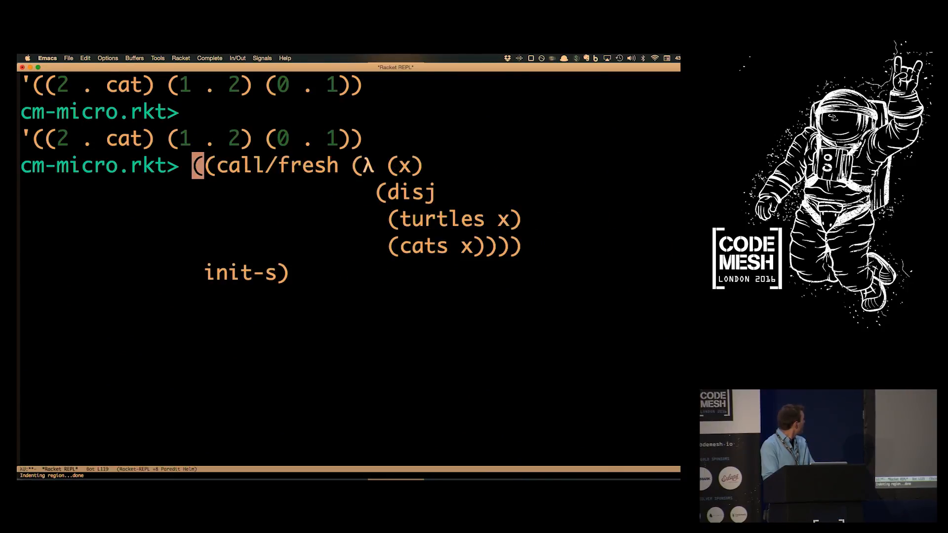
Evaluate (take 3 (pull ...)) around the turtles-or-cats call/fresh query in the REPL.
text((take)
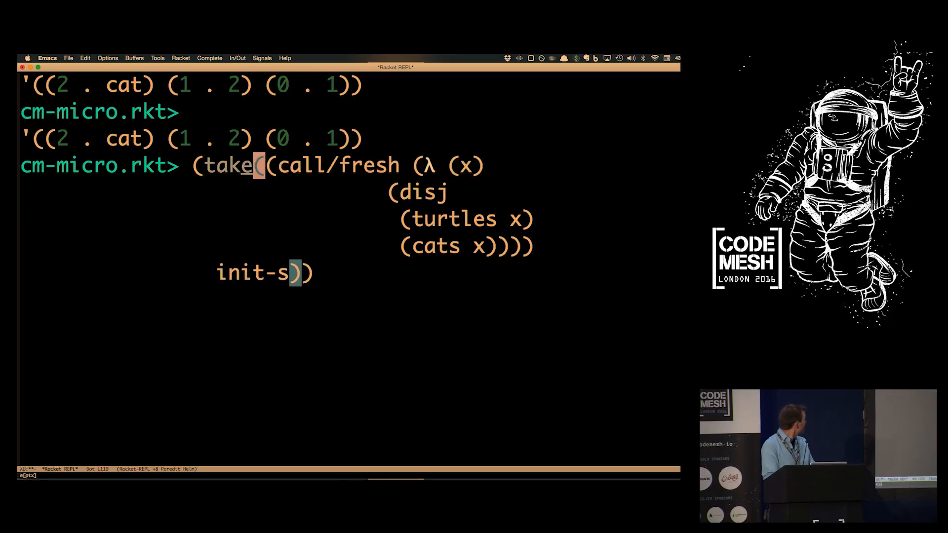
text(3)
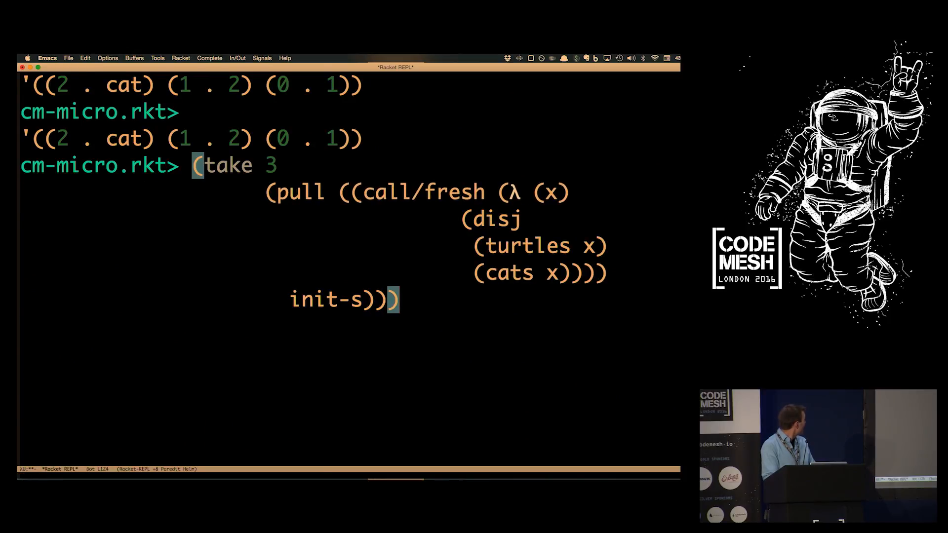
key(Return)
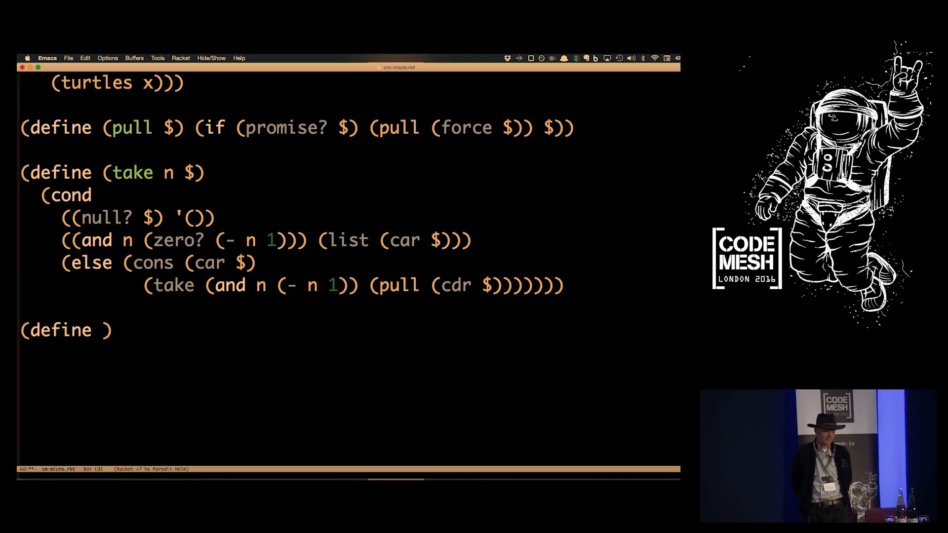
Write (define (call/initial-state n g) (take n (pull (g init-s)))).
text(carr)
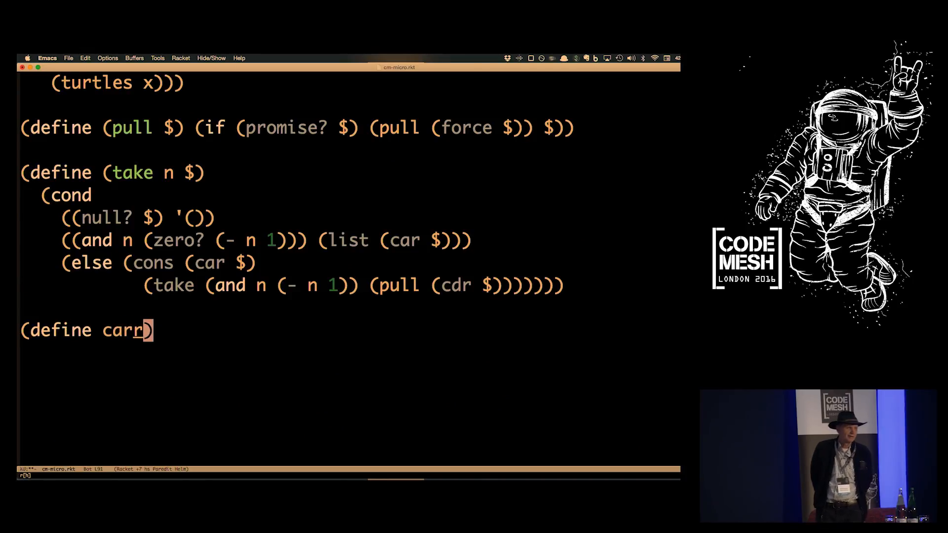
text(all/initial-)
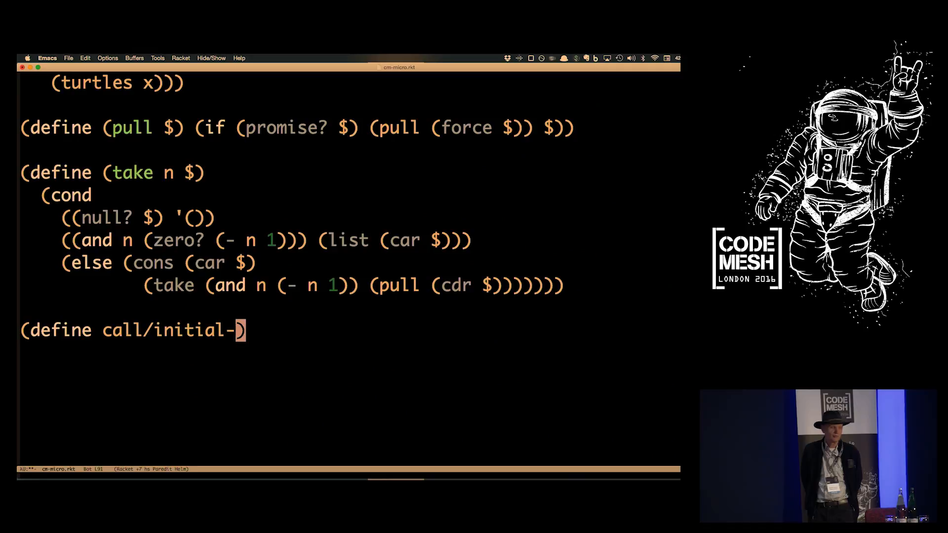
text(state g)
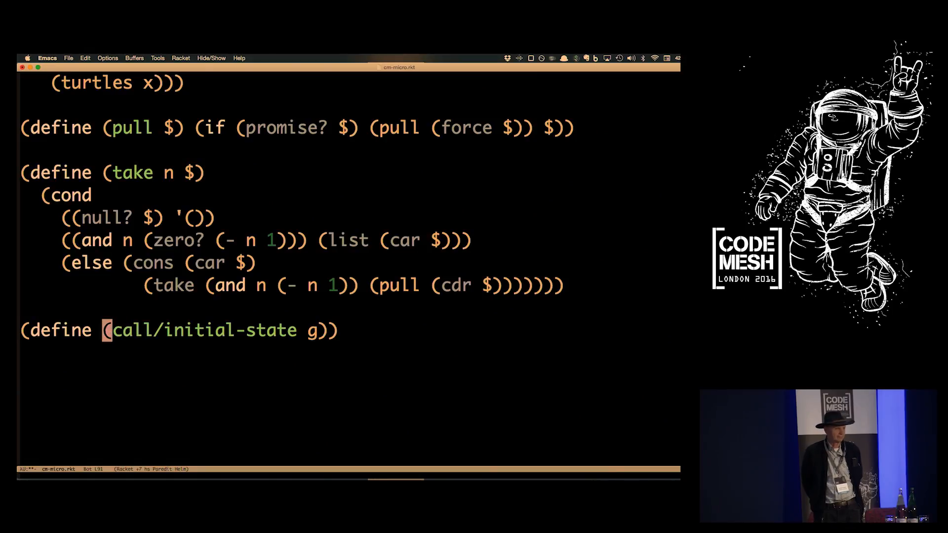
text((take )))
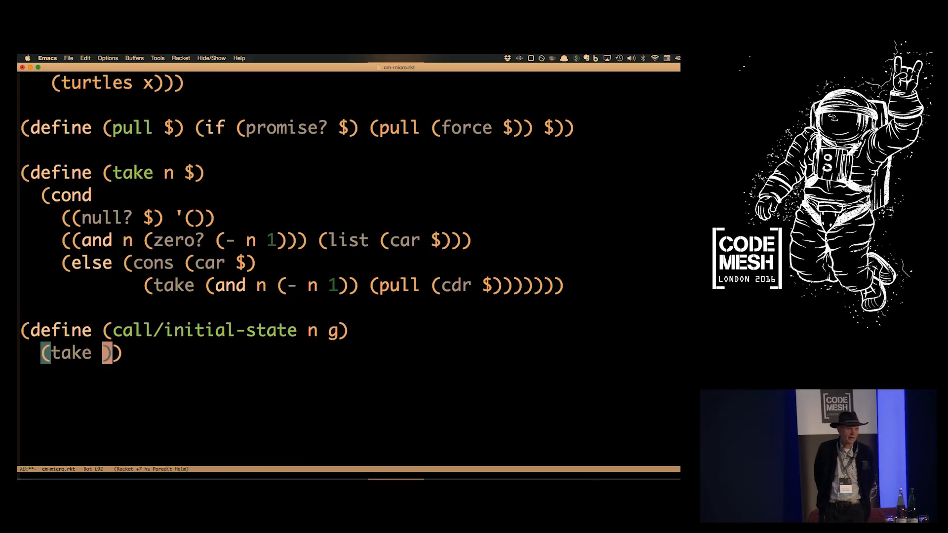
text(n ()
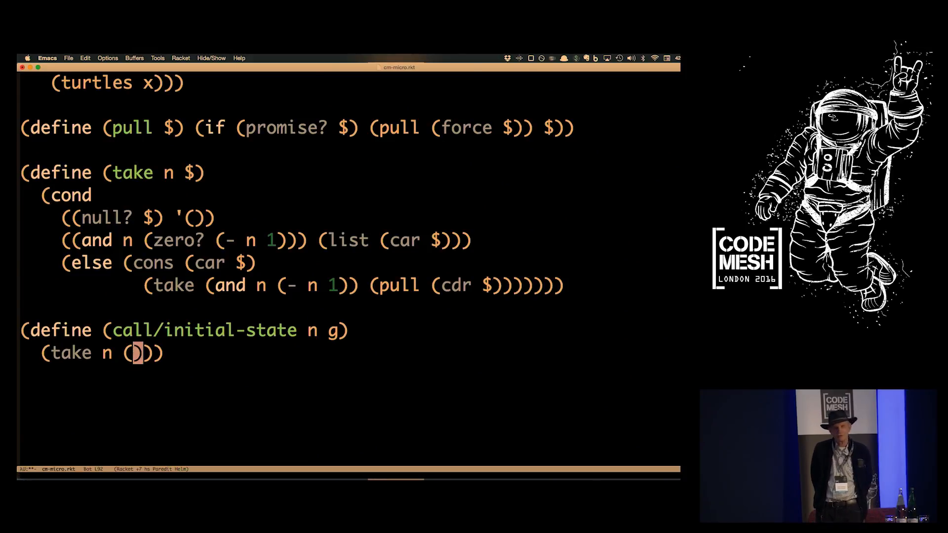
text(pull t)
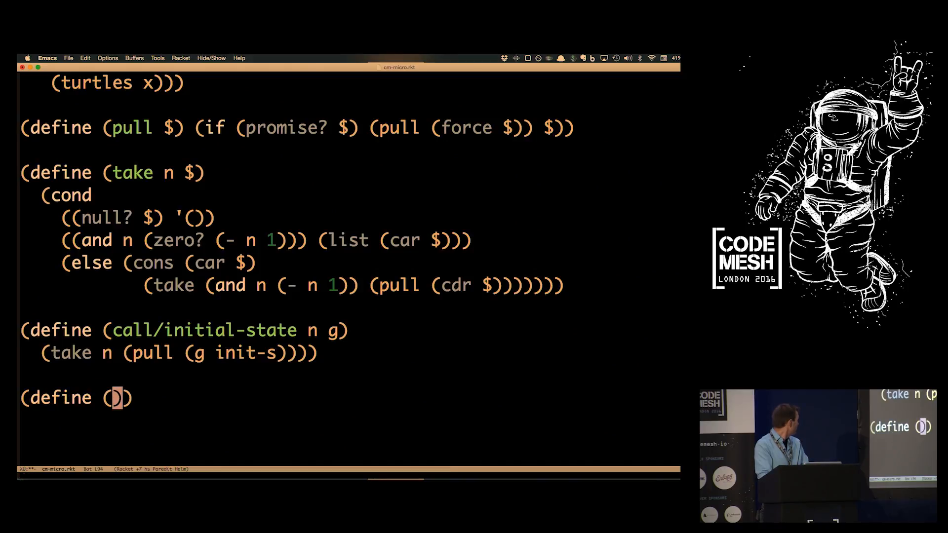
Begin the appendo define-relation over l, s, o.
text(appendo a)
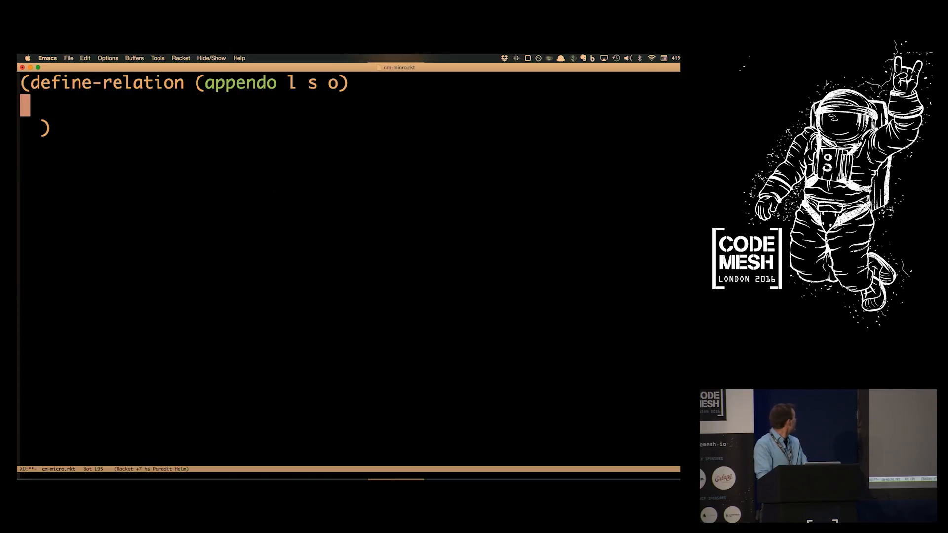
Start appendo's disj with the base case (conj (== l '()) (== s o)).
text((disj)
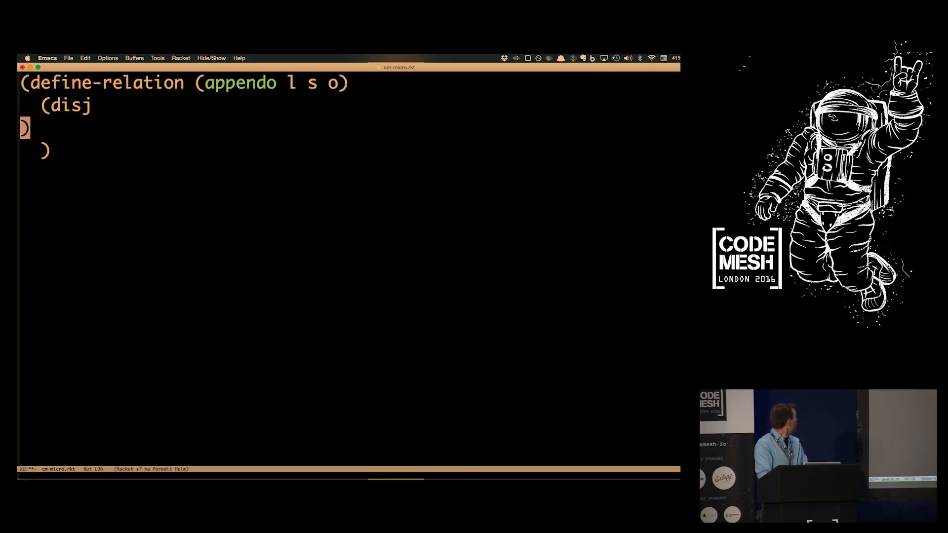
text((conj)
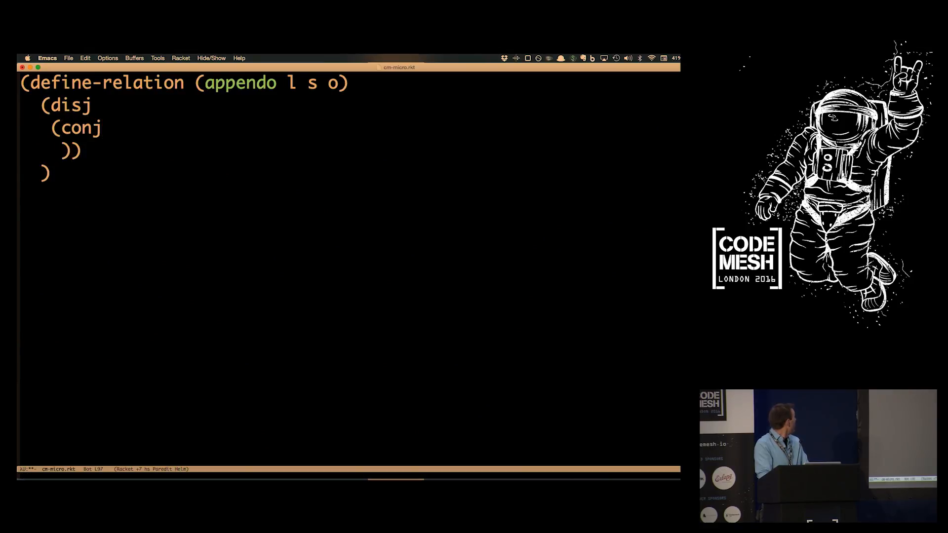
text((== l s))
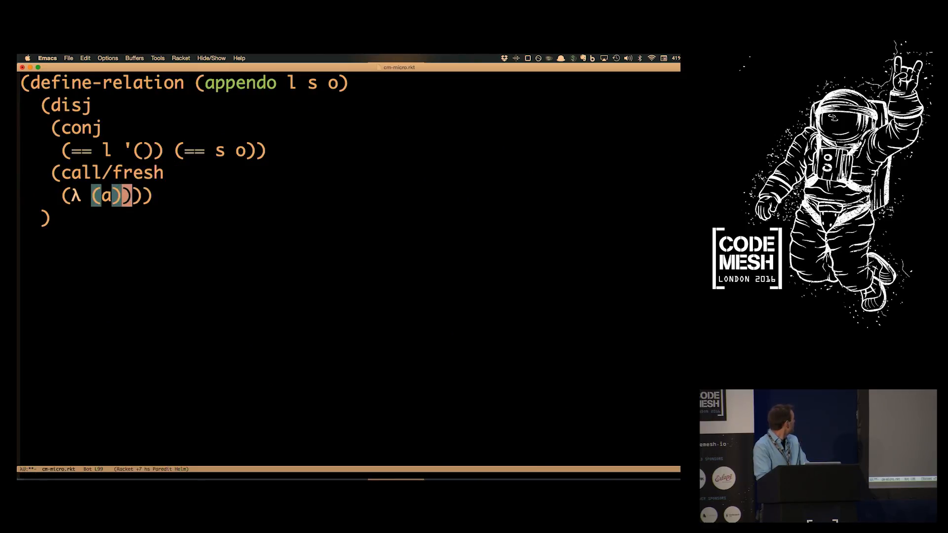
Add nested call/fresh over a and d unifying l with `(,a . ,d), and start another call/fresh.
text((call/fresh)
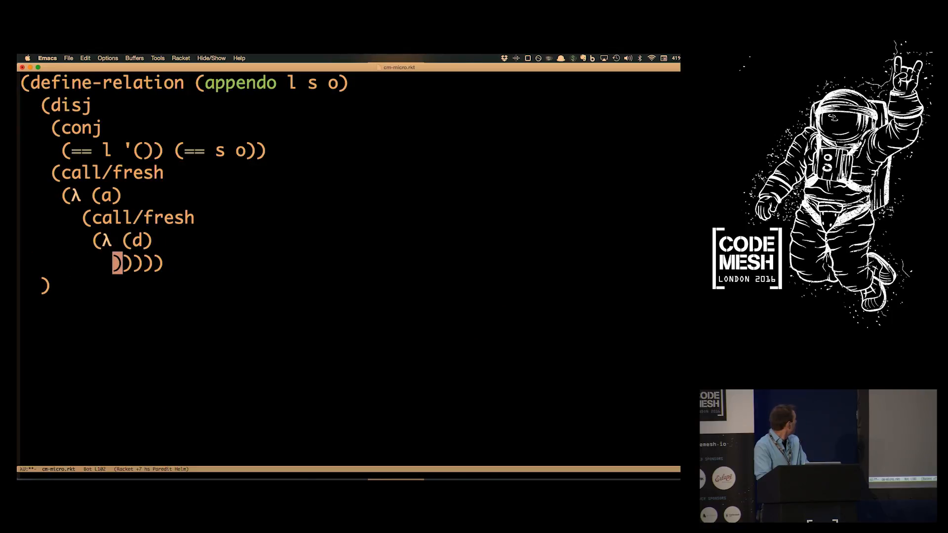
text(()
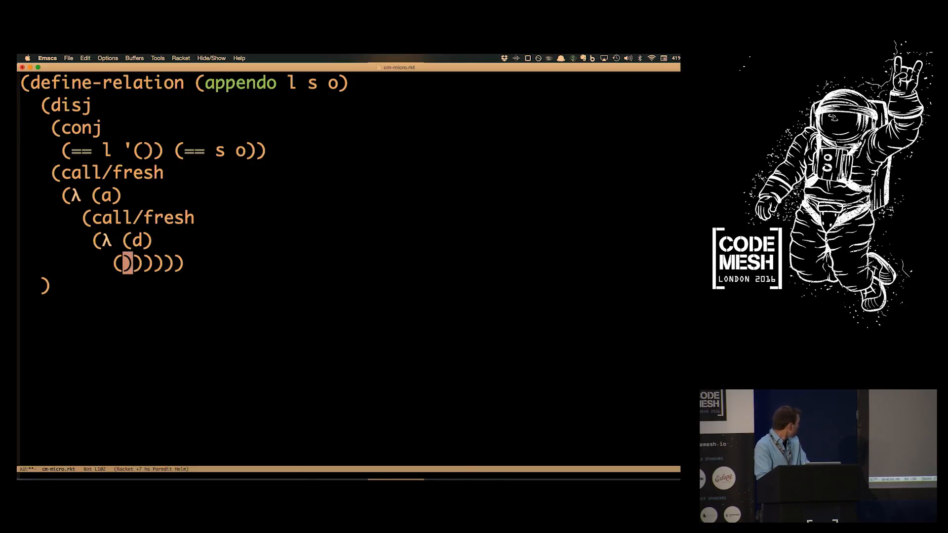
text(==)
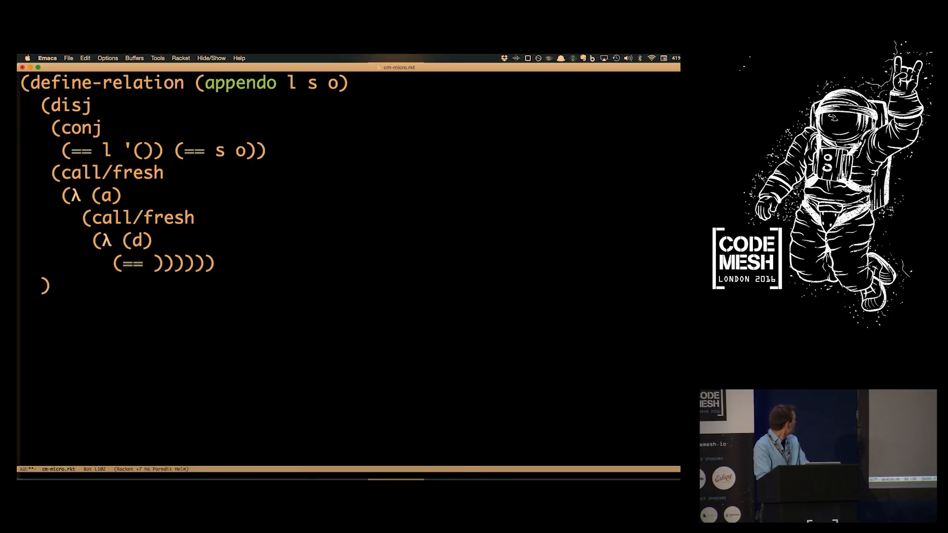
text(l `(,a .)
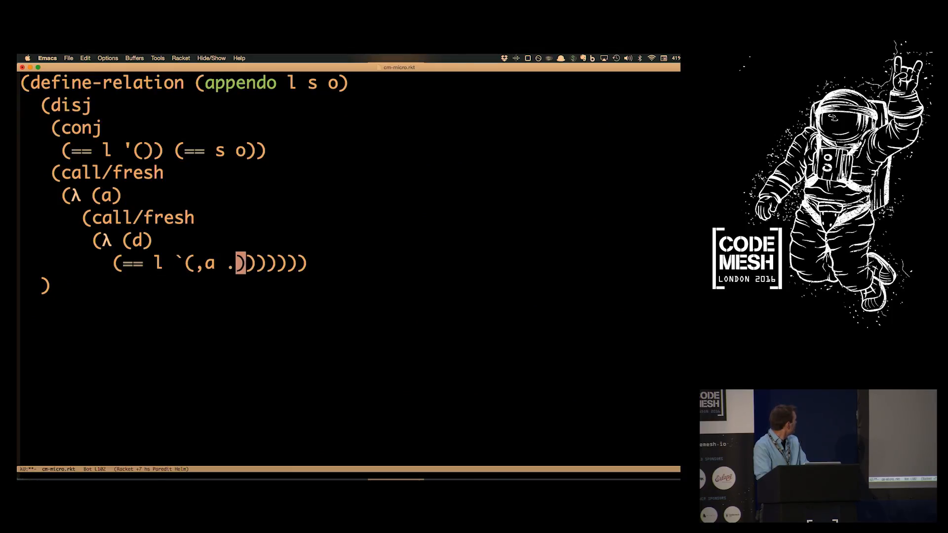
text(,d)
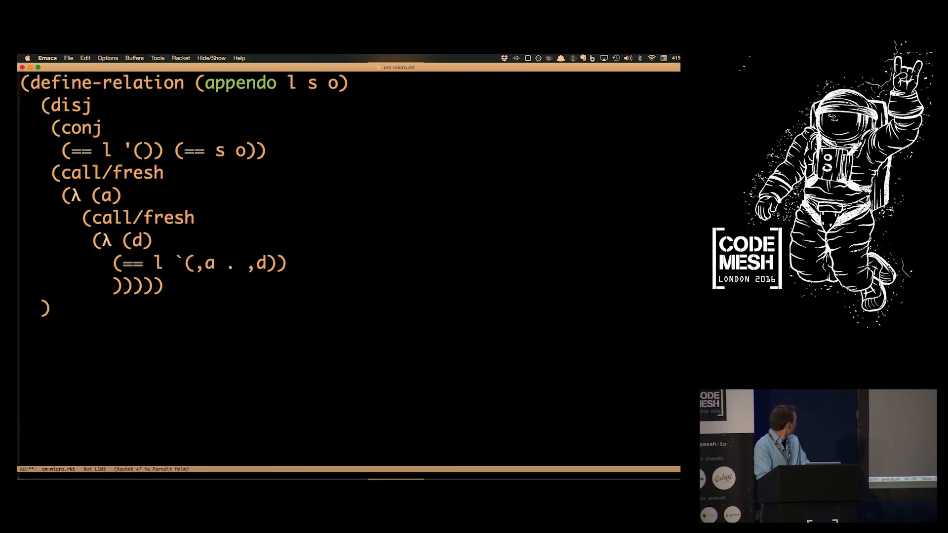
text((call/fresh (λ (f)
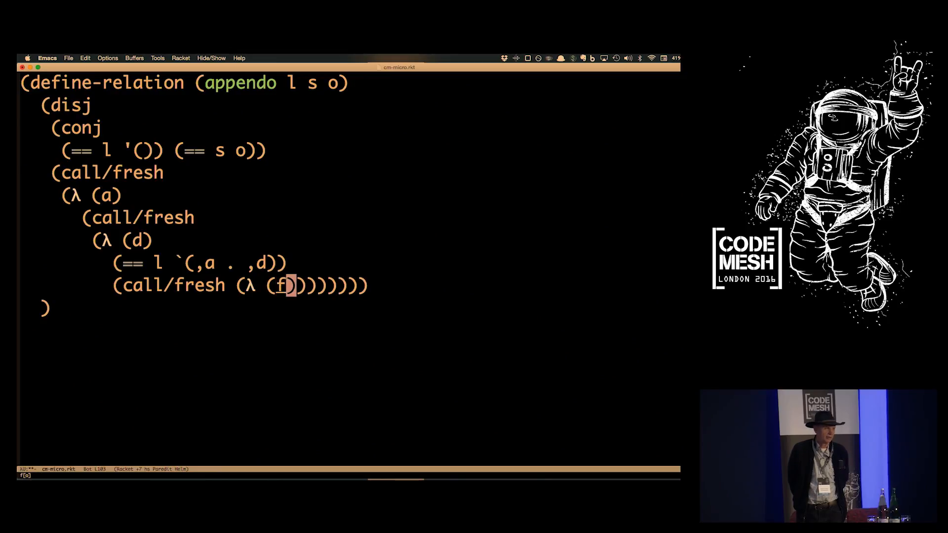
Add fresh r with (conj (== `(,a . ,r) o) (appendo d s r)) as the recursive clause.
text(r) )))))))))
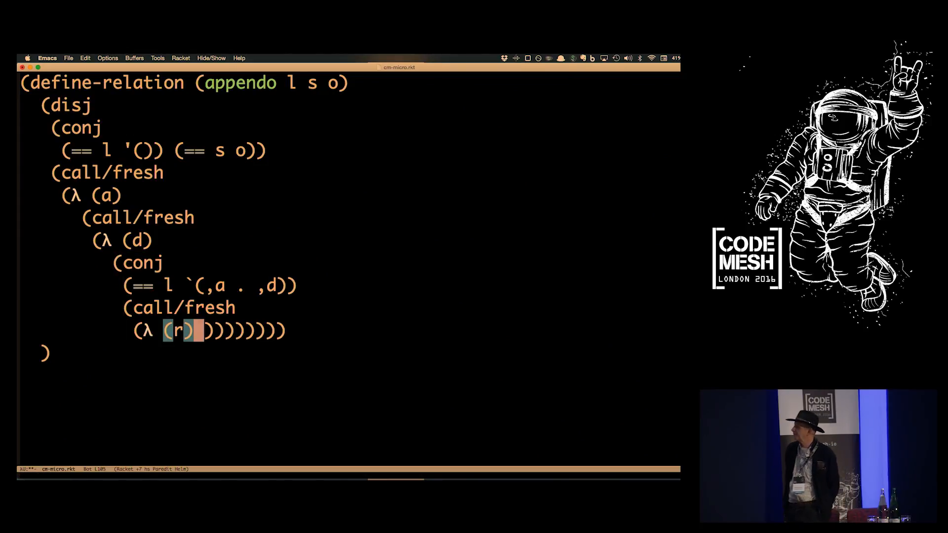
key(Return)
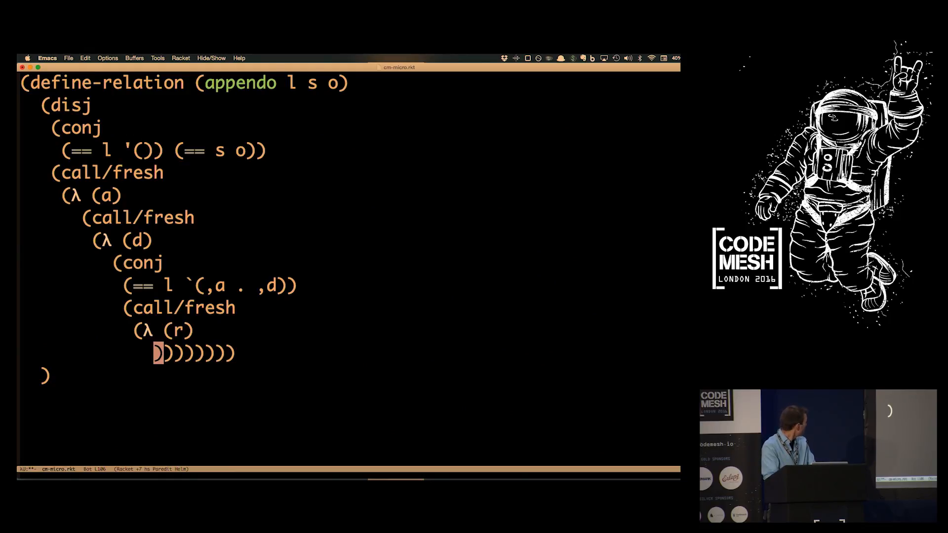
text(()
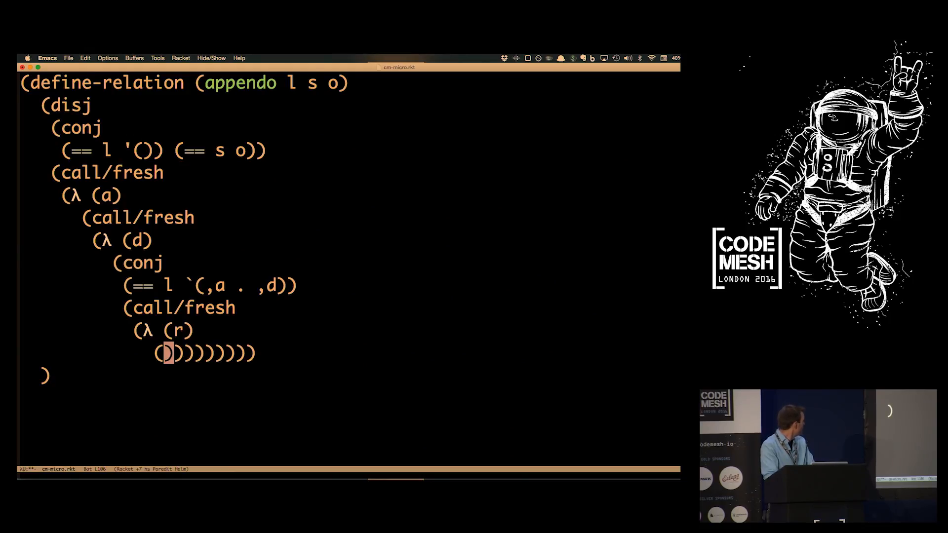
text(==)
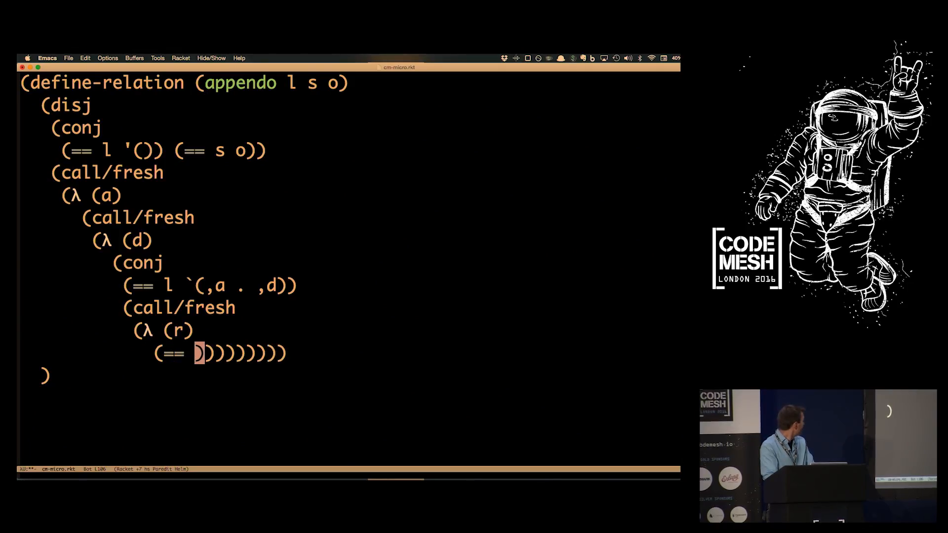
text(`(,)
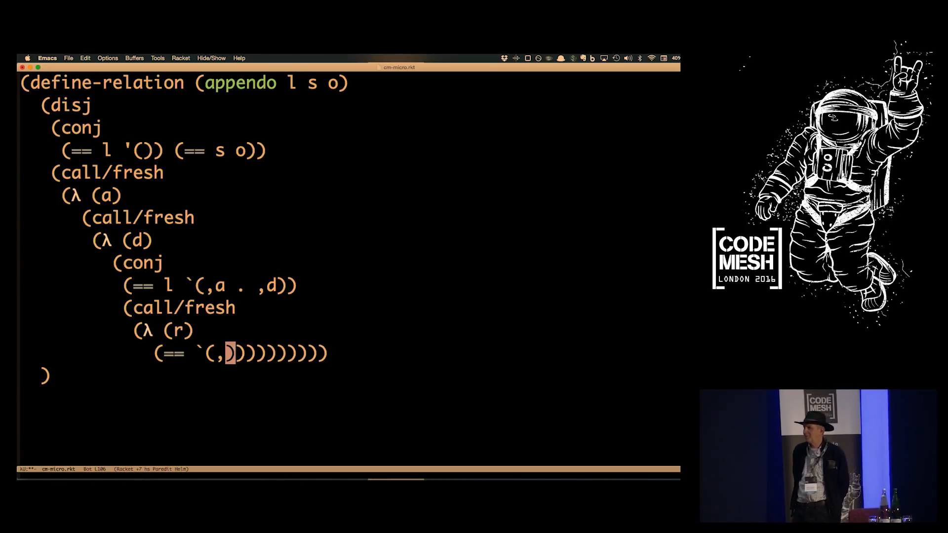
text(a . ,r)
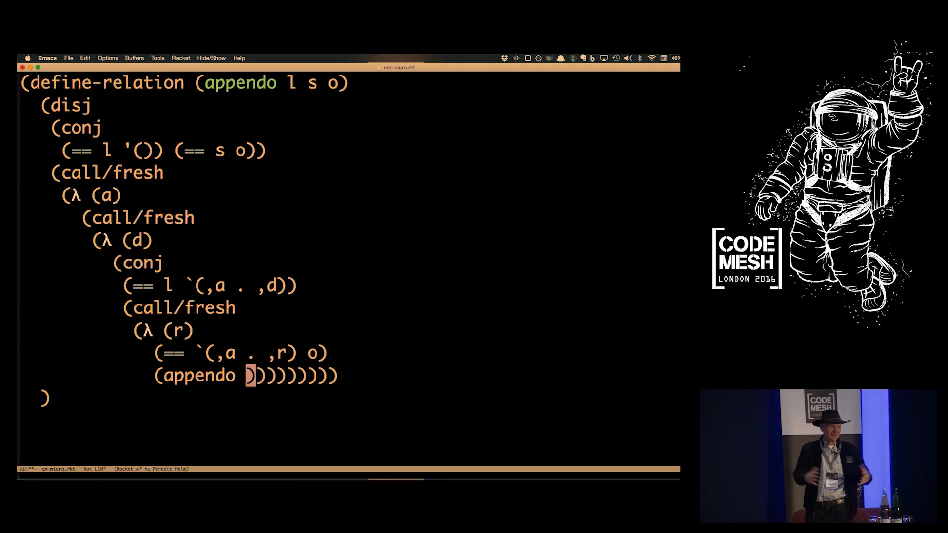
text(d s re)
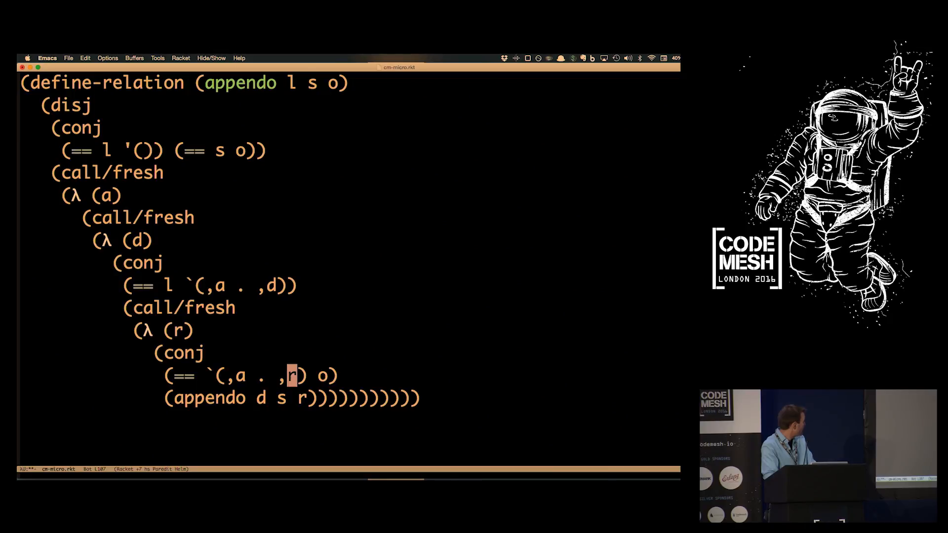
Load the finished appendo definition into the Racket REPL.
key(down)
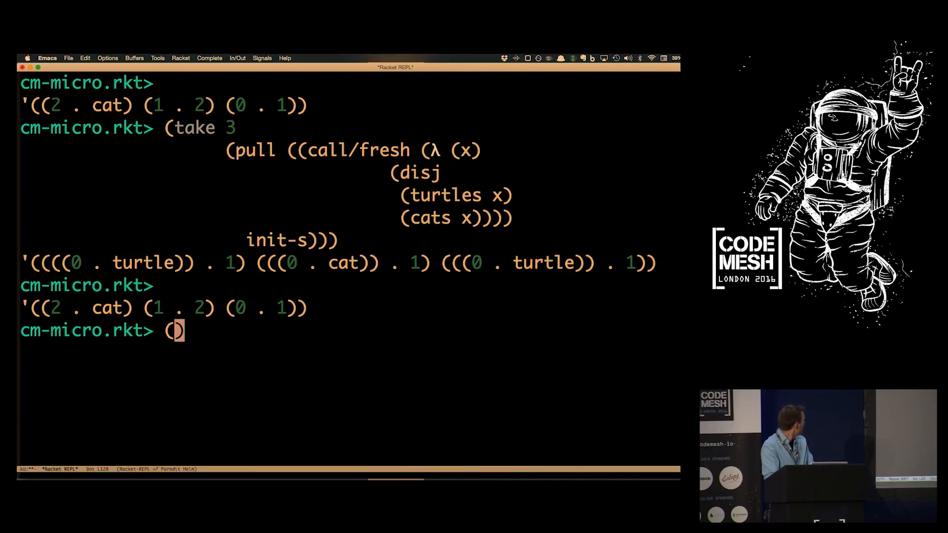
Run (call/initial-state 6 ...) querying (appendo x y z) over fresh x, y, z at the REPL.
text(call/)
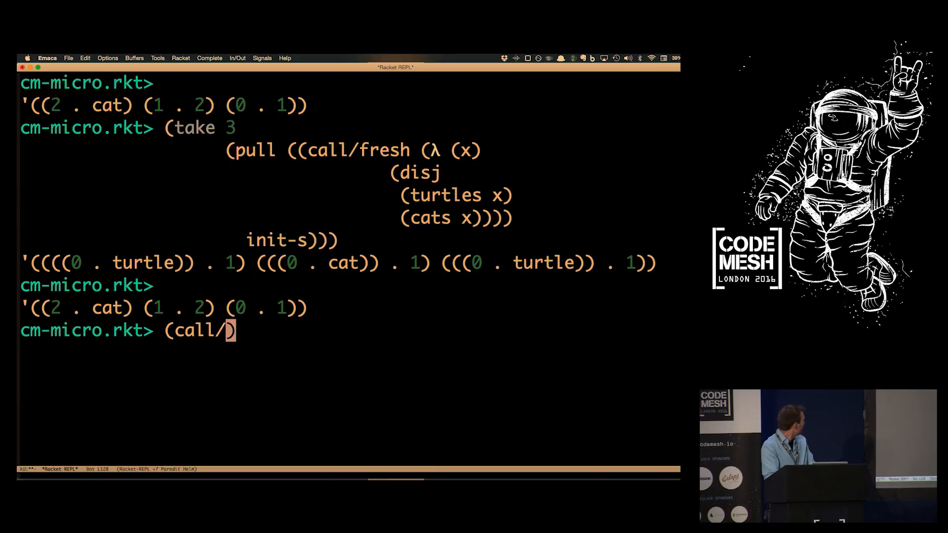
text(initi)
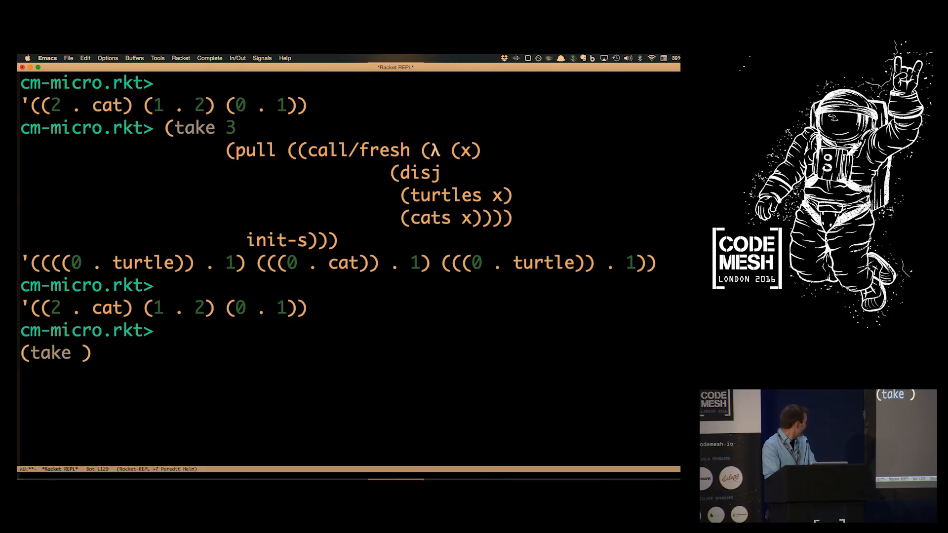
text(6 ()
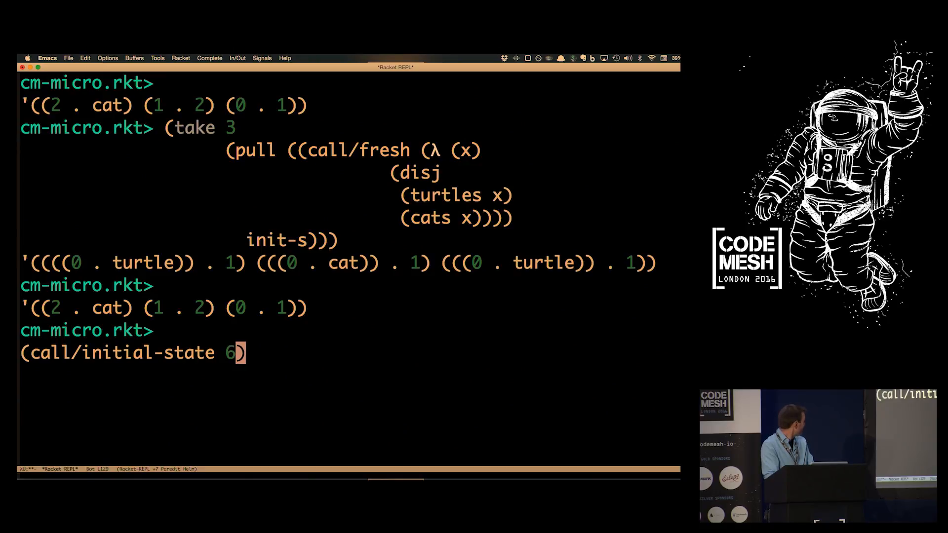
text((cal)
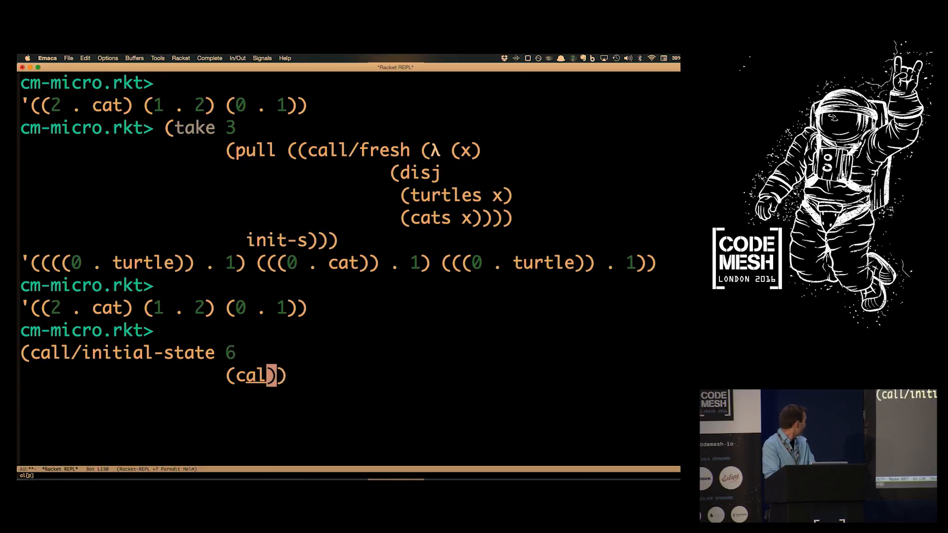
text(l/fresh (λ (x)
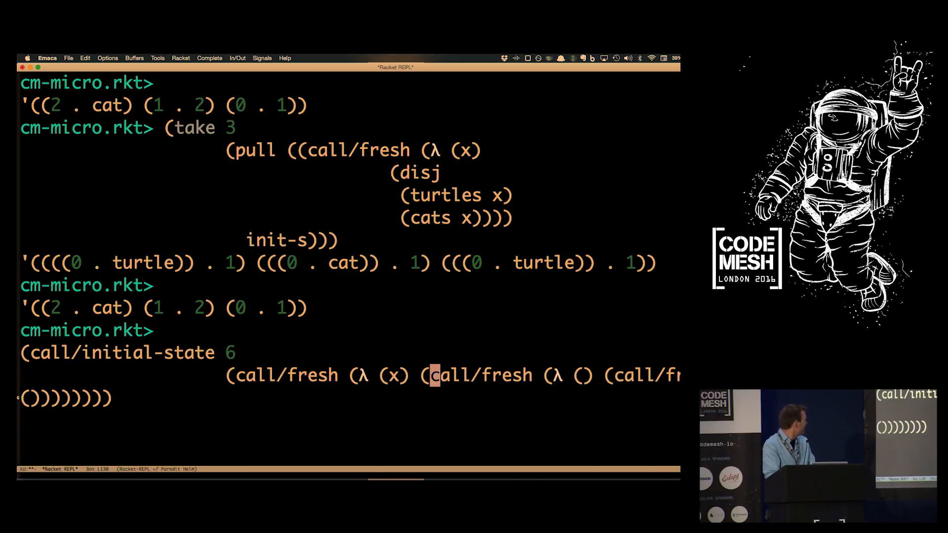
text(y)
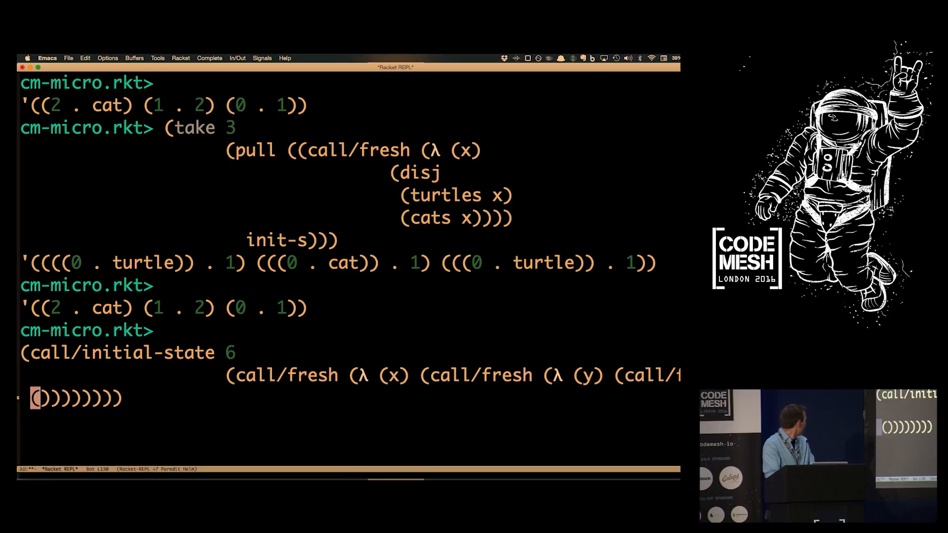
text(z)
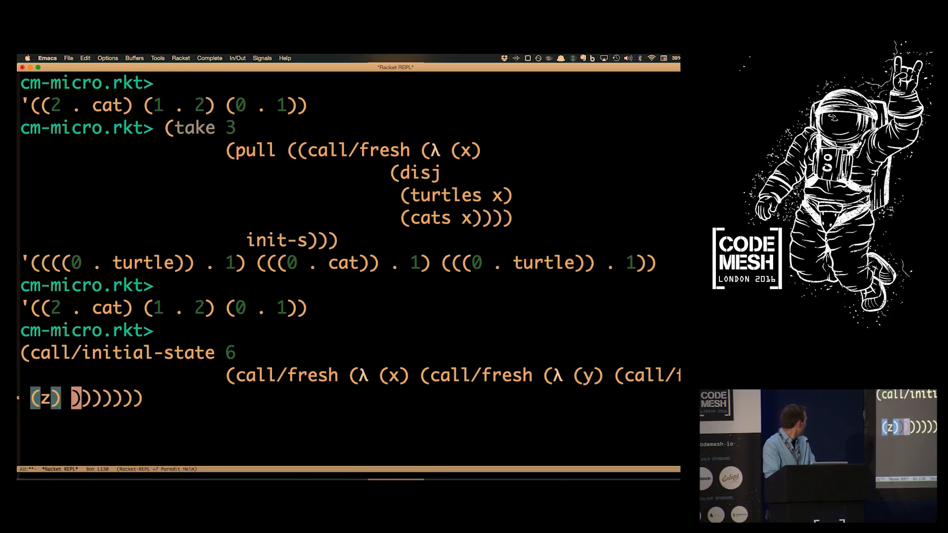
text((appendo x y z)
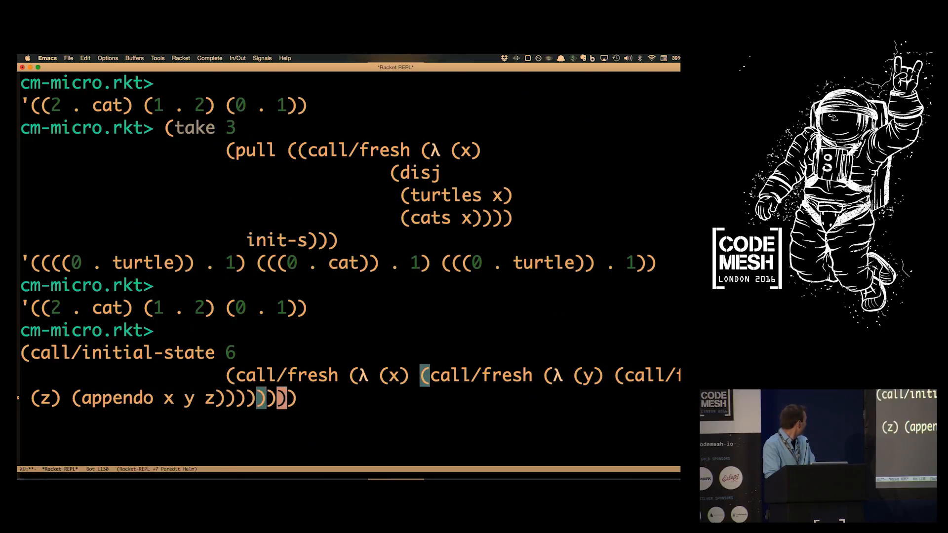
key(Return)
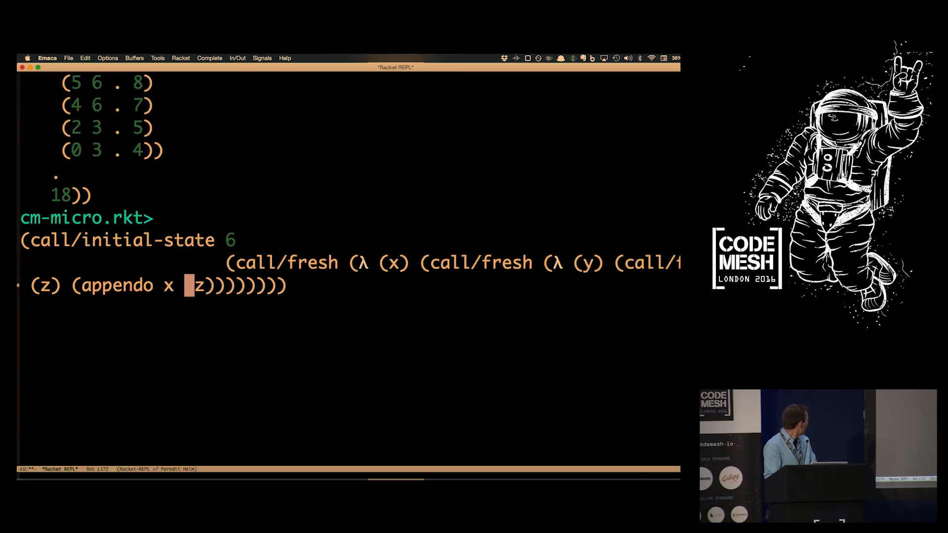
Revise the query to append '(a b c) to '(d e) and return to cm-micro.rkt.
text('(a b c)
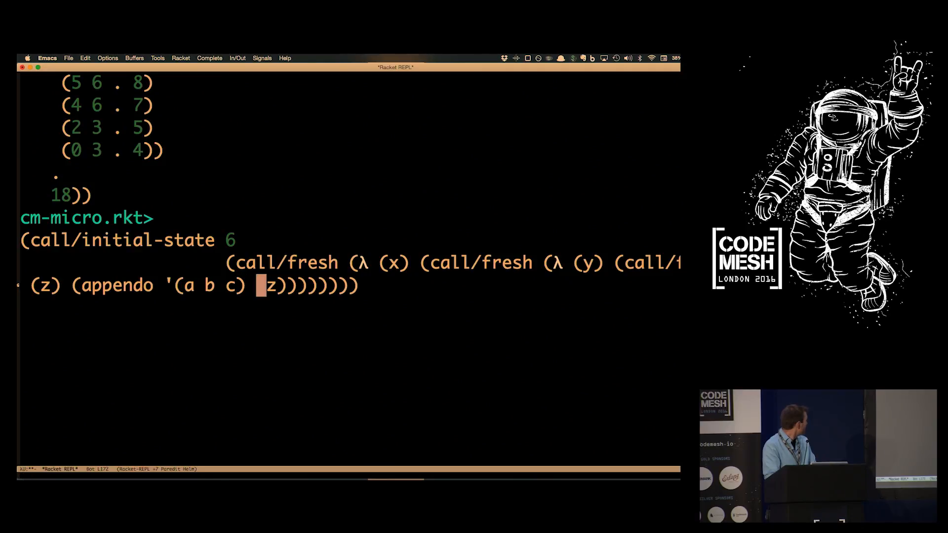
text('(d)
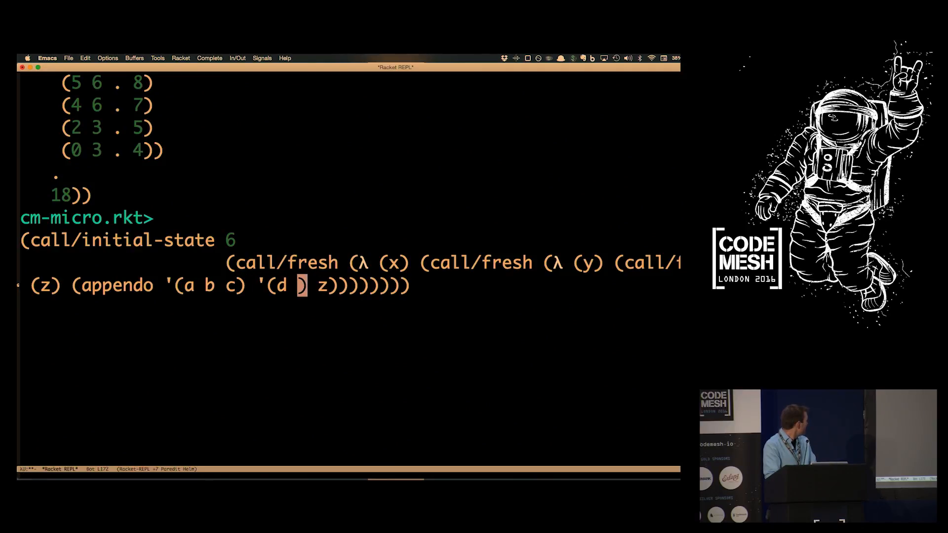
text(e)
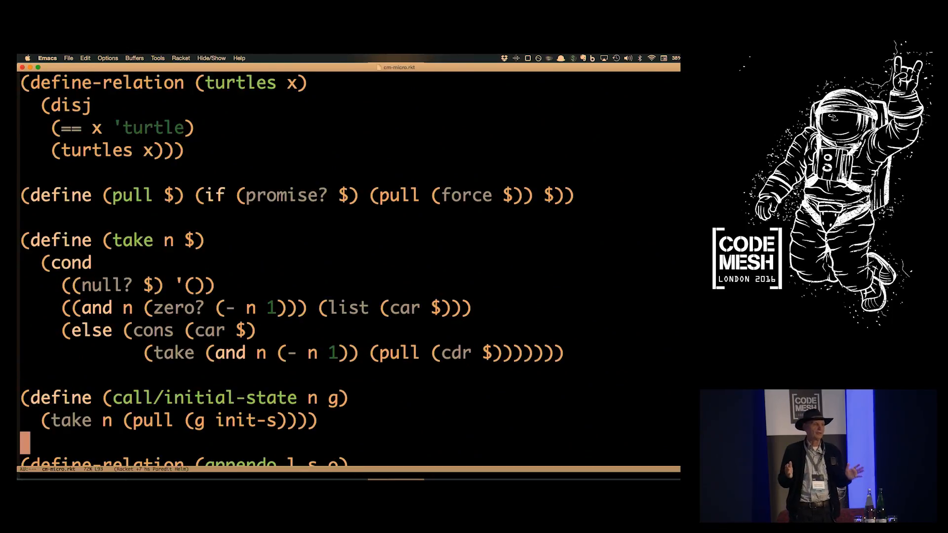
Define force as a syntax rule expanding (force th) to (th).
scroll(down, 3)
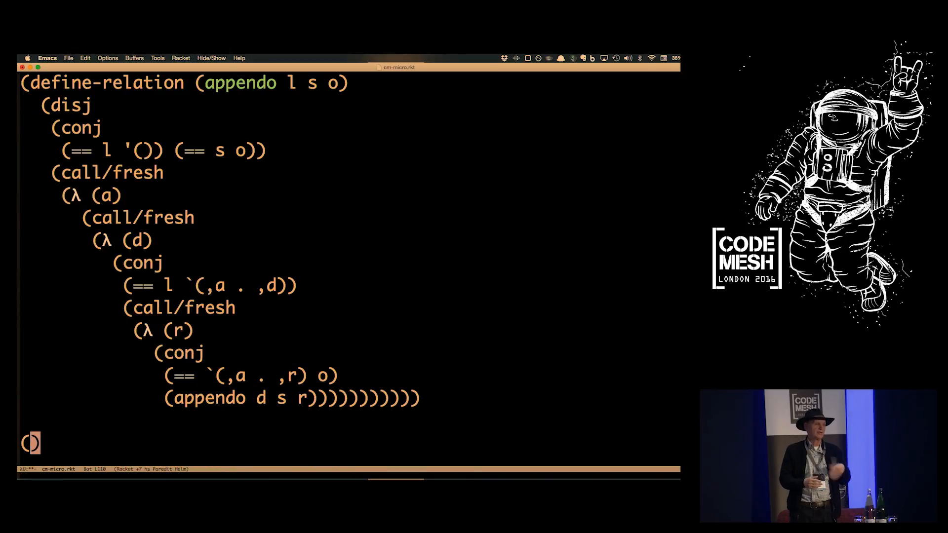
text((define-syntax-rule)
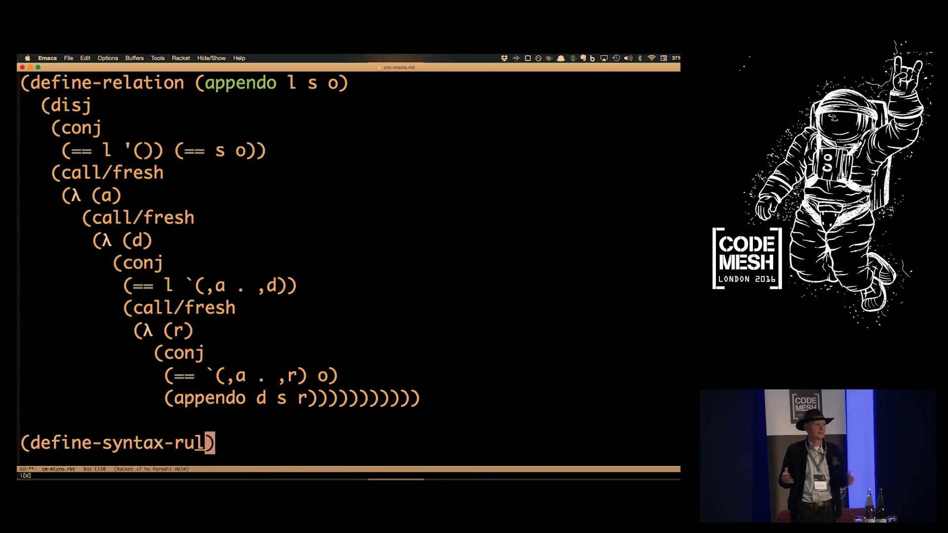
text((forec)
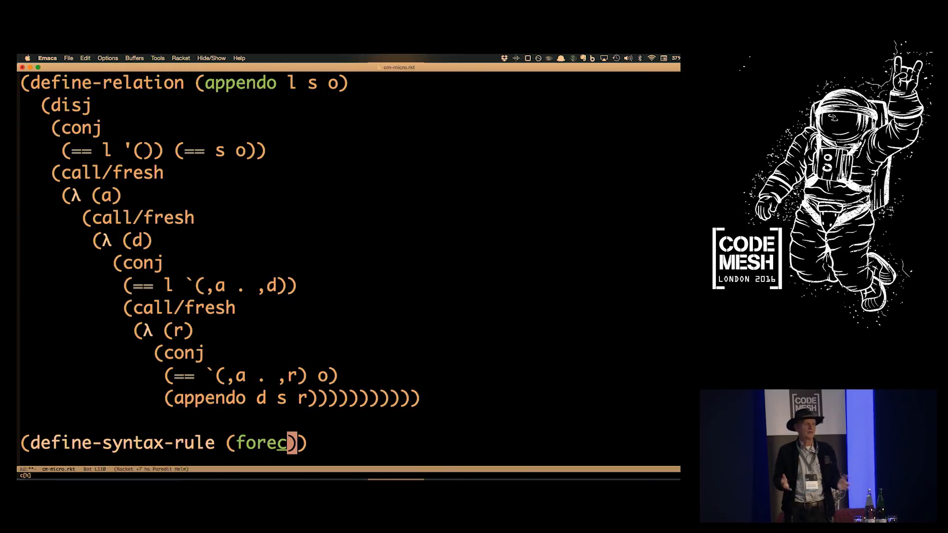
text(" ")
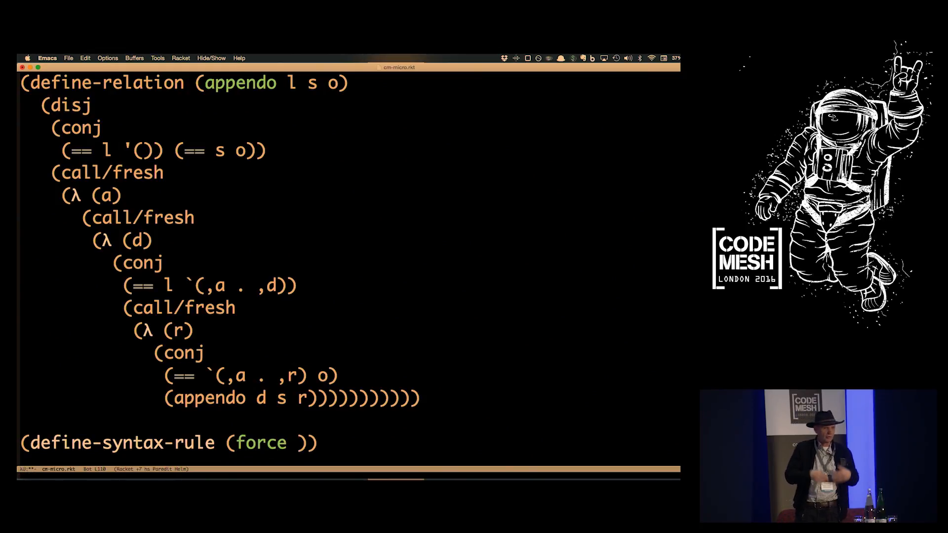
text(th) (th))
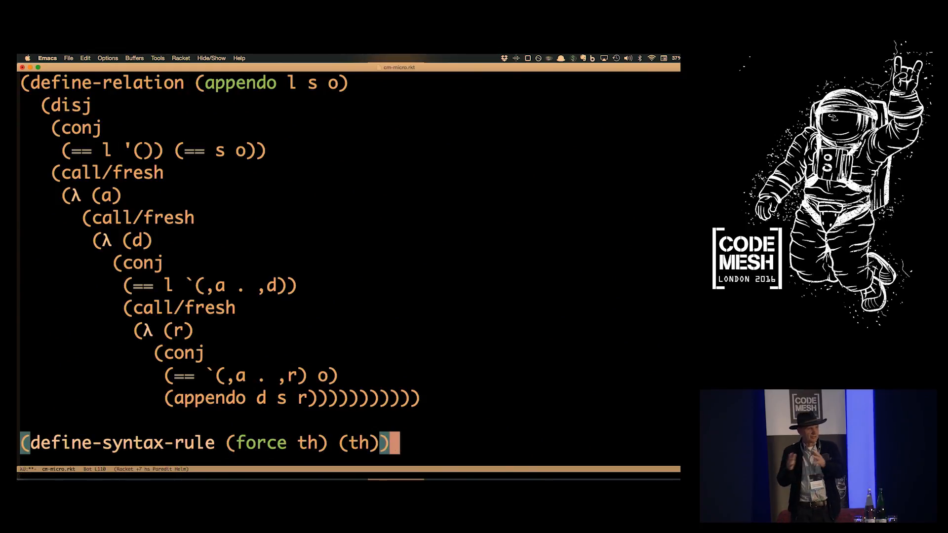
Define promise? as a syntax rule expanding to (procedure? th).
text((define-)
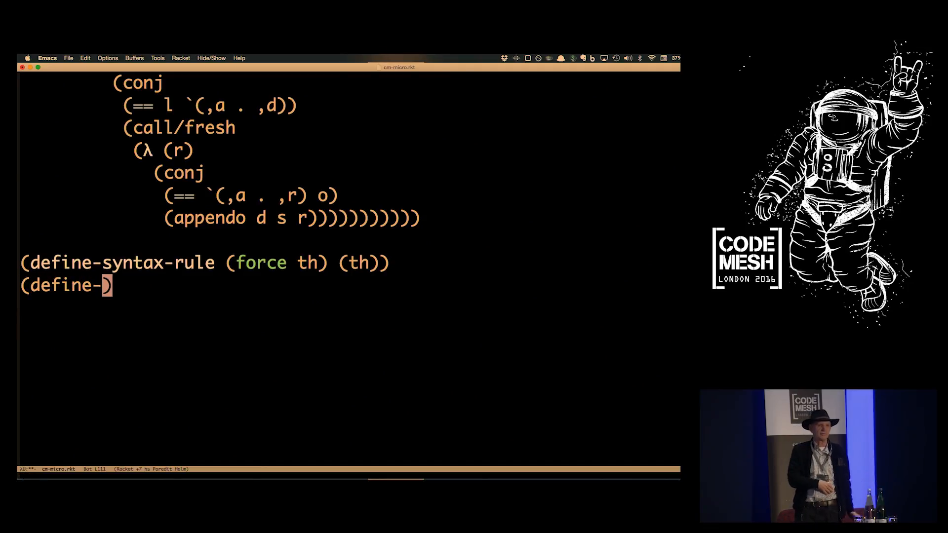
text(syntax-)
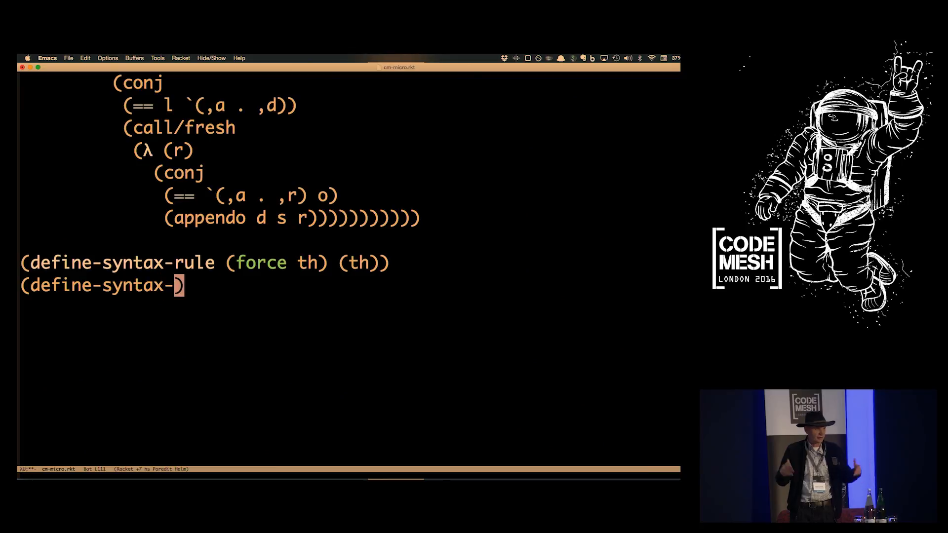
text(rule (promise? th)
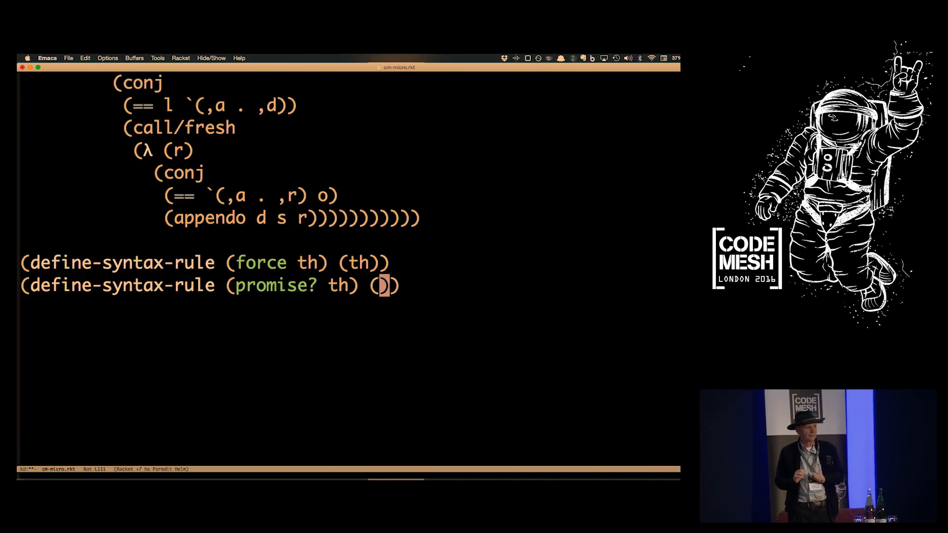
text(procedure? th)
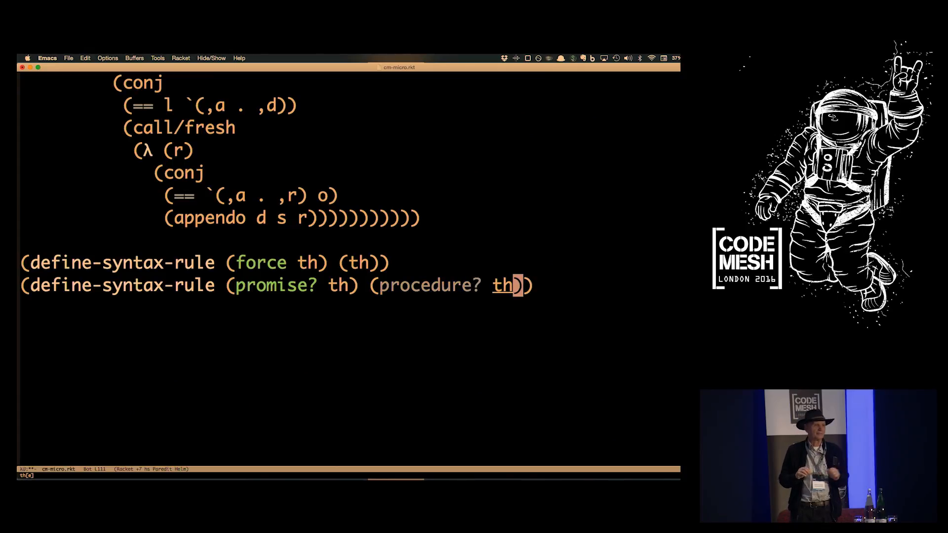
Define delay as a syntax rule wrapping g in (lambda () g), then start a ;; comment line.
text((define-s)
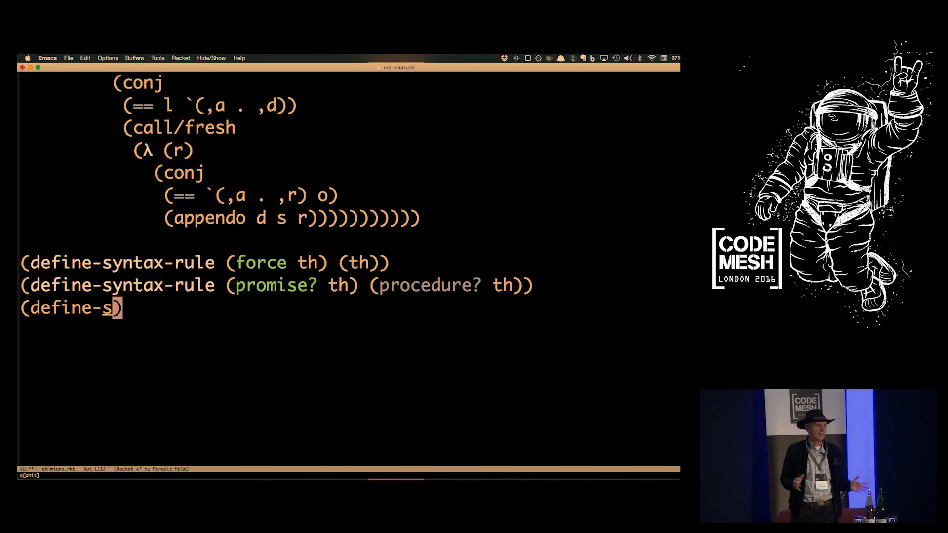
text(yn)
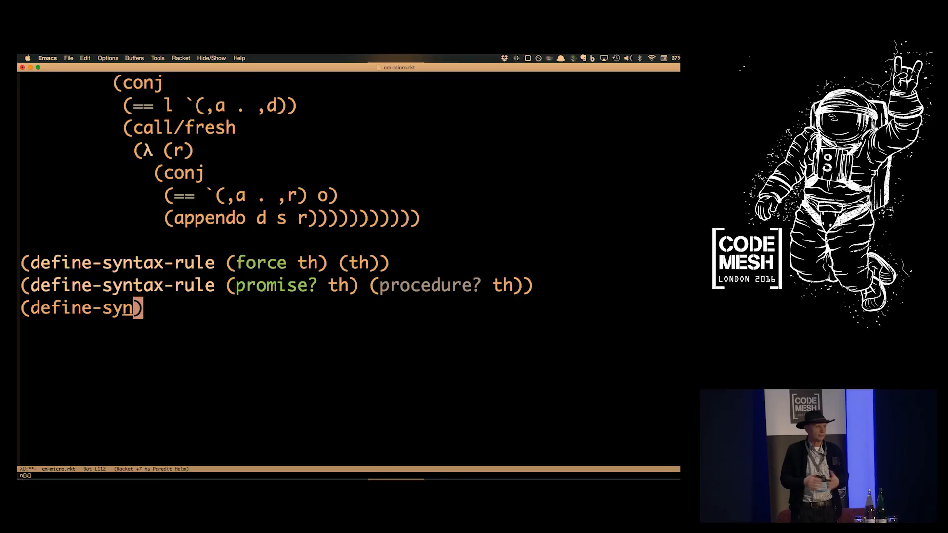
text(tax-)
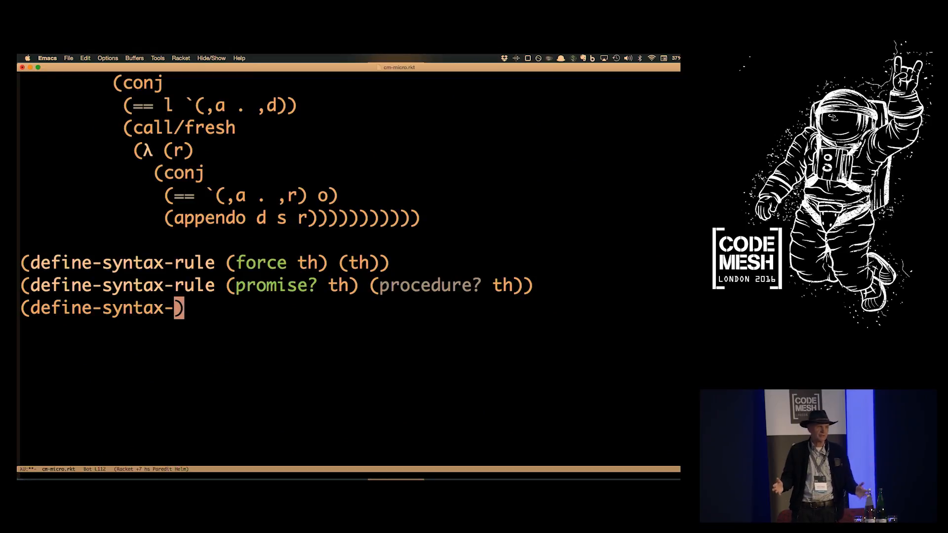
text(rule (delay)
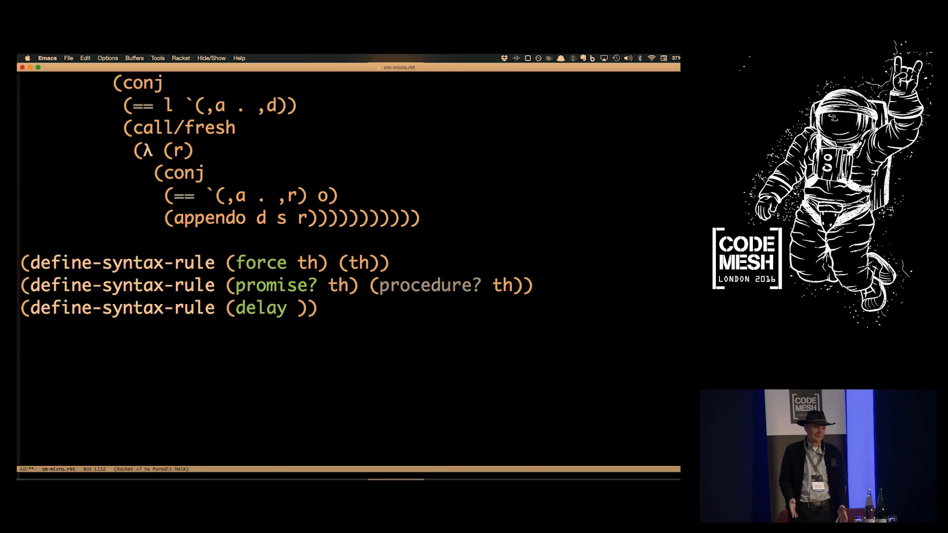
text(g) (lambda)
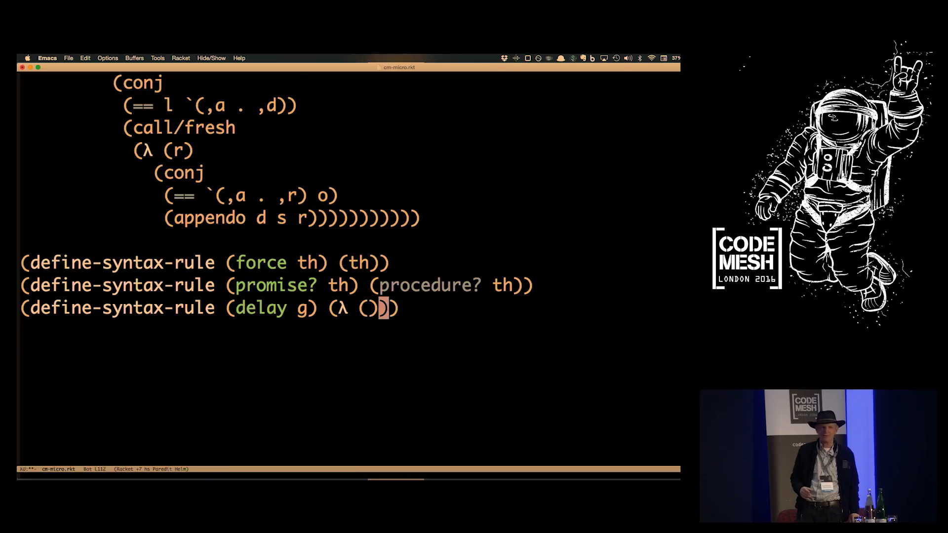
text(g)
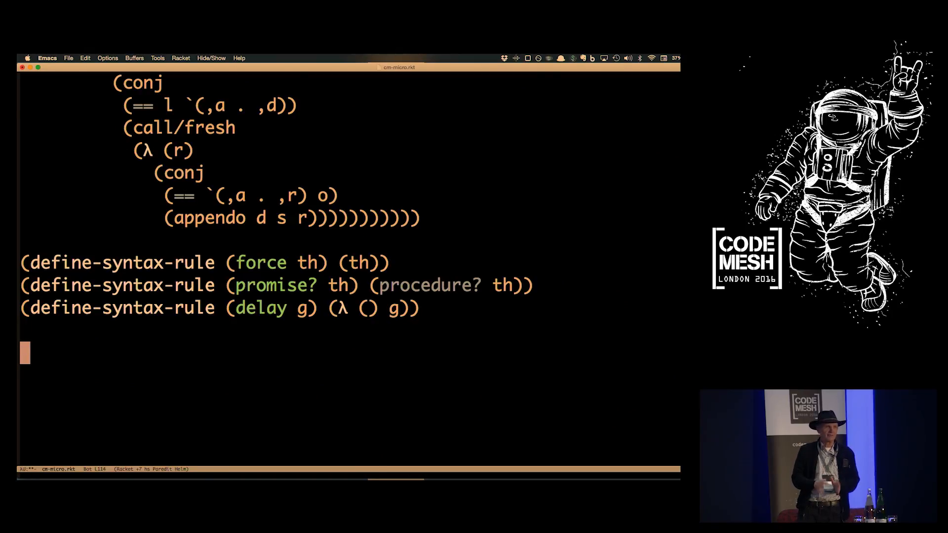
text(;; mn)
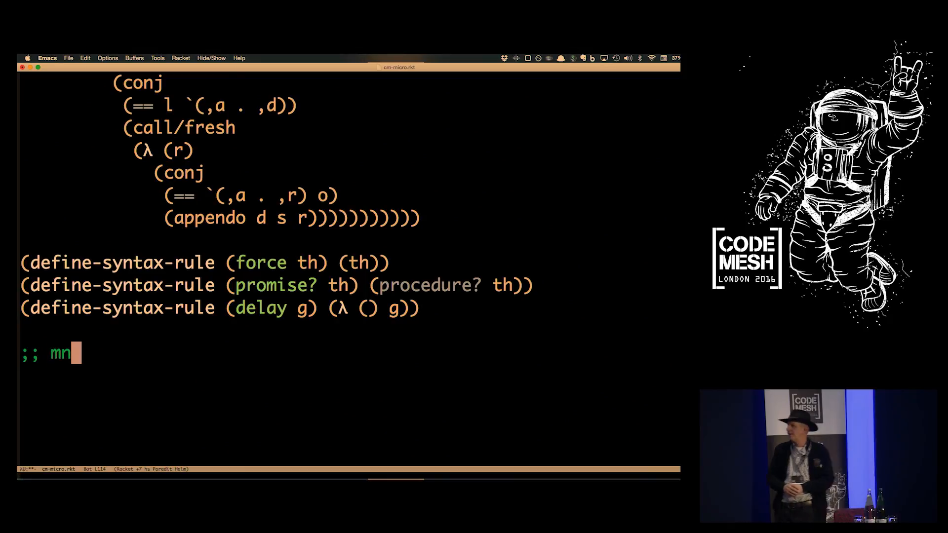
key(BackSpace)
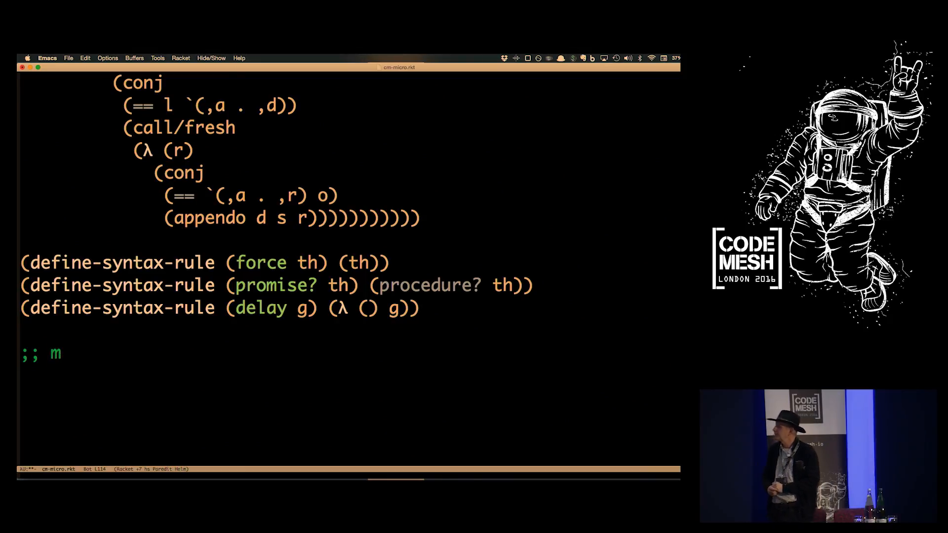
text(inikanren.org)
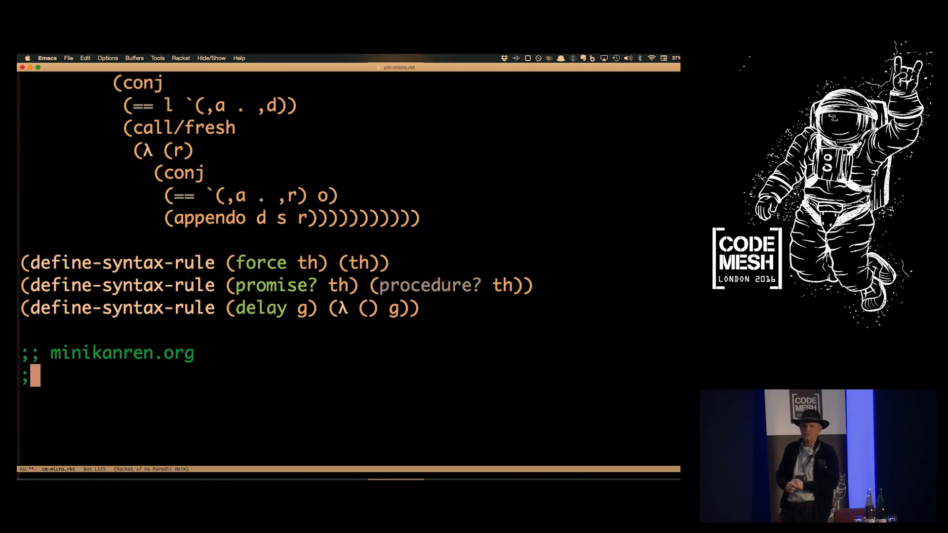
text(@dfrie)
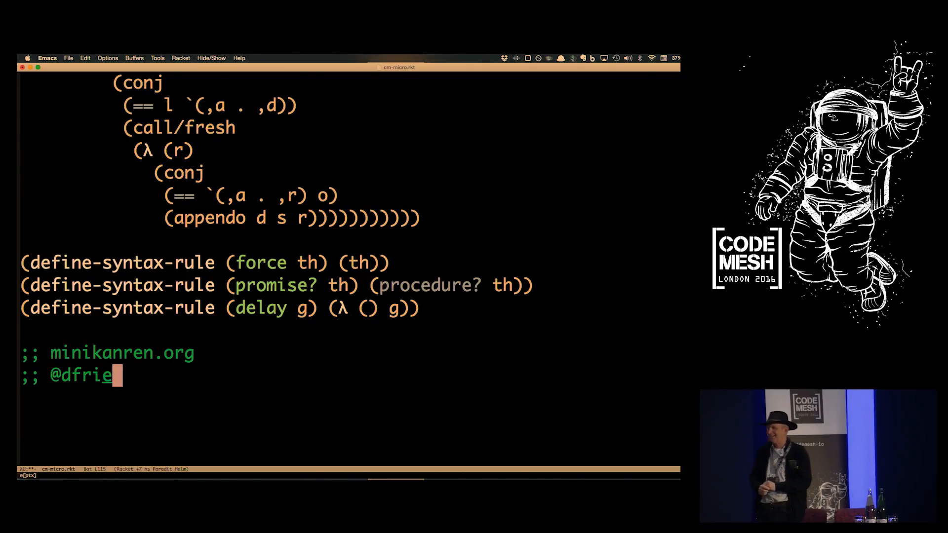
text(d00)
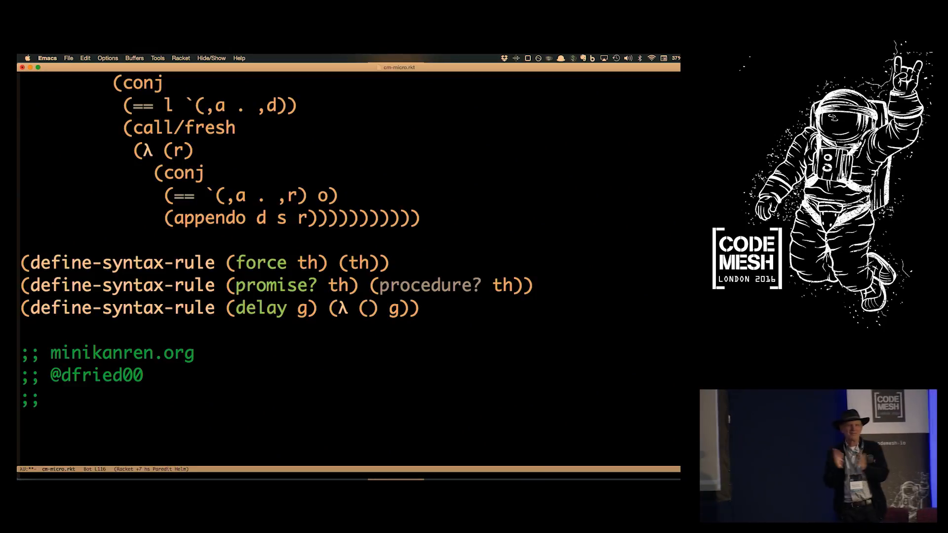
text(@jhemann)
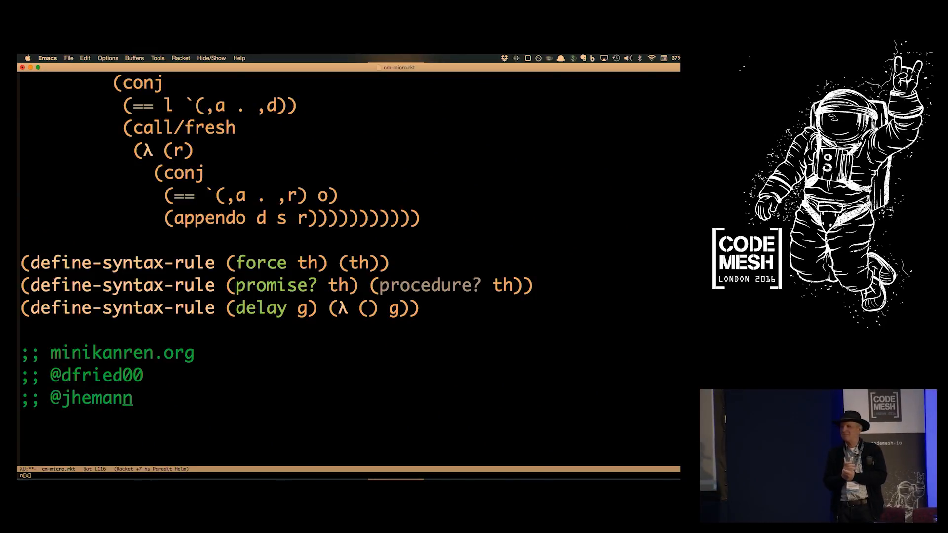